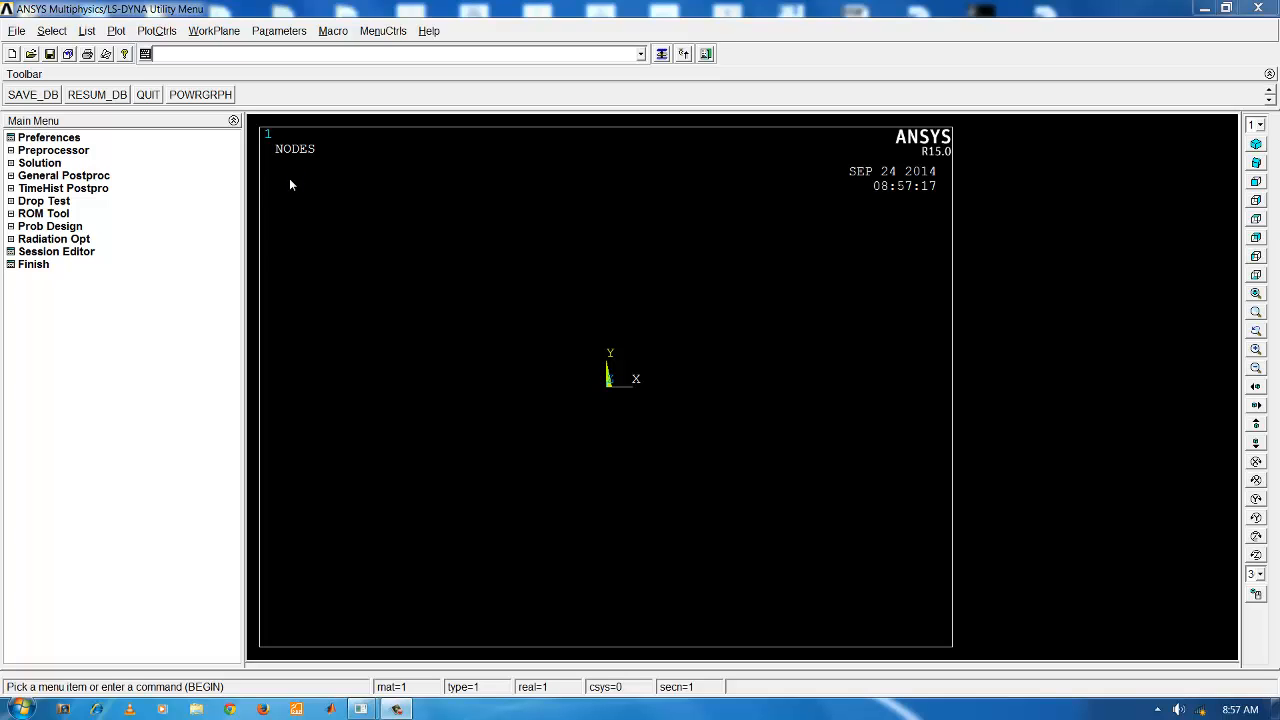
mouse_move(268, 196)
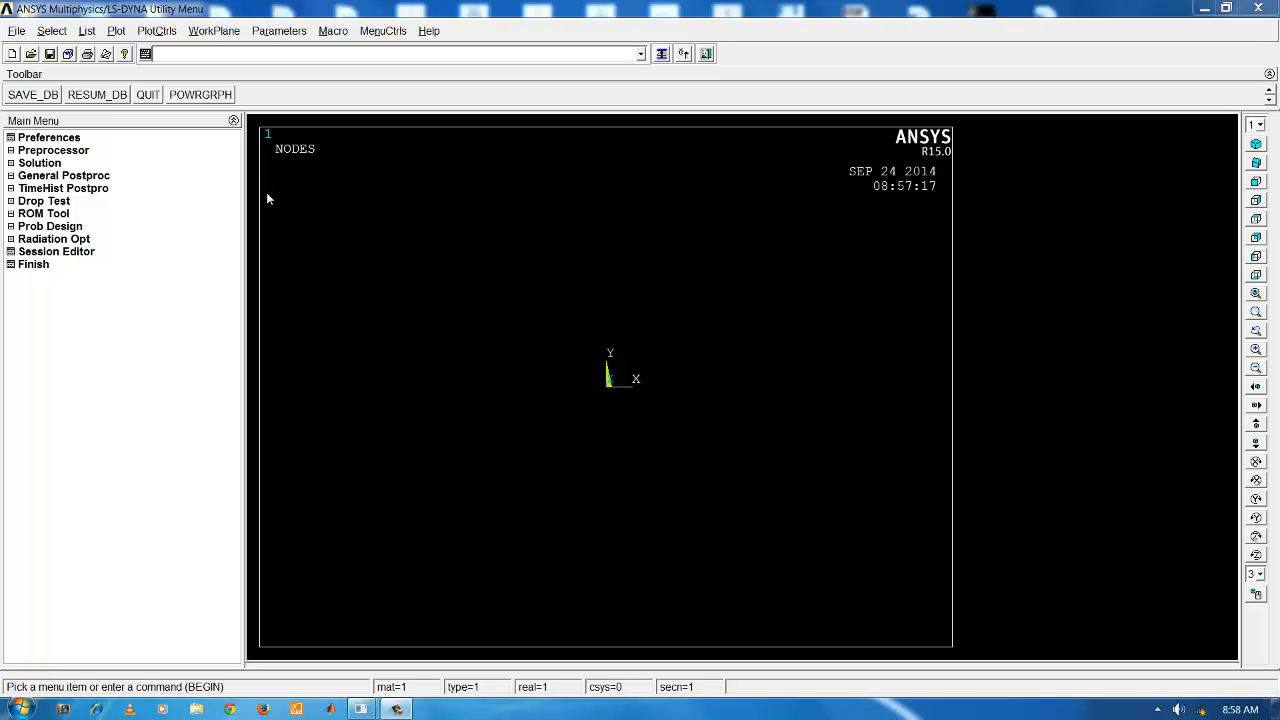
mouse_move(250, 172)
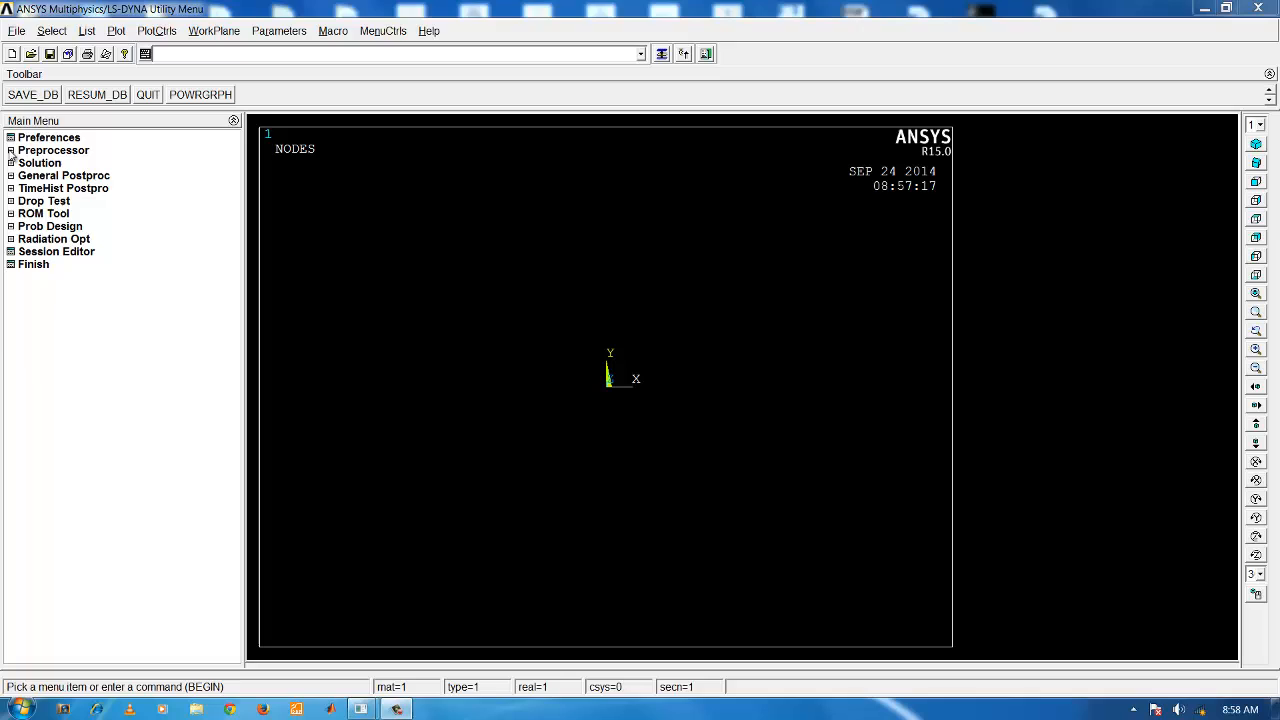
Step: Show the defined element types list under Preprocessor, currently empty
click(56, 150)
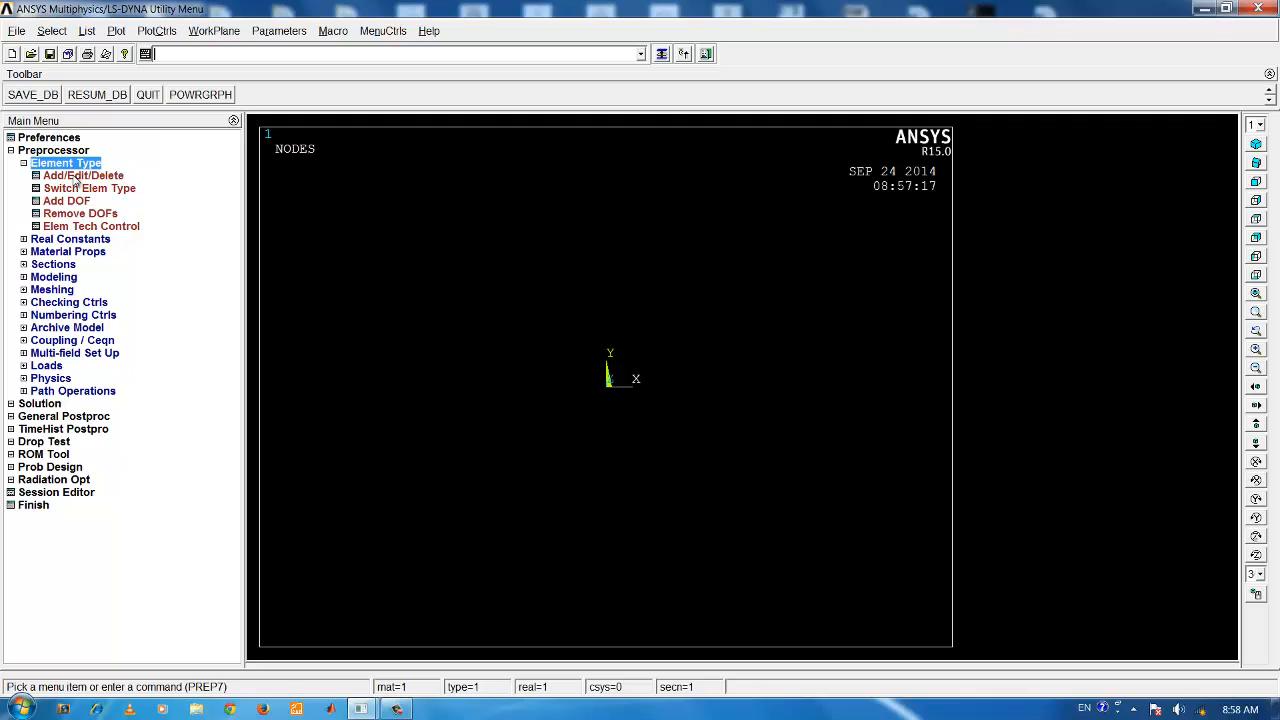
click(84, 176)
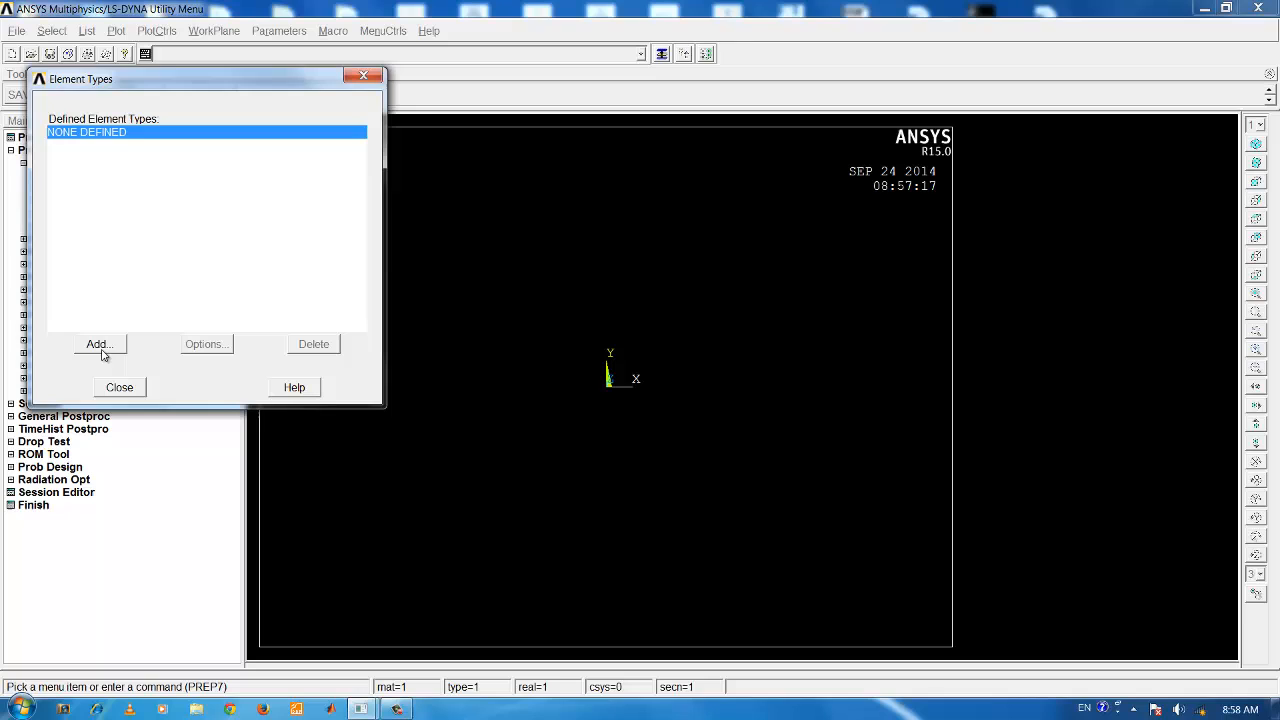
Step: Pick the Beam family's 3-node element 189 in the element type library
click(98, 344)
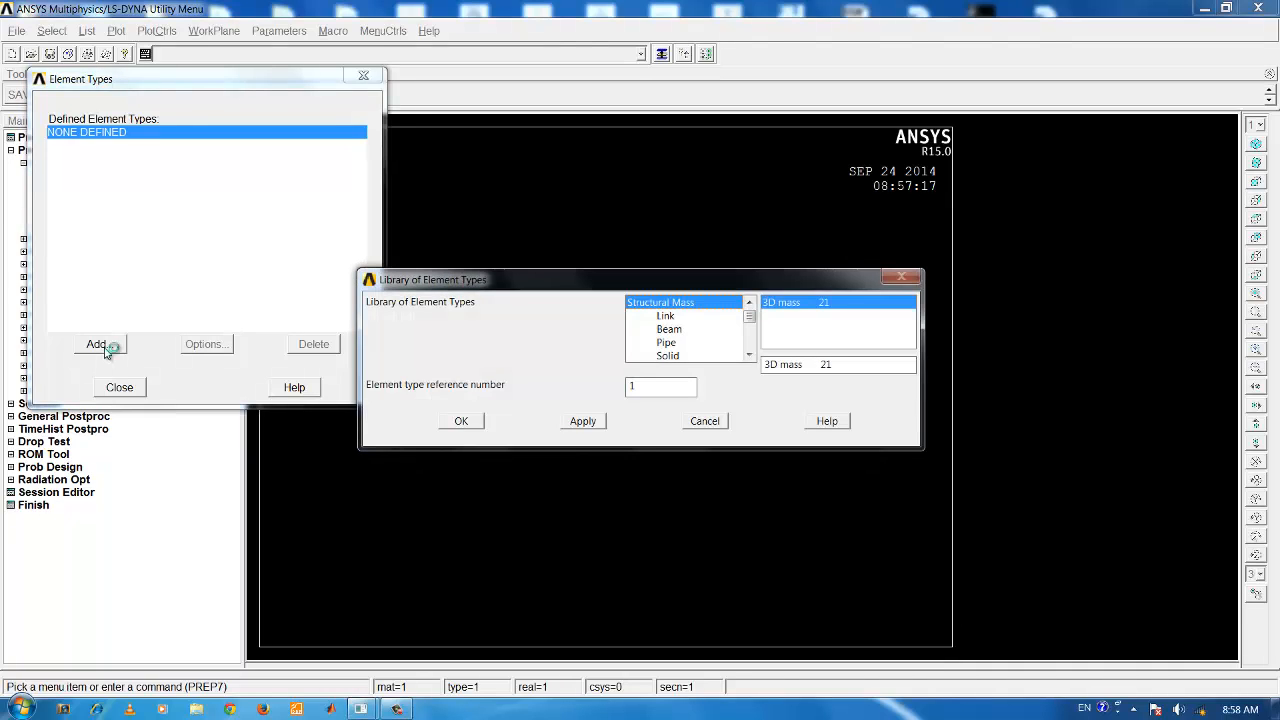
mouse_move(434, 310)
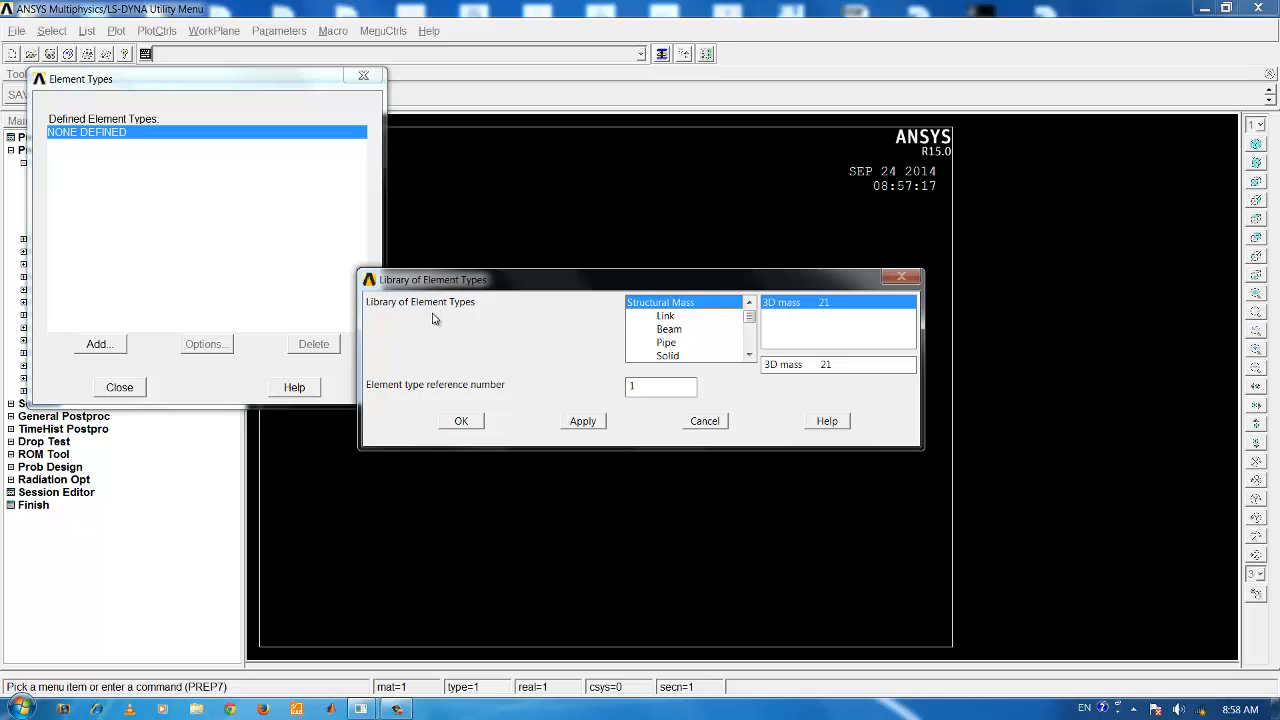
mouse_move(848, 324)
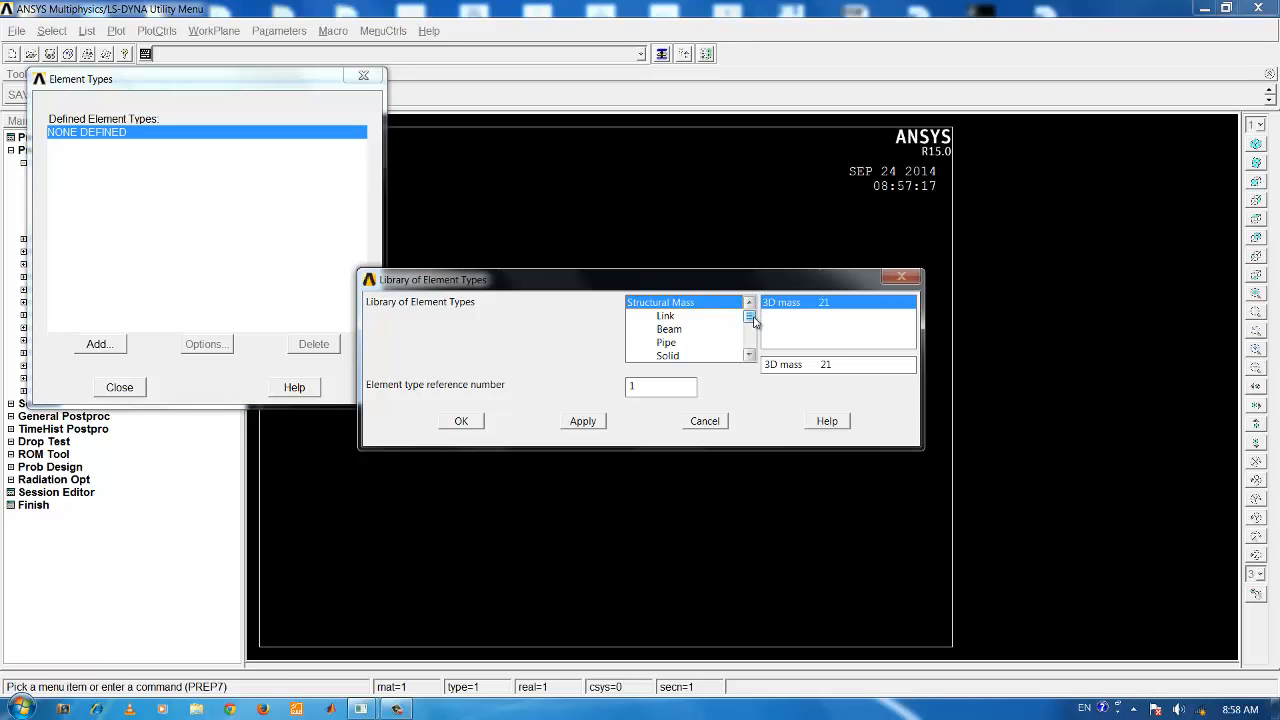
mouse_move(700, 334)
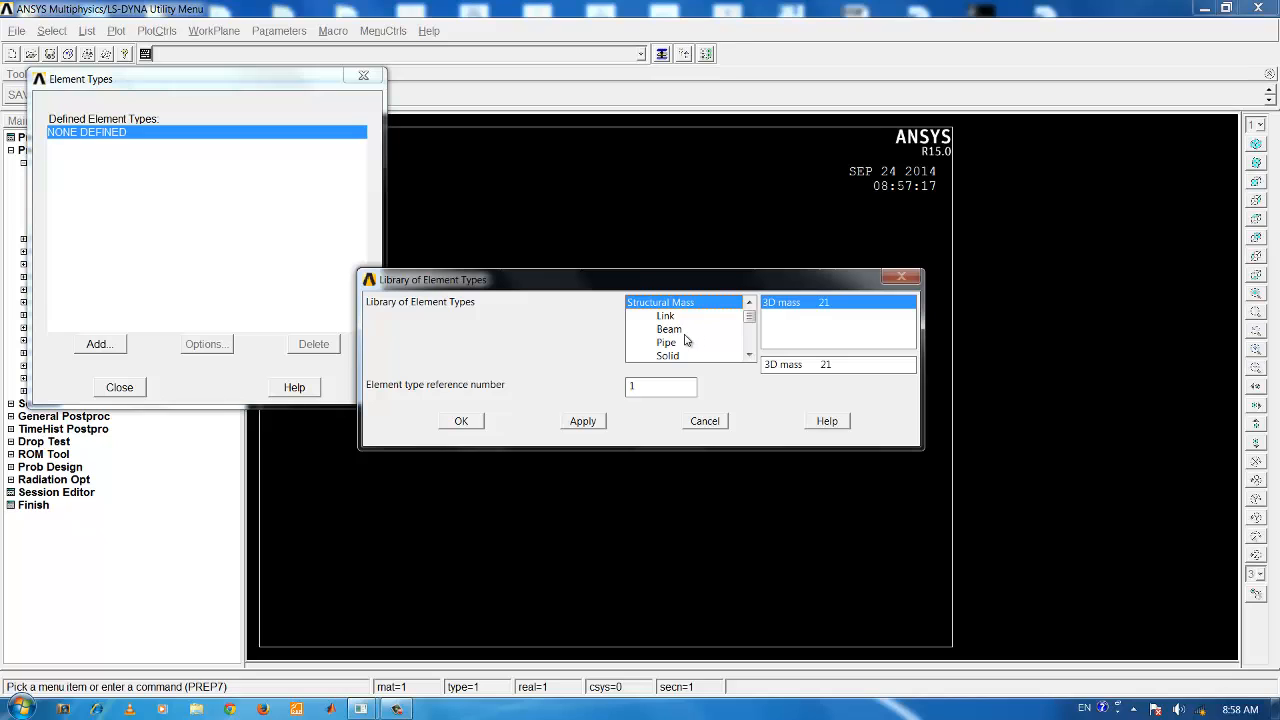
mouse_move(682, 336)
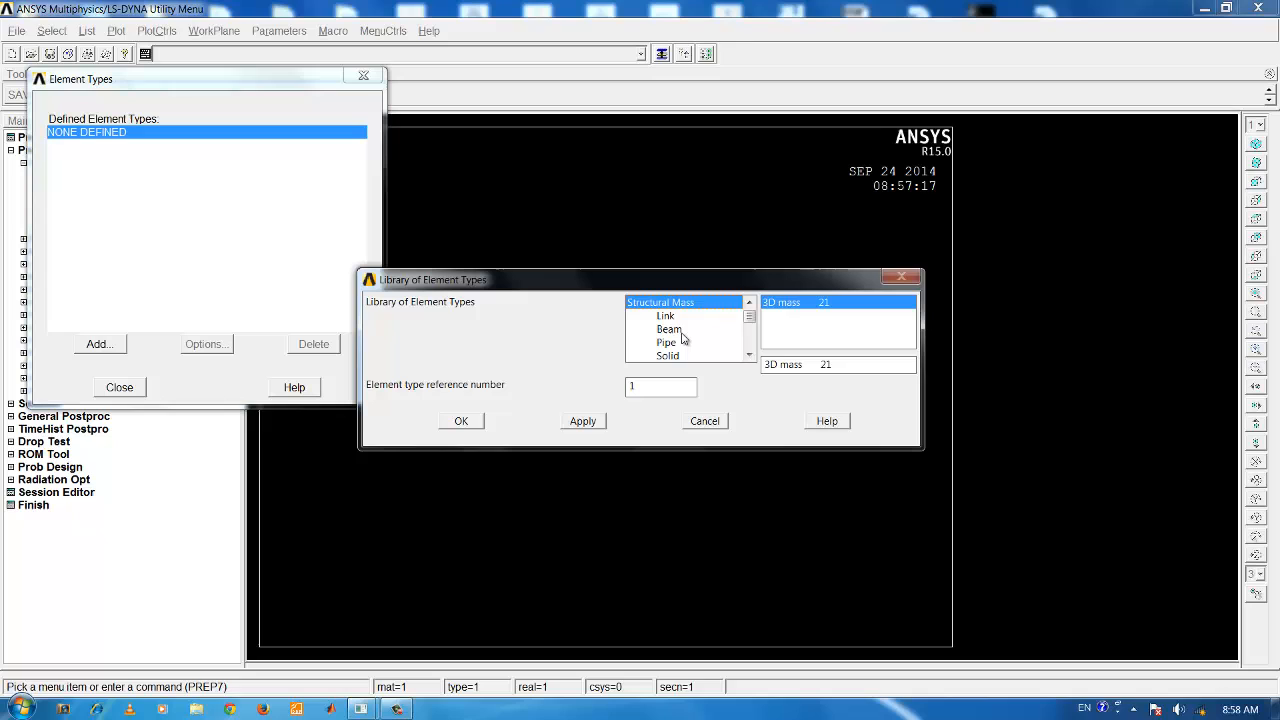
click(668, 328)
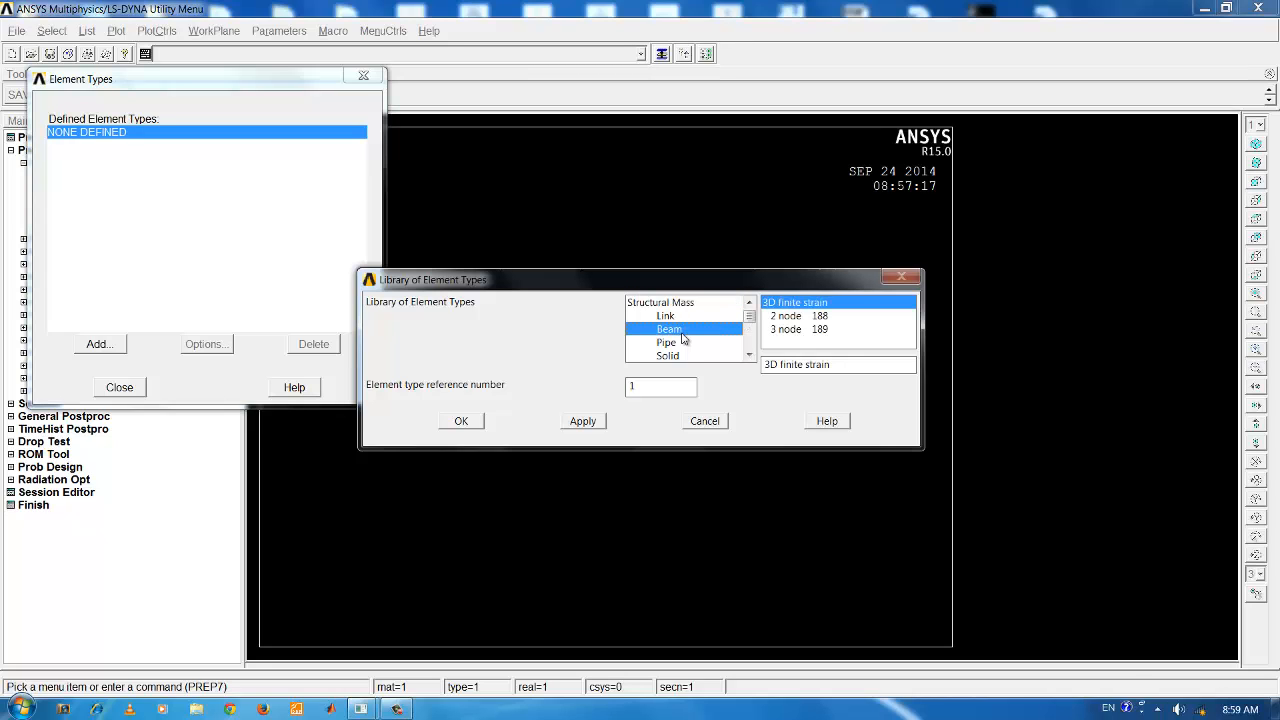
mouse_move(840, 328)
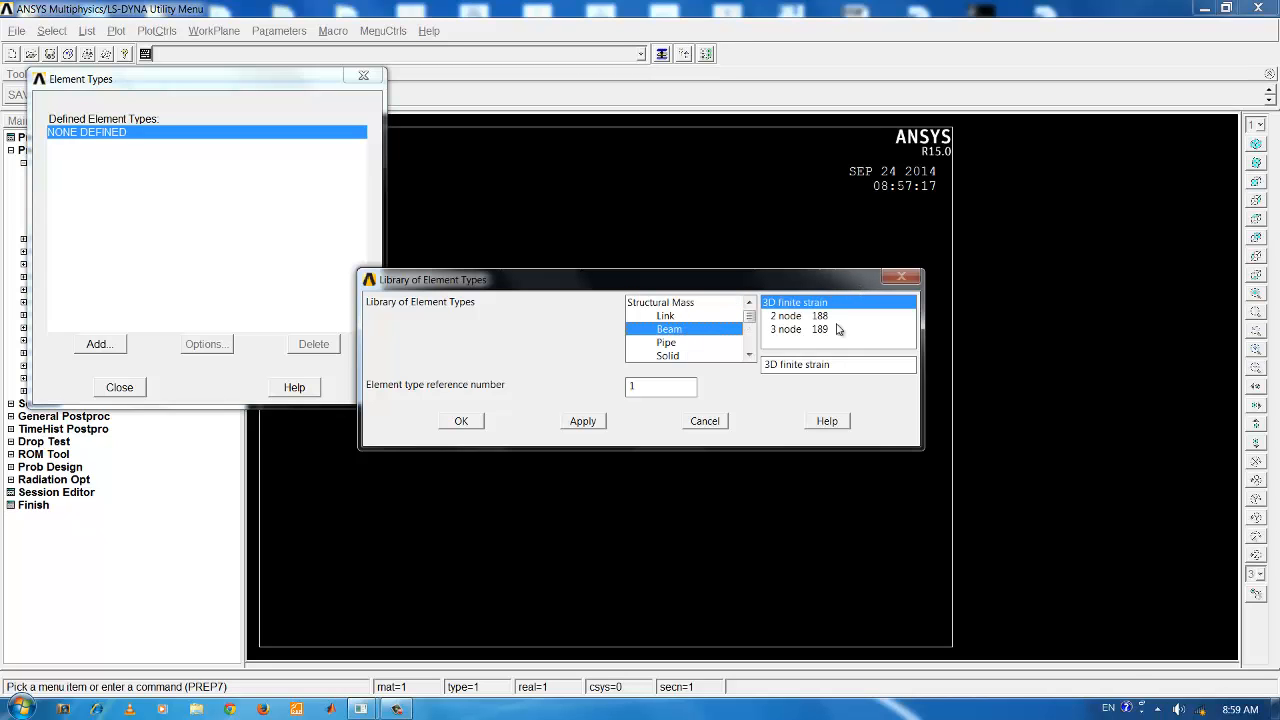
mouse_move(822, 336)
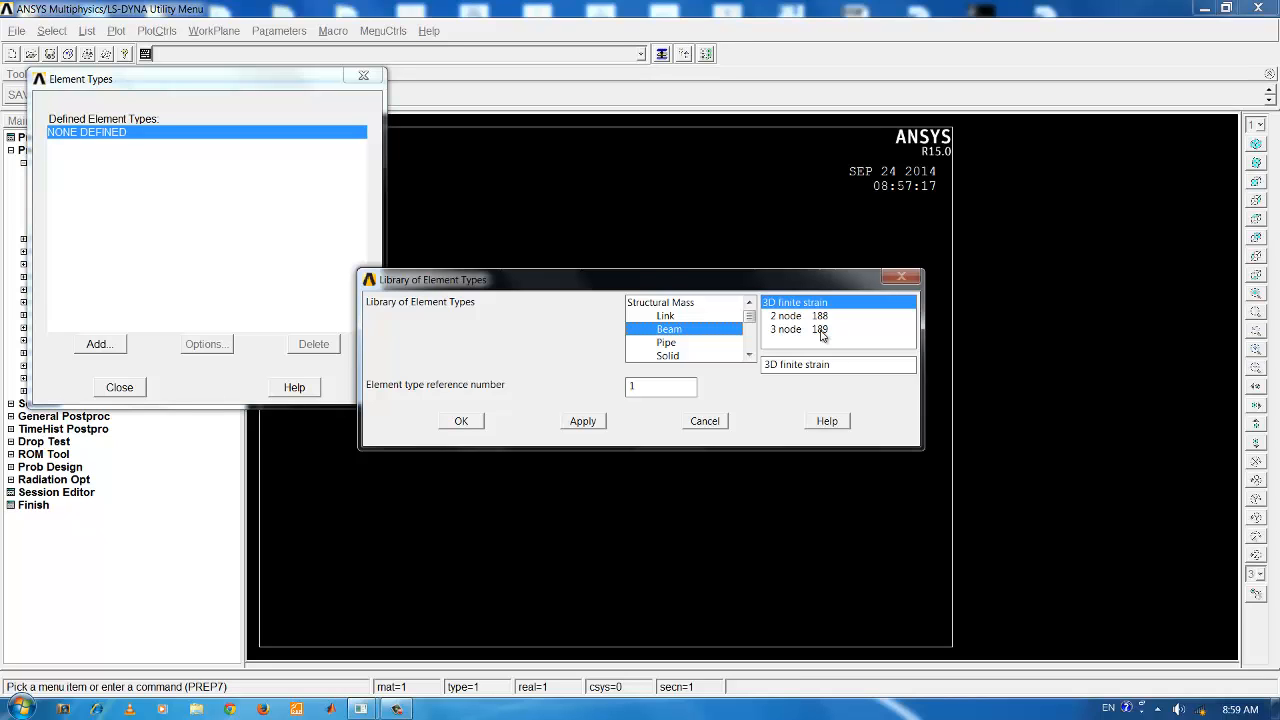
click(816, 328)
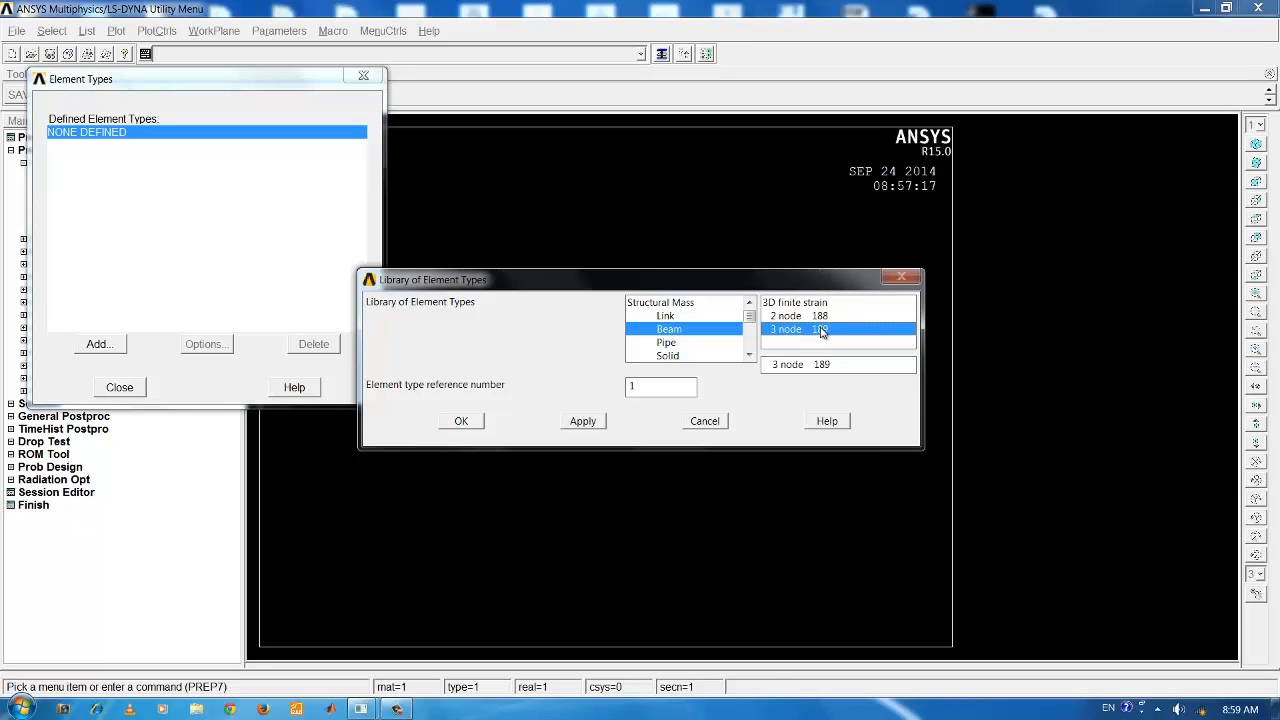
mouse_move(830, 318)
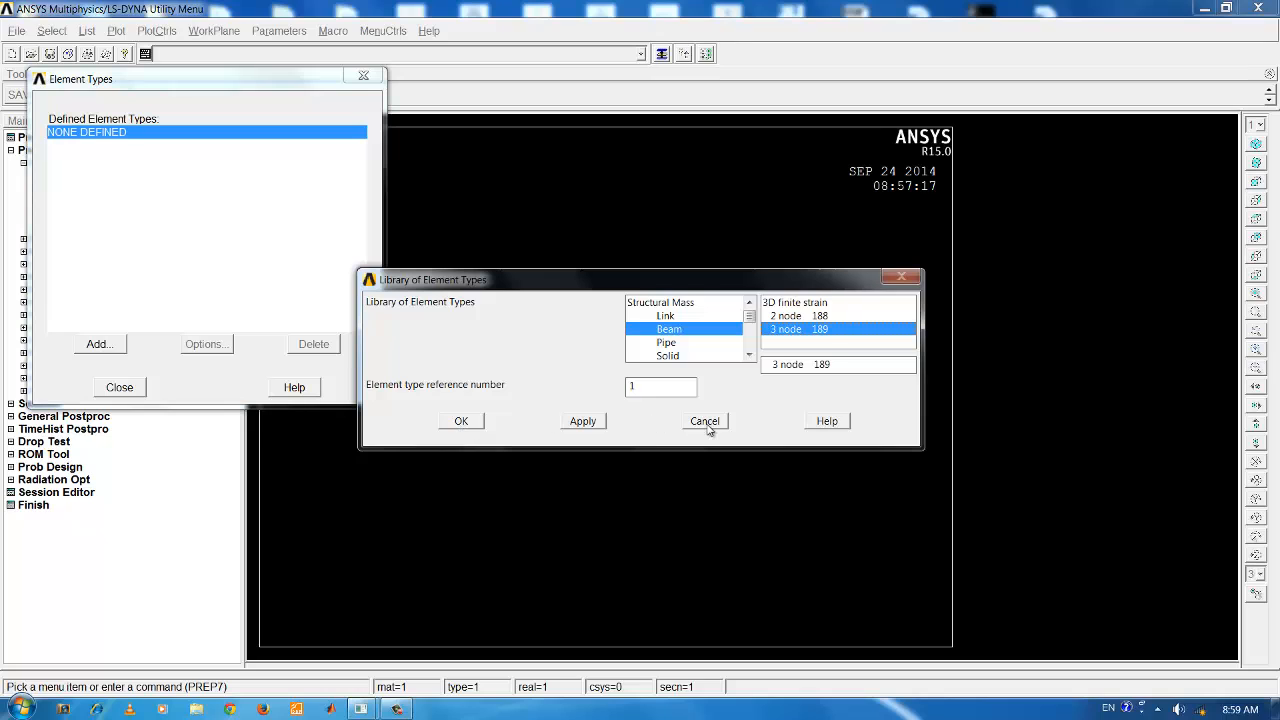
mouse_move(492, 436)
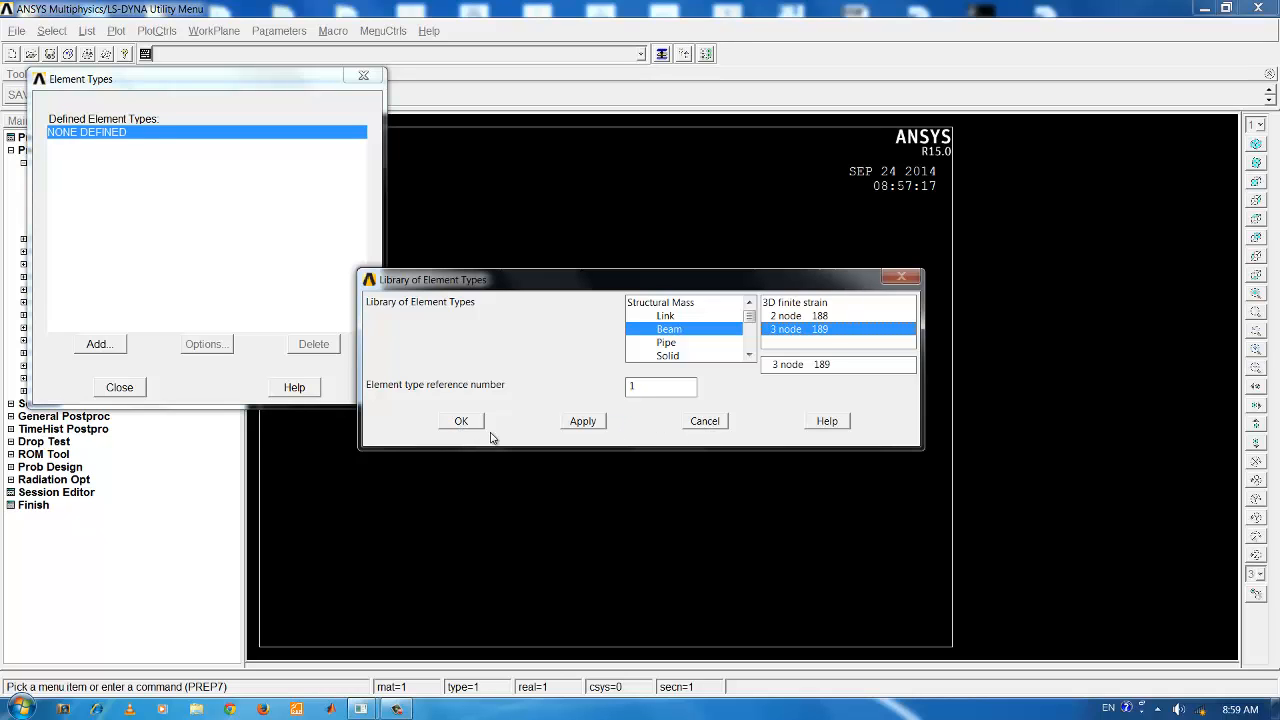
Step: Add BEAM189 as element type 1 and bring up its element options
click(460, 420)
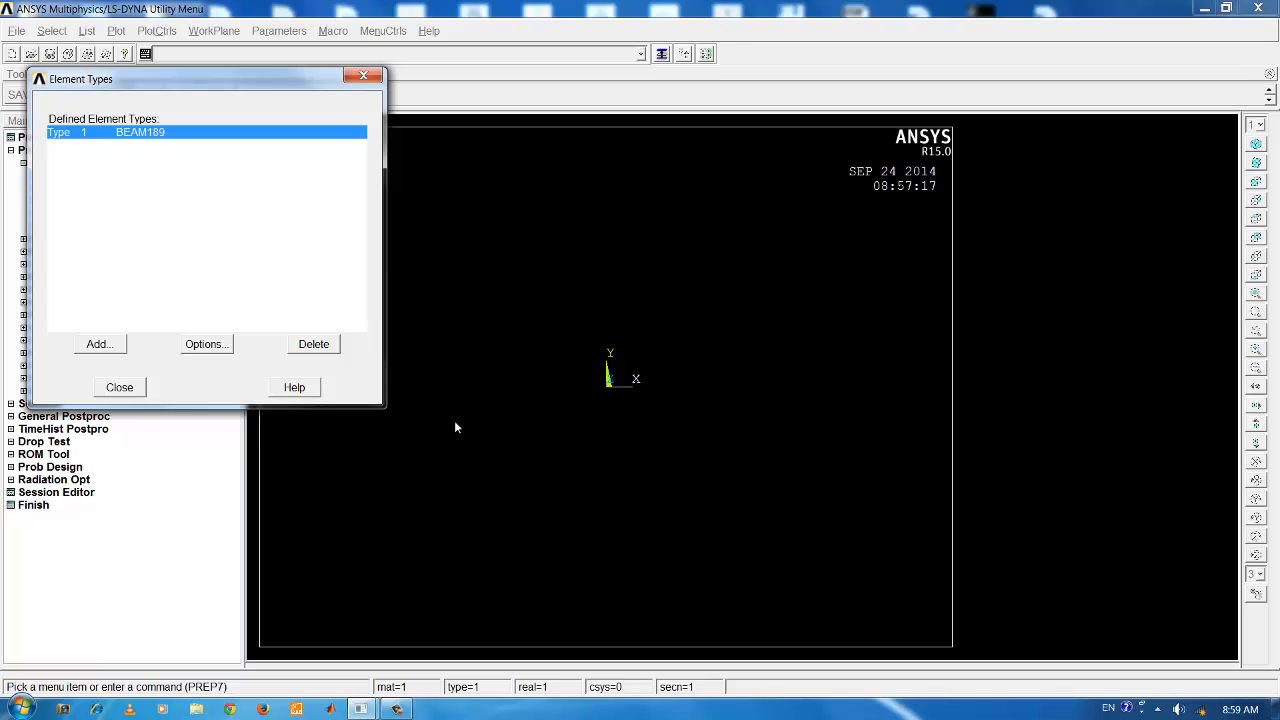
mouse_move(170, 360)
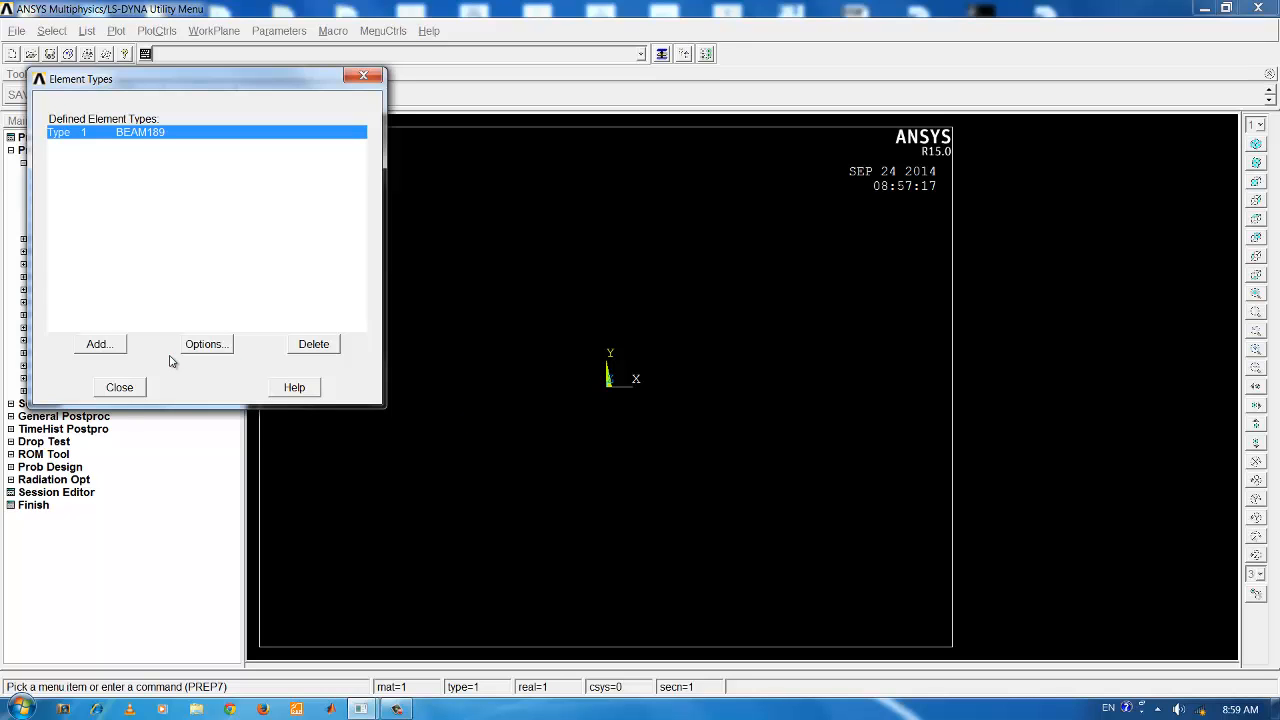
click(206, 344)
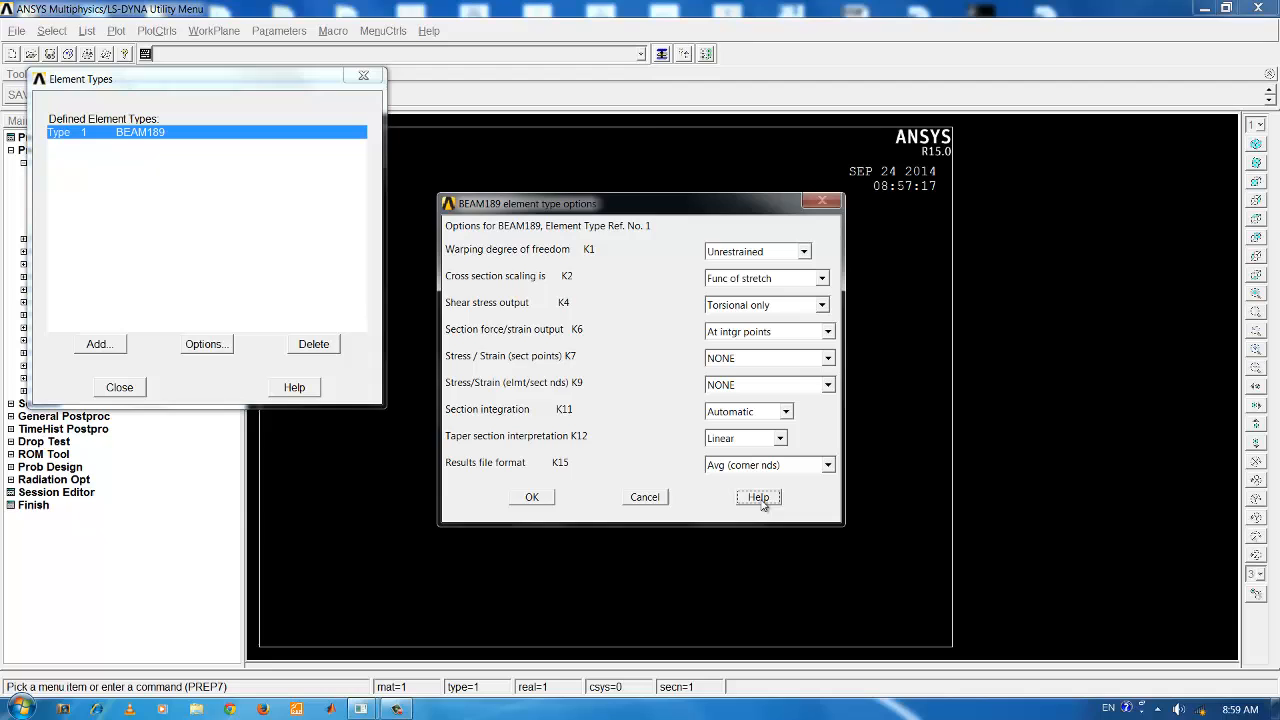
Step: Read through the BEAM189 help page maximized, scrolling down its contents
click(758, 496)
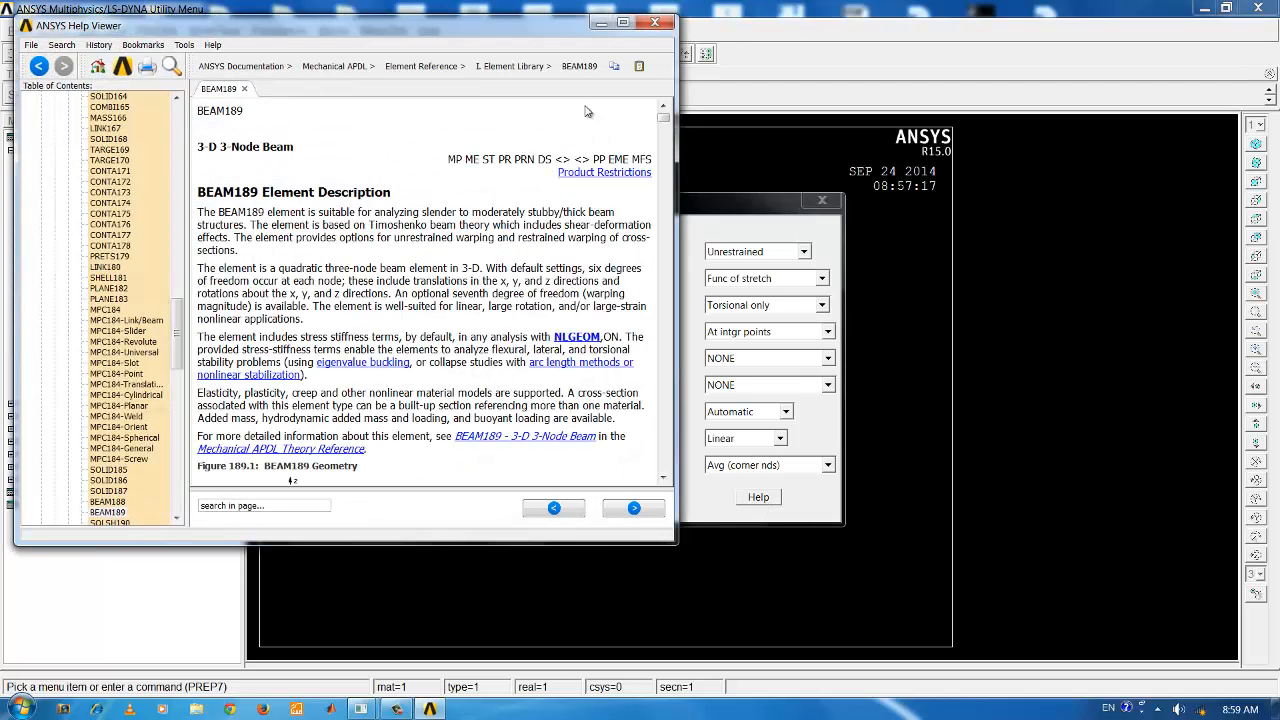
mouse_move(622, 24)
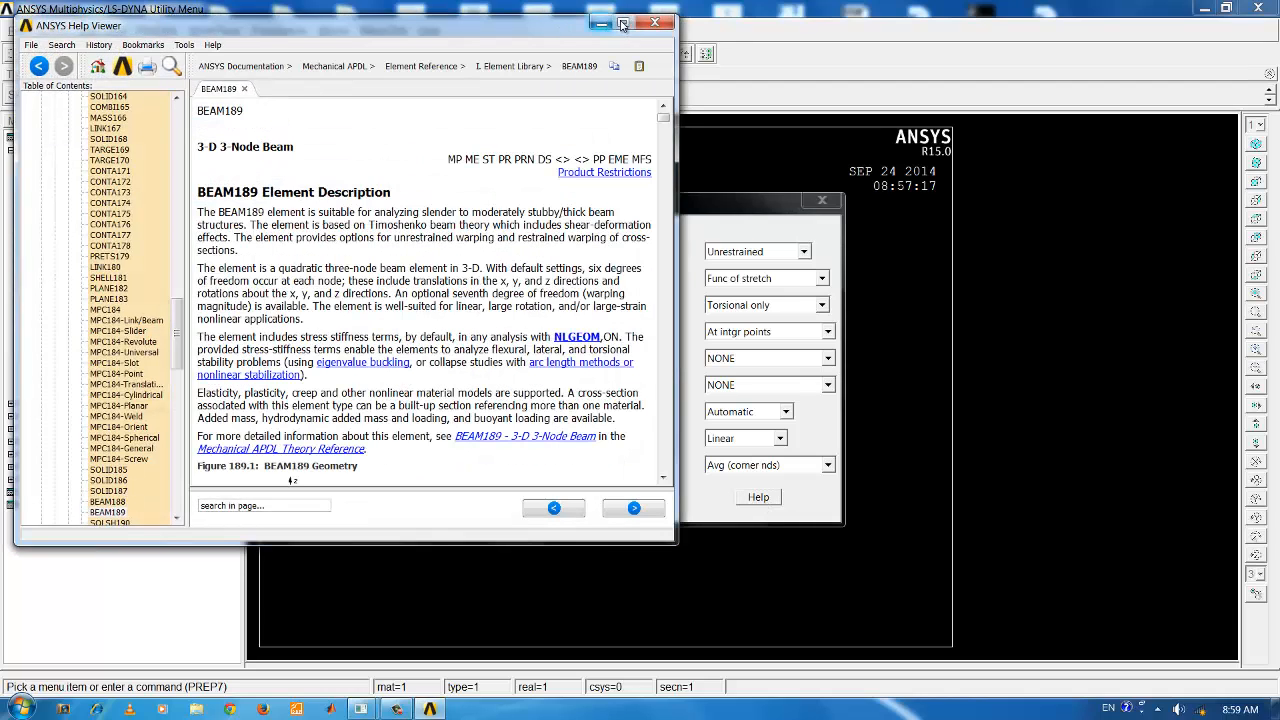
click(638, 24)
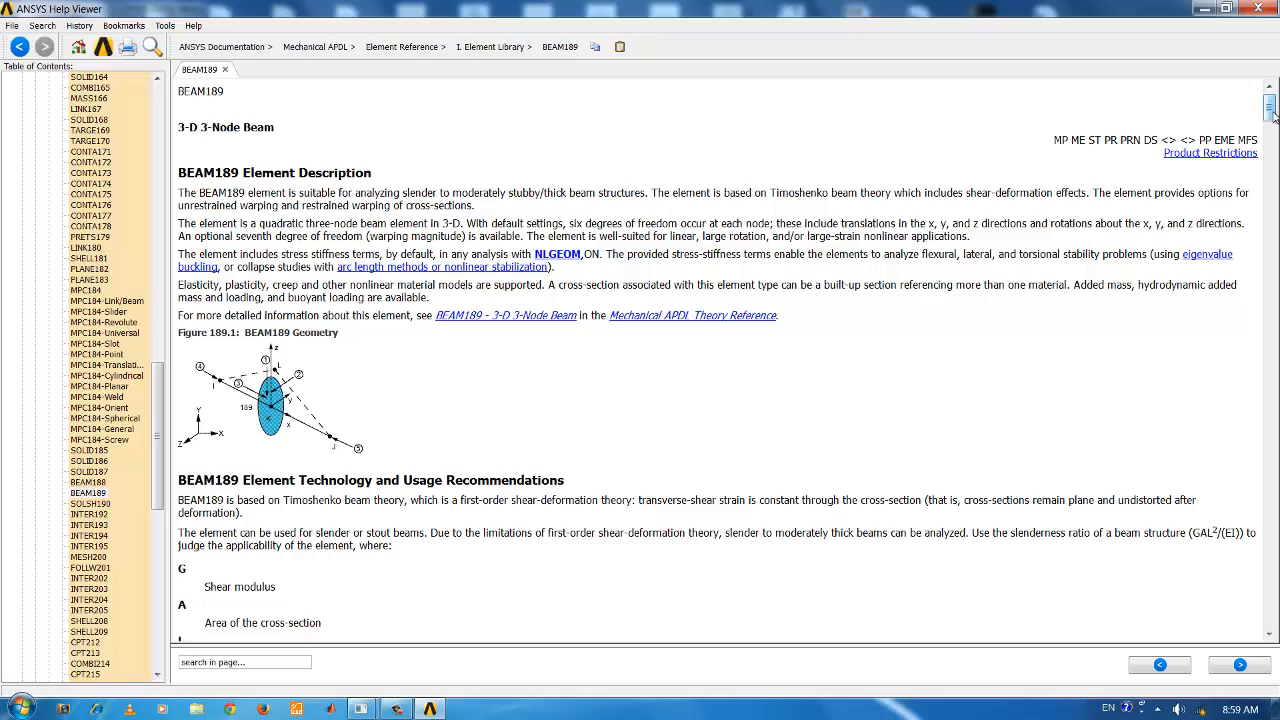
scroll(down, 3)
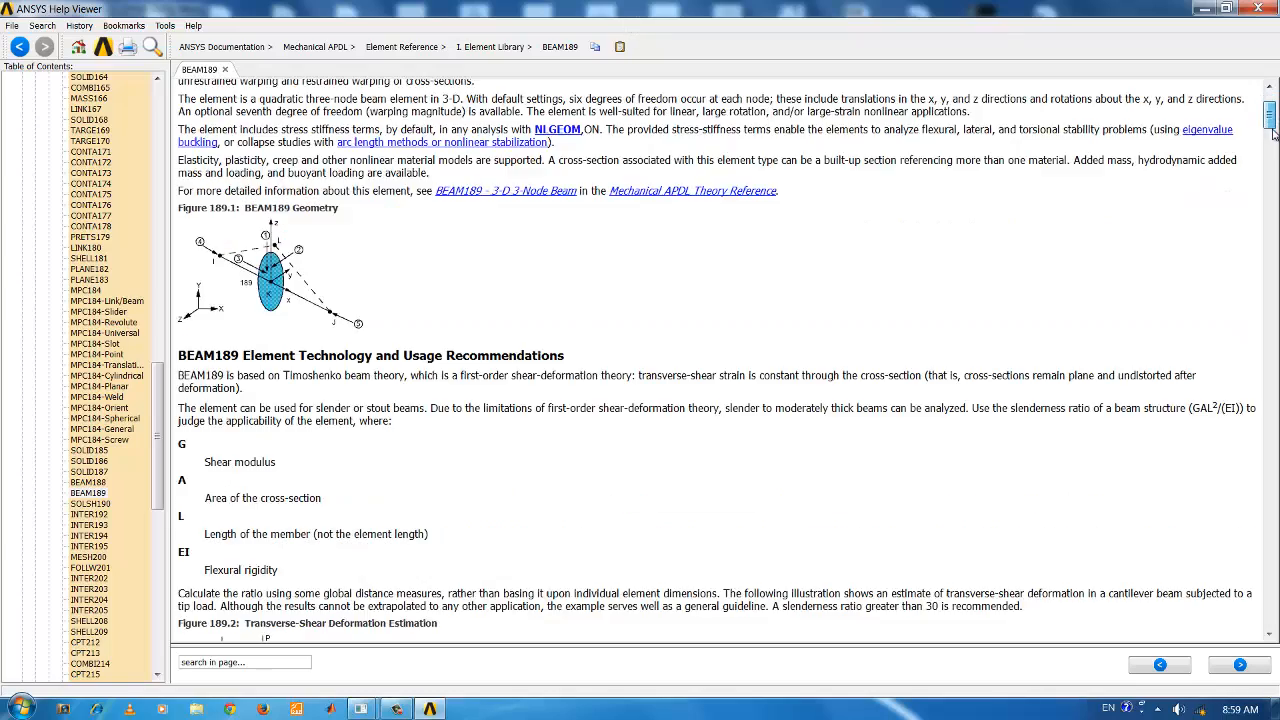
scroll(down, 3)
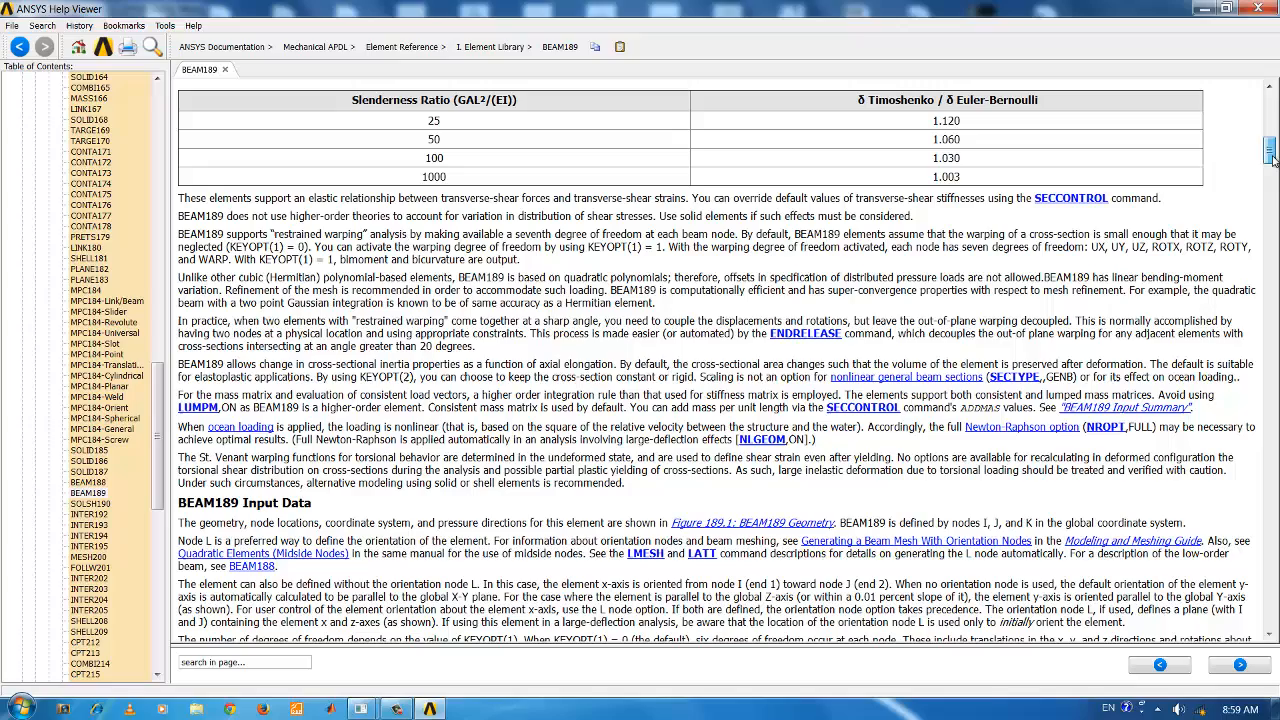
scroll(down, 3)
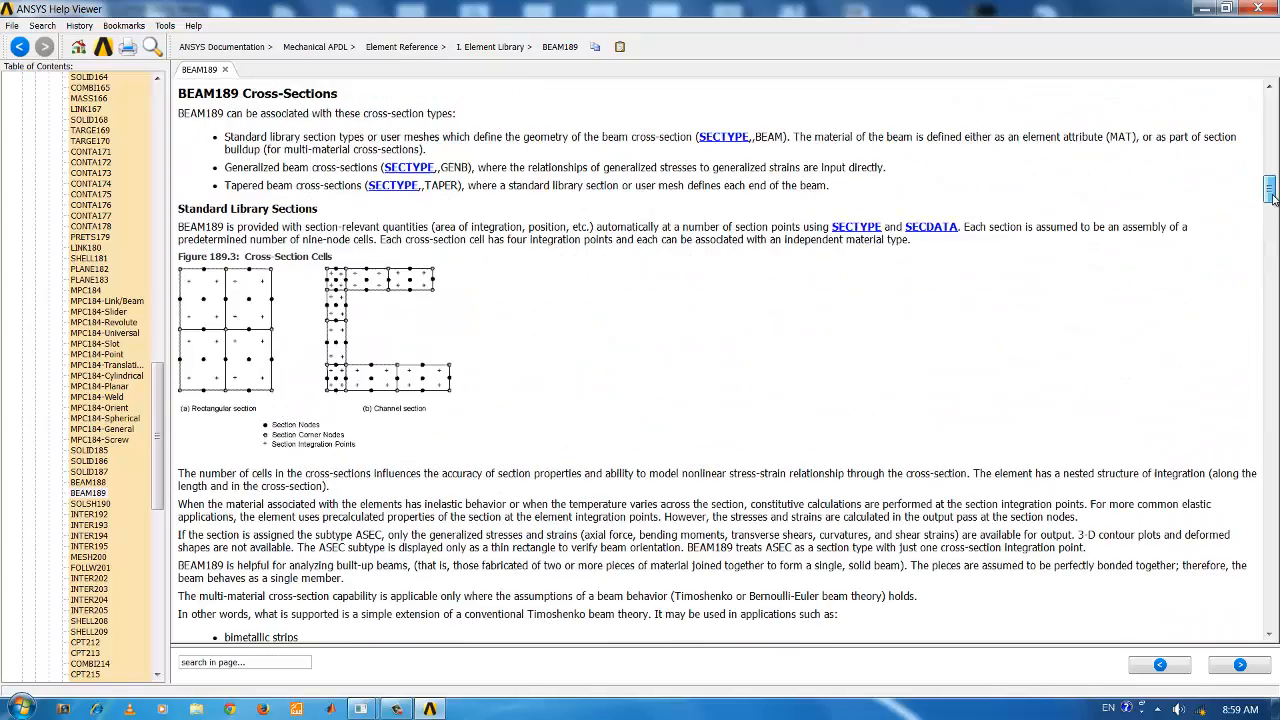
scroll(down, 3)
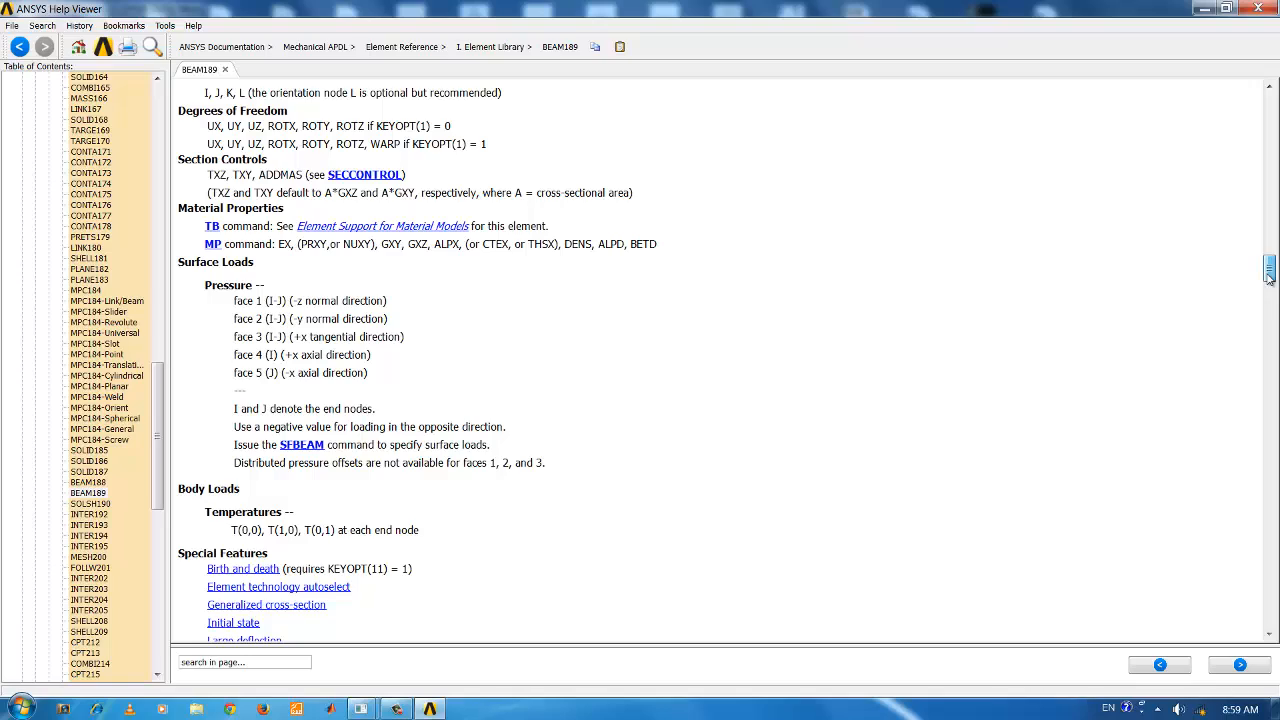
scroll(down, 3)
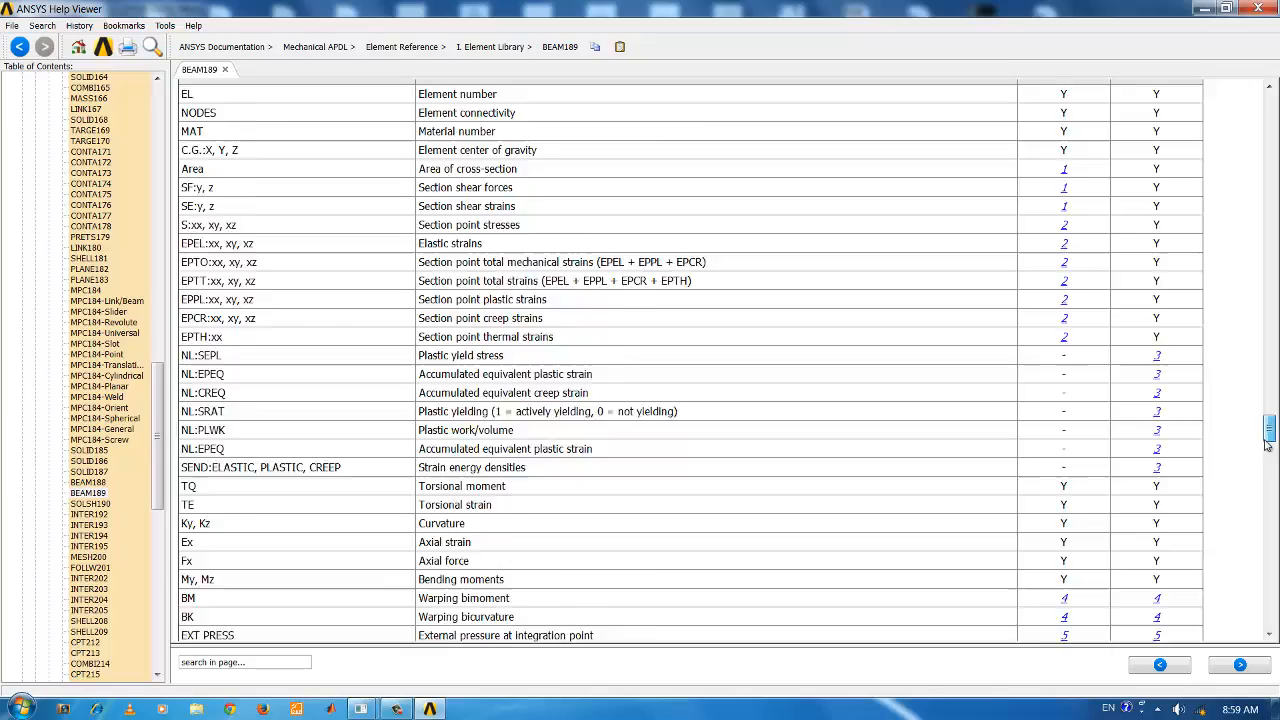
scroll(down, 3)
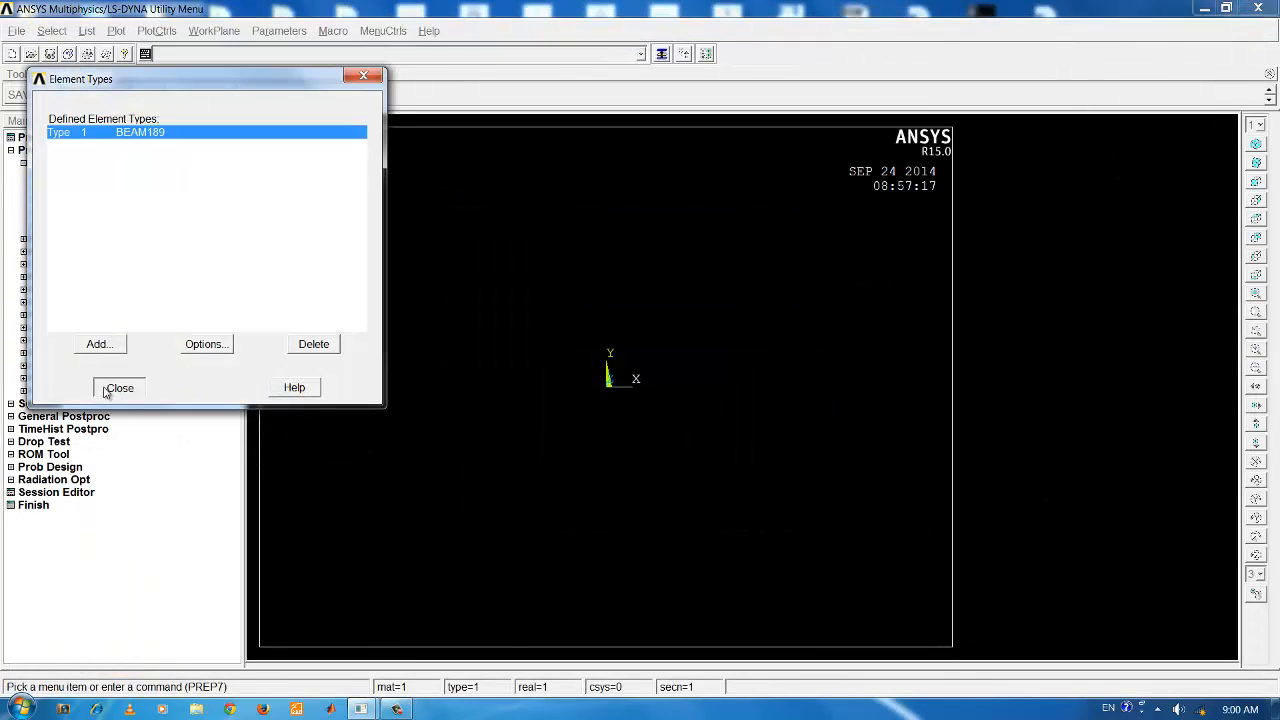
Step: Close the element types list and reach Structural > Linear > Elastic > Isotropic for material 1
click(120, 388)
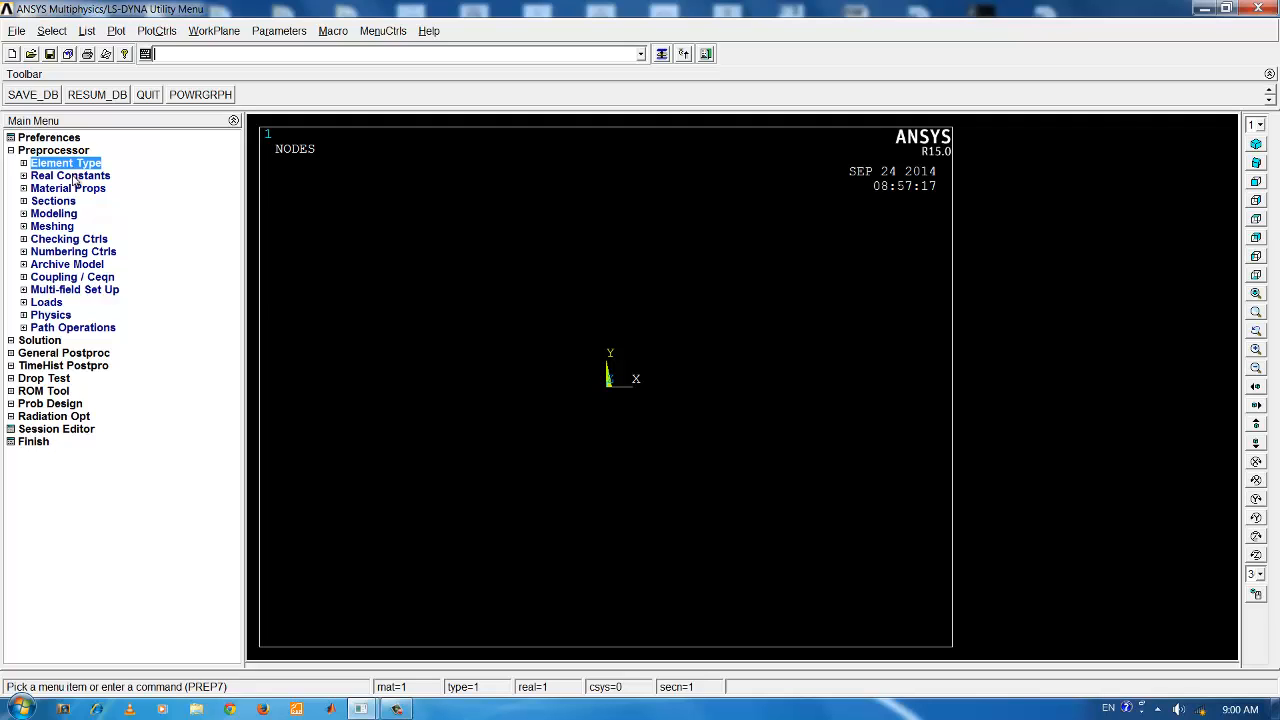
click(68, 188)
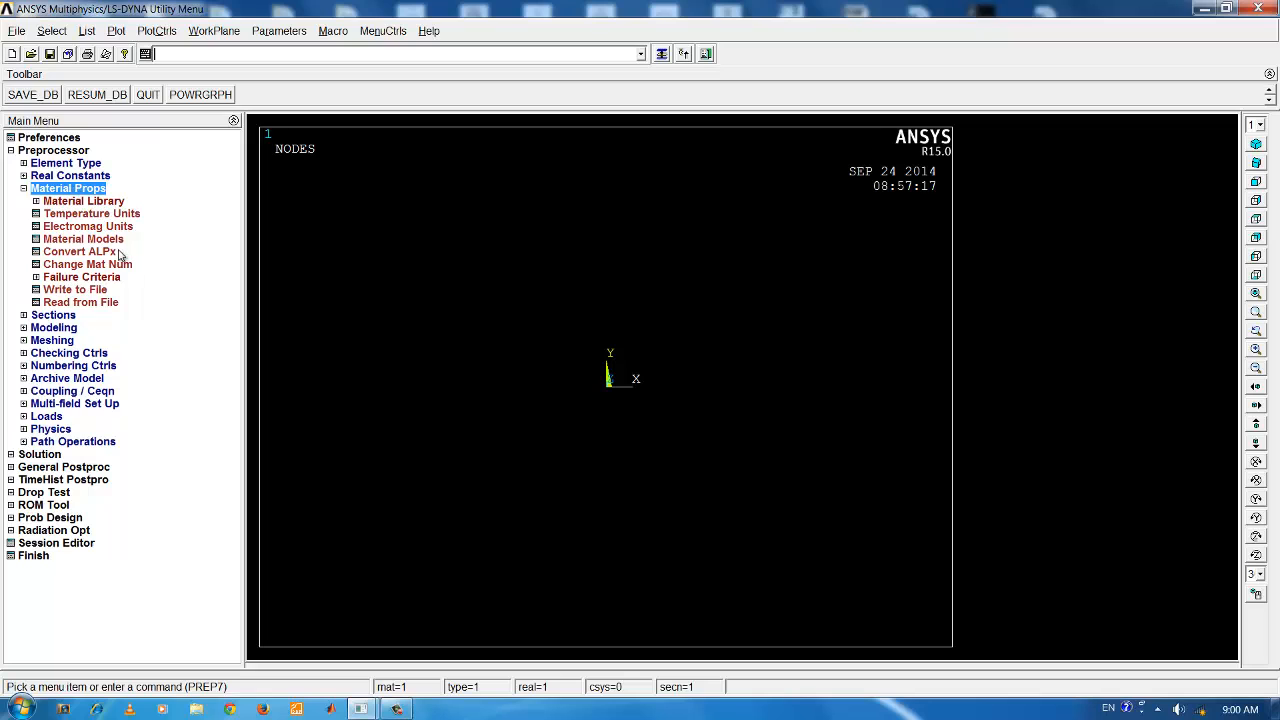
click(84, 238)
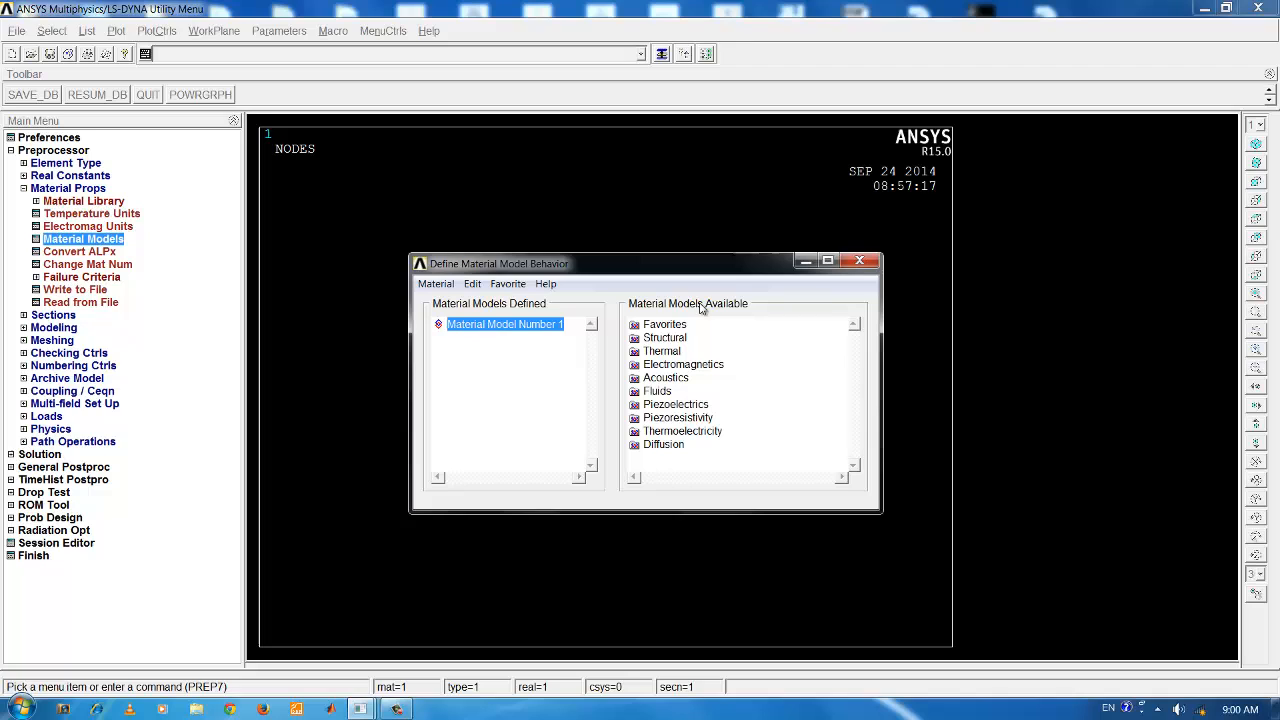
double_click(664, 336)
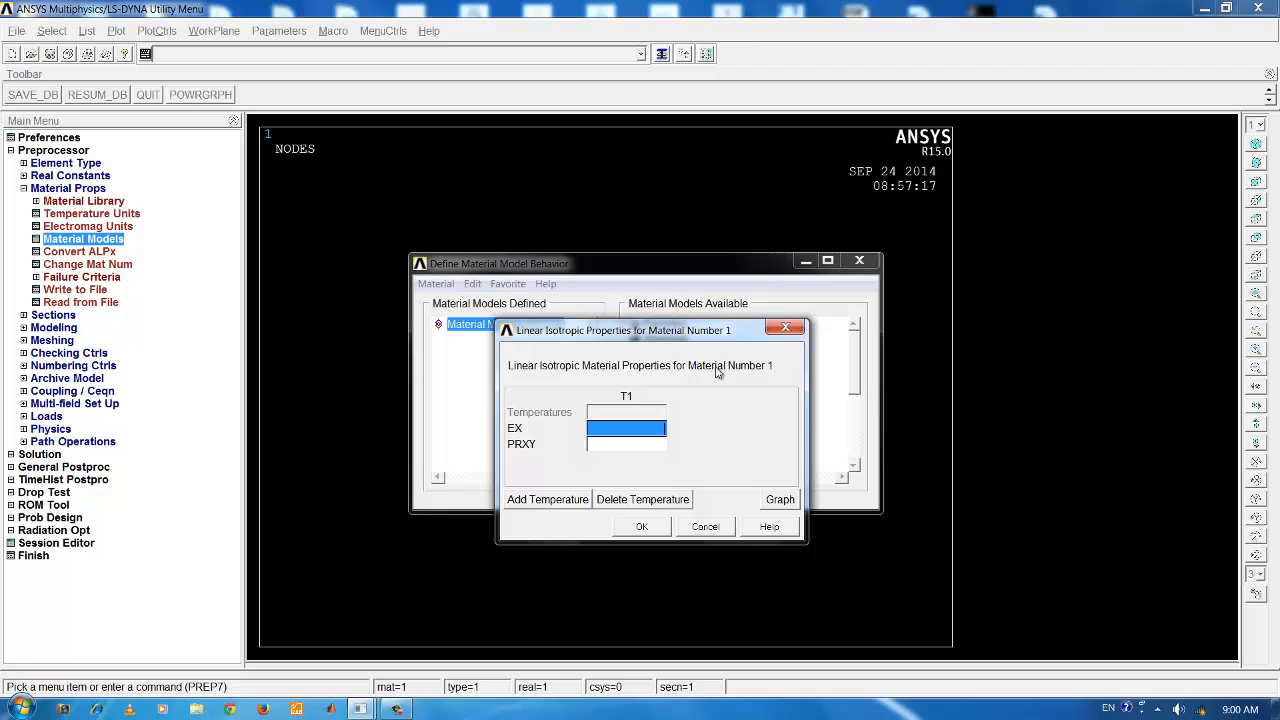
Step: Enter EX = 210e9 and PRXY = 0.3 for material number 1
click(628, 428)
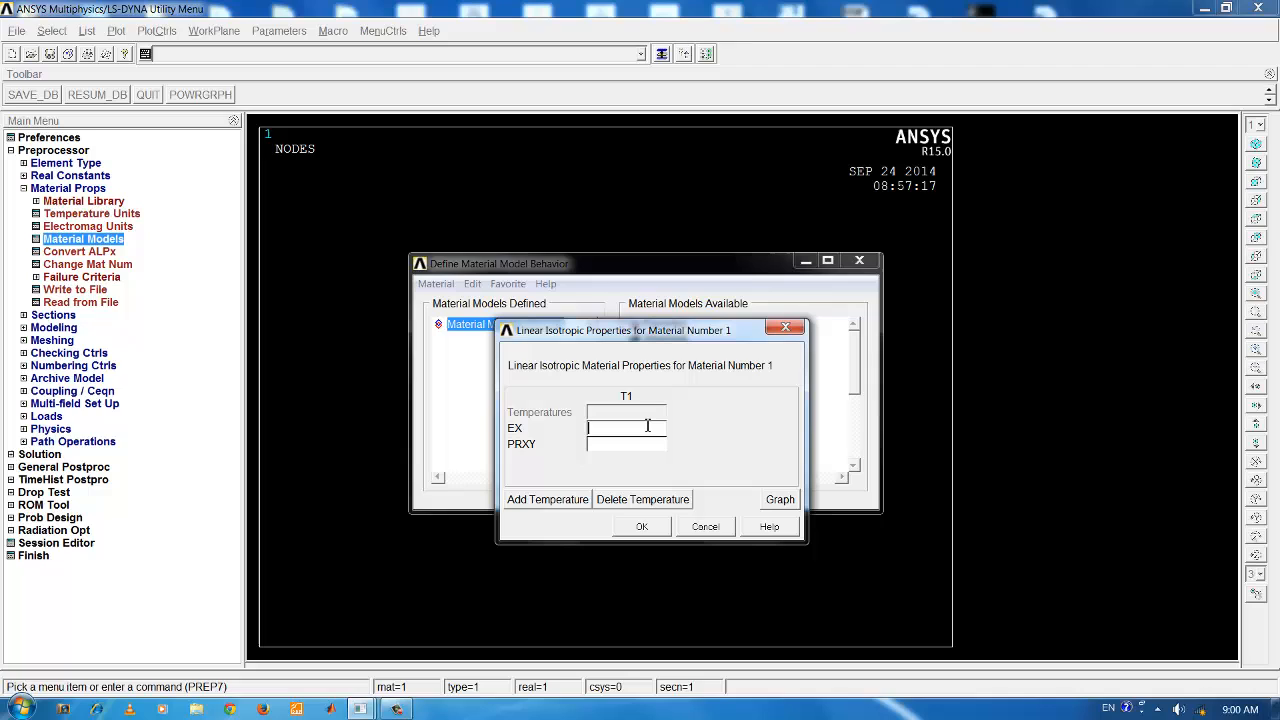
text(2)
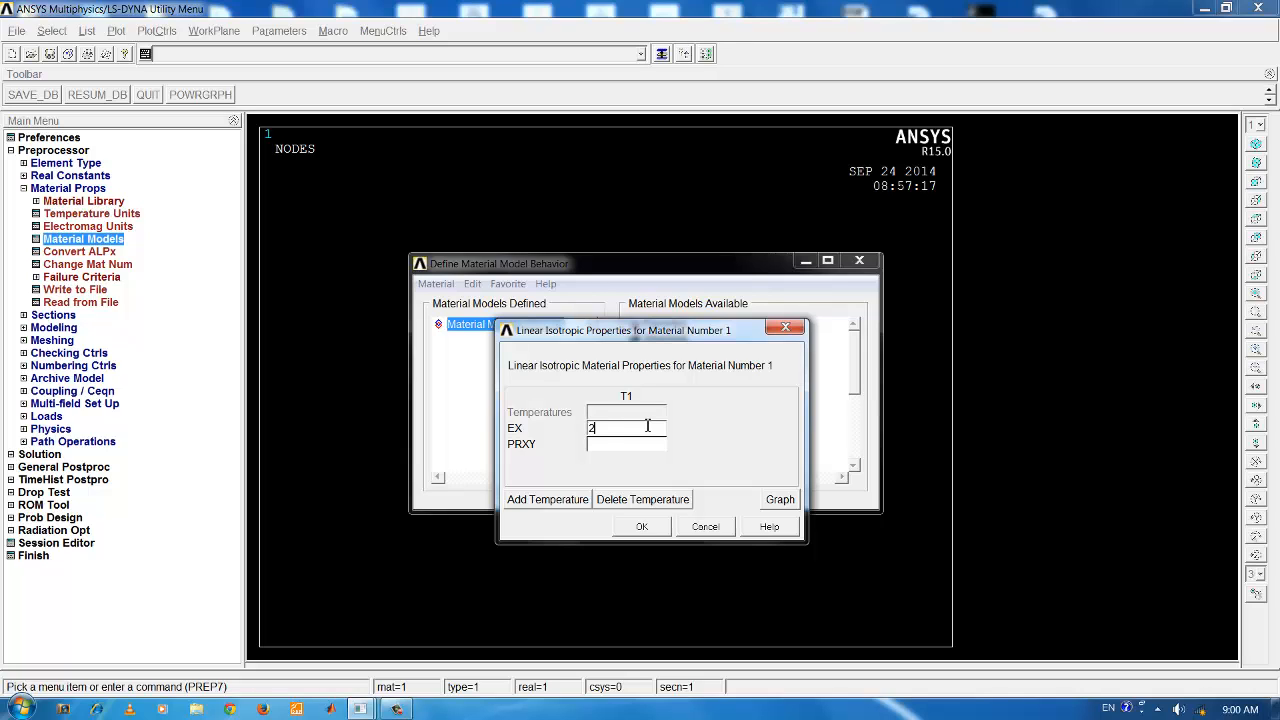
text(10e)
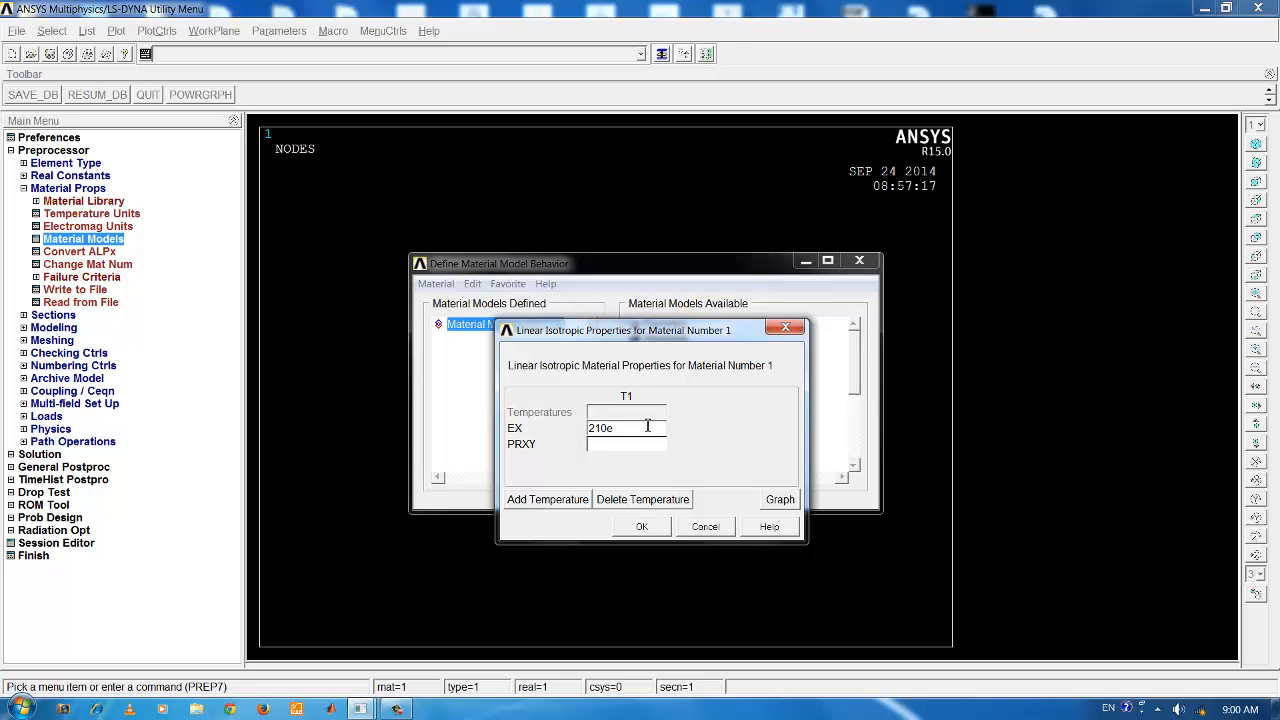
text(9)
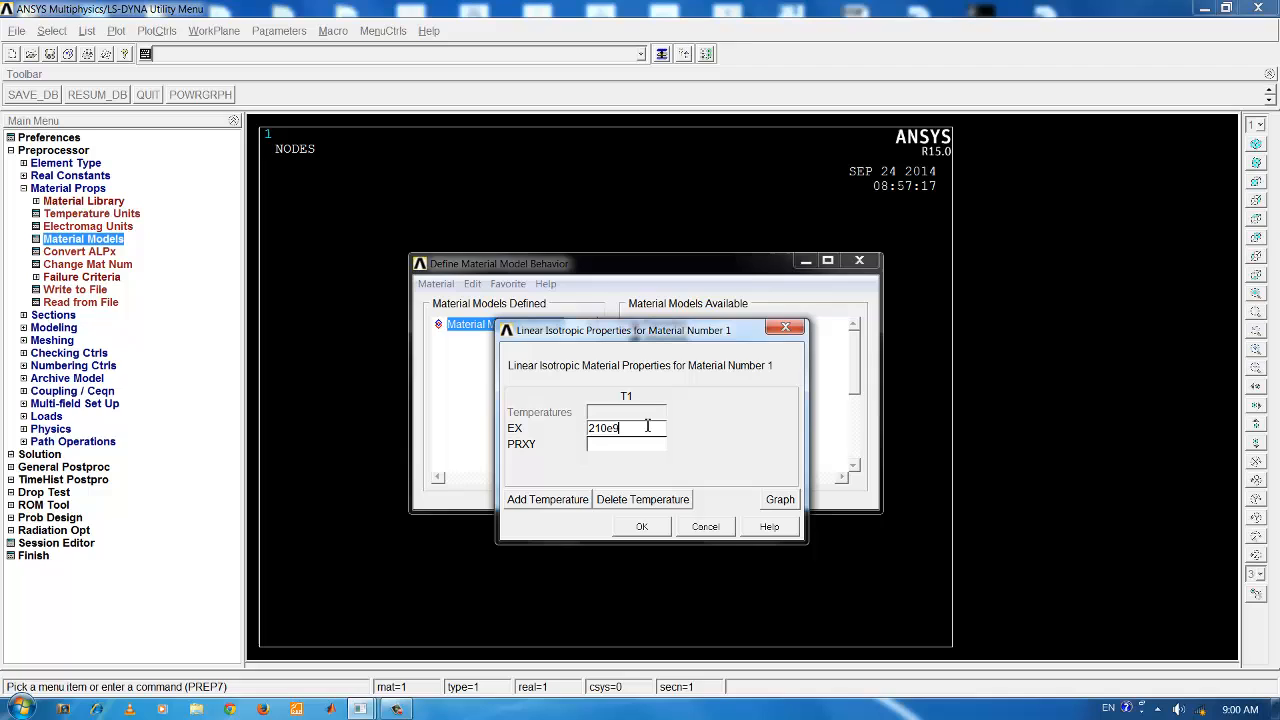
mouse_move(648, 488)
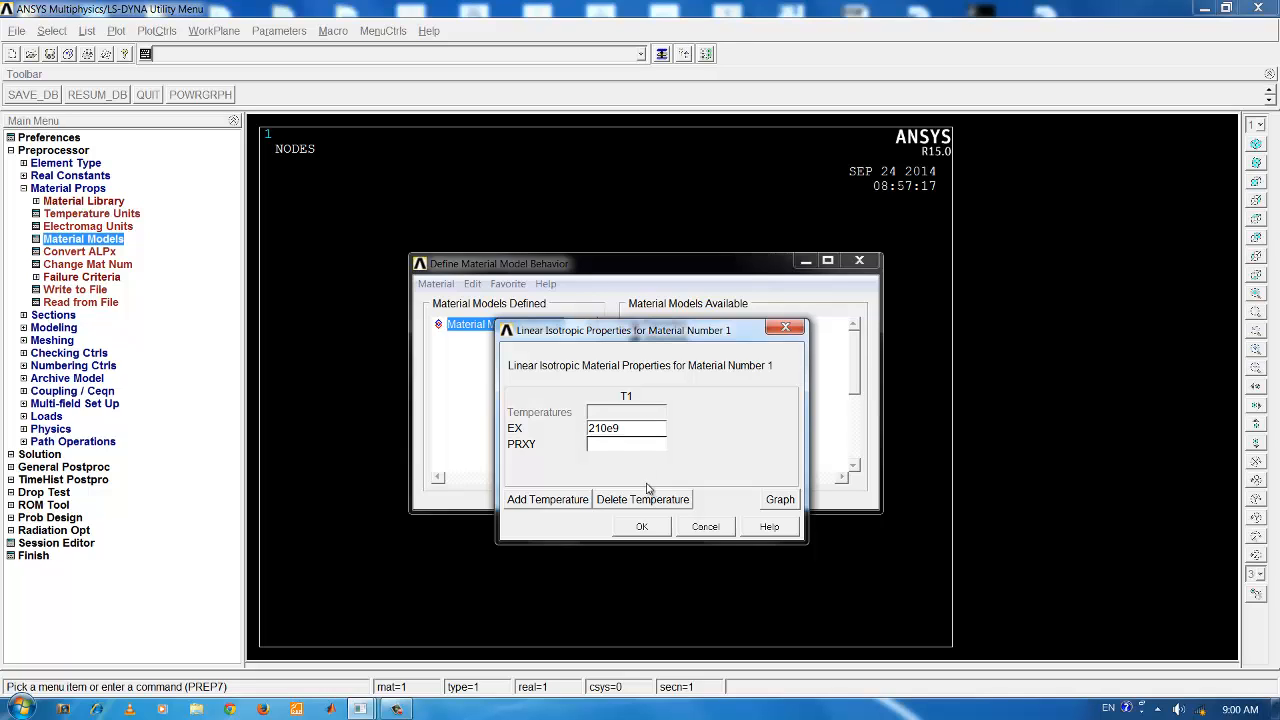
click(626, 444)
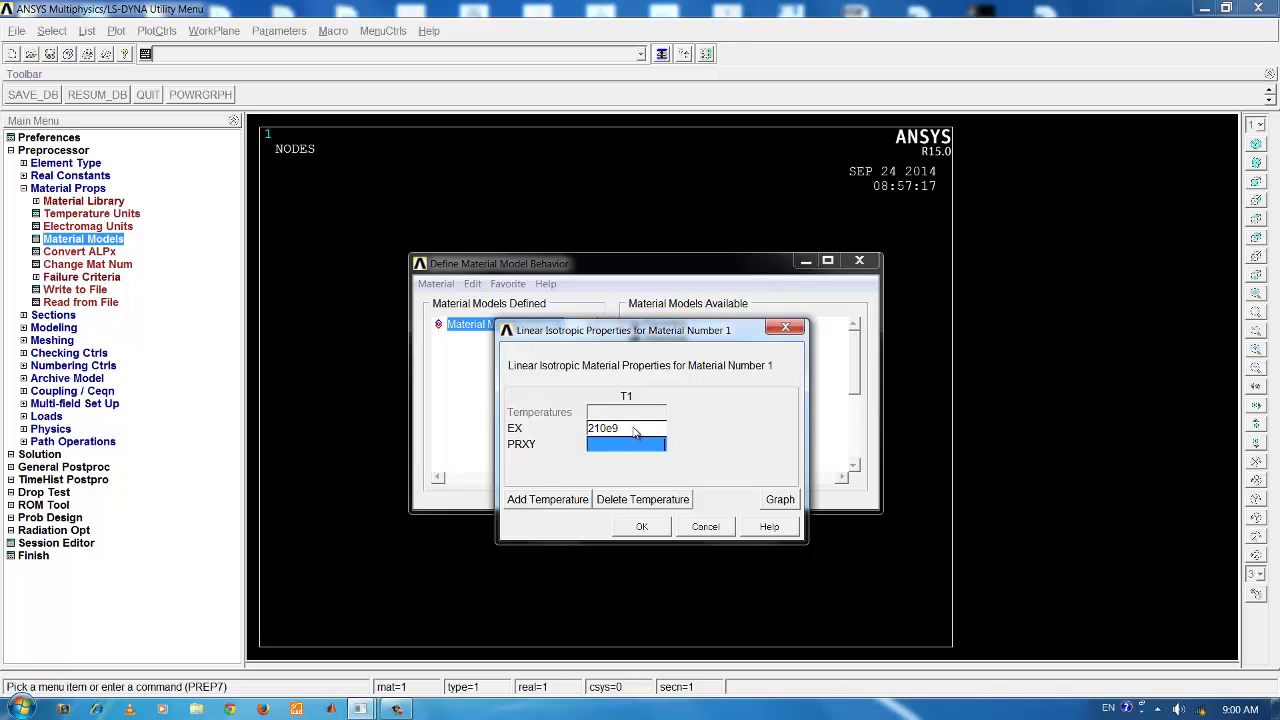
text(0.3)
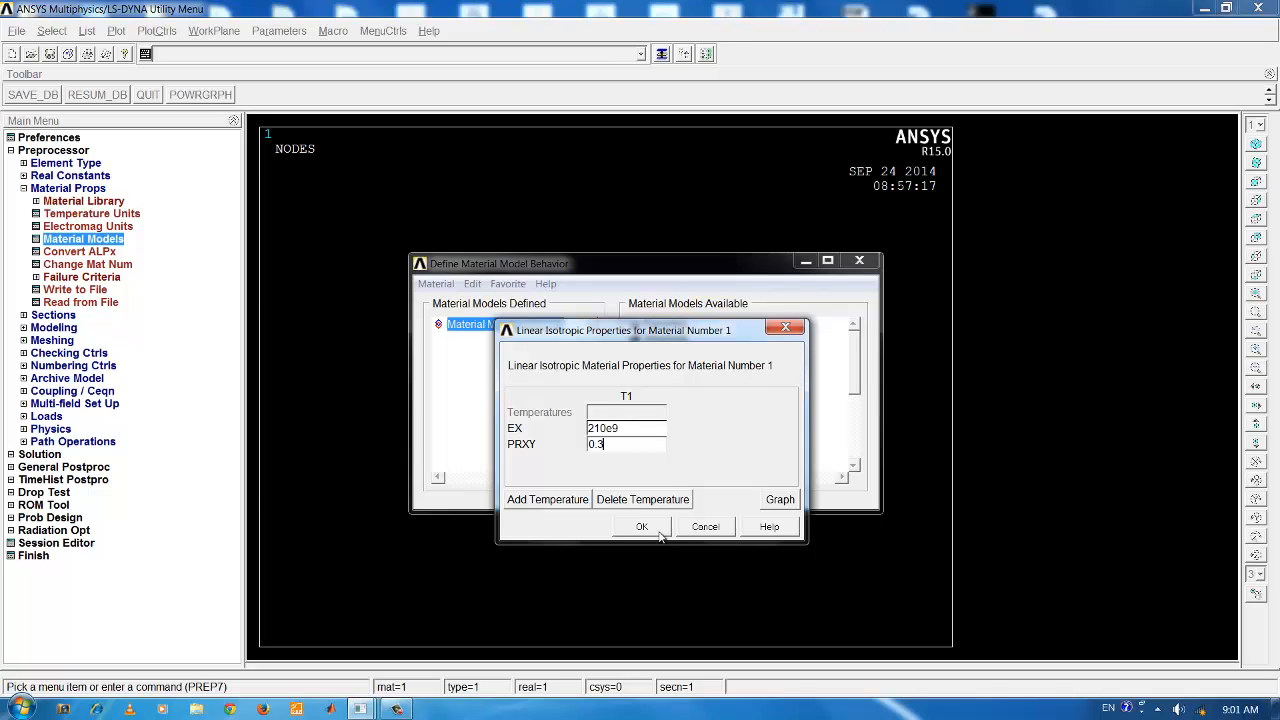
Step: Accept the elastic properties and set material 1 density DENS = 7800
click(640, 526)
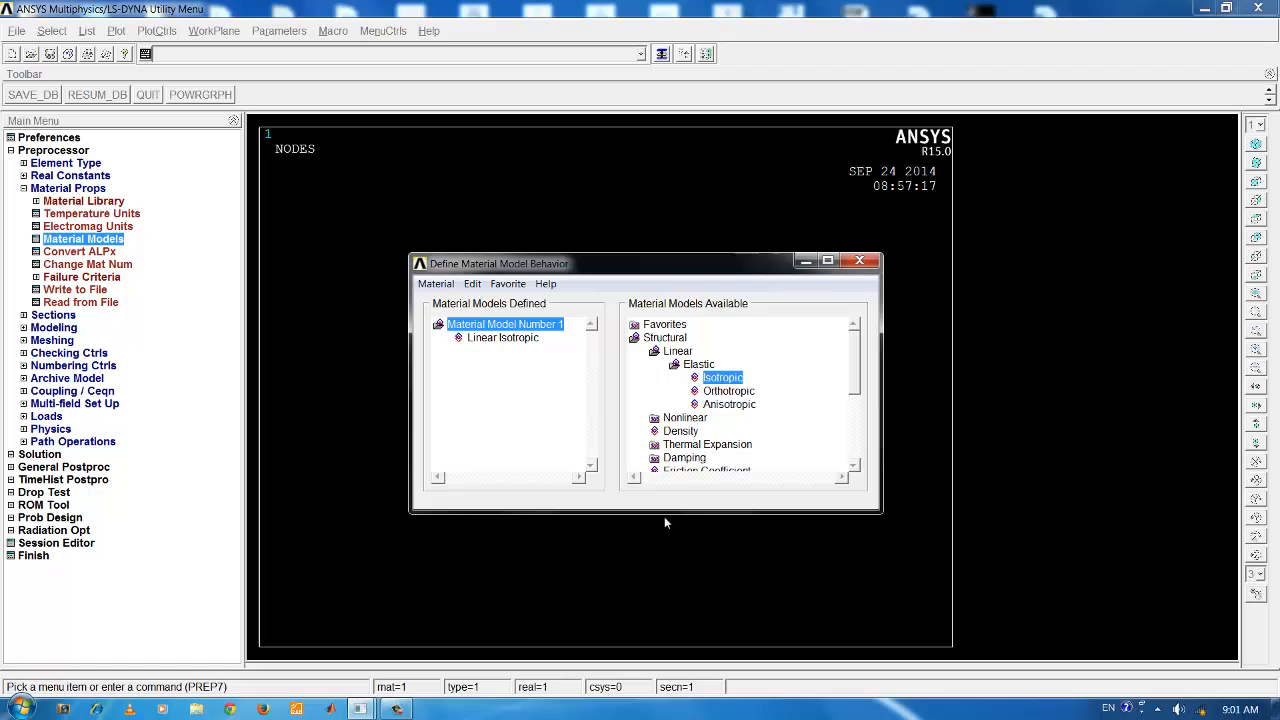
mouse_move(696, 488)
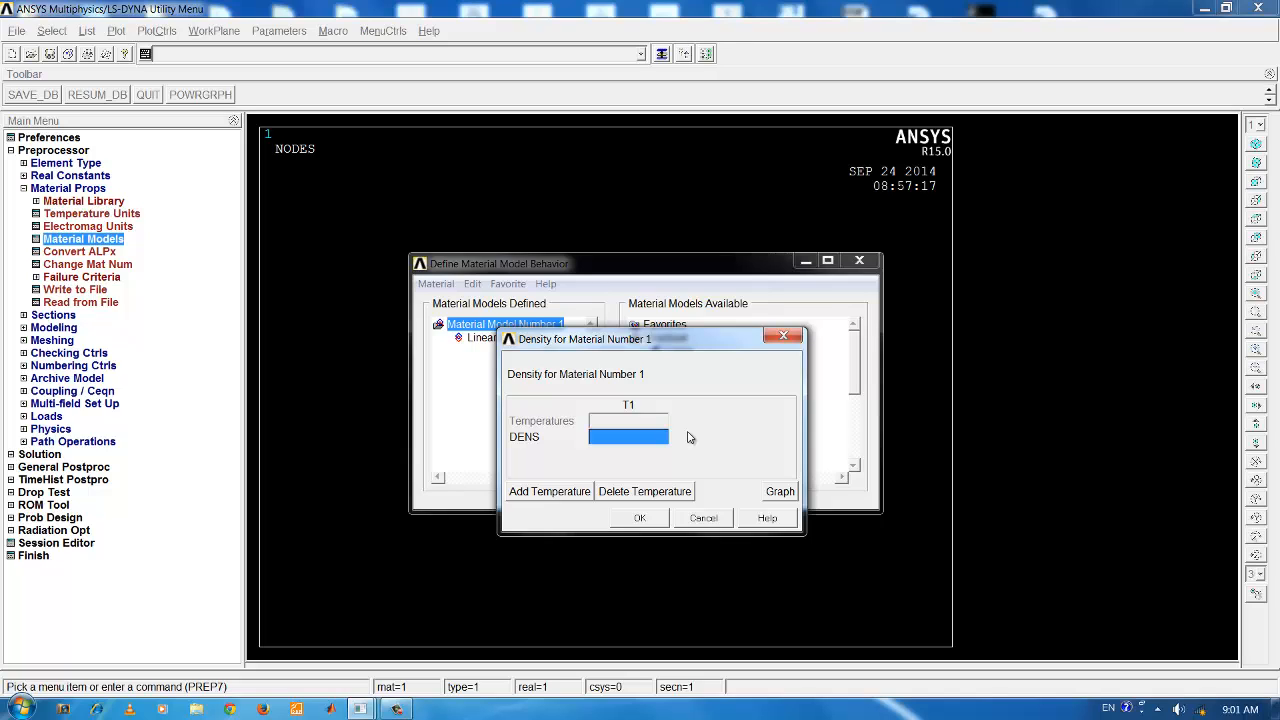
text(7800)
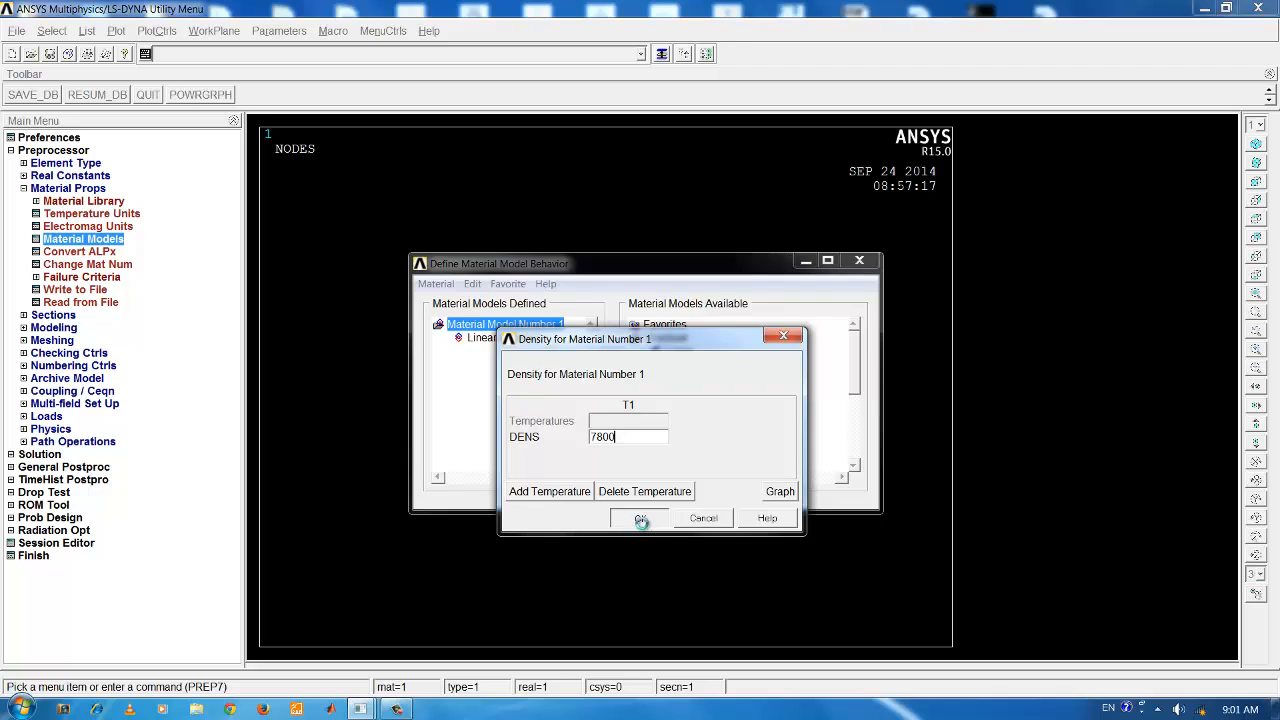
click(636, 518)
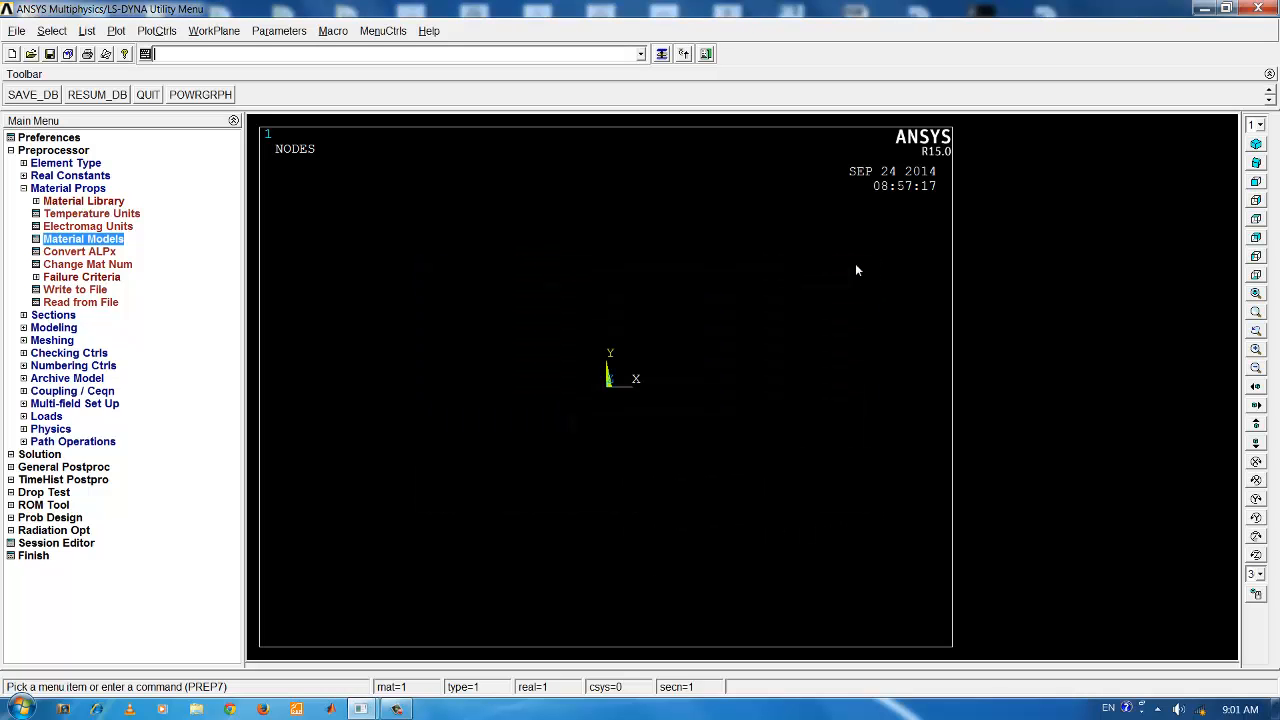
mouse_move(882, 252)
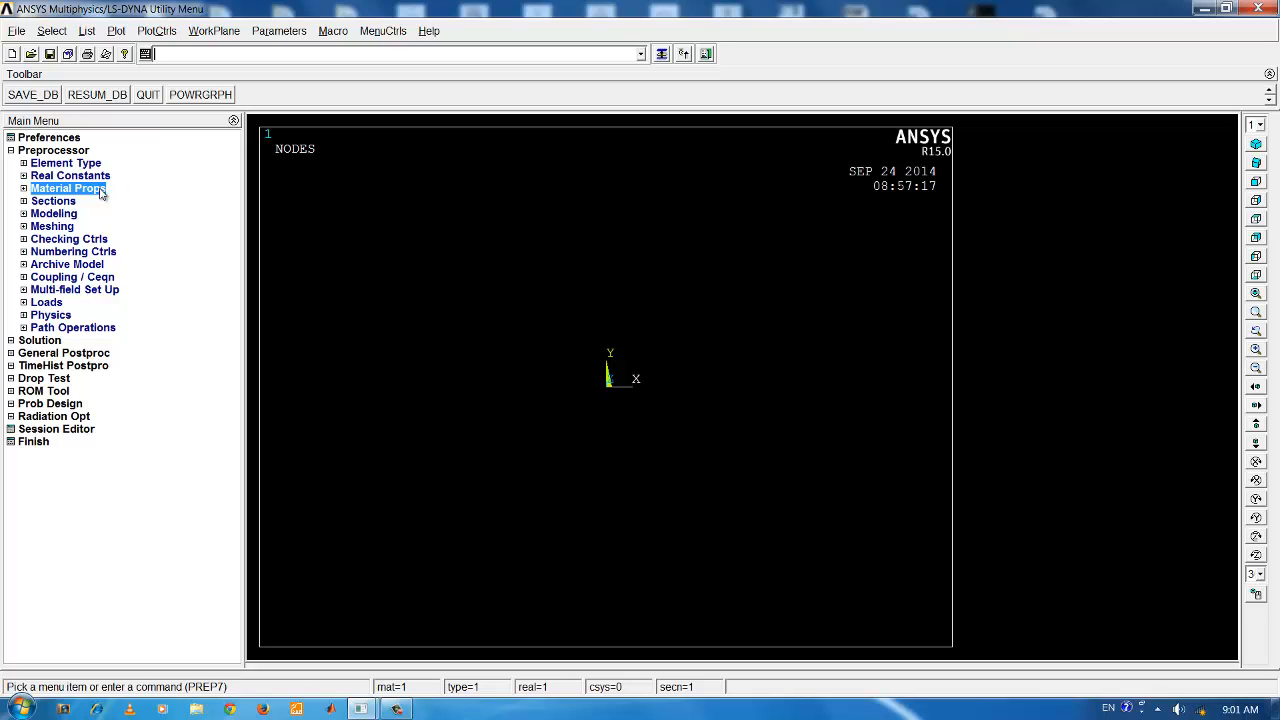
mouse_move(88, 200)
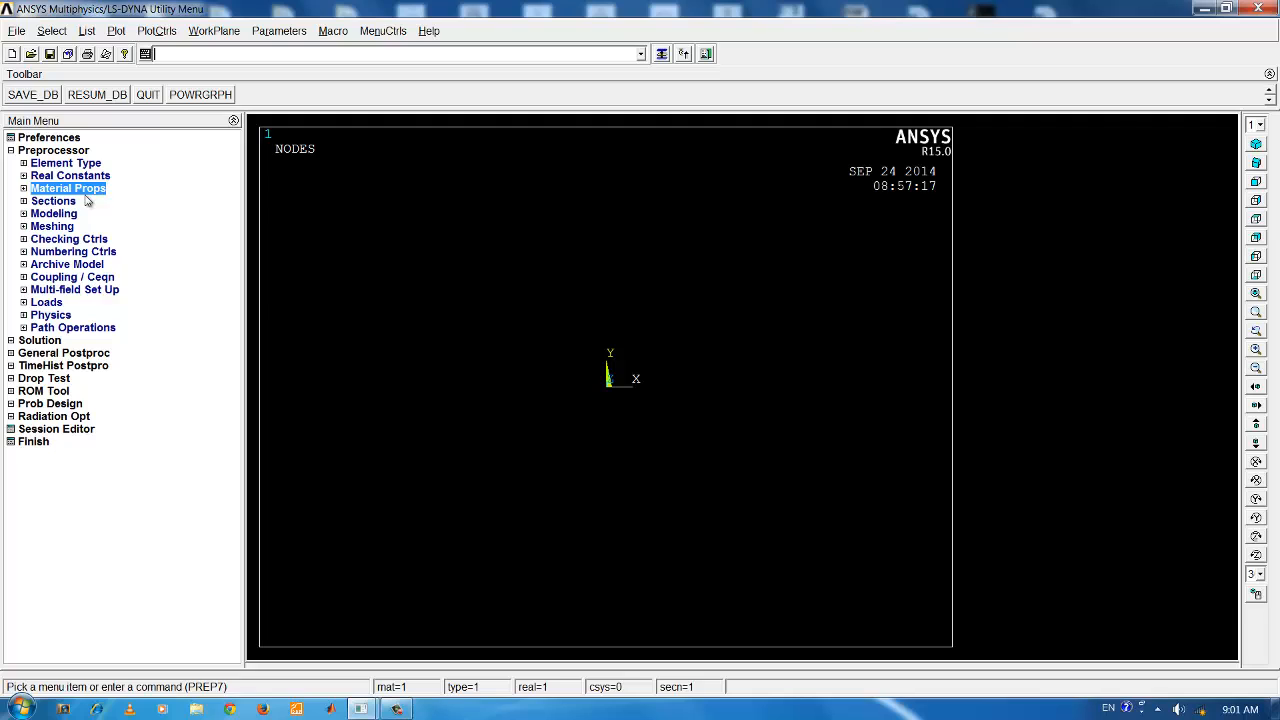
Step: Reach Sections > Beam > Common Sections to start defining a beam cross-section
click(52, 200)
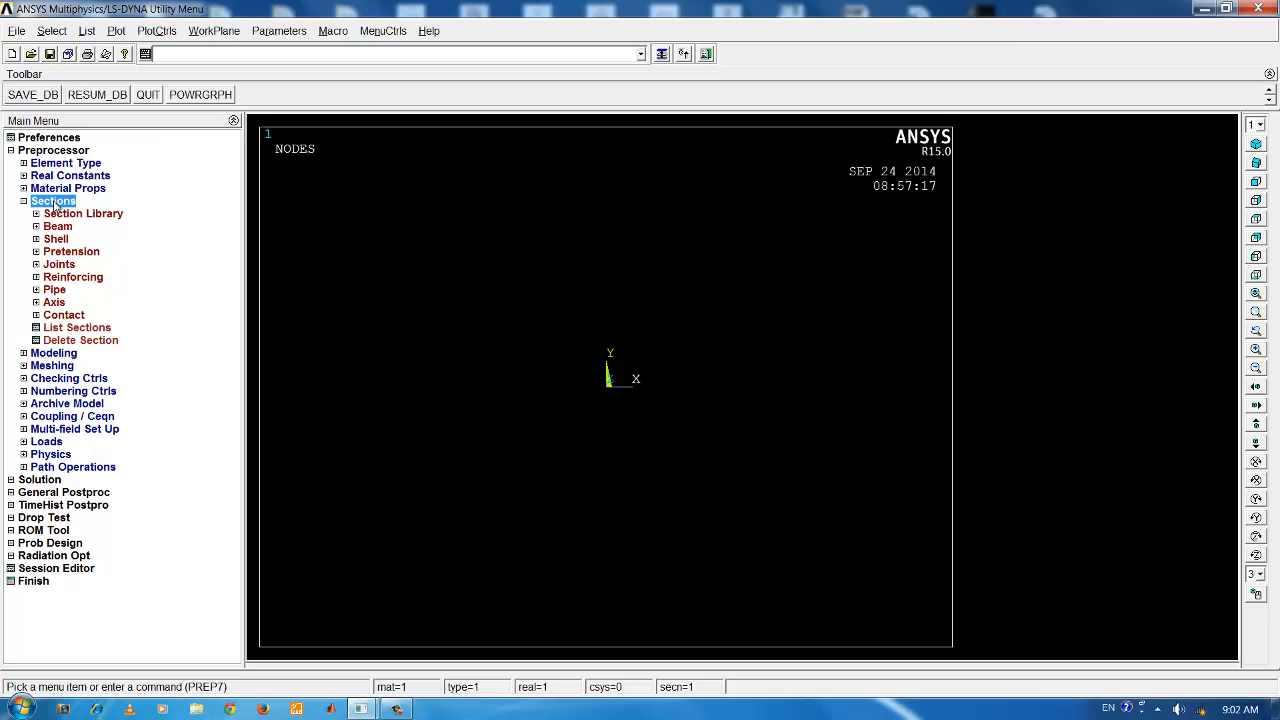
click(56, 226)
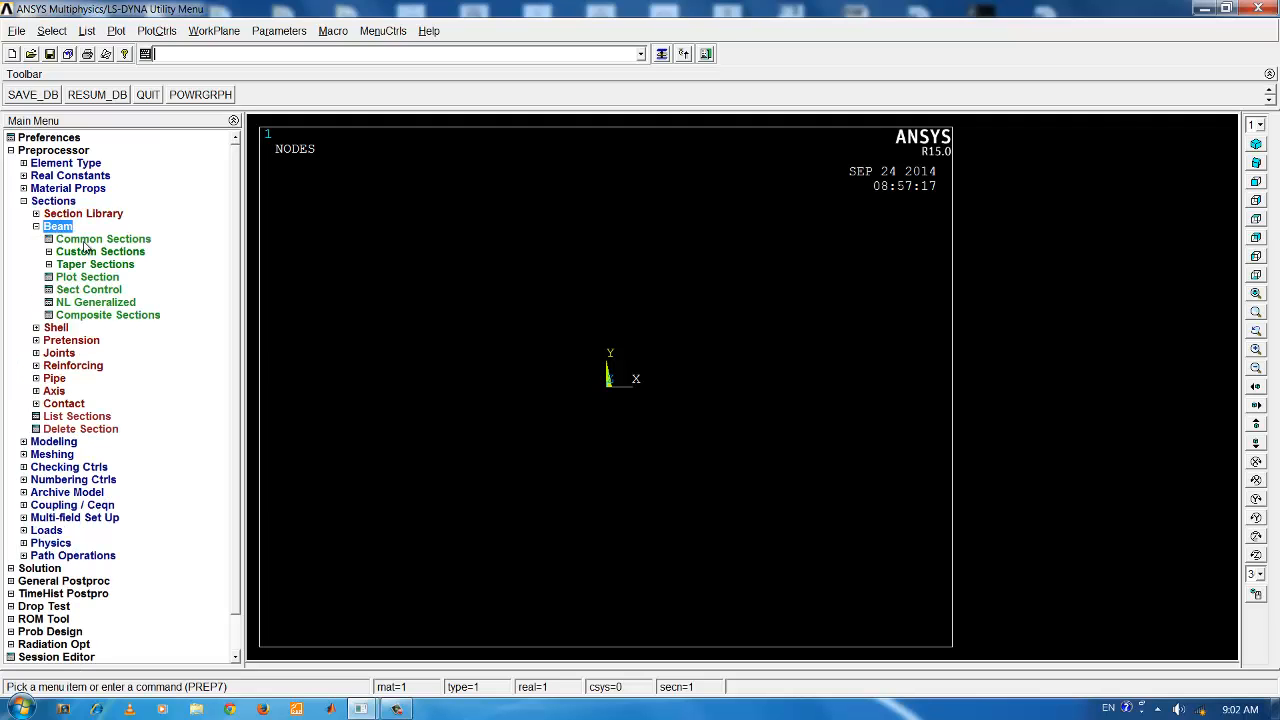
click(104, 238)
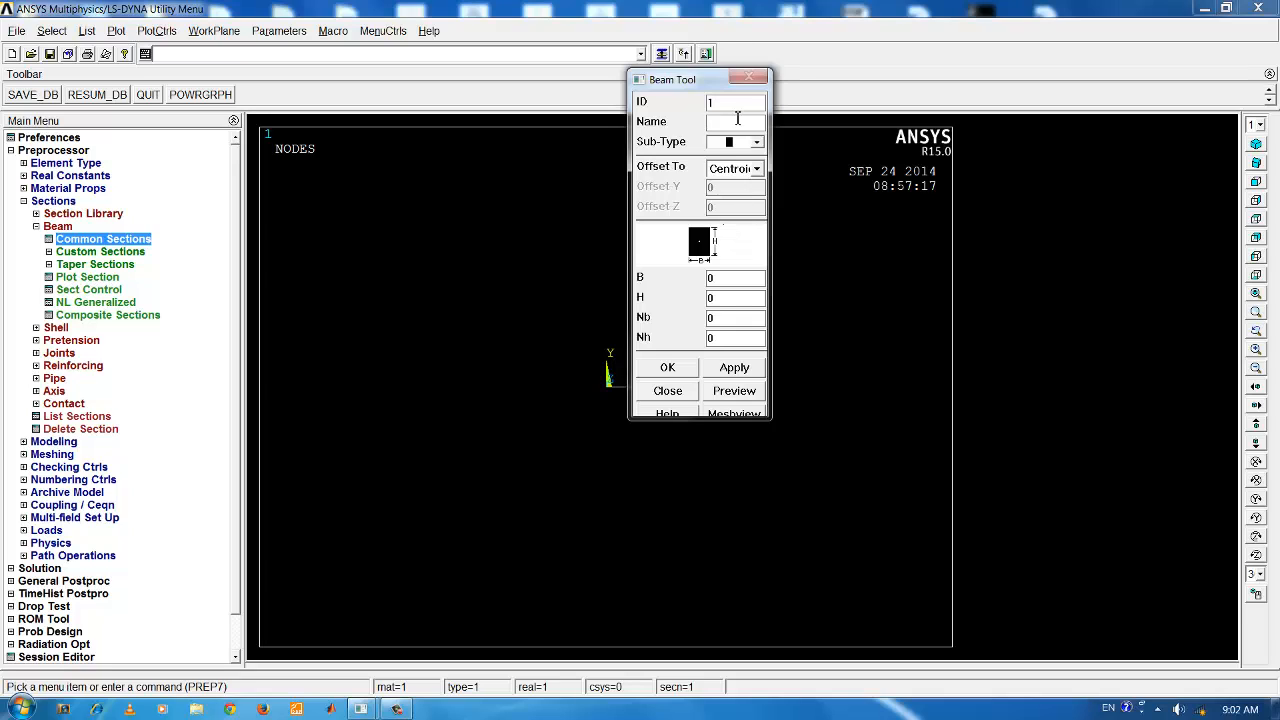
Step: Define section 'sqare' as a solid rectangle with B = 0.01 and H = 0.01
text(sqare)
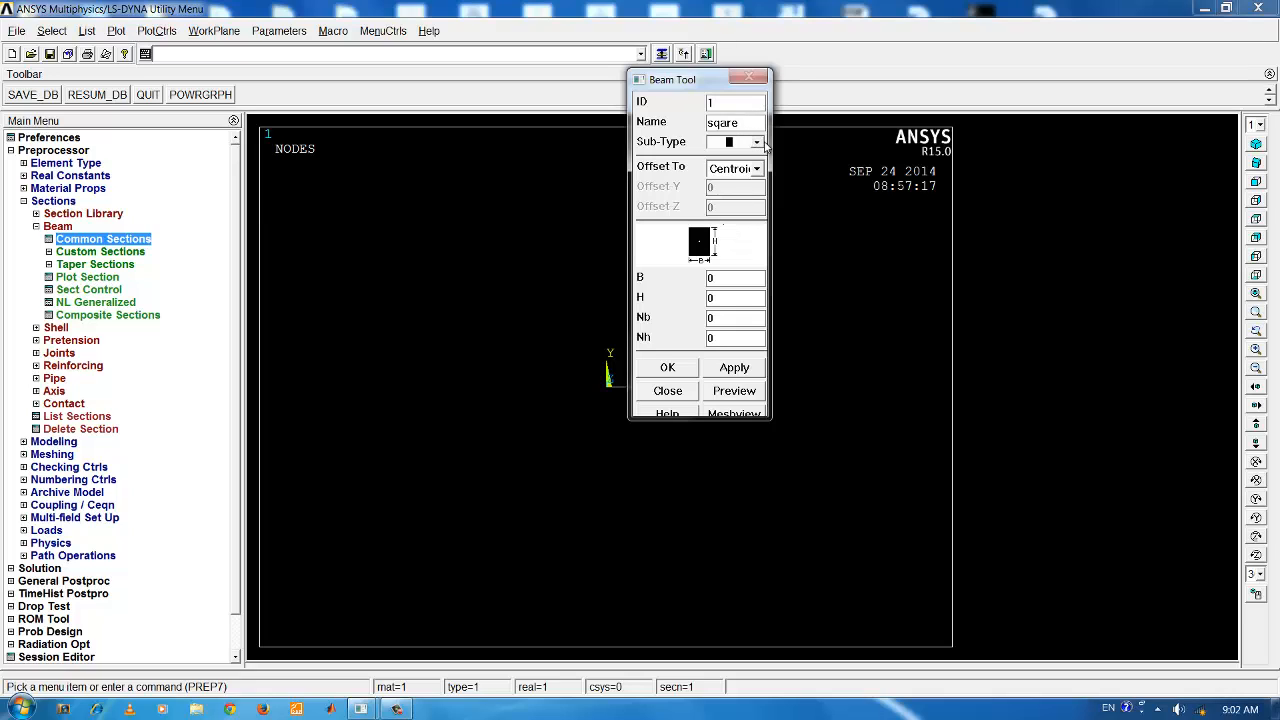
click(764, 142)
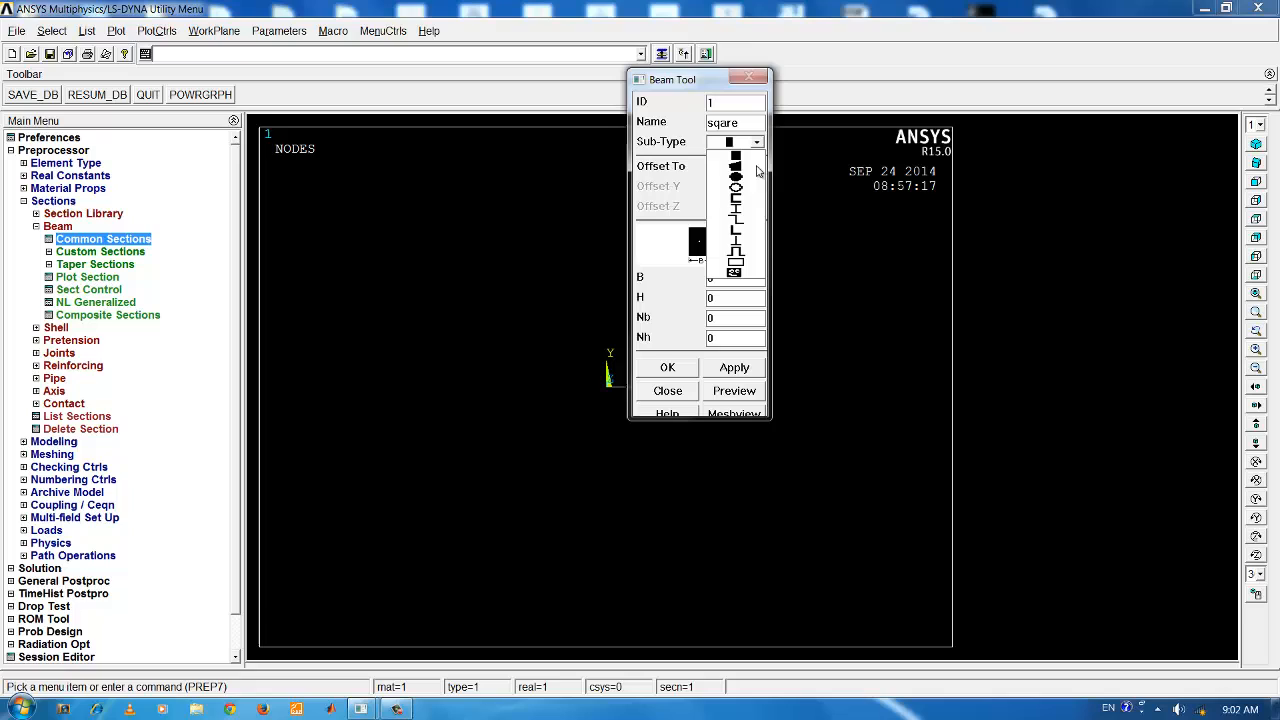
mouse_move(750, 176)
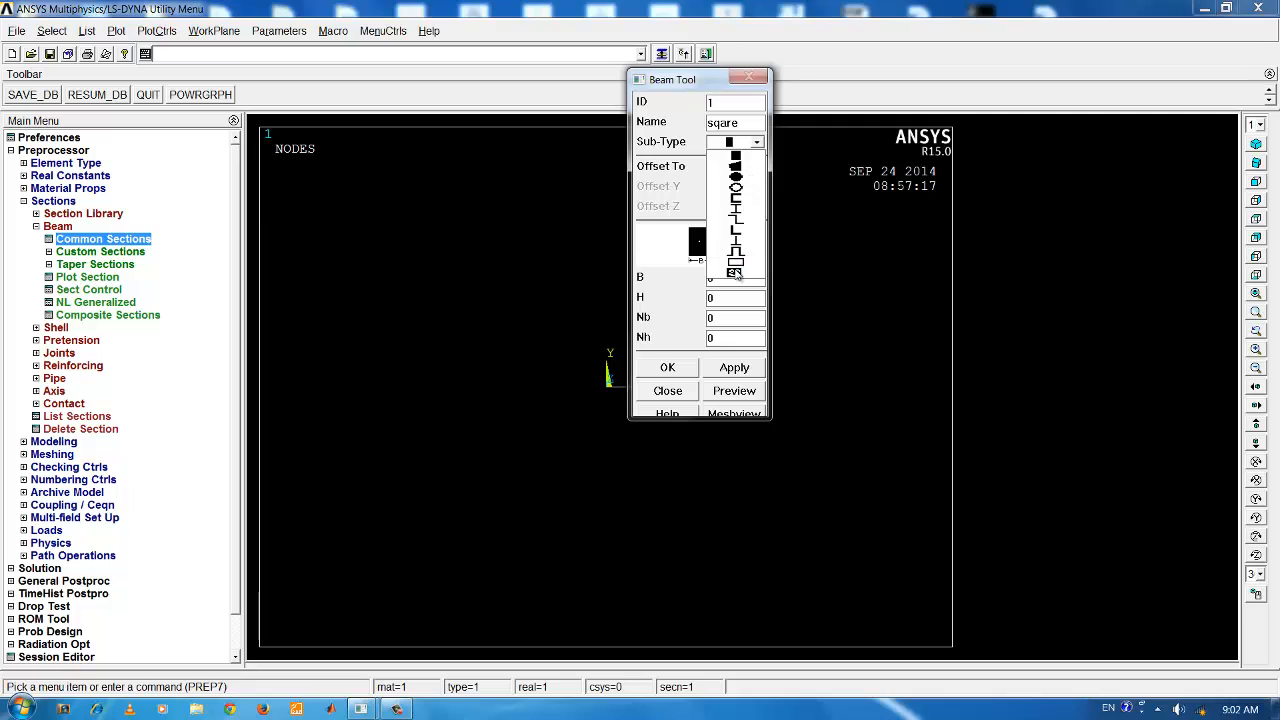
mouse_move(736, 278)
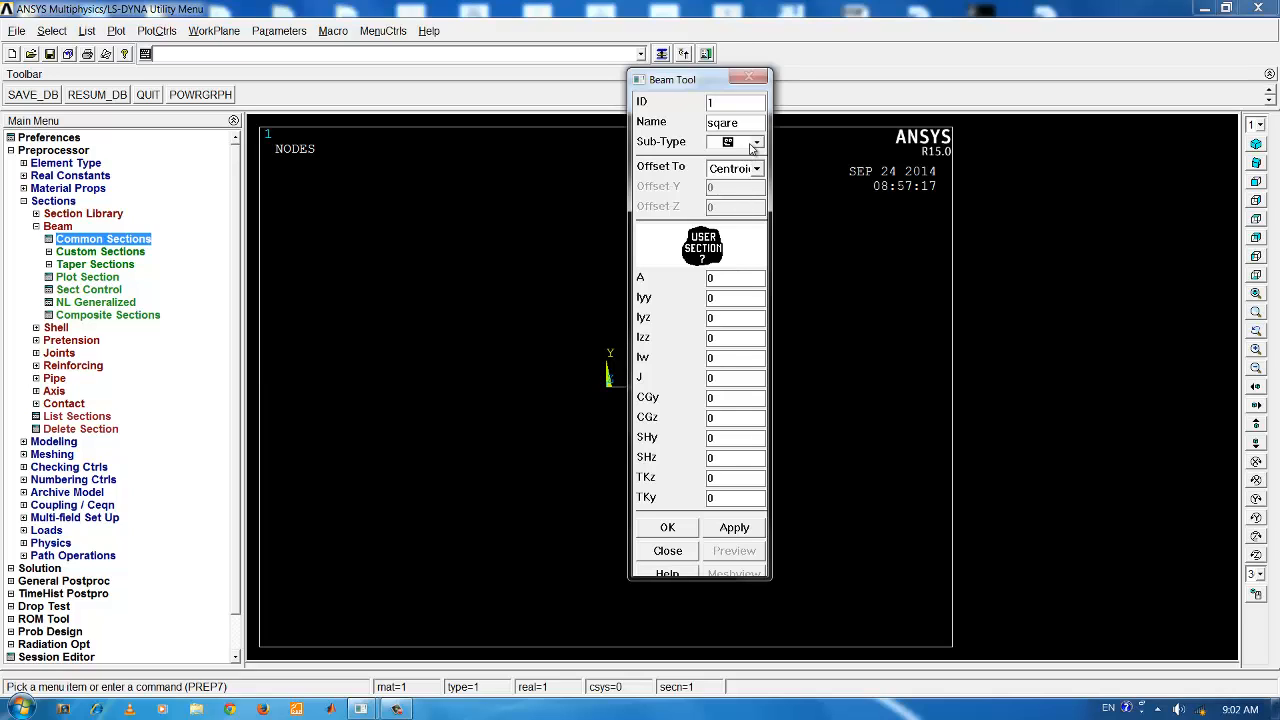
click(752, 140)
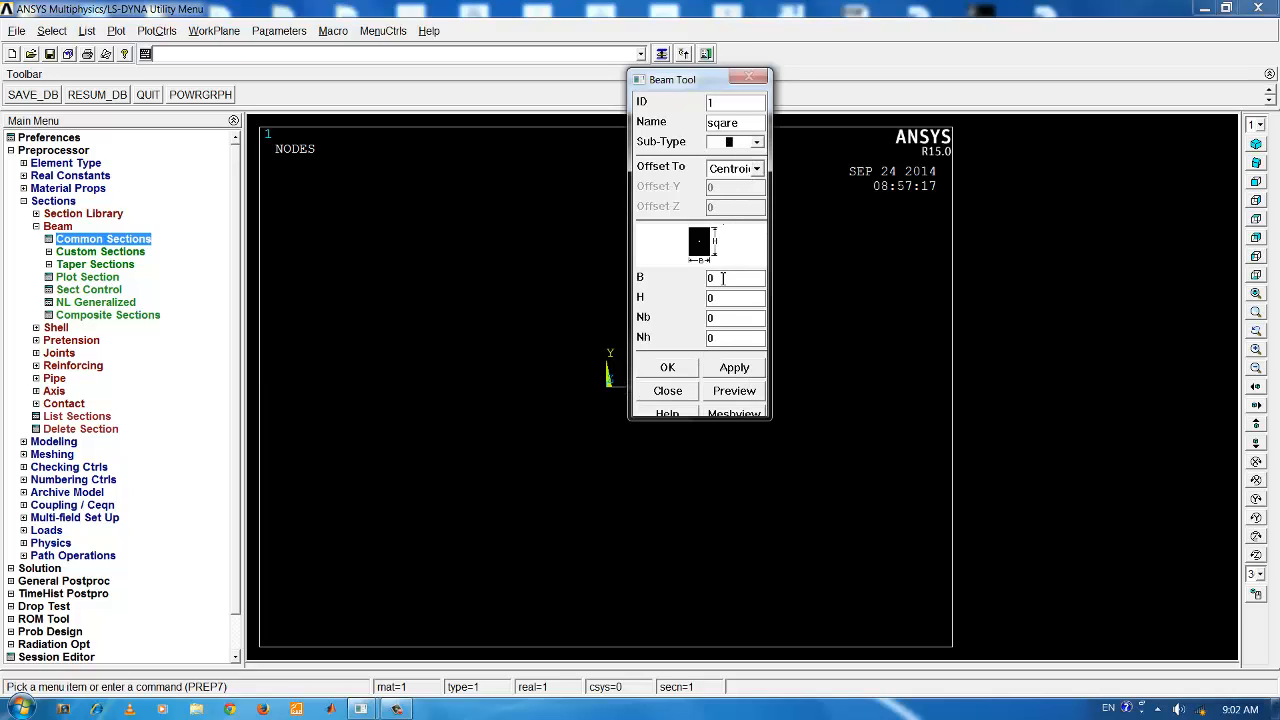
click(730, 278)
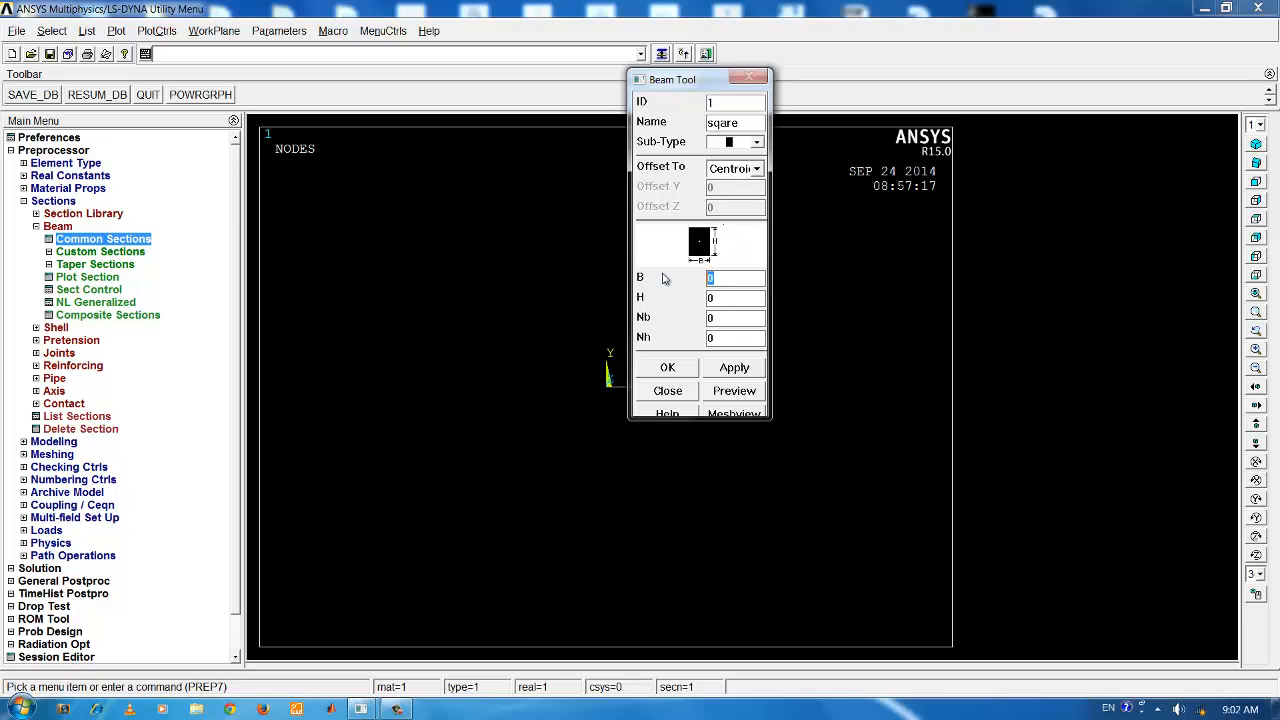
text(0.01)
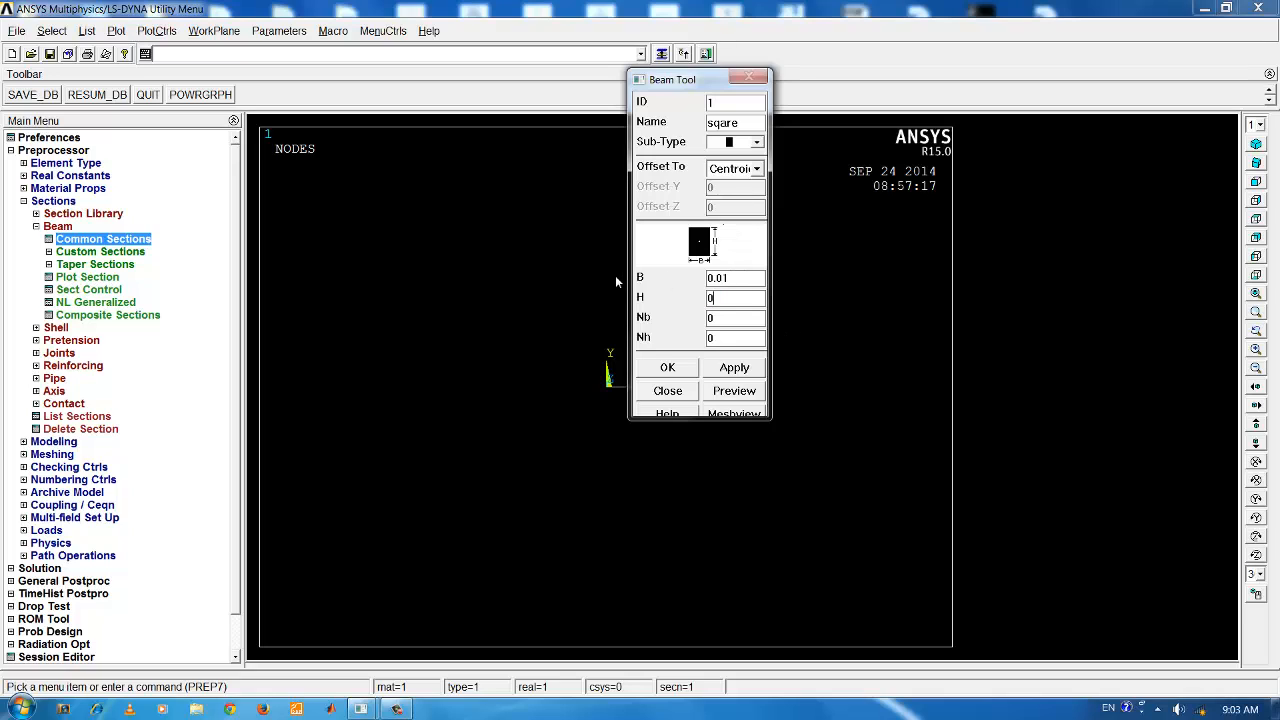
text(0.01)
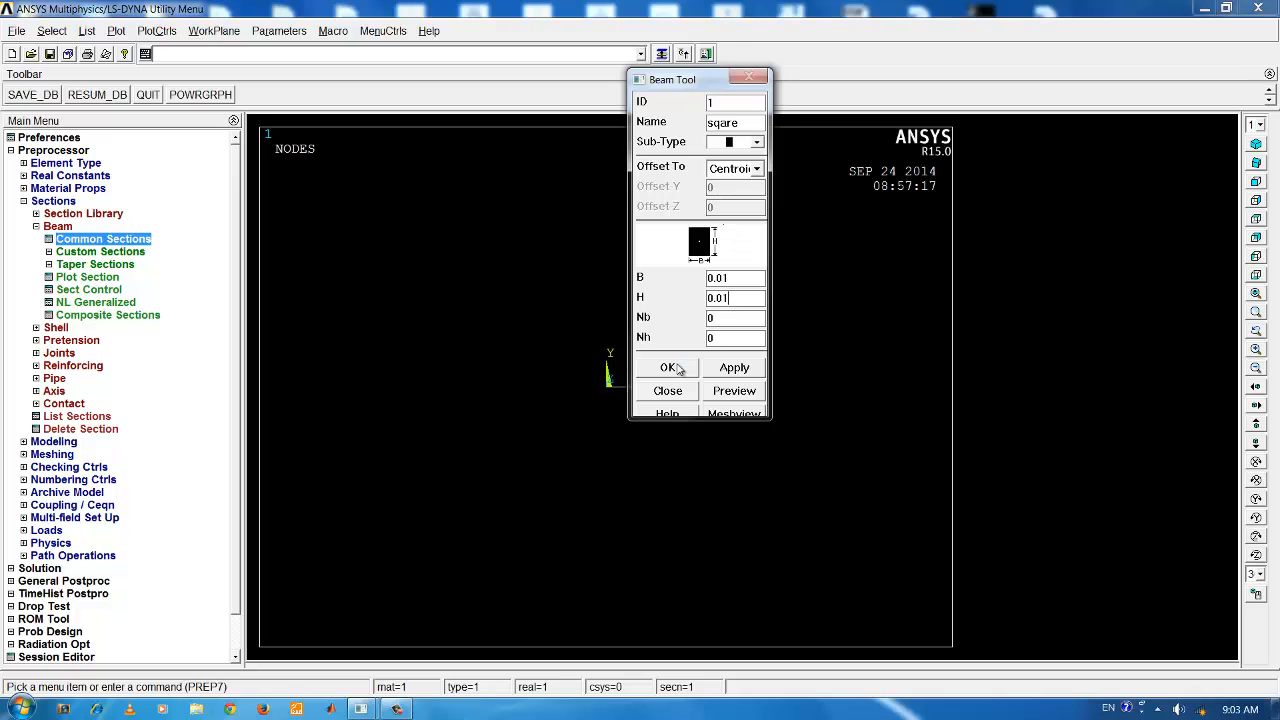
click(668, 368)
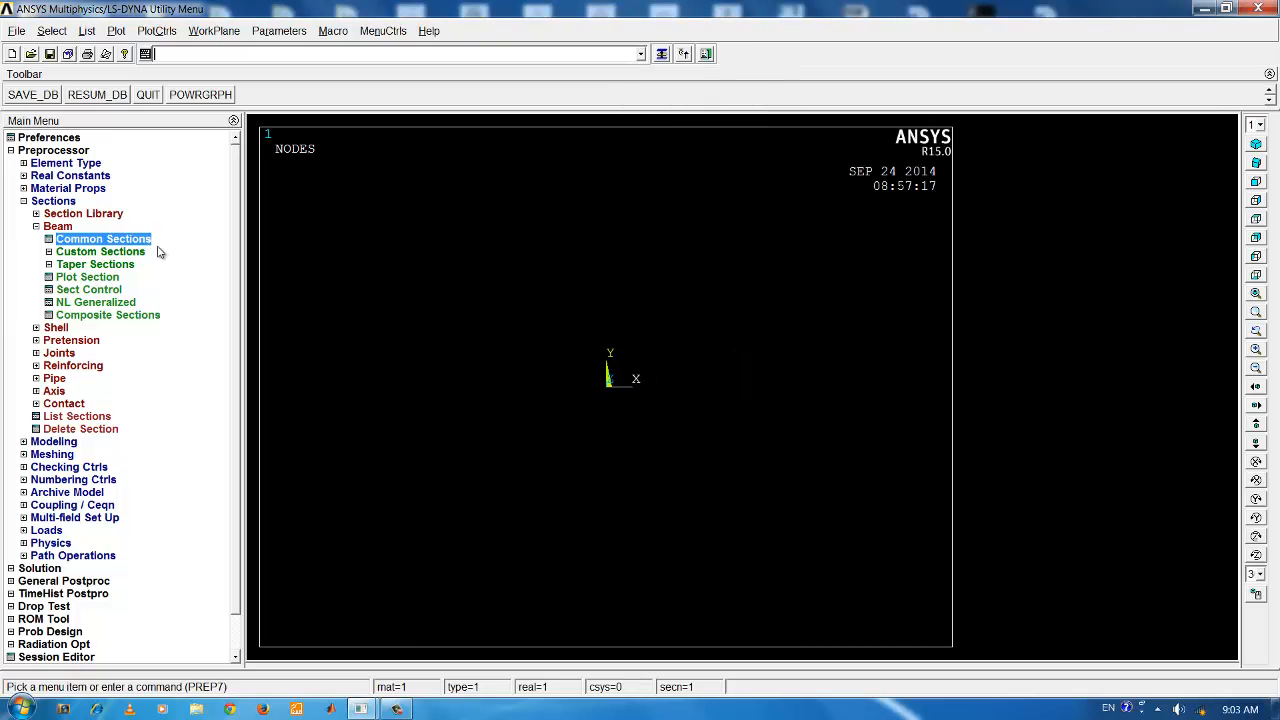
Step: Preview section 1's properties (area .100E-03, Iyy .833E-09) and close the Beam Tool
click(100, 238)
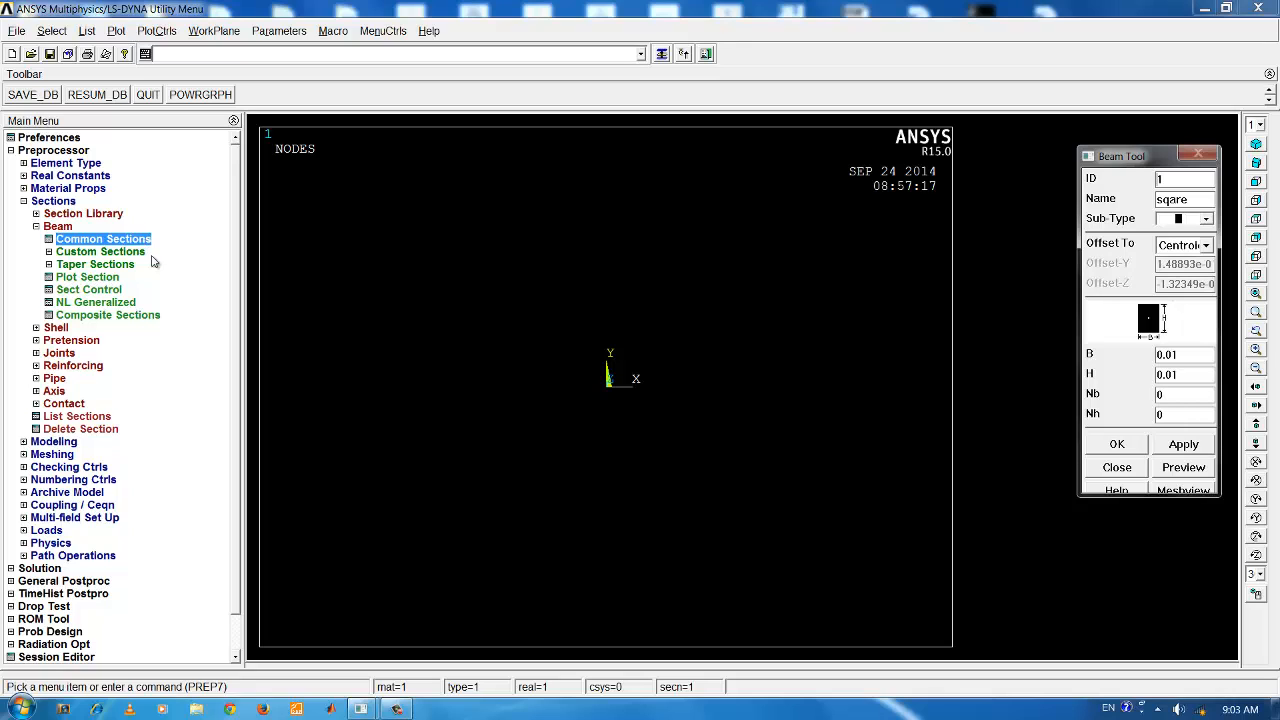
click(1182, 468)
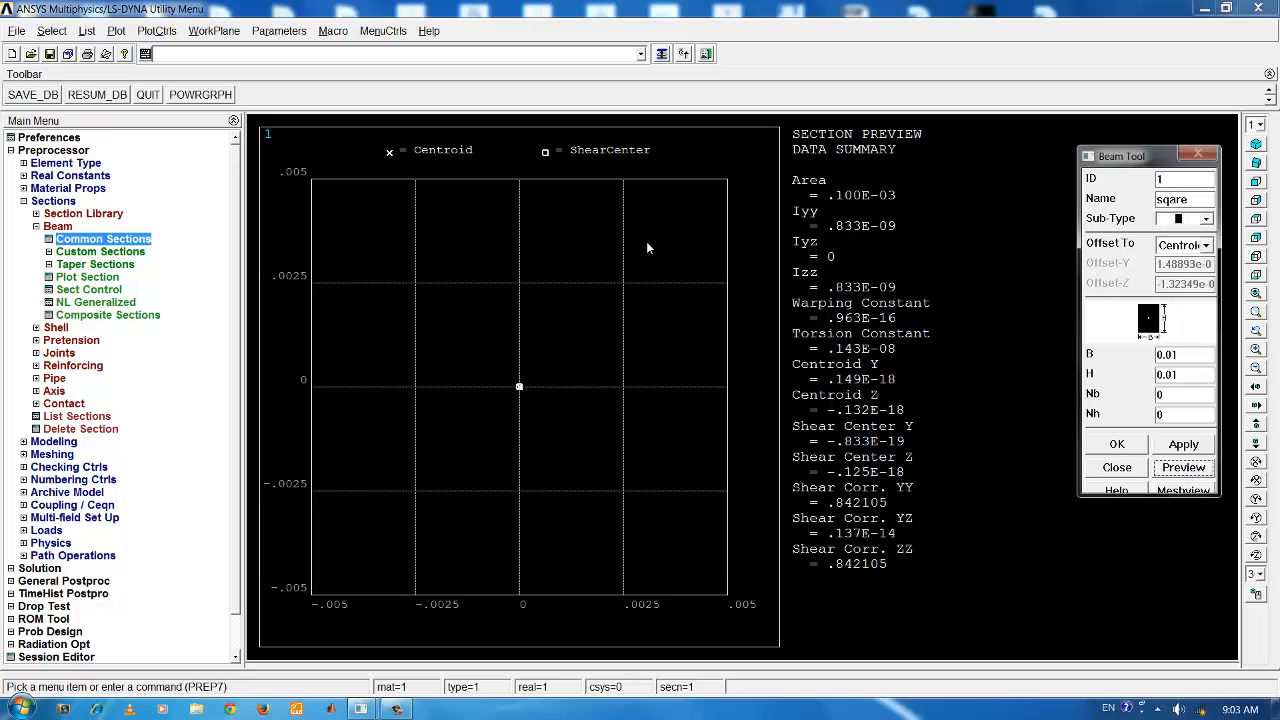
mouse_move(538, 356)
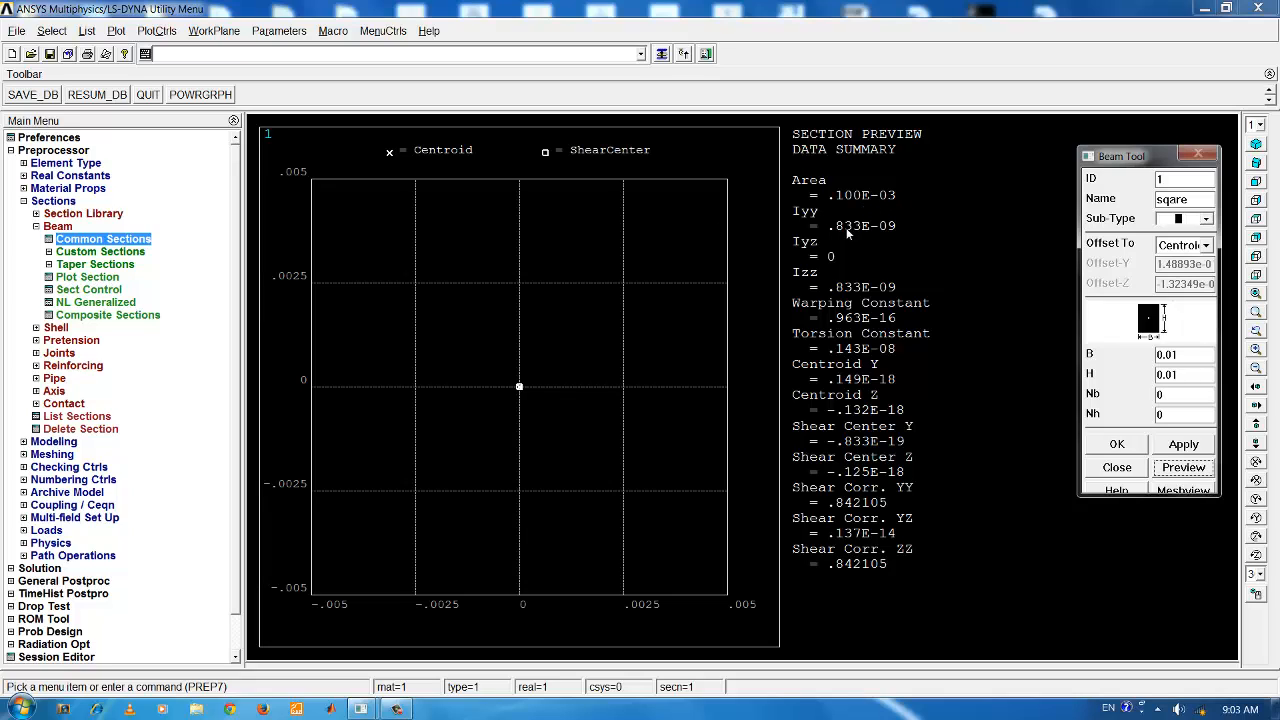
mouse_move(962, 256)
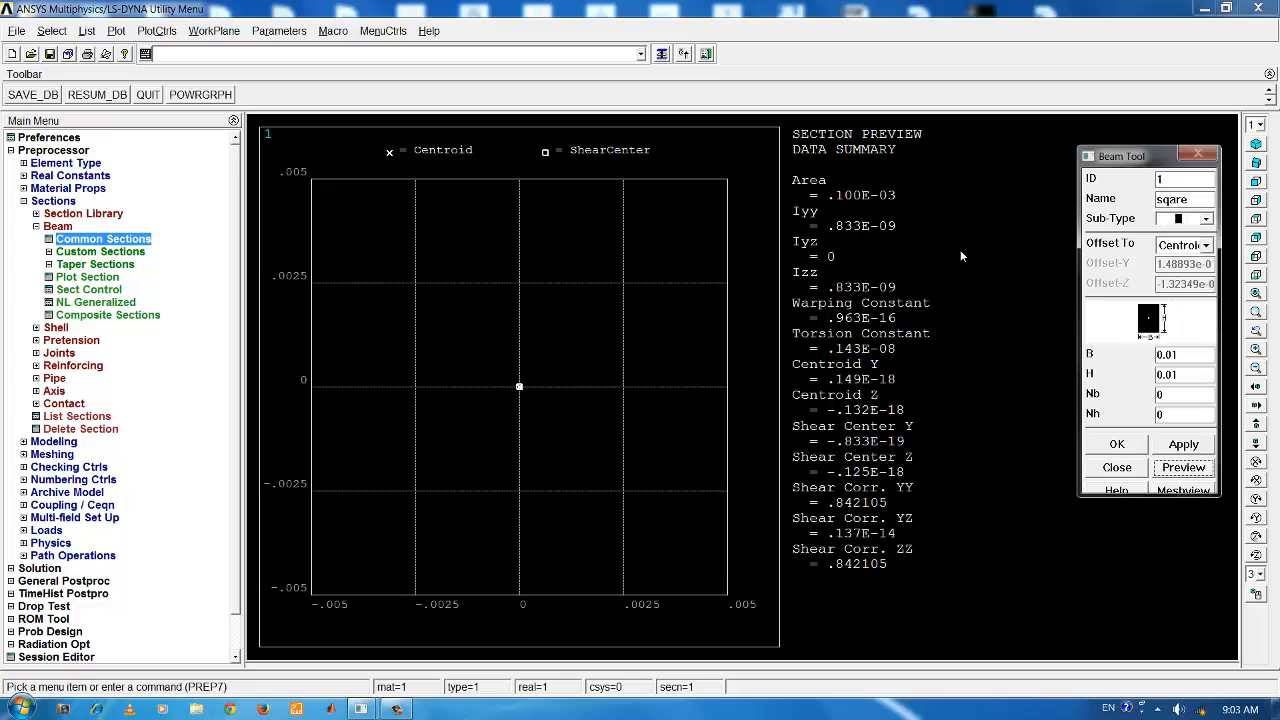
mouse_move(1032, 296)
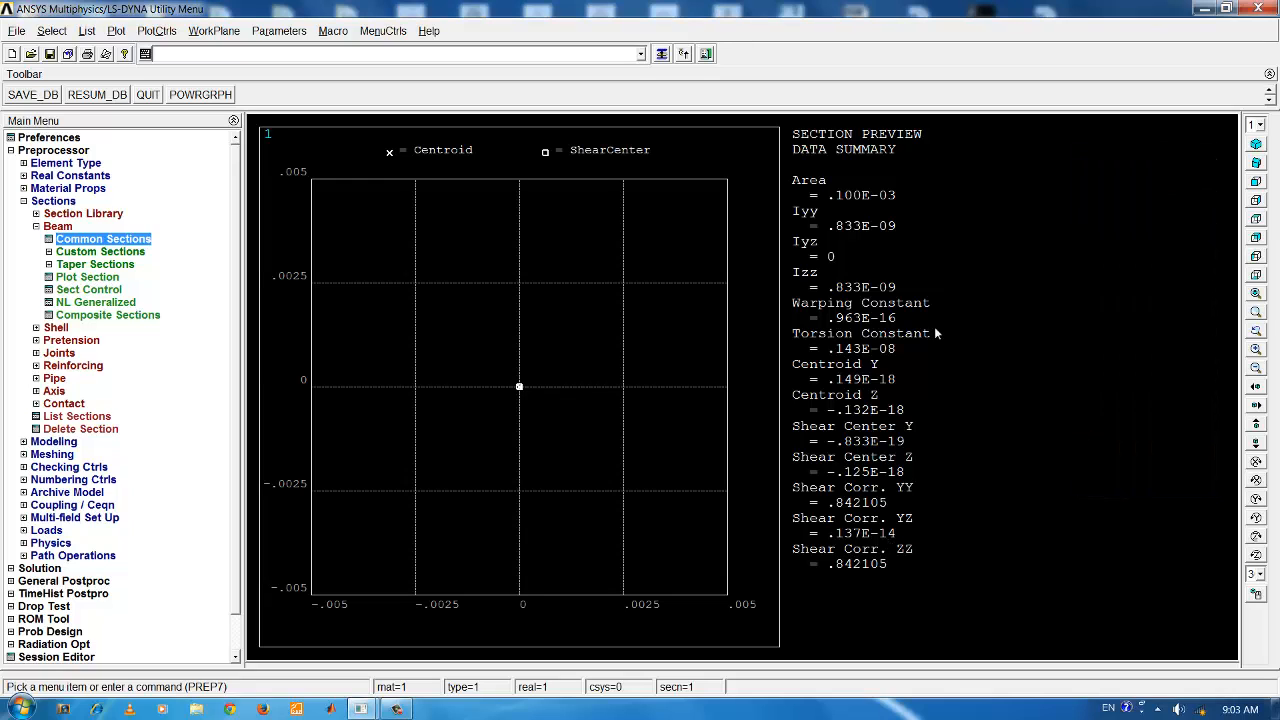
click(52, 200)
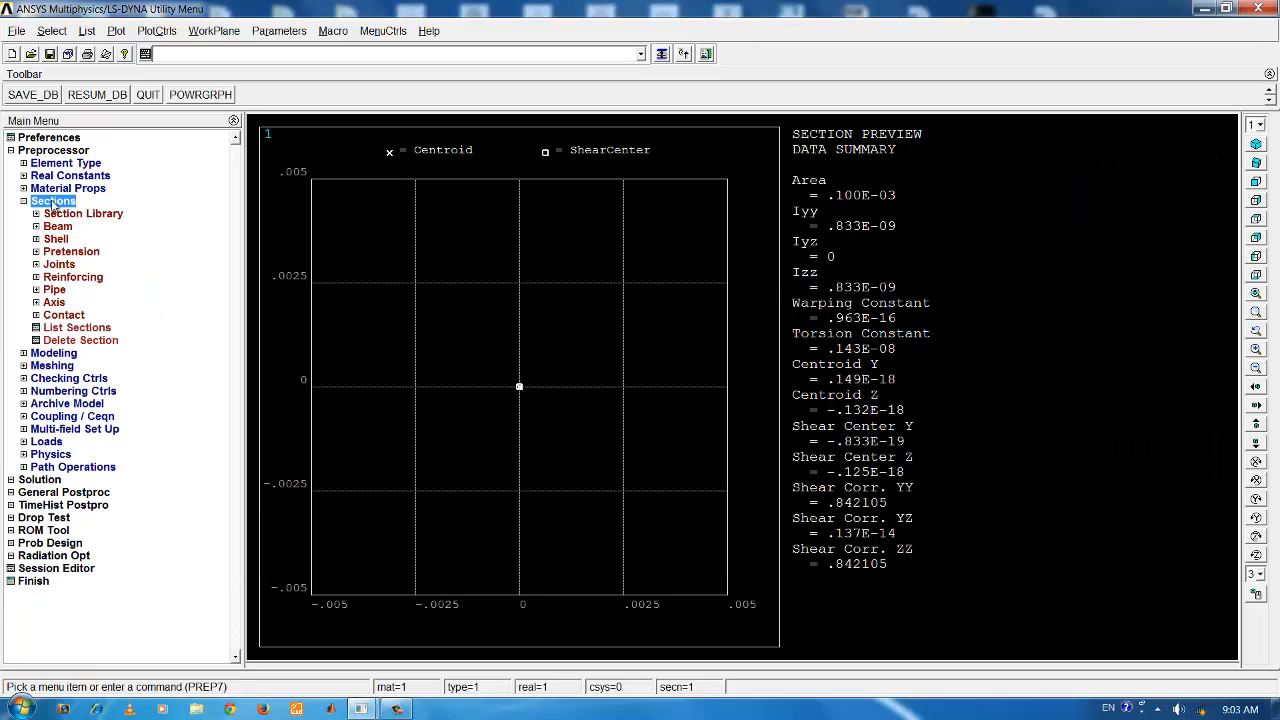
click(24, 200)
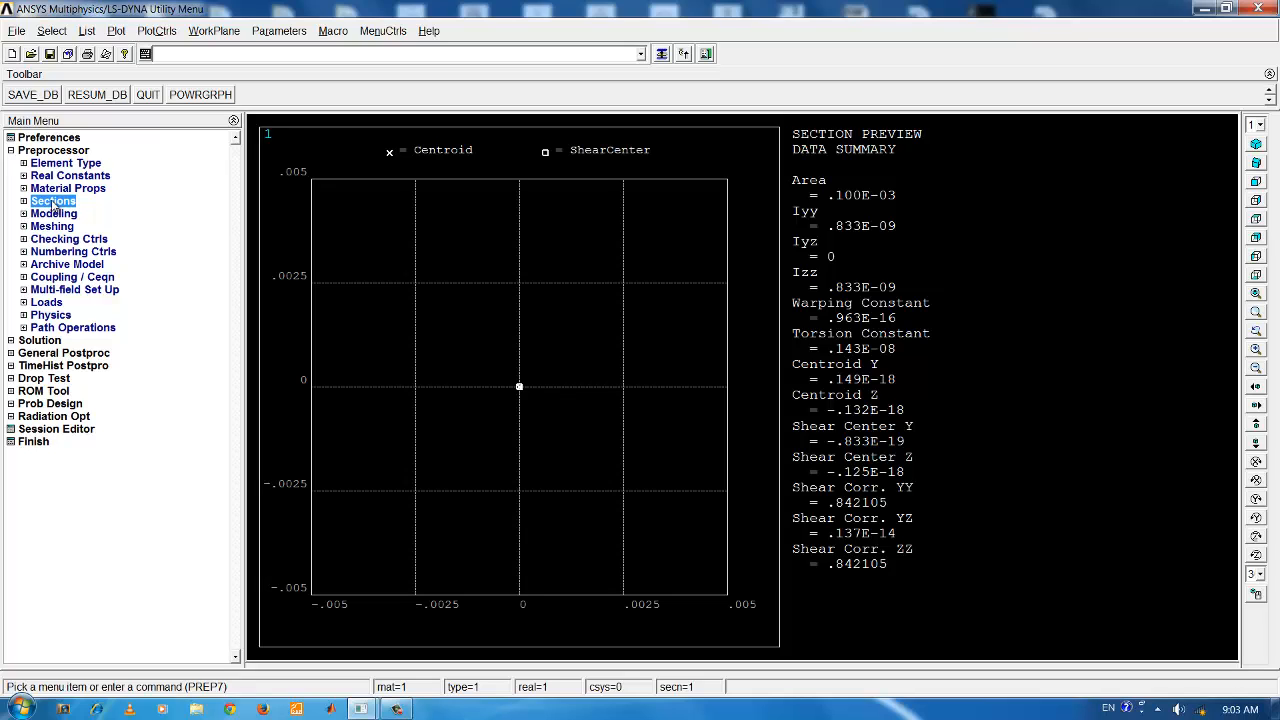
Step: Navigate Preprocessor > Modeling > Create > Keypoints to the In Active CS keypoint form
click(52, 212)
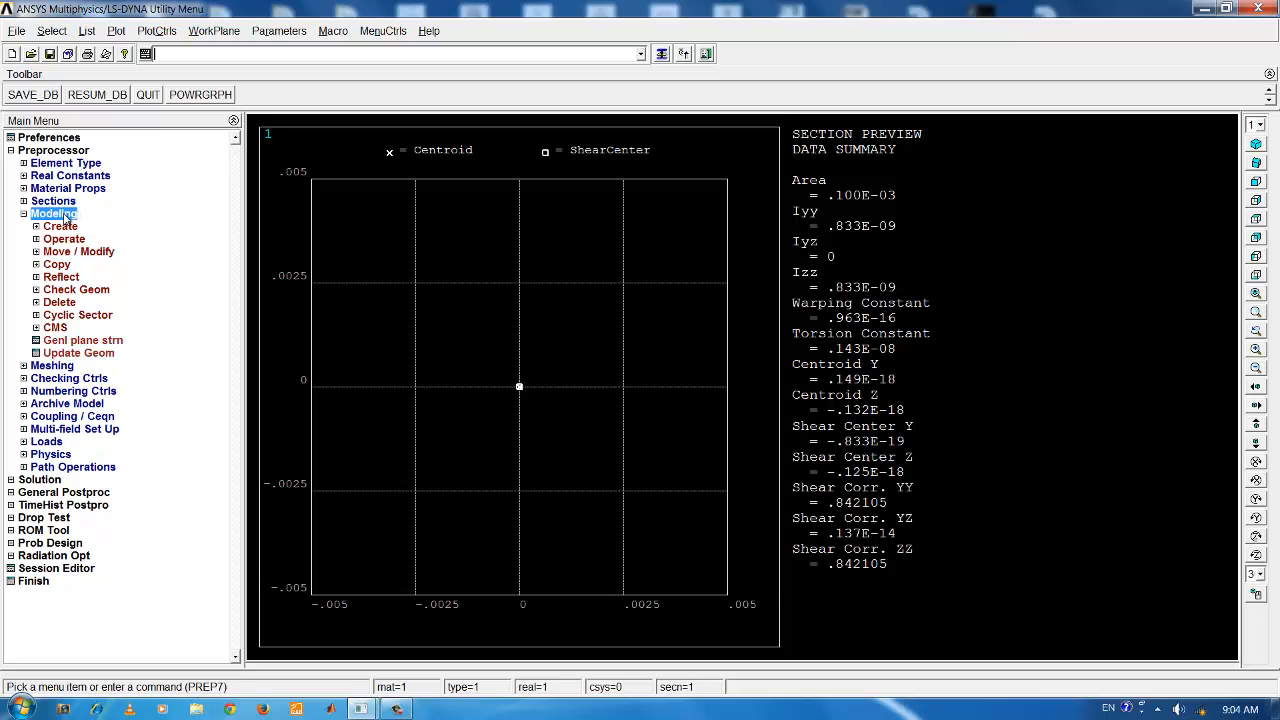
click(60, 226)
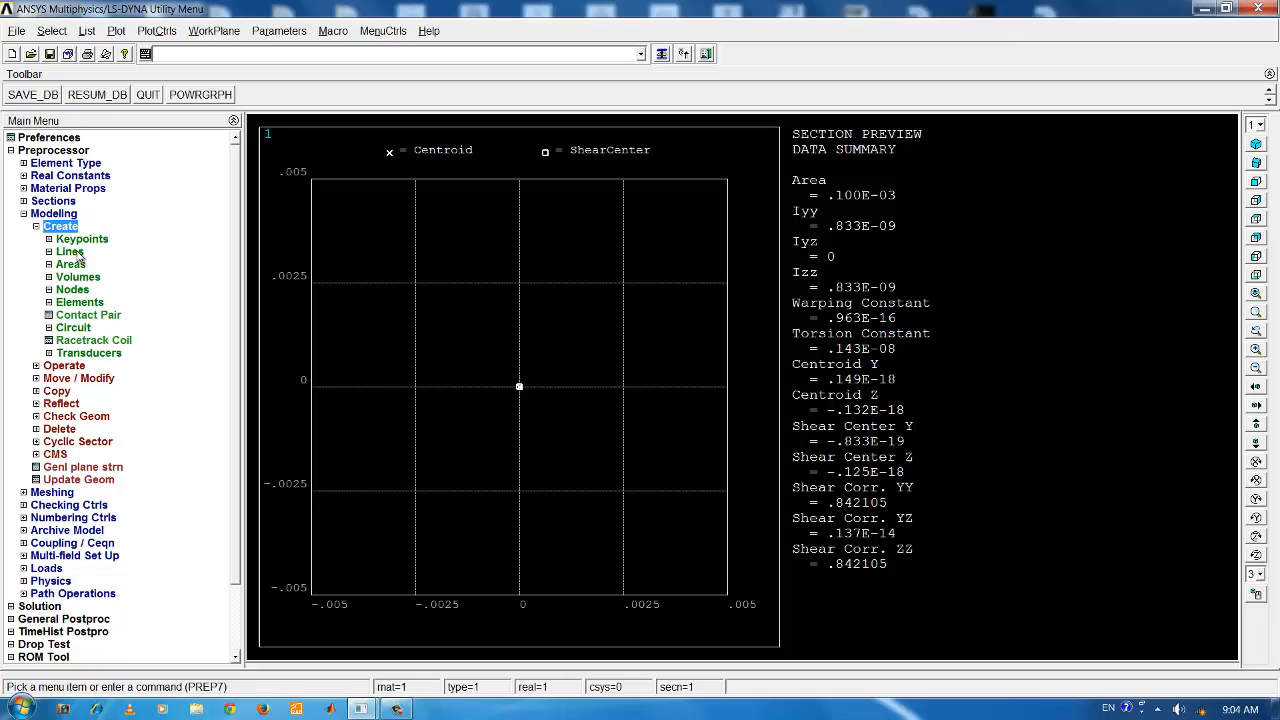
mouse_move(100, 288)
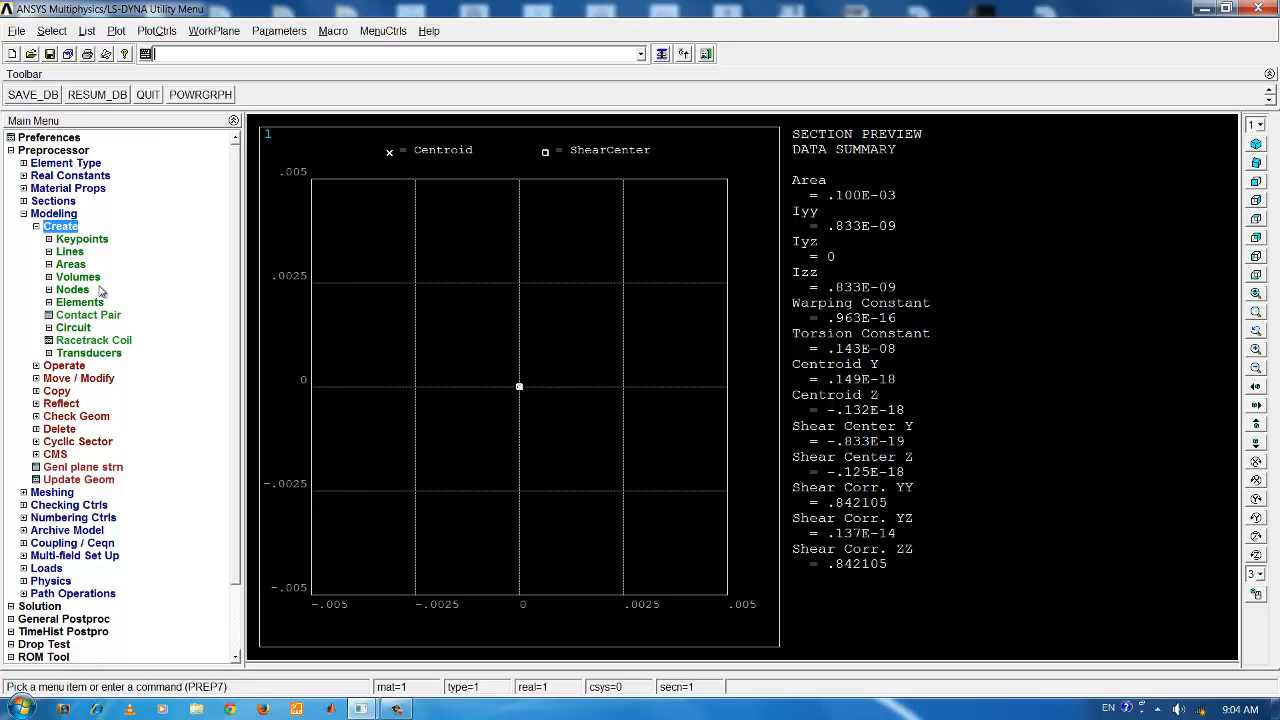
mouse_move(84, 256)
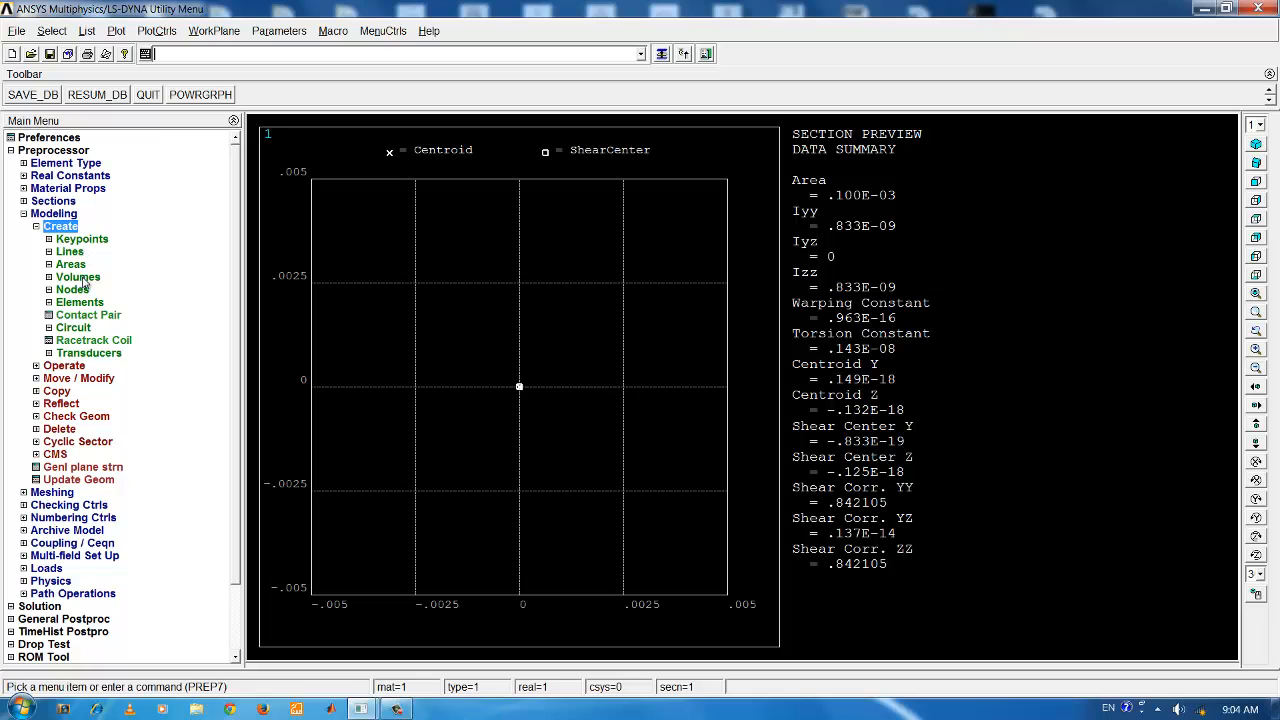
mouse_move(70, 264)
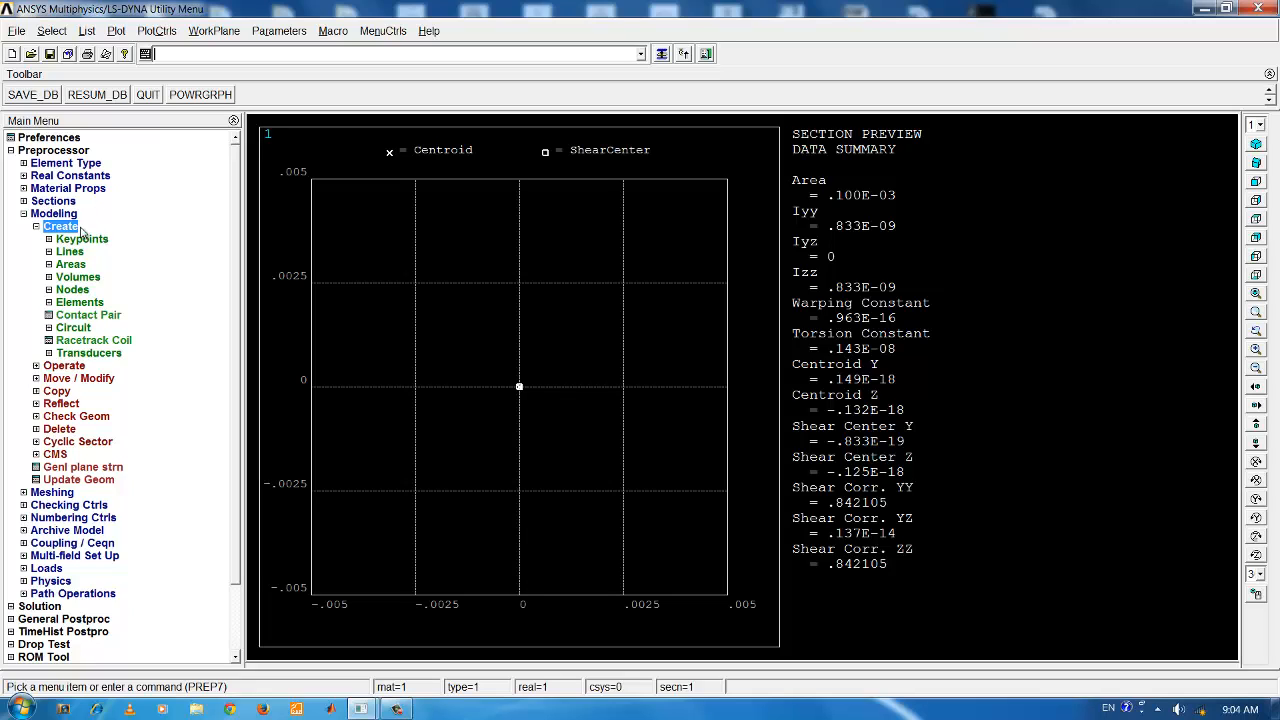
mouse_move(70, 264)
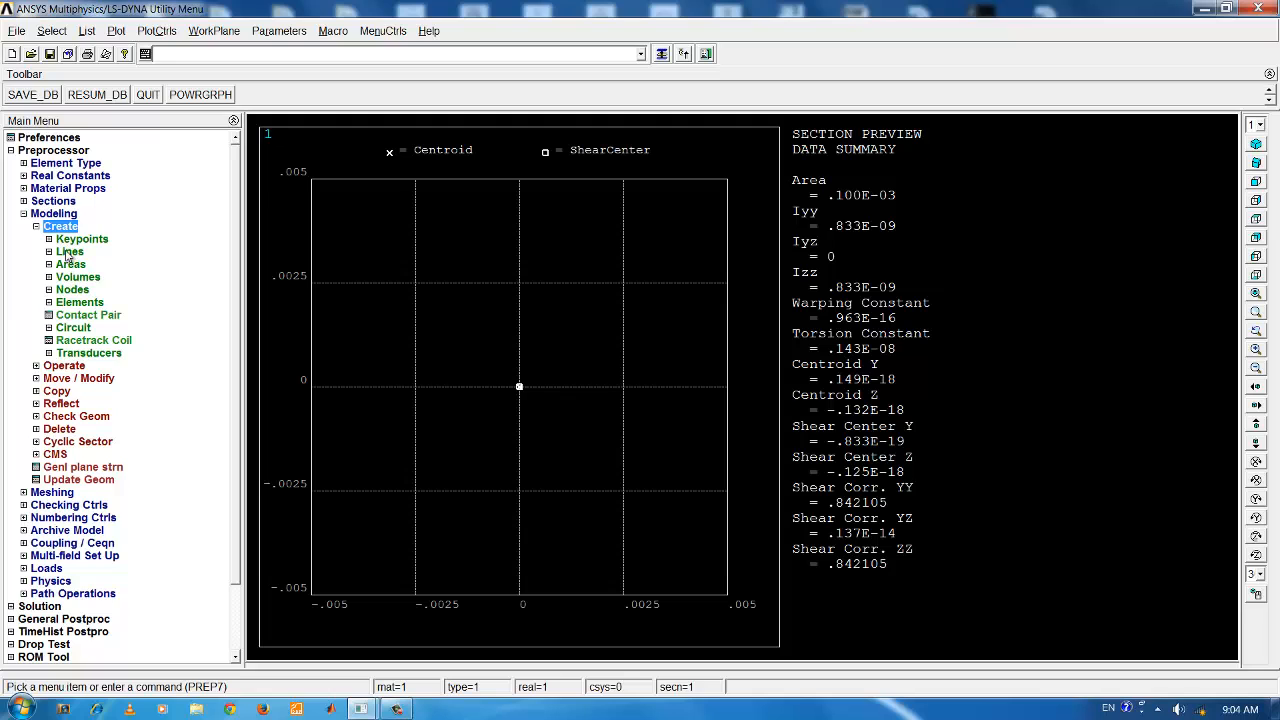
click(80, 238)
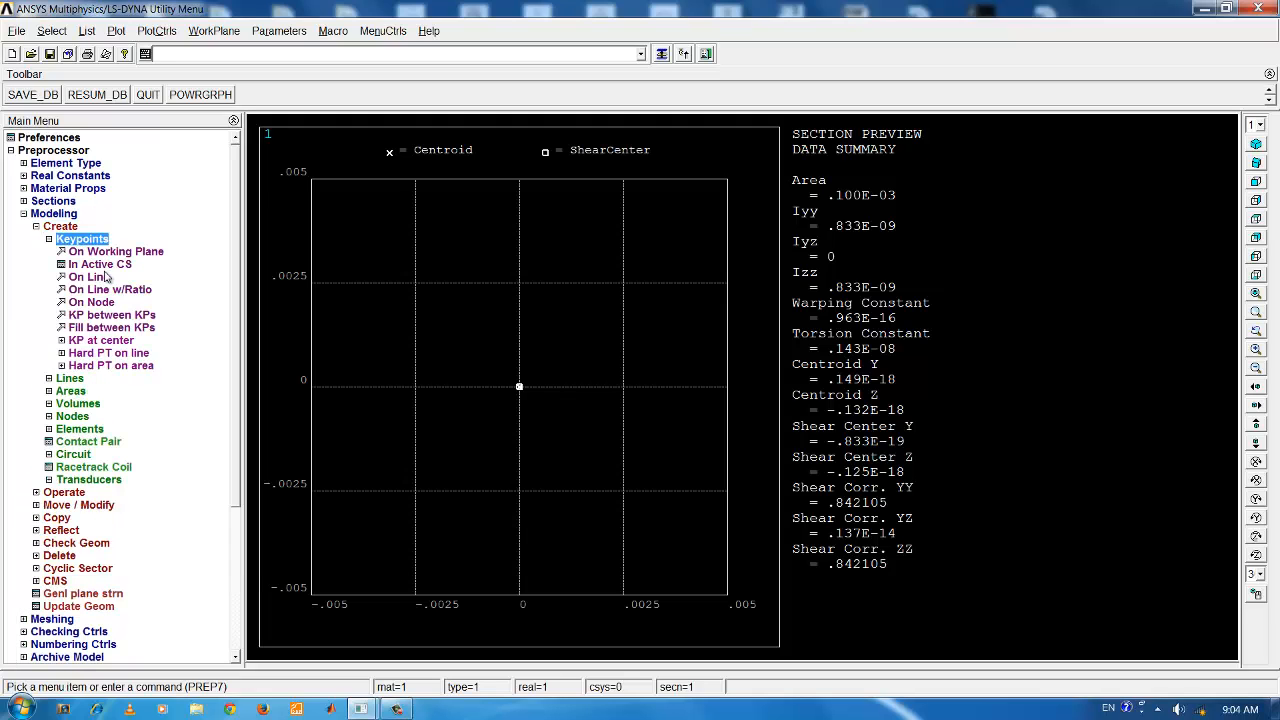
click(100, 264)
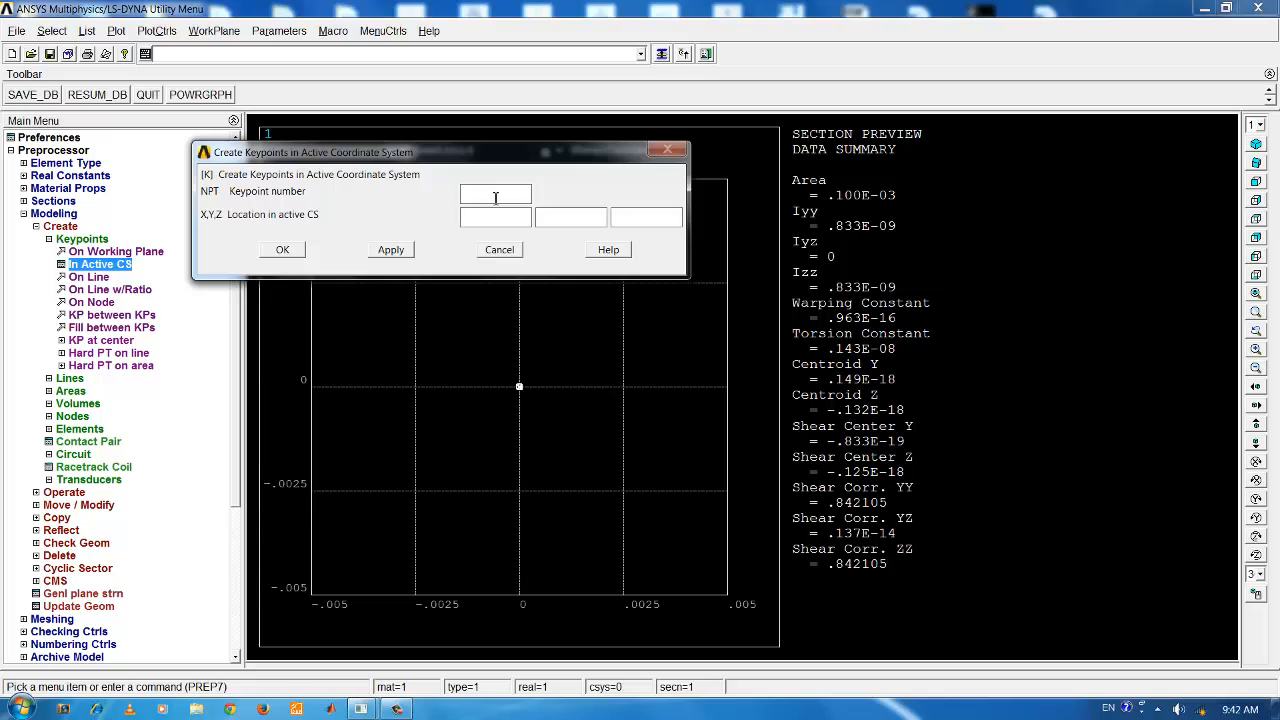
mouse_move(488, 188)
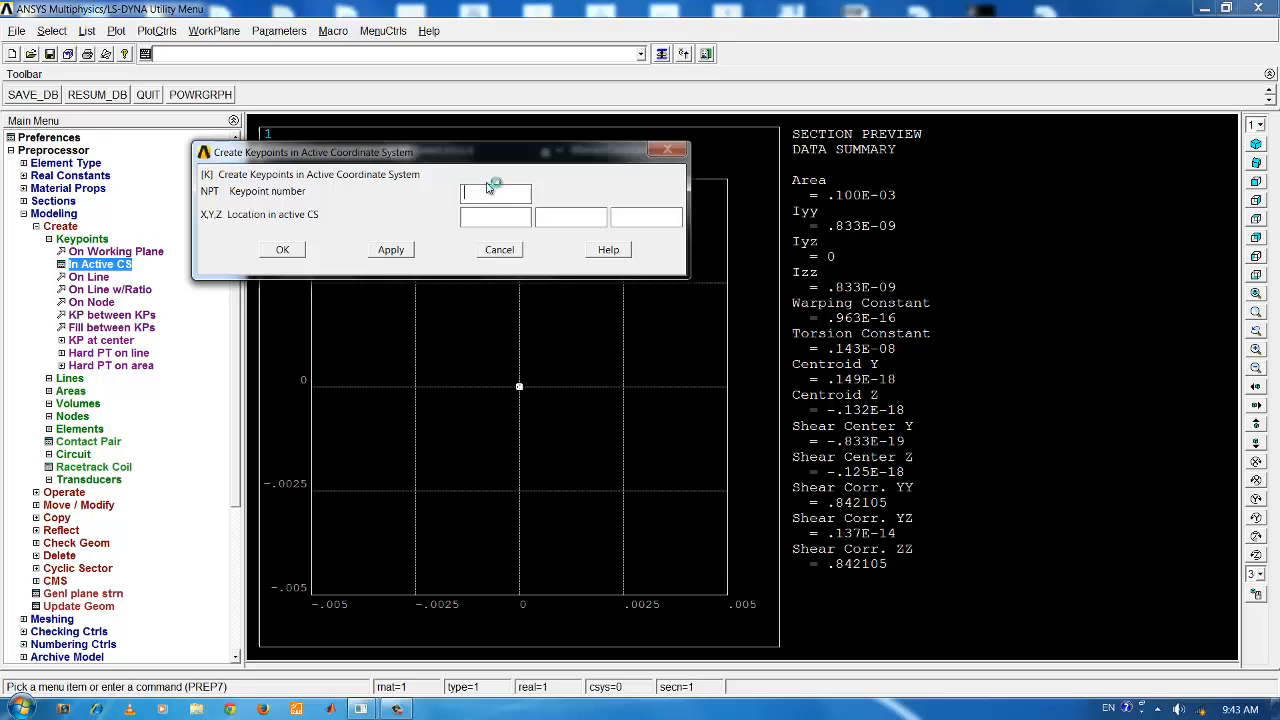
mouse_move(494, 184)
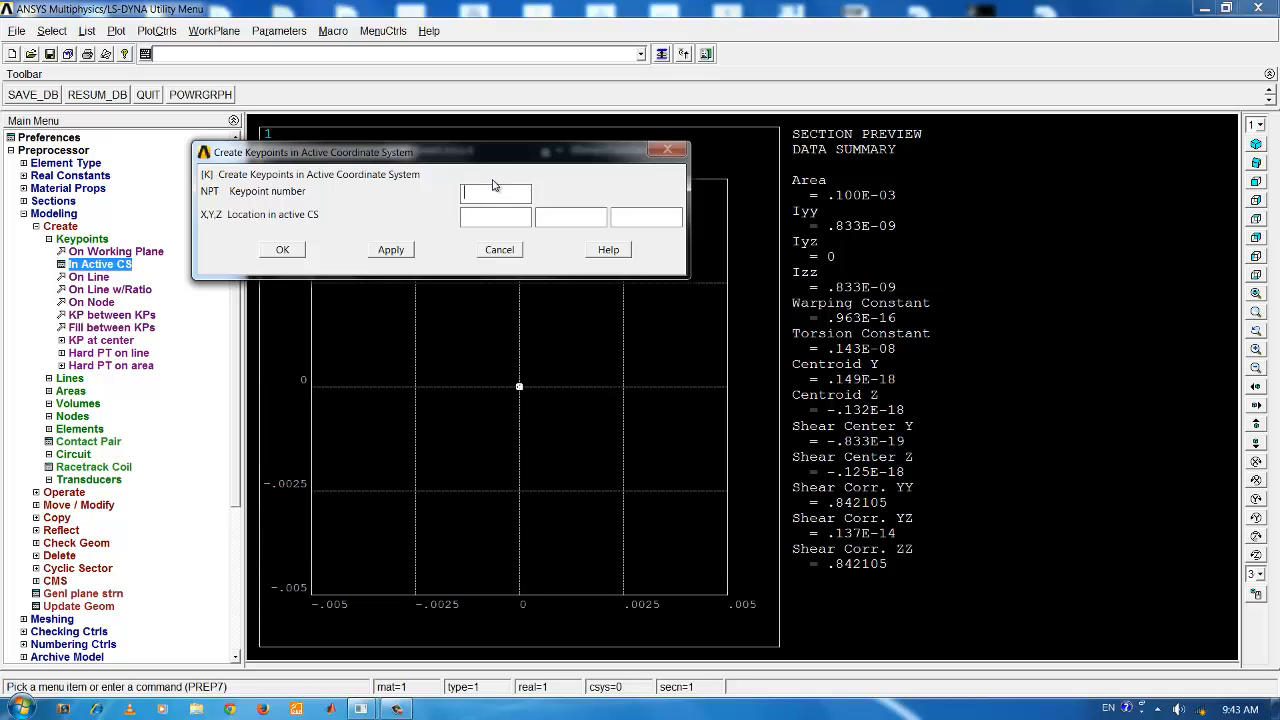
mouse_move(468, 156)
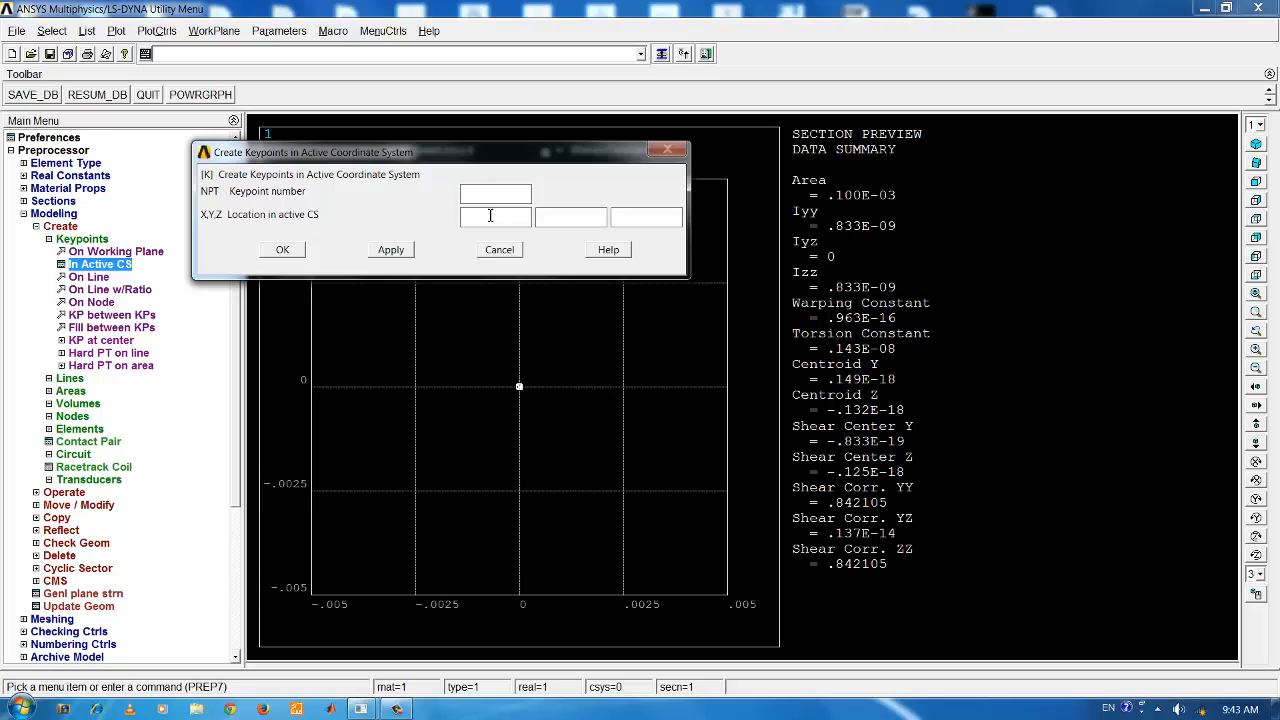
Step: Create keypoint 1 at 0,0,0 and keypoint 2 at X = 30e-2 for the beam ends
text(0)
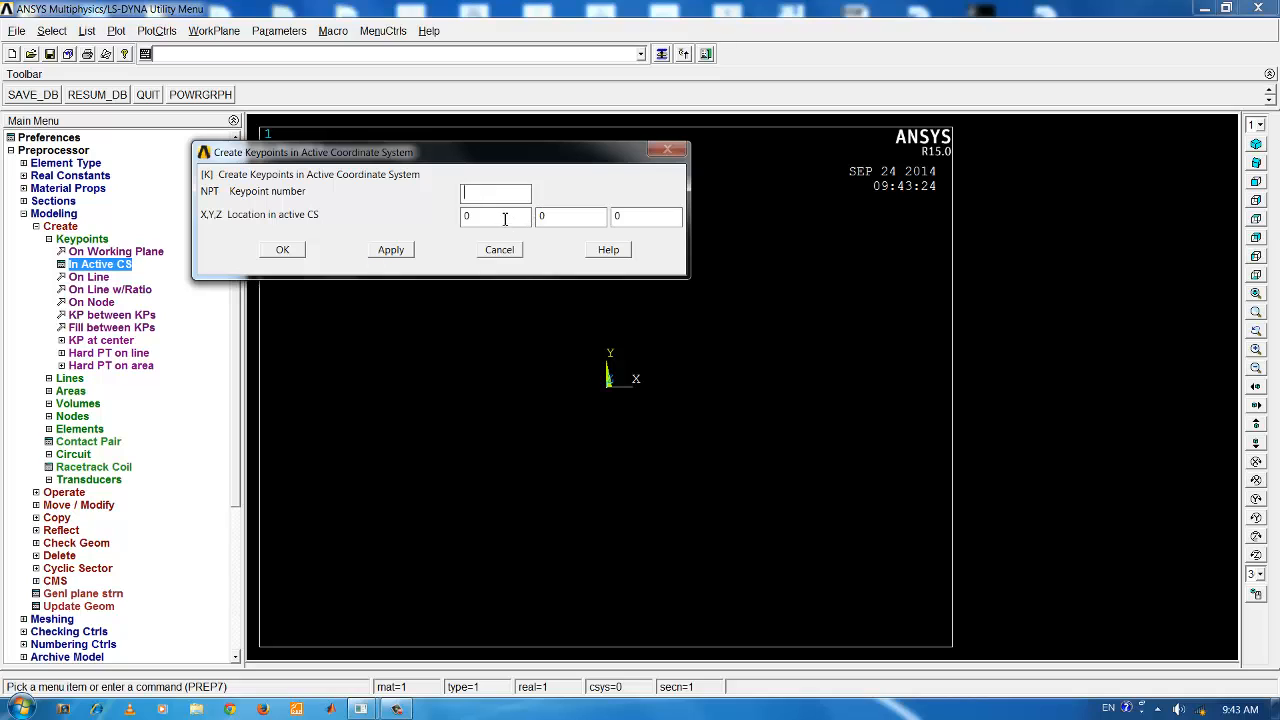
click(496, 216)
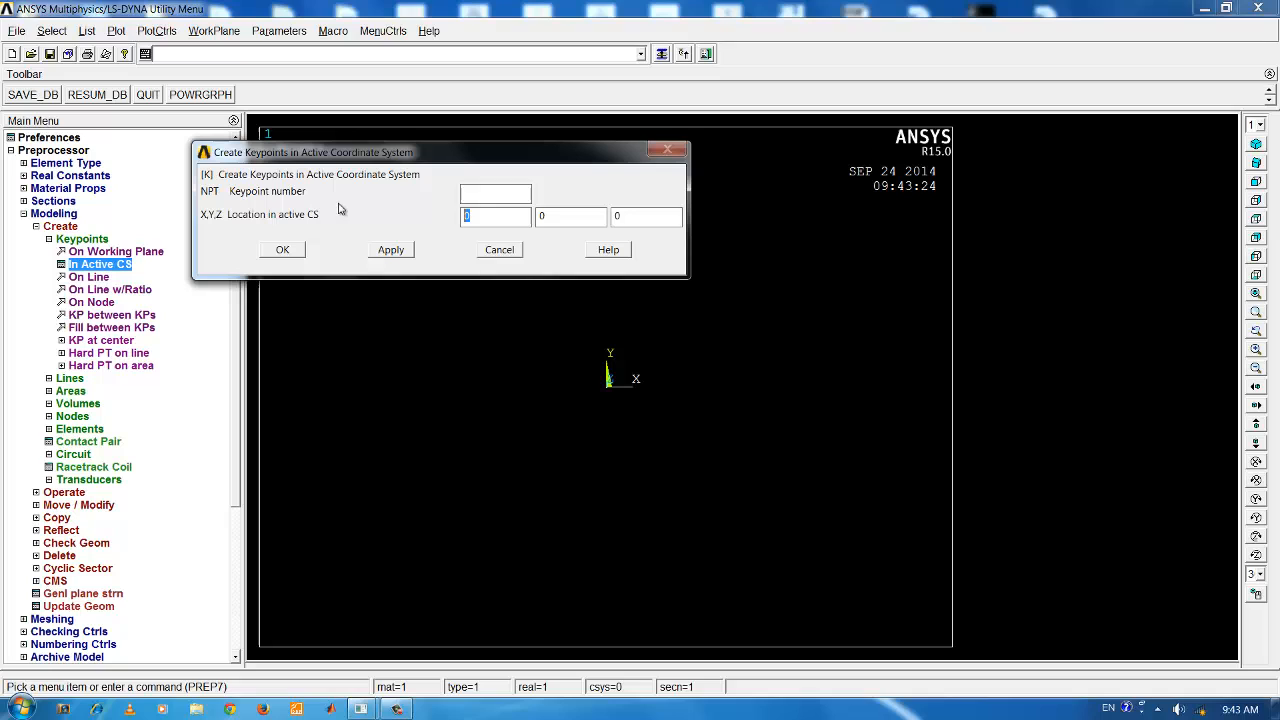
text(30e-2)
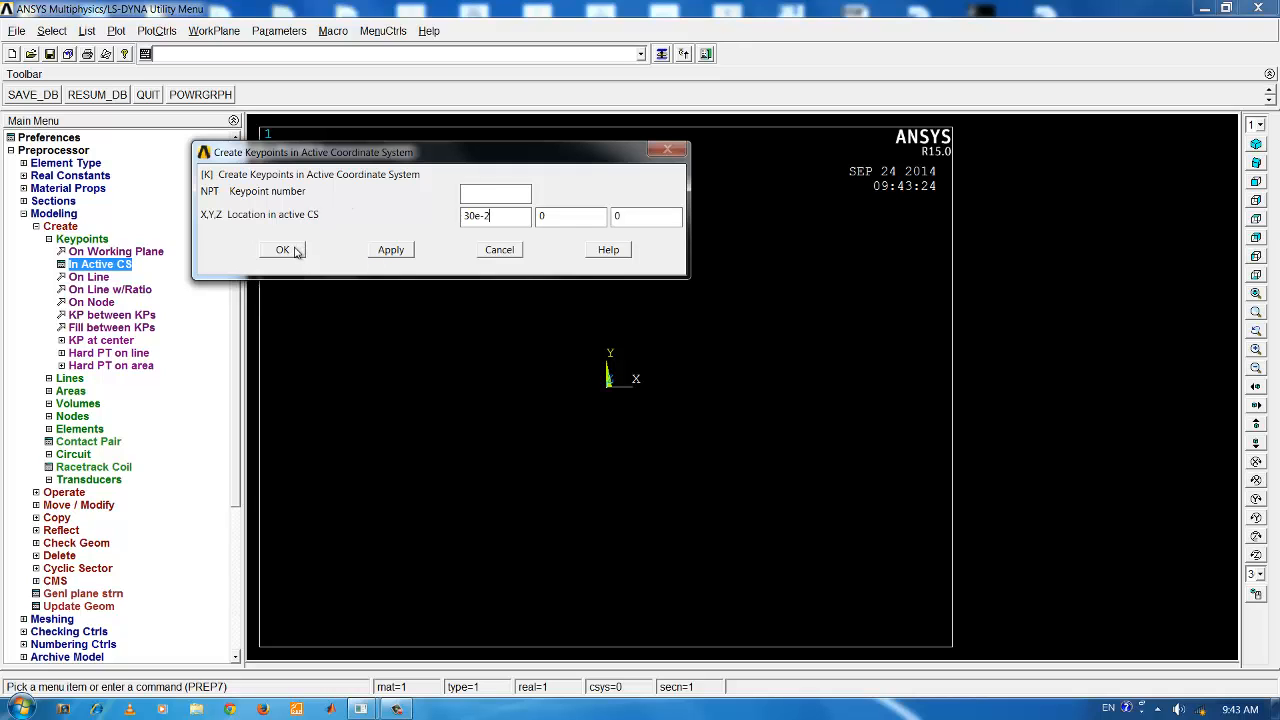
click(282, 248)
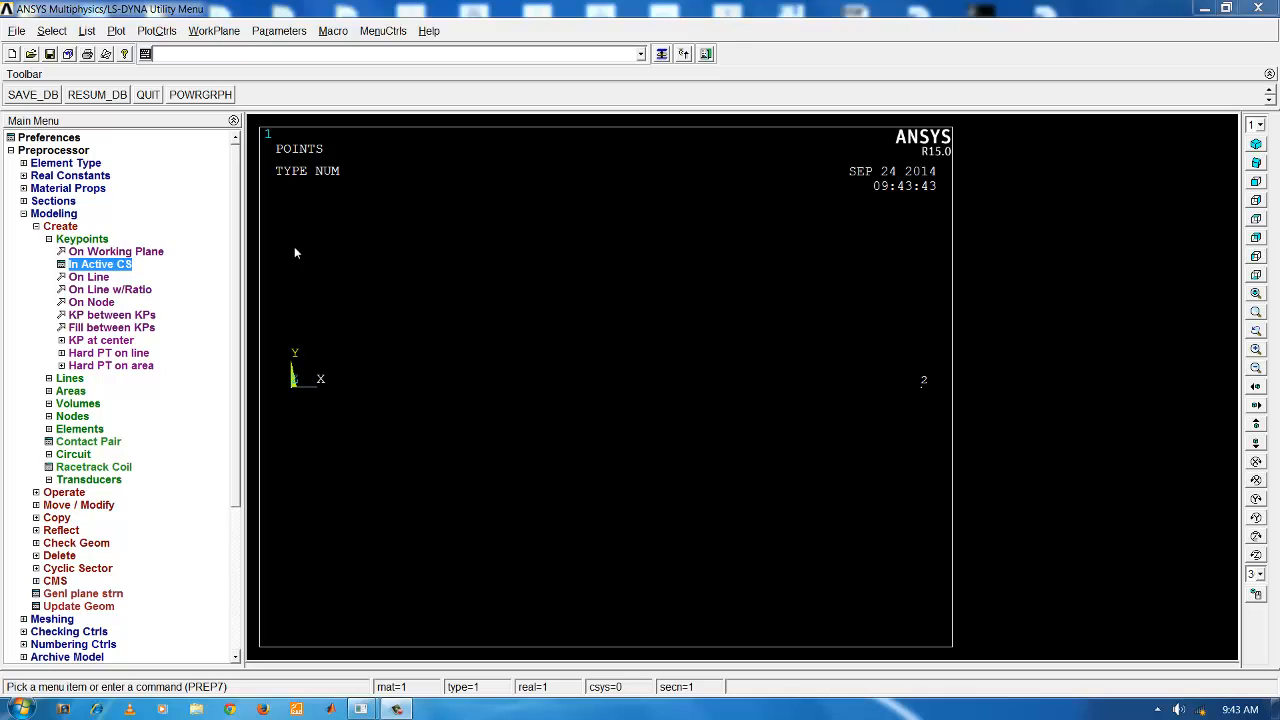
Step: Create a straight line between keypoints 1 and 2 as the 0.3 m beam axis
click(80, 238)
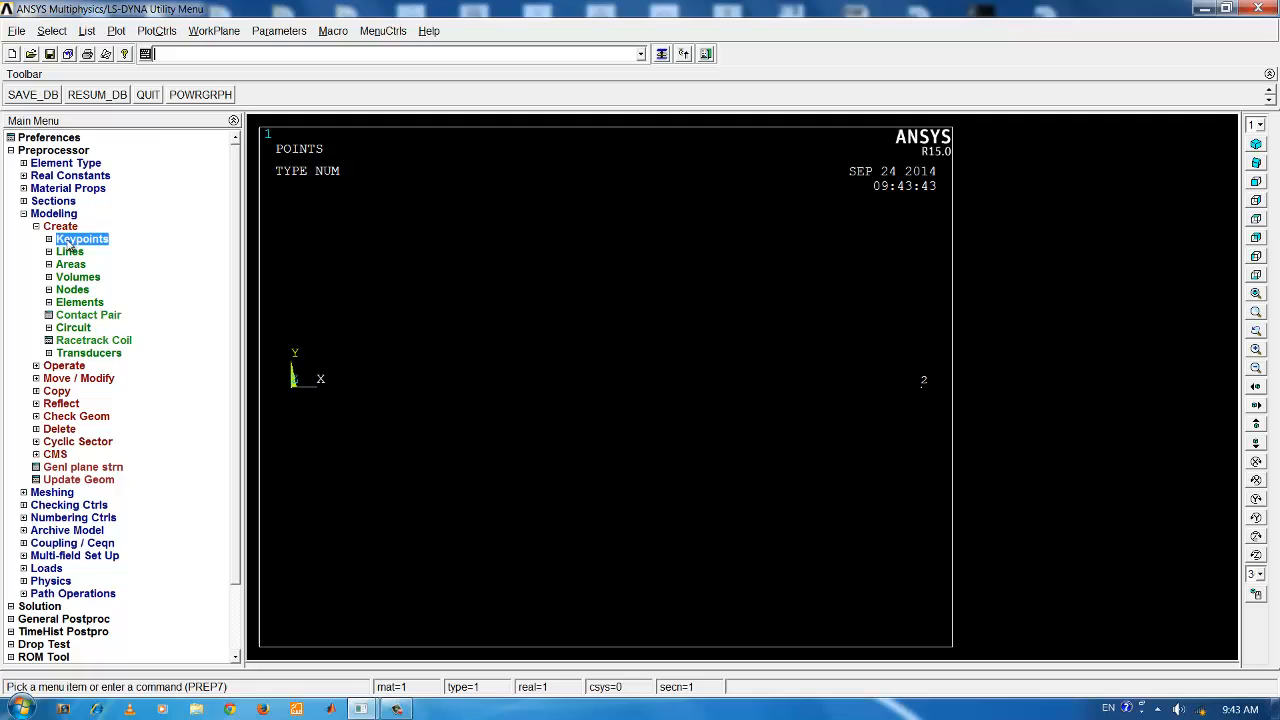
mouse_move(70, 264)
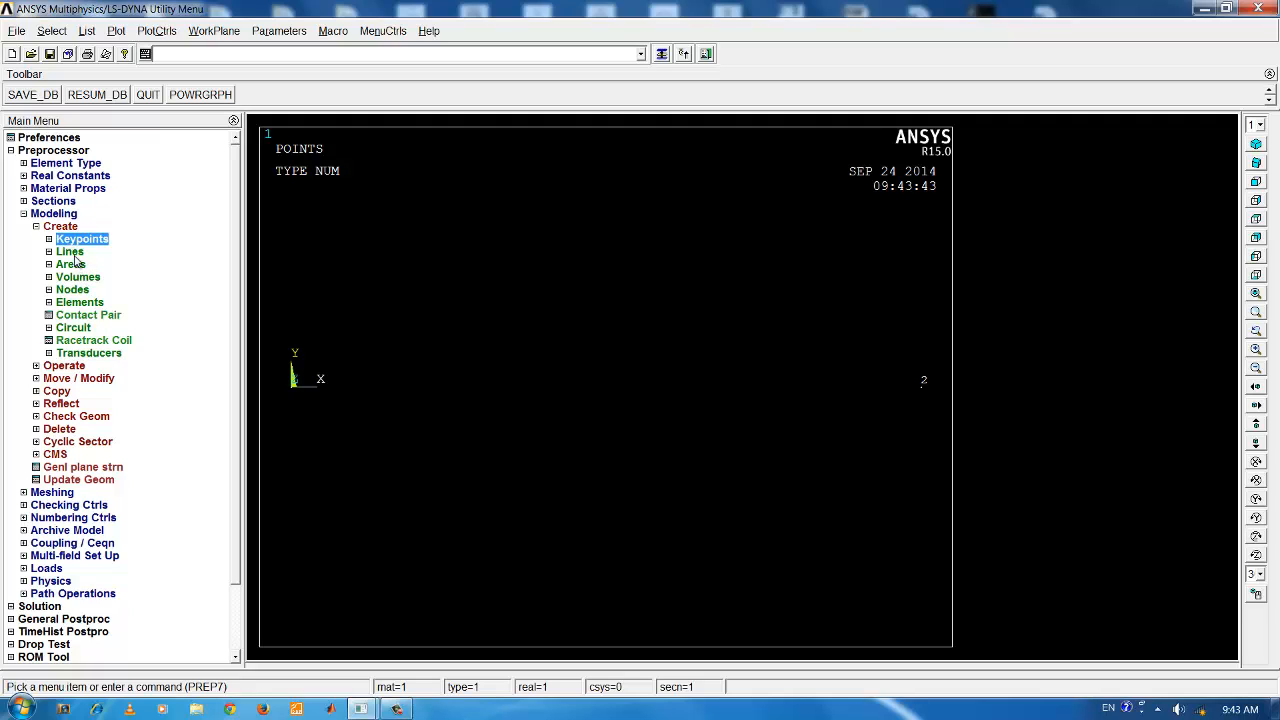
click(70, 252)
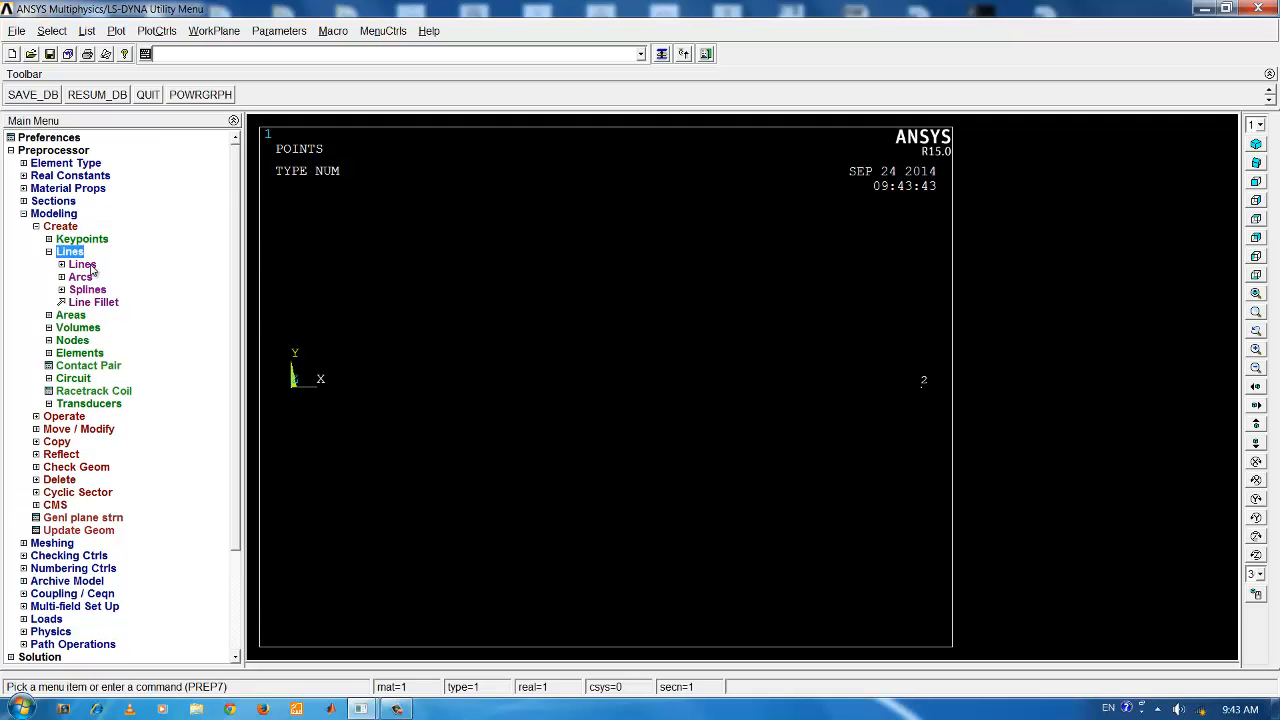
click(70, 252)
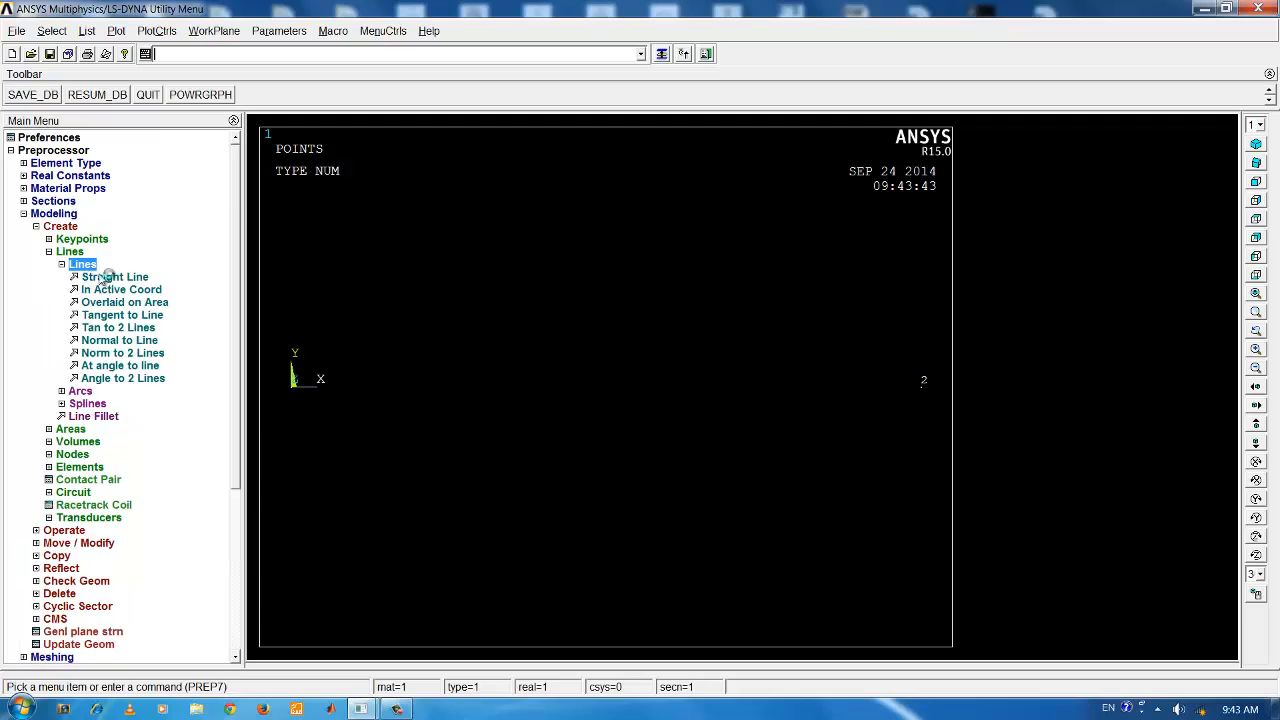
click(116, 276)
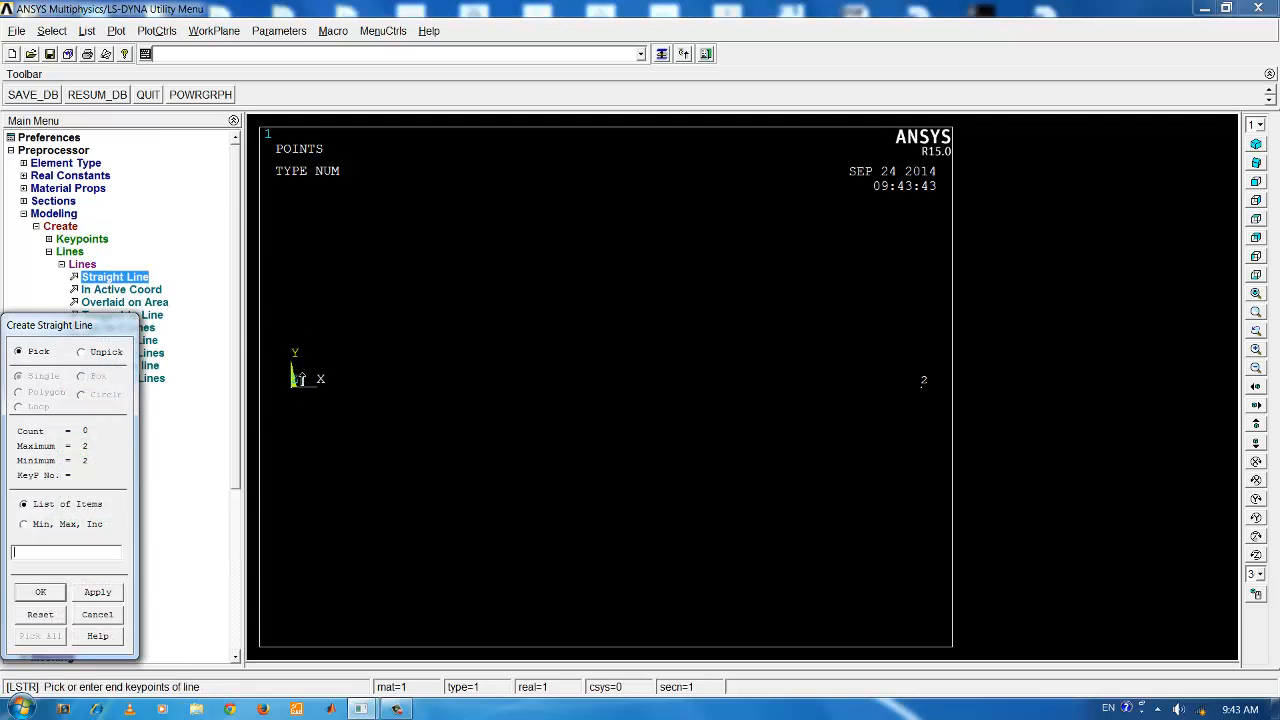
mouse_move(292, 404)
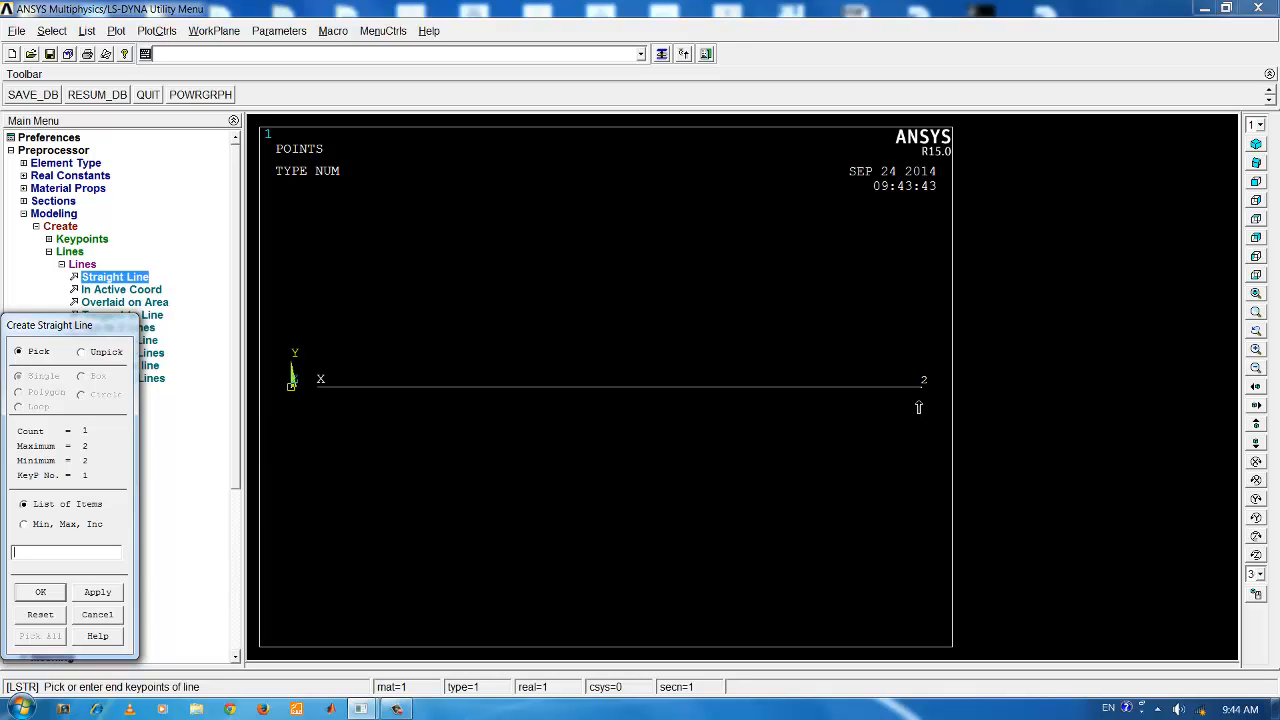
click(40, 592)
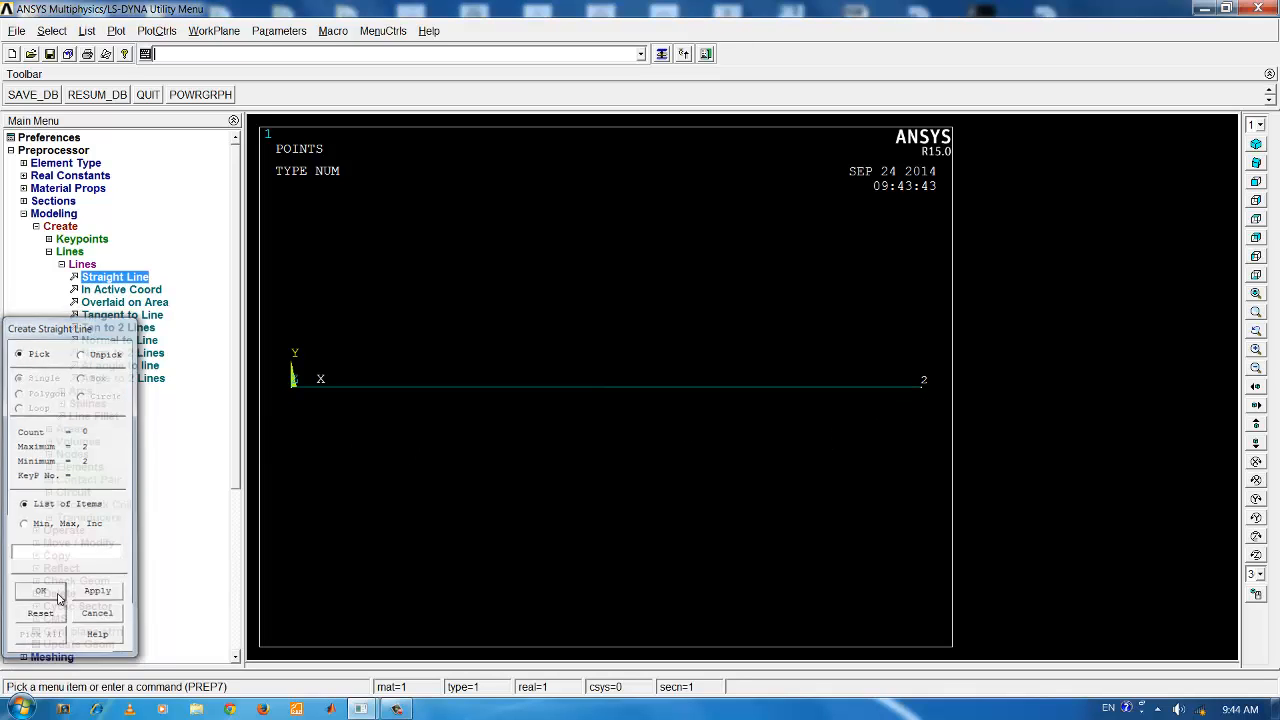
click(38, 592)
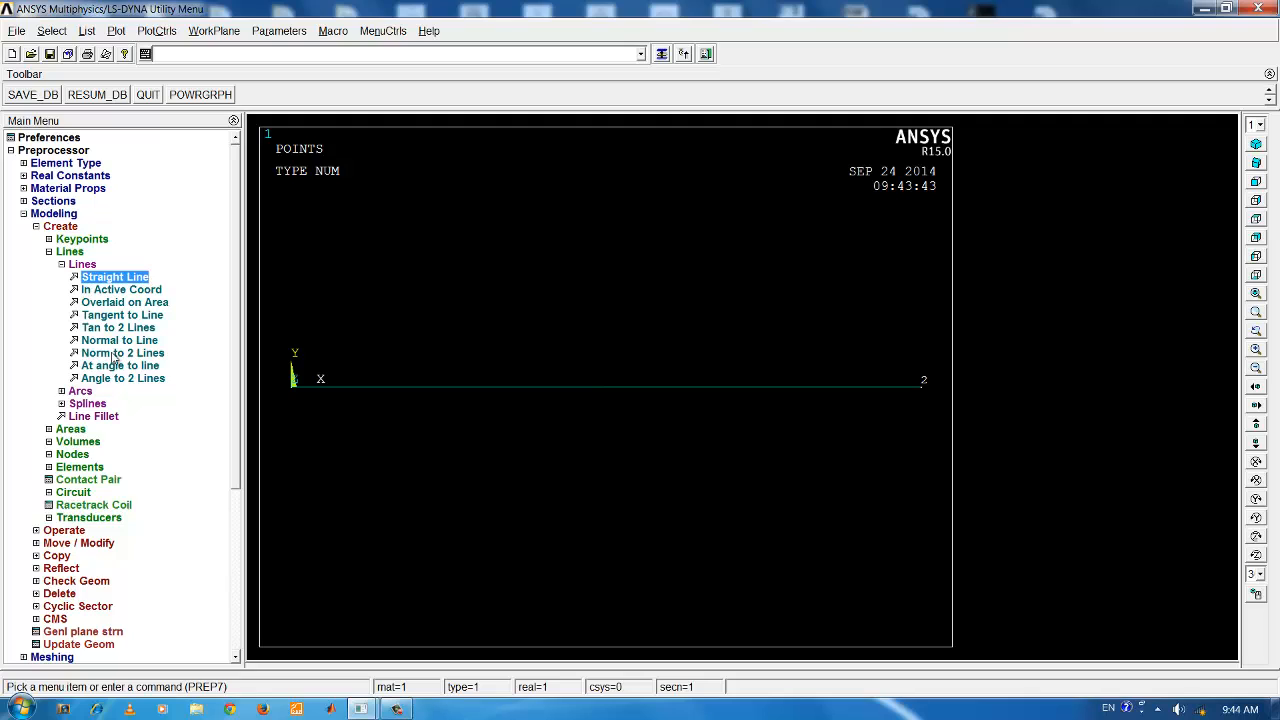
Step: Leave the Modeling menu and expand the Meshing options
click(52, 212)
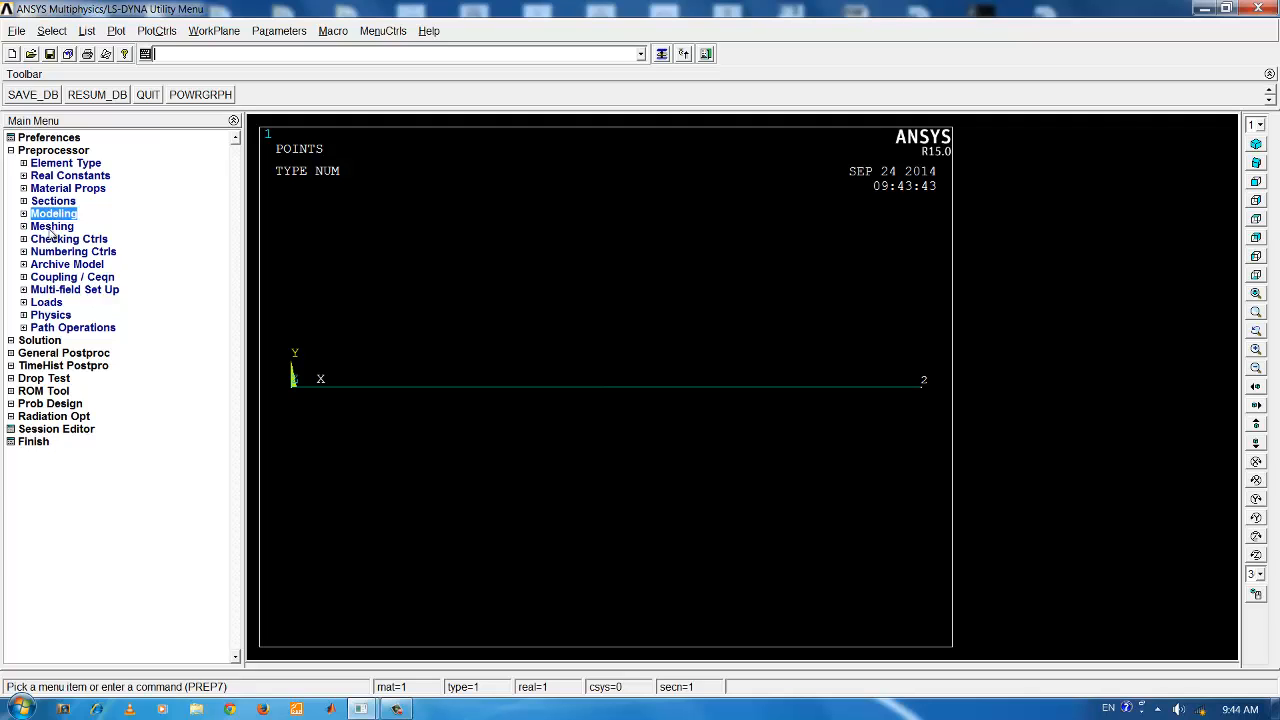
click(52, 226)
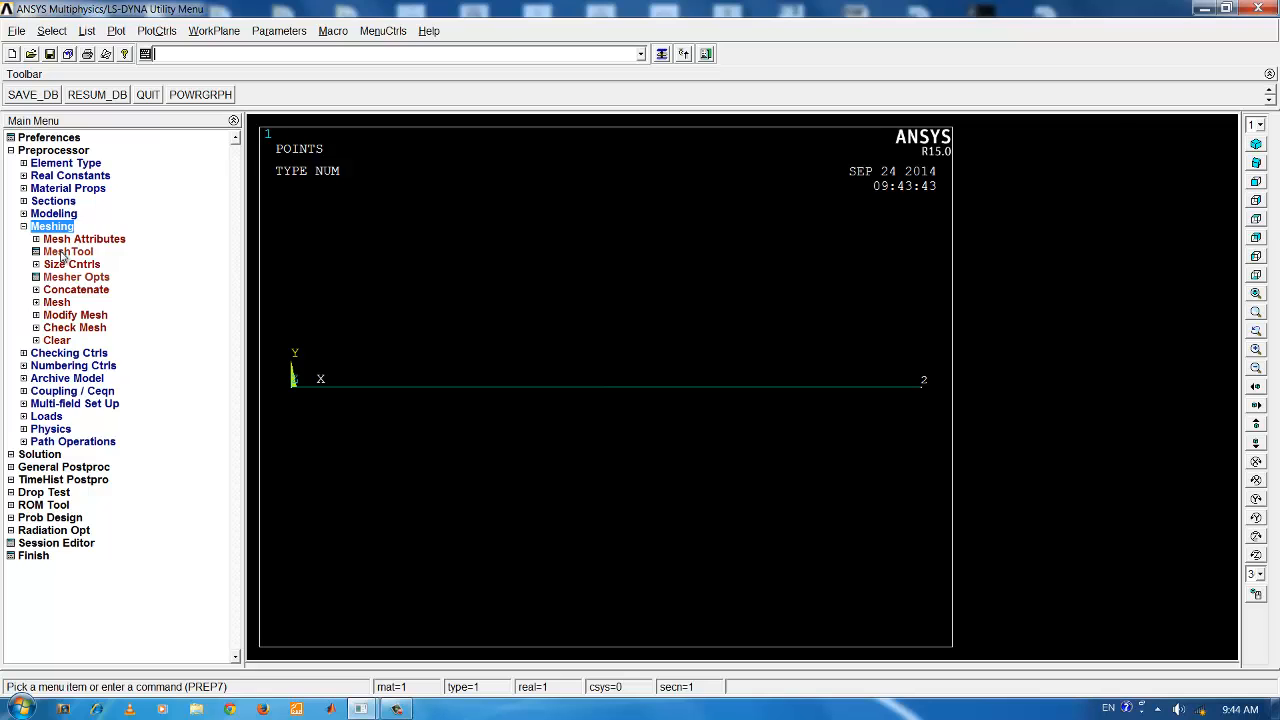
Step: In MeshTool, set 50 element divisions on the beam line via line size controls
click(68, 252)
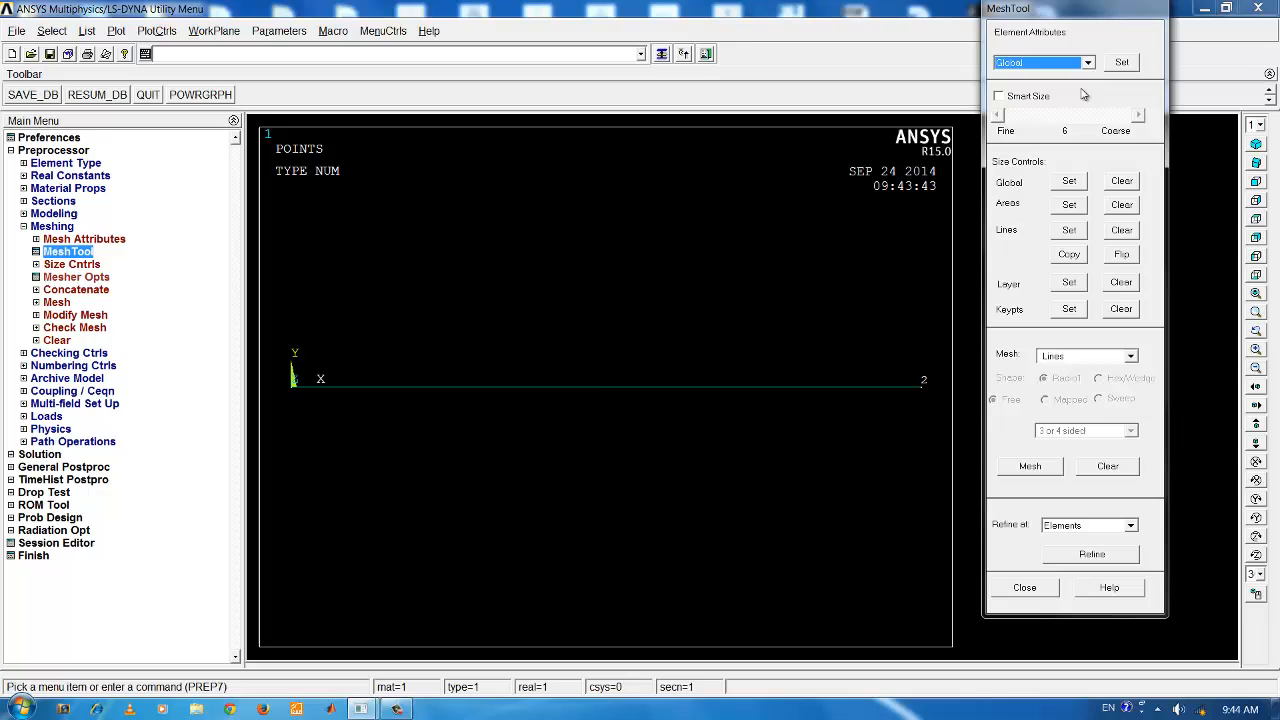
mouse_move(1084, 90)
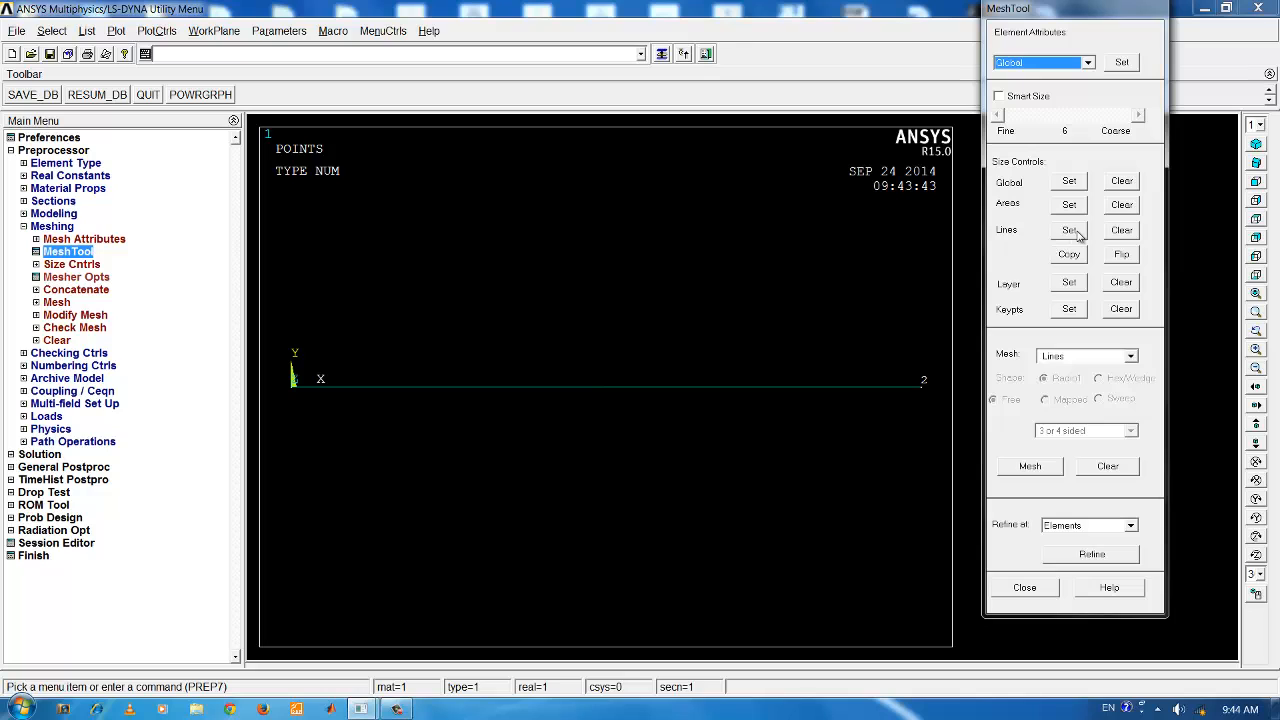
click(1068, 230)
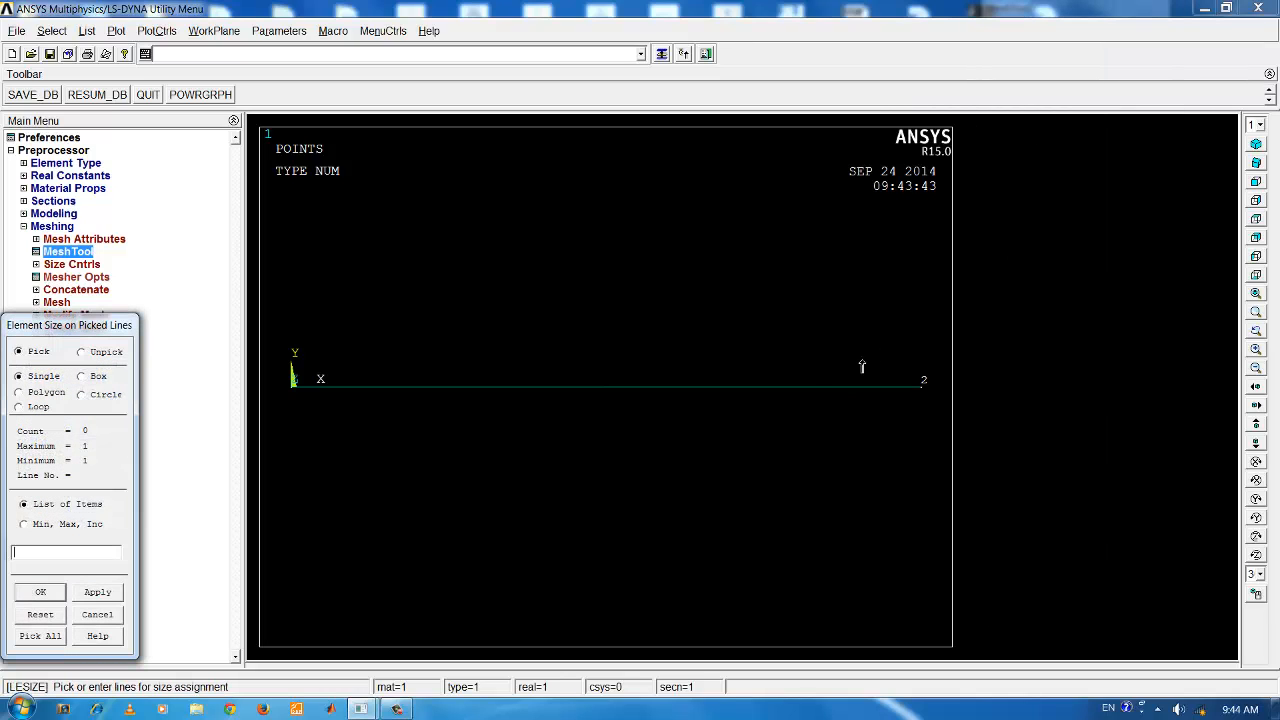
mouse_move(640, 420)
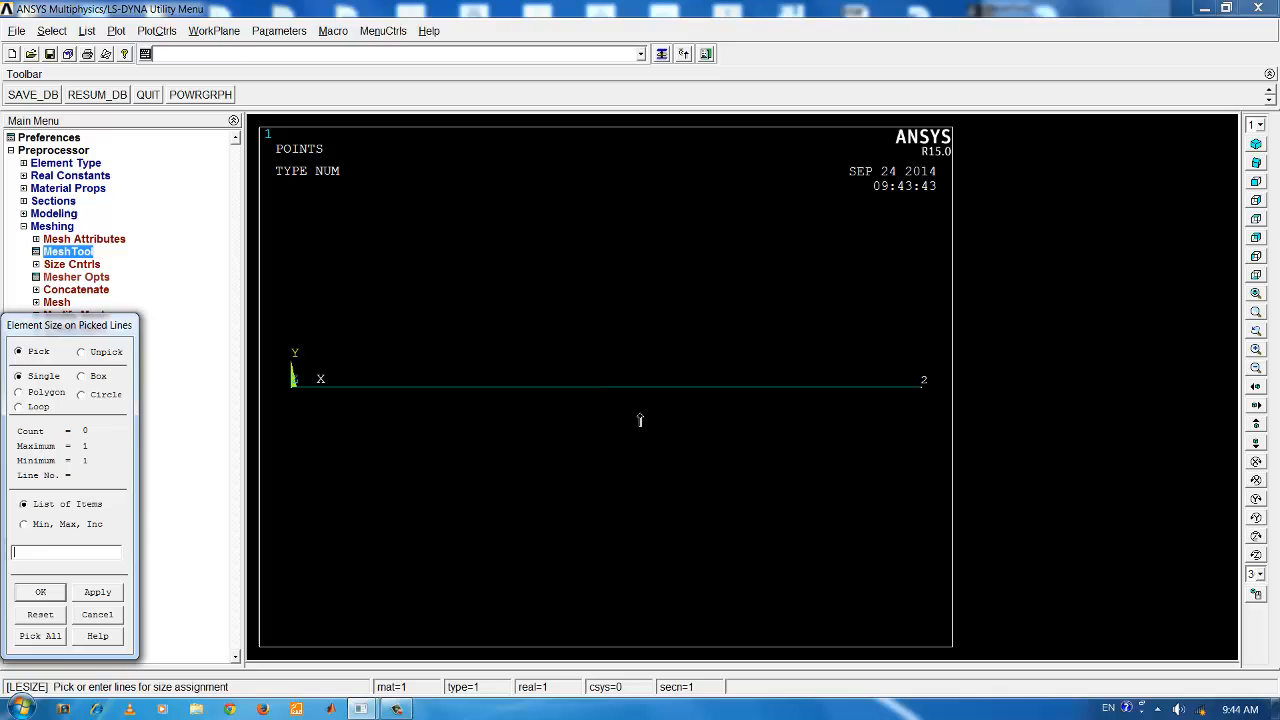
click(600, 380)
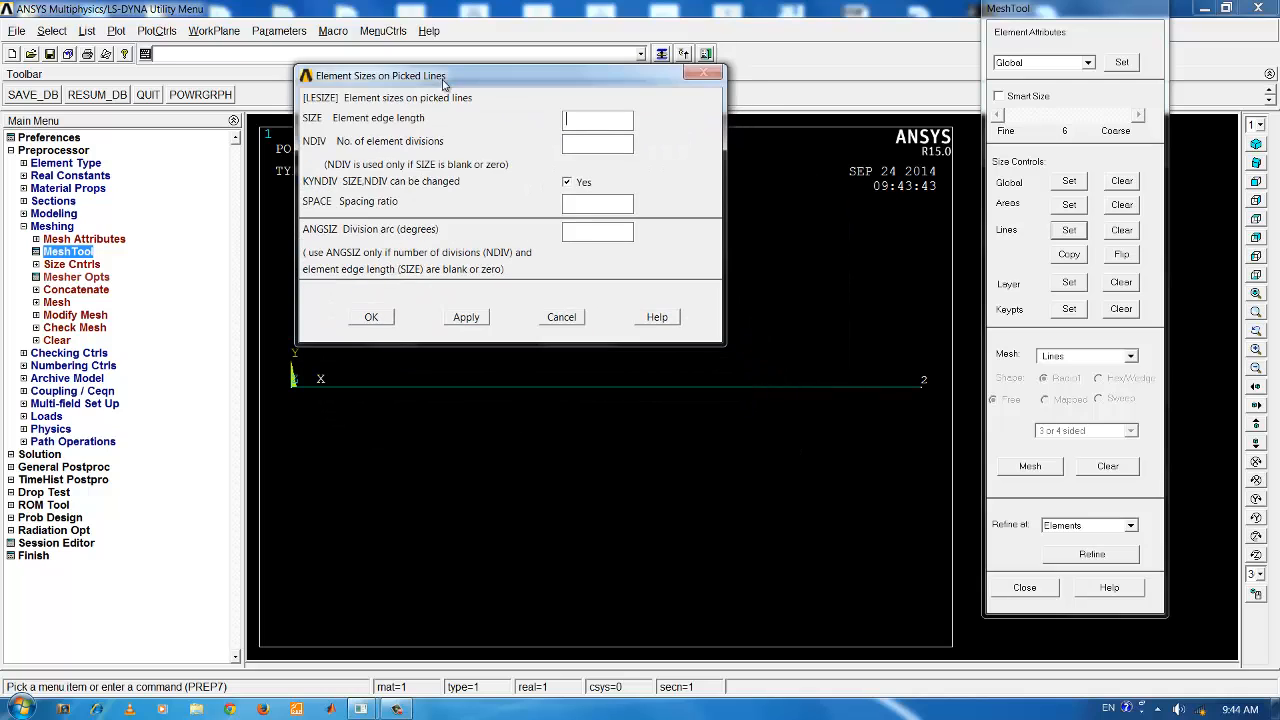
click(596, 140)
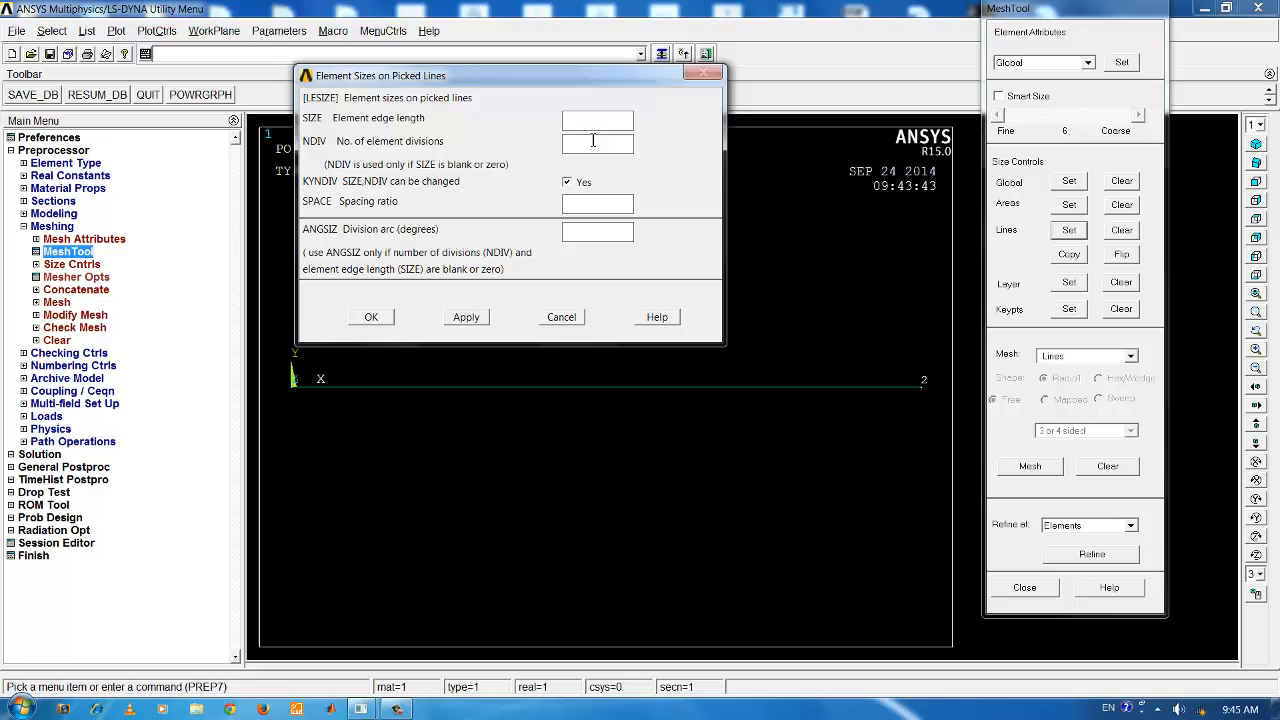
text(50)
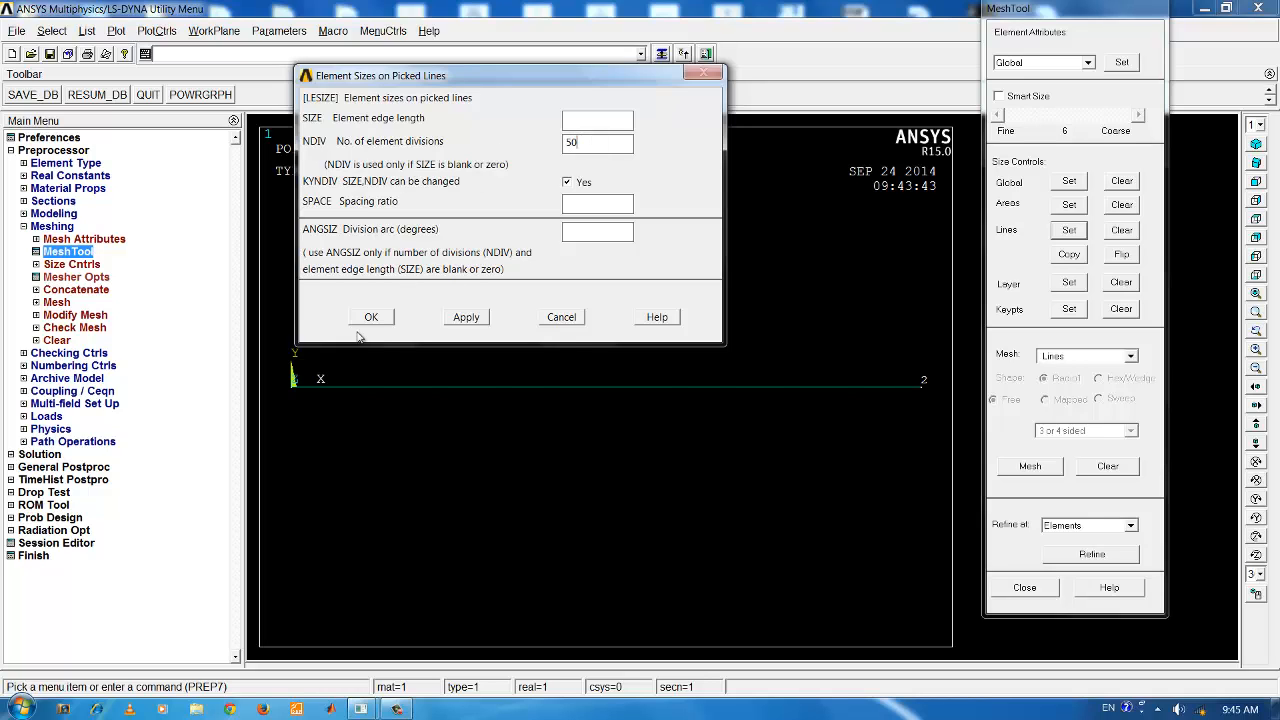
click(372, 316)
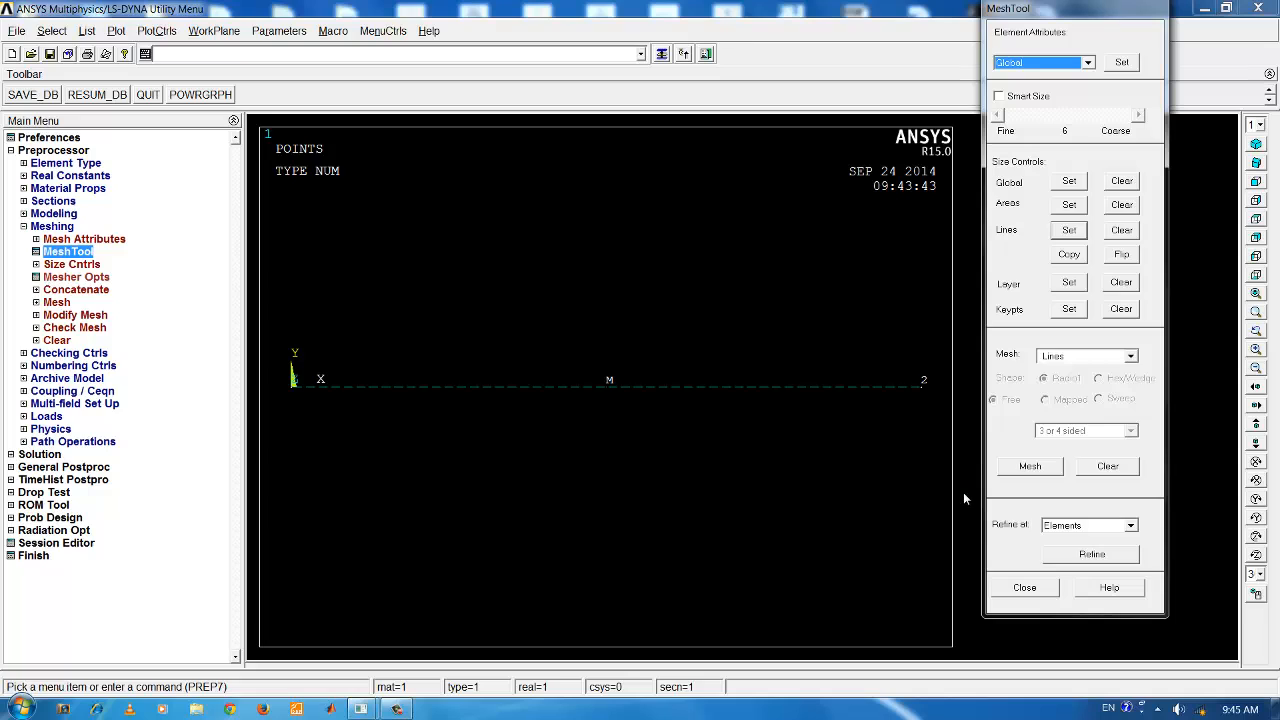
mouse_move(996, 264)
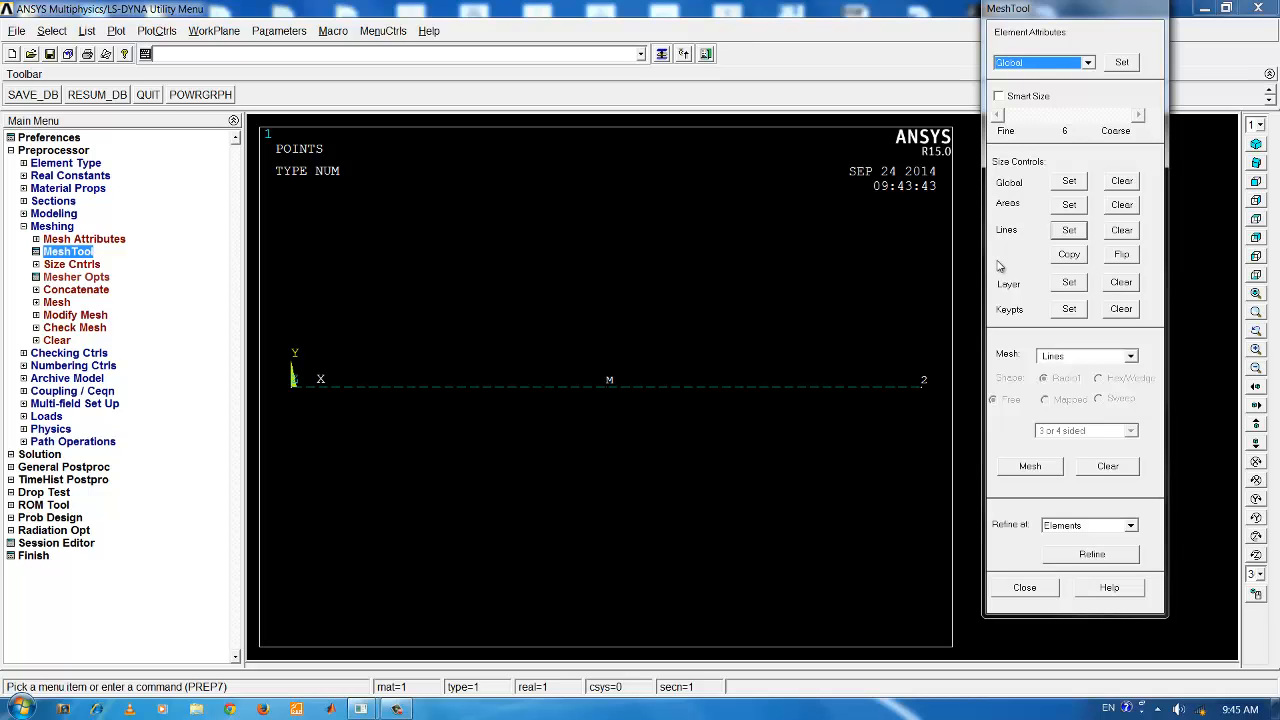
Step: Mesh the picked beam line so the beam displays as an element plot
click(1028, 466)
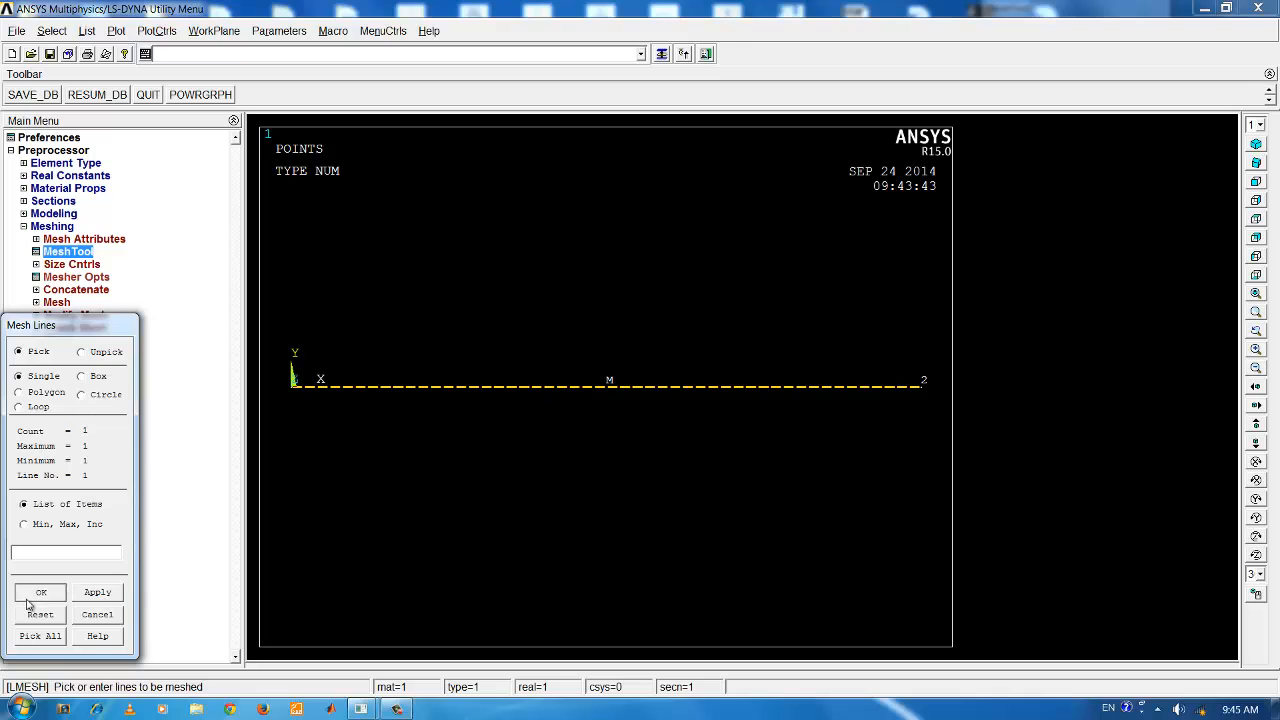
click(40, 592)
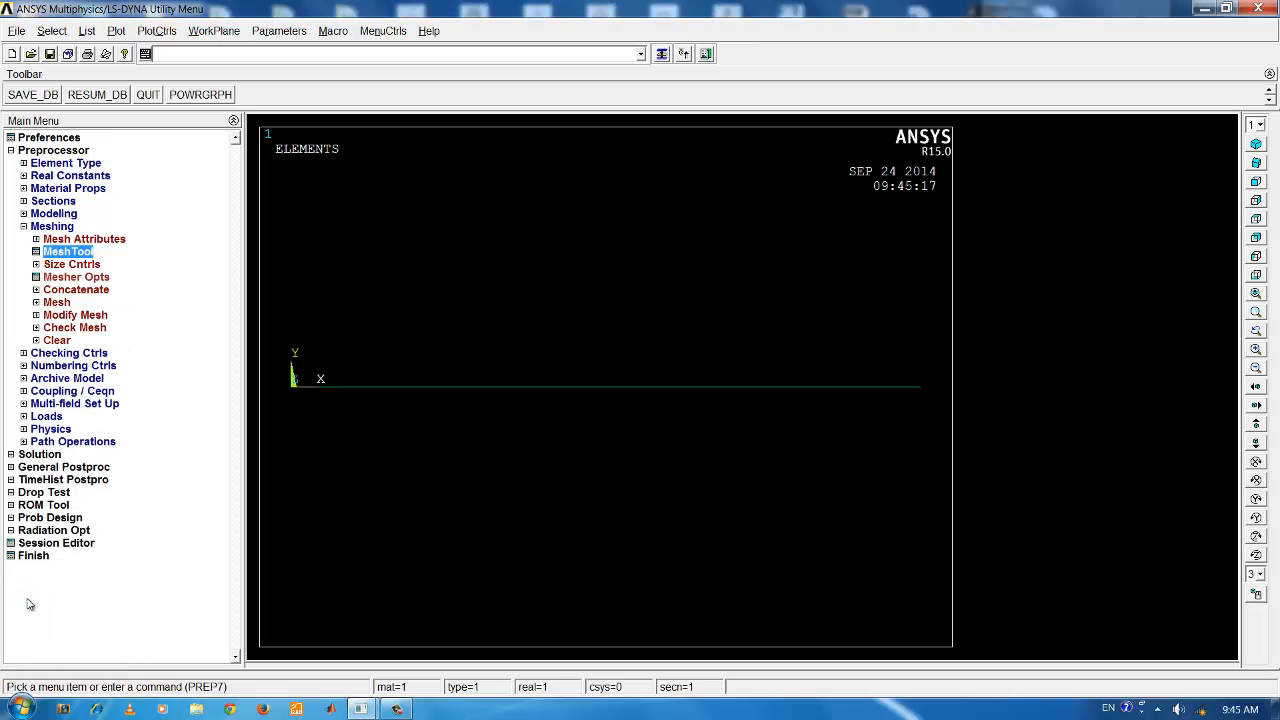
mouse_move(1154, 280)
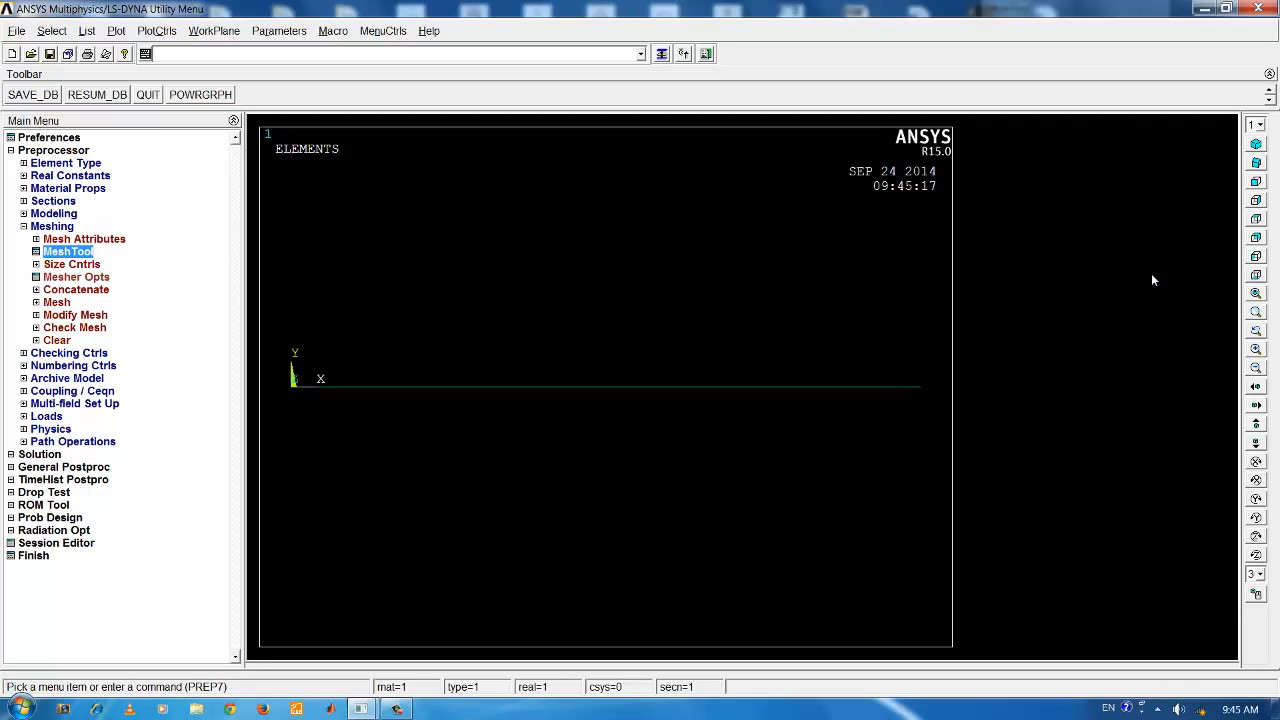
click(152, 30)
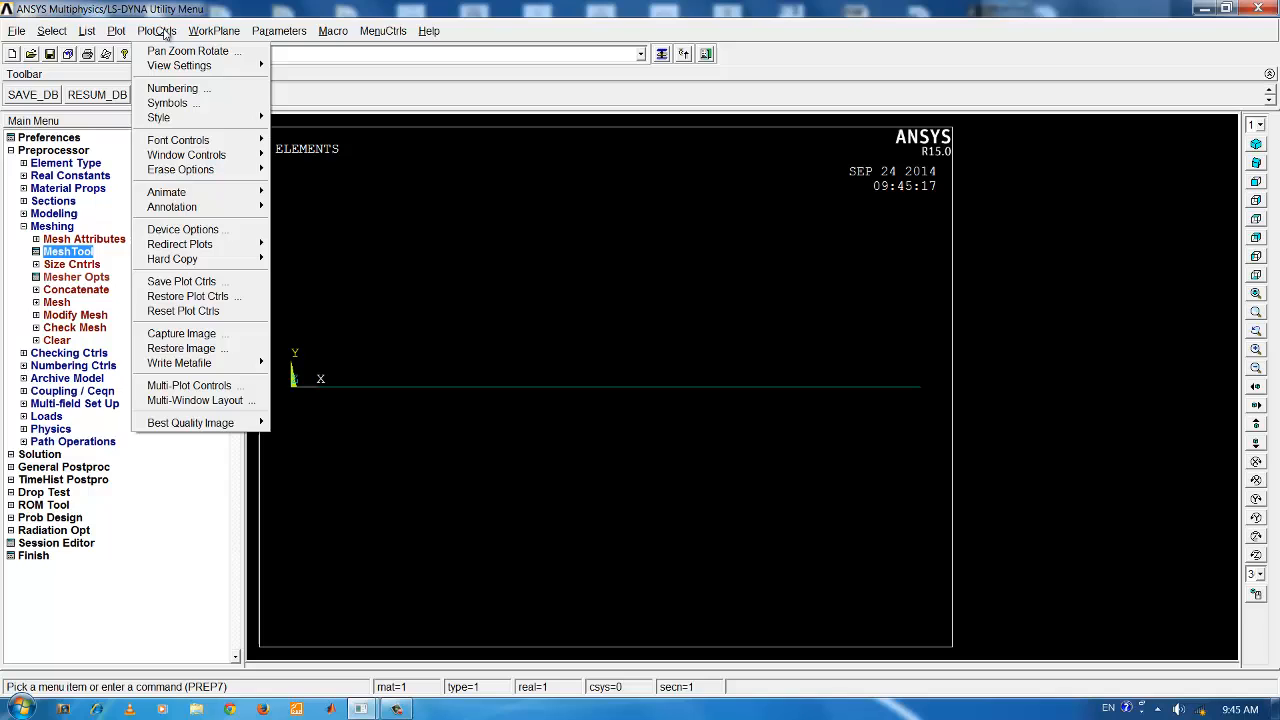
Step: Turn node numbering On in PlotCtrls > Numbering and redraw the plot
click(188, 88)
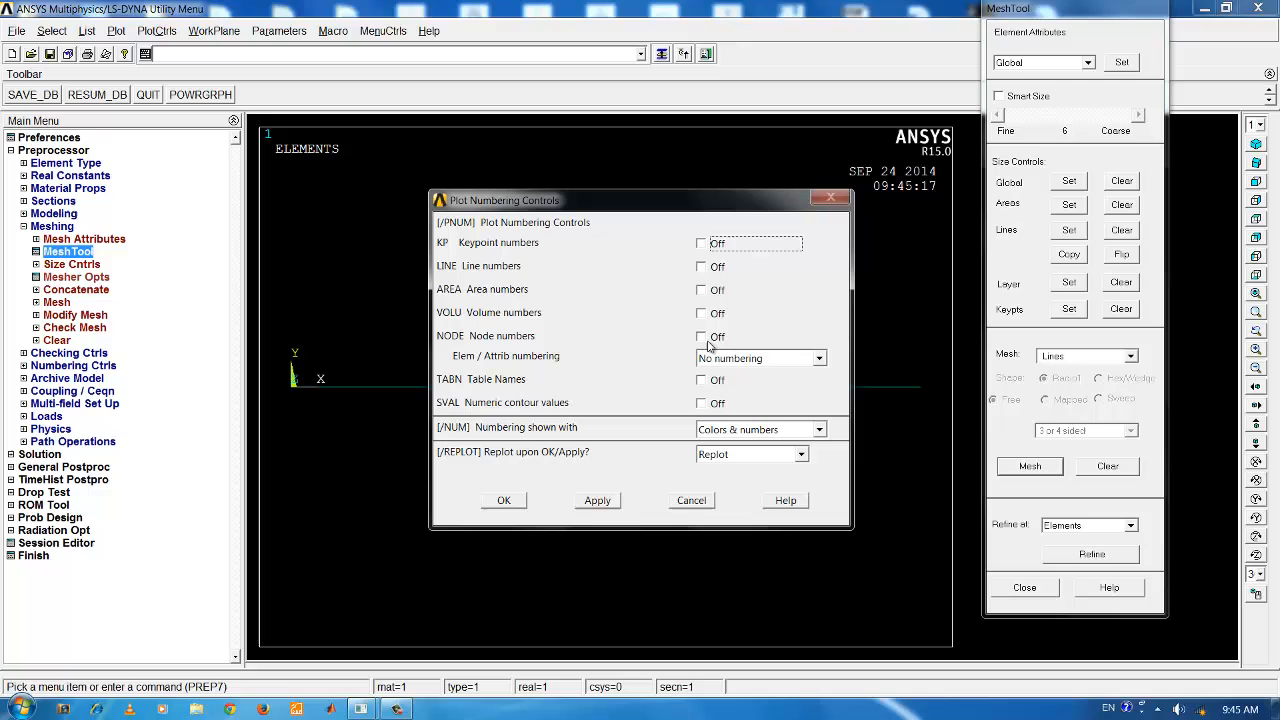
click(700, 336)
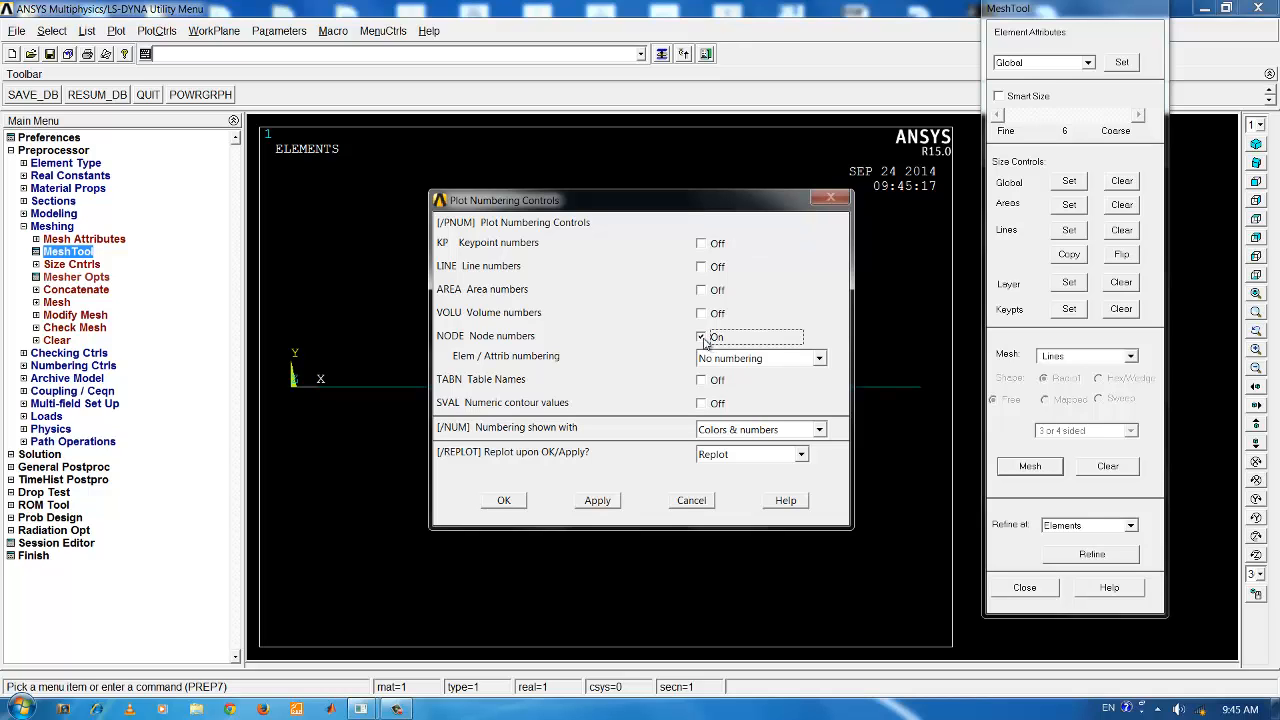
click(504, 500)
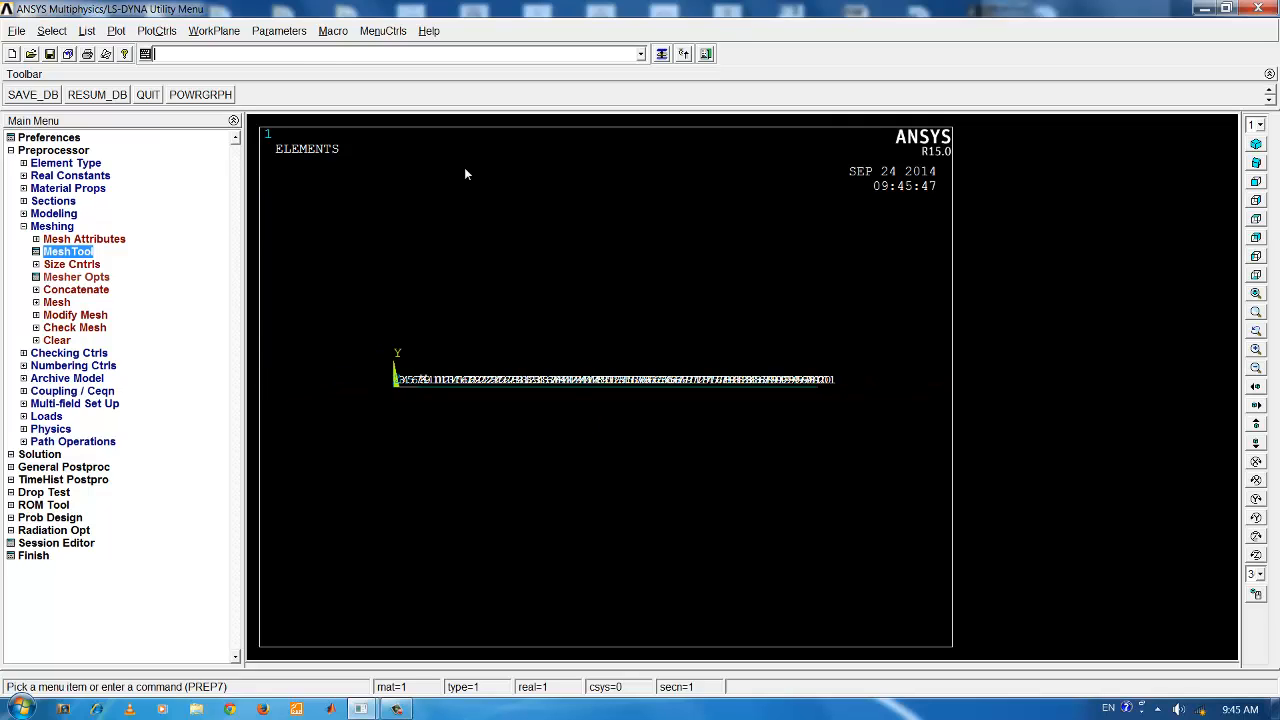
click(118, 30)
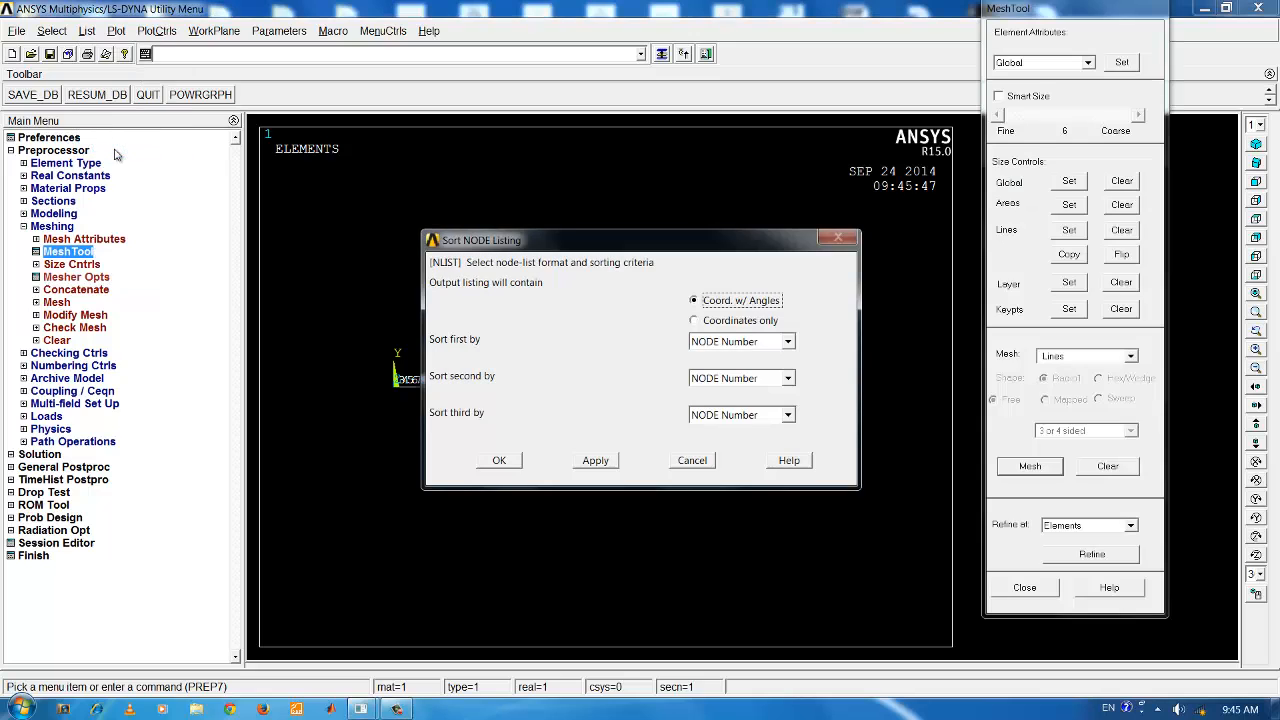
mouse_move(498, 460)
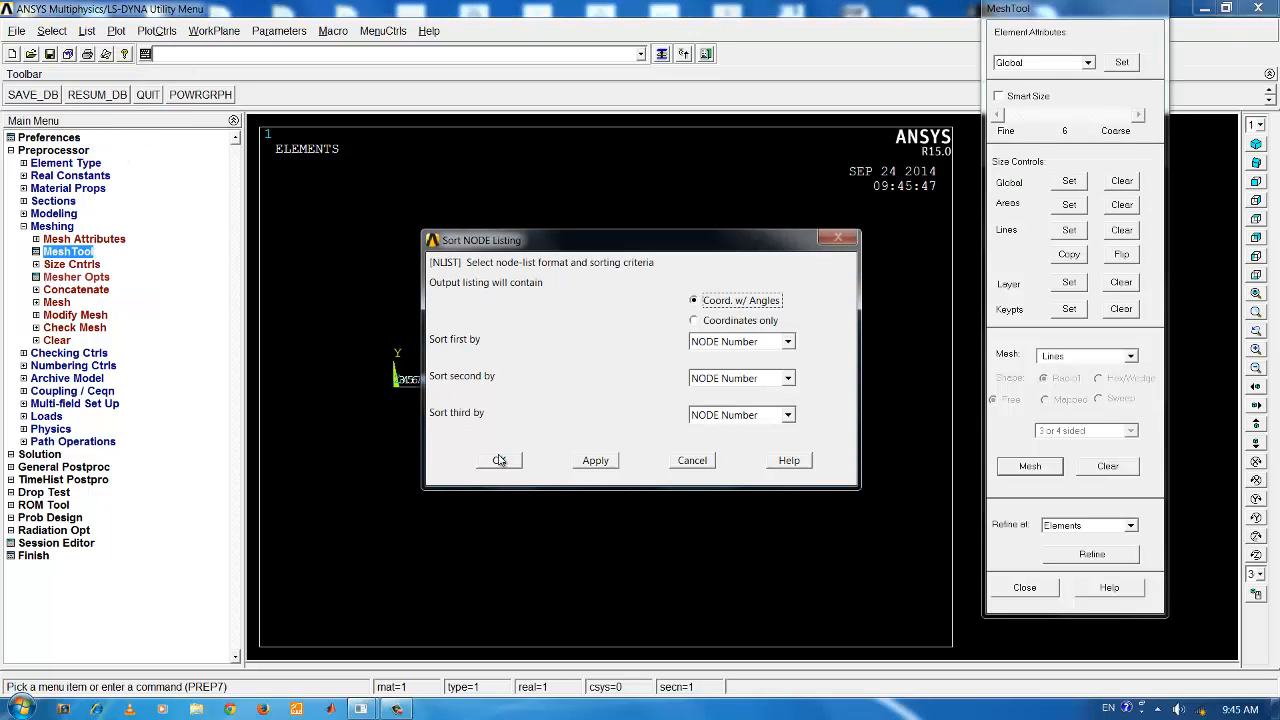
click(498, 460)
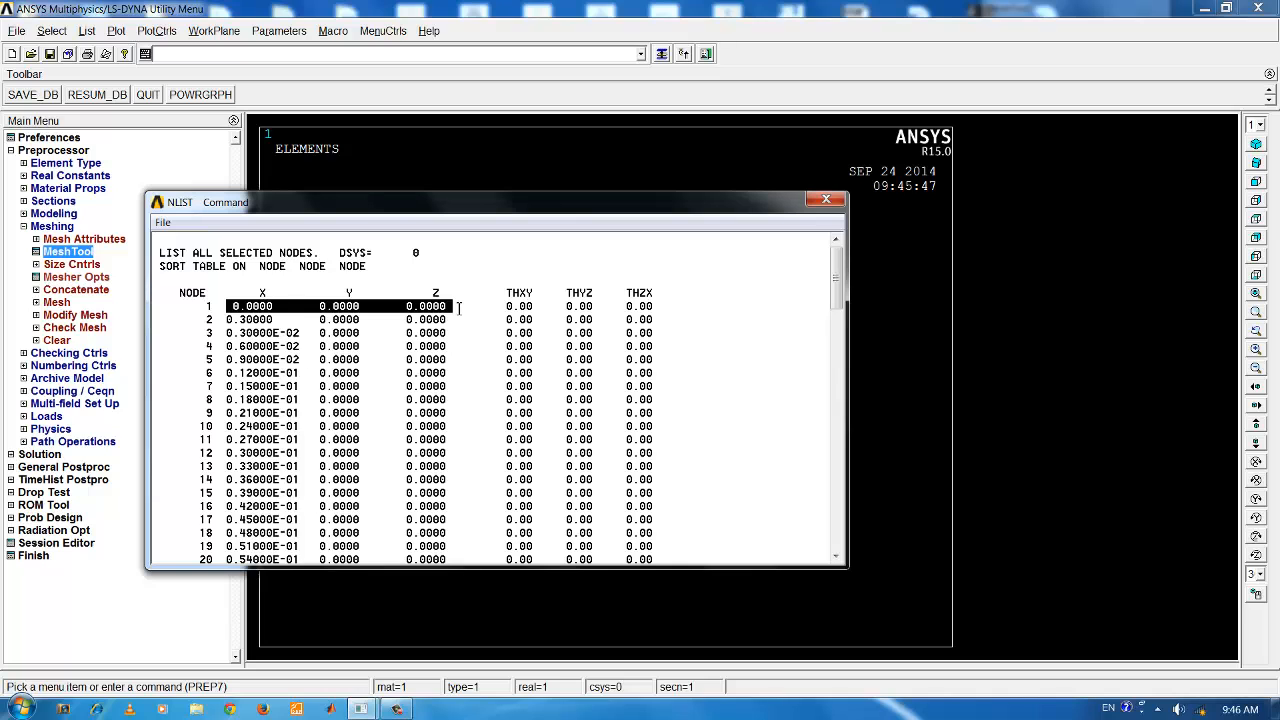
scroll(down, 3)
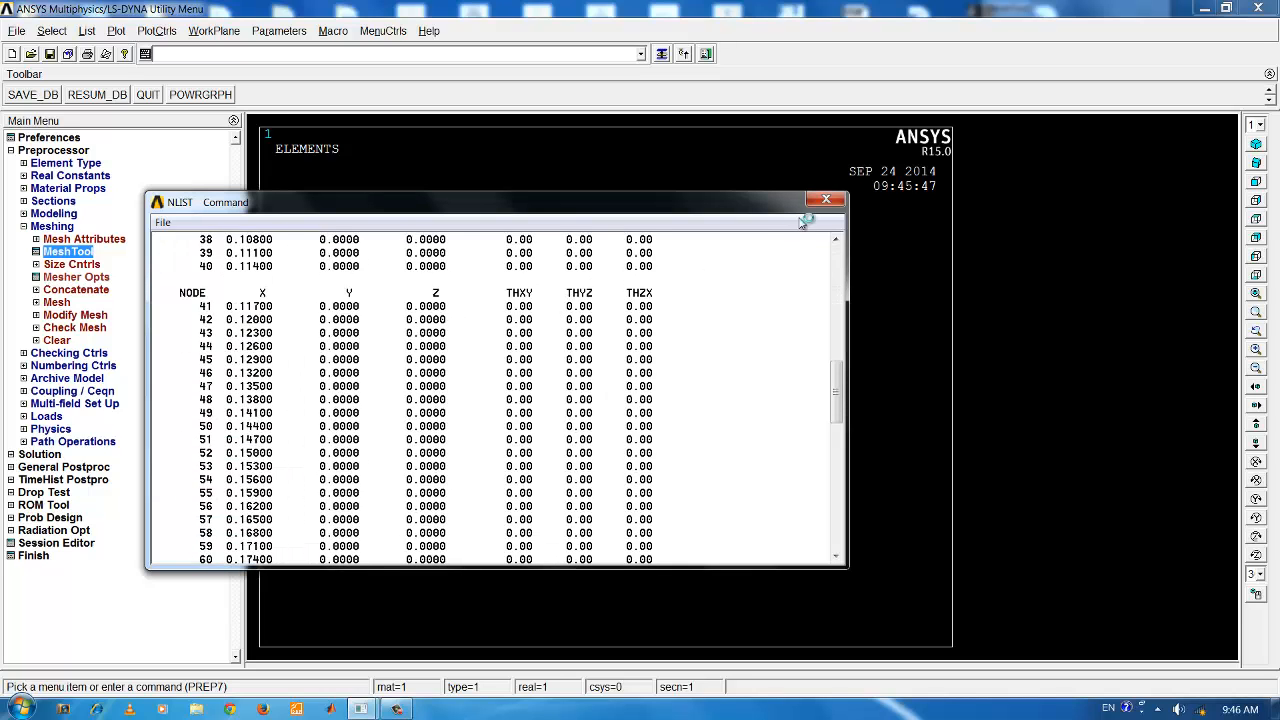
click(824, 200)
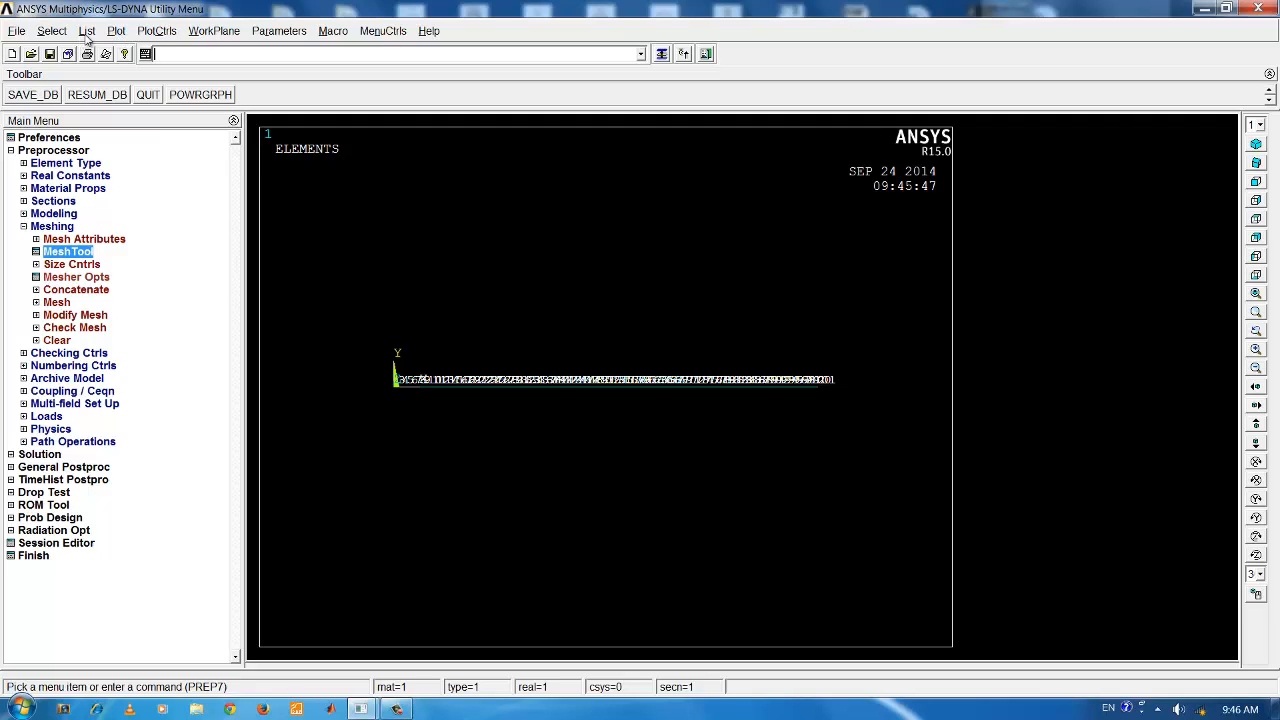
click(114, 30)
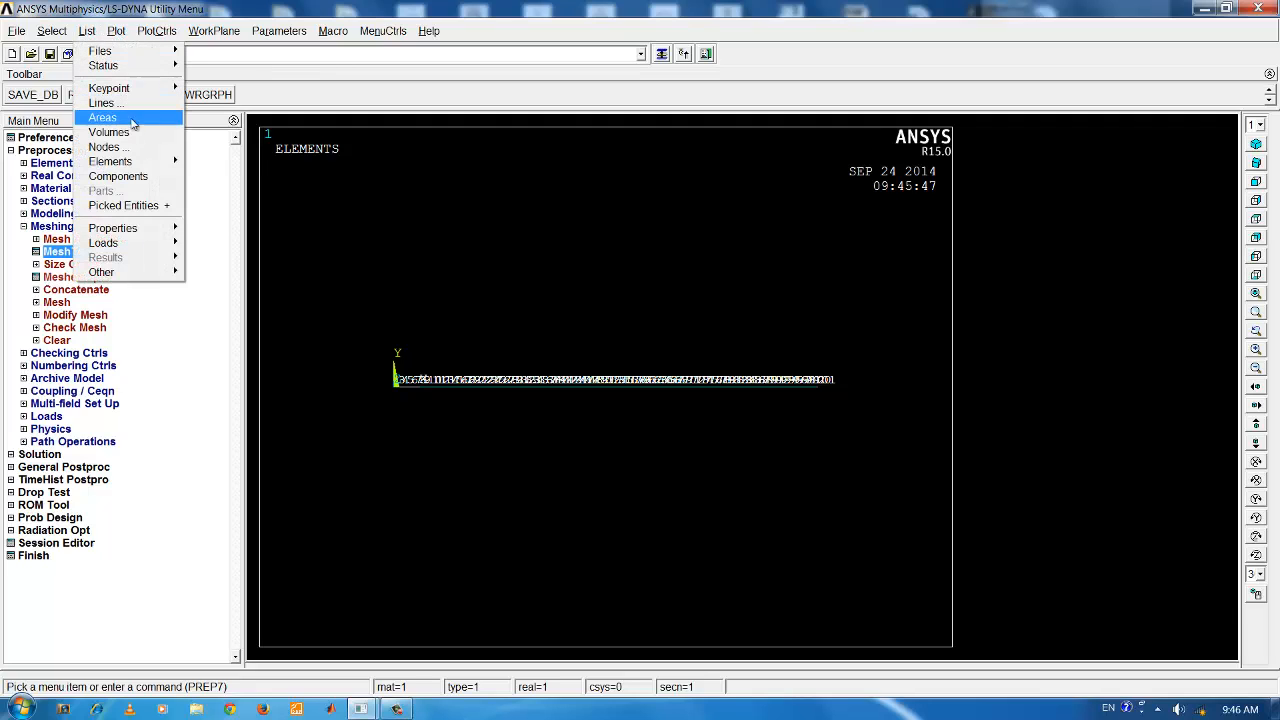
click(808, 364)
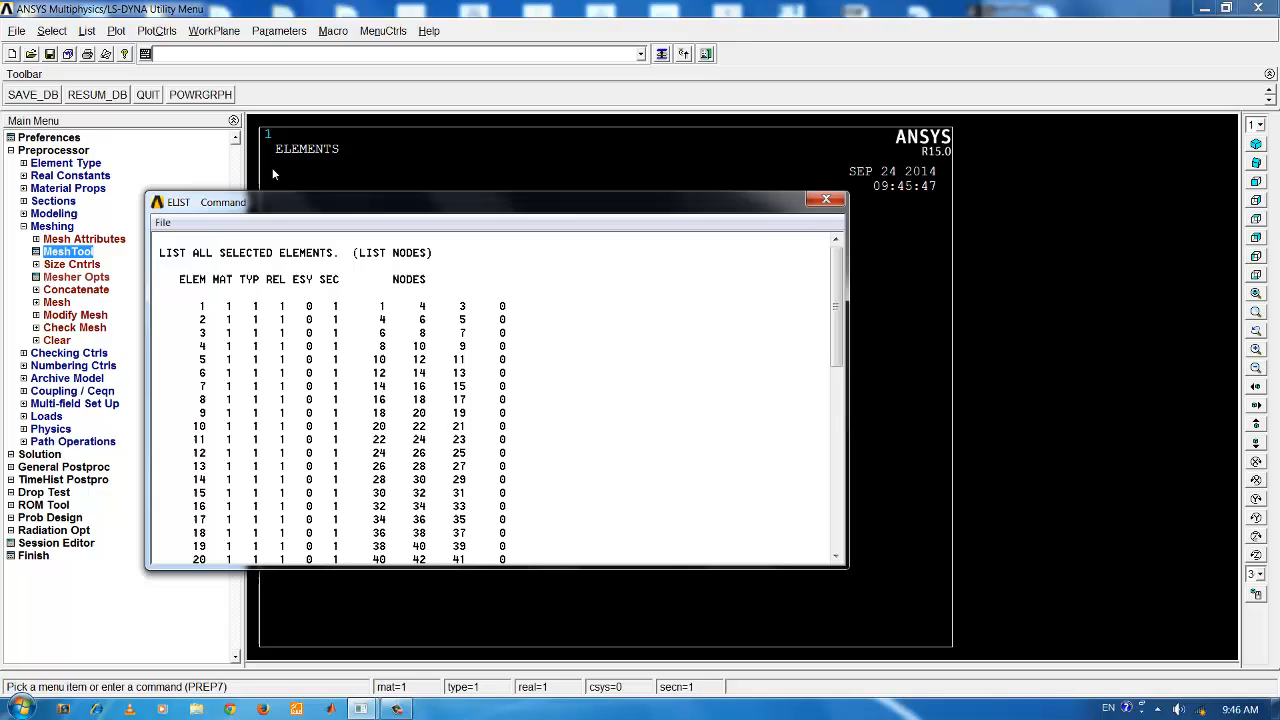
mouse_move(342, 316)
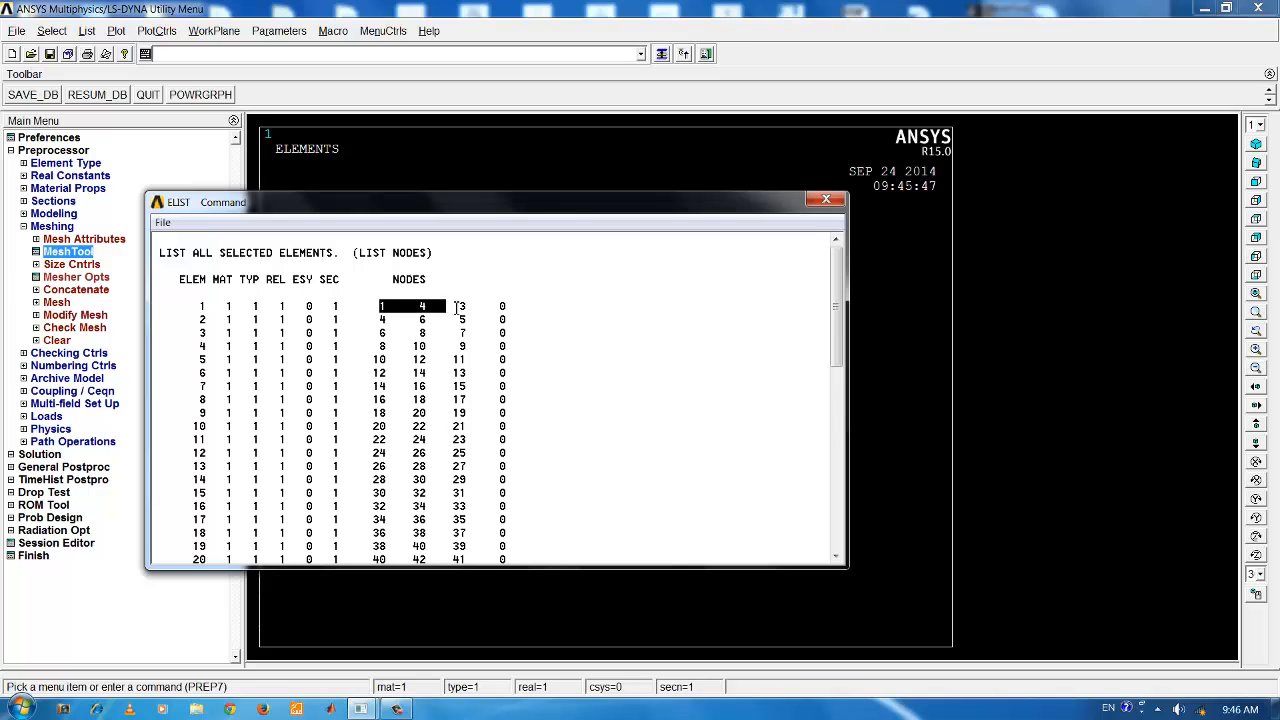
mouse_move(472, 306)
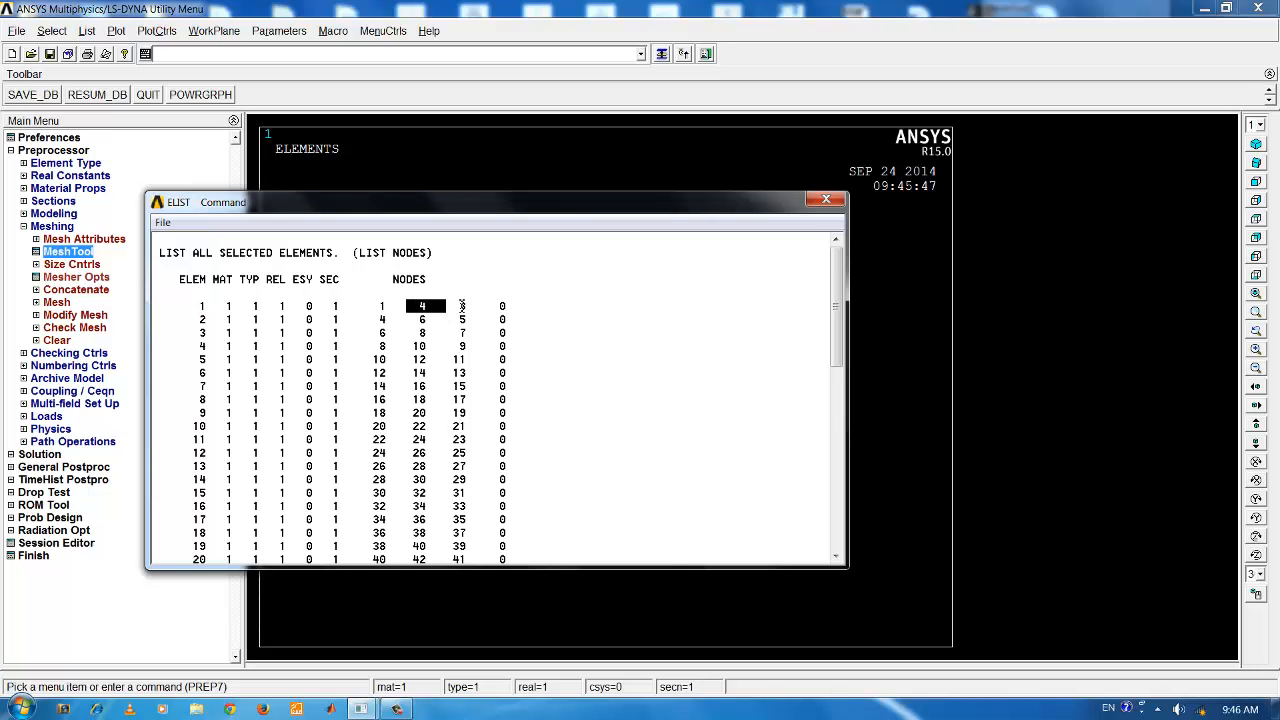
scroll(down, 3)
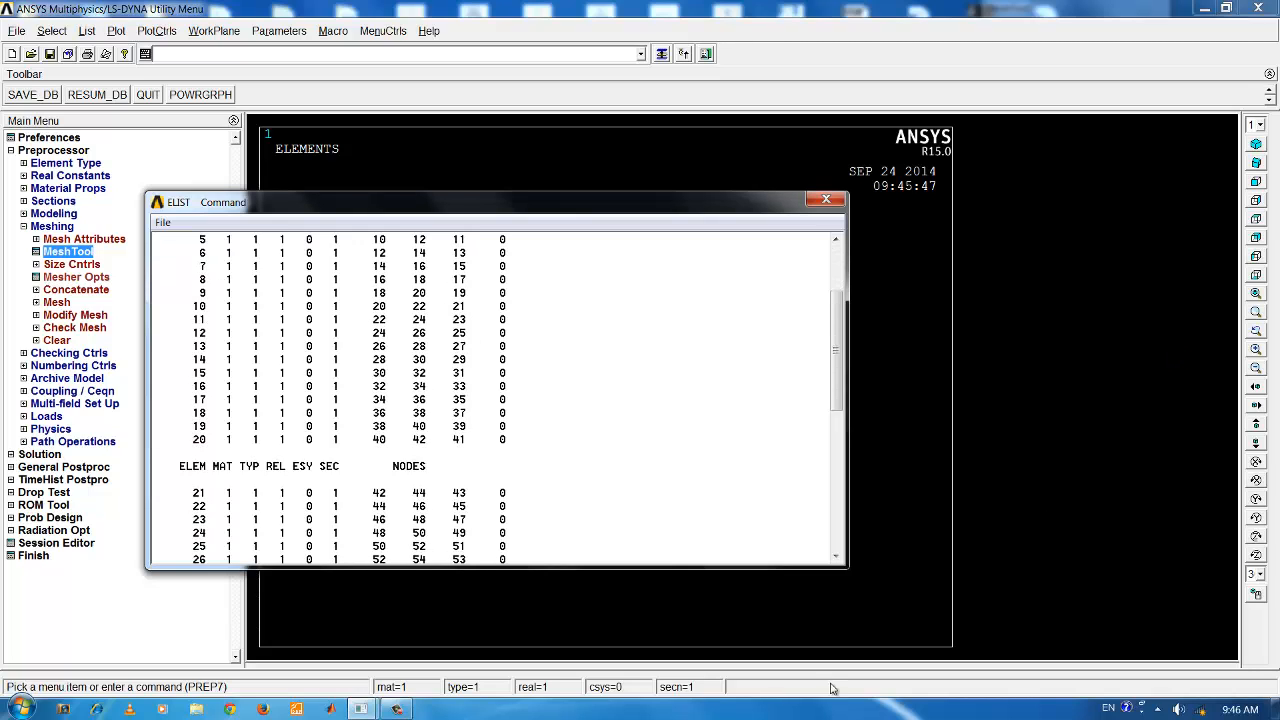
click(824, 200)
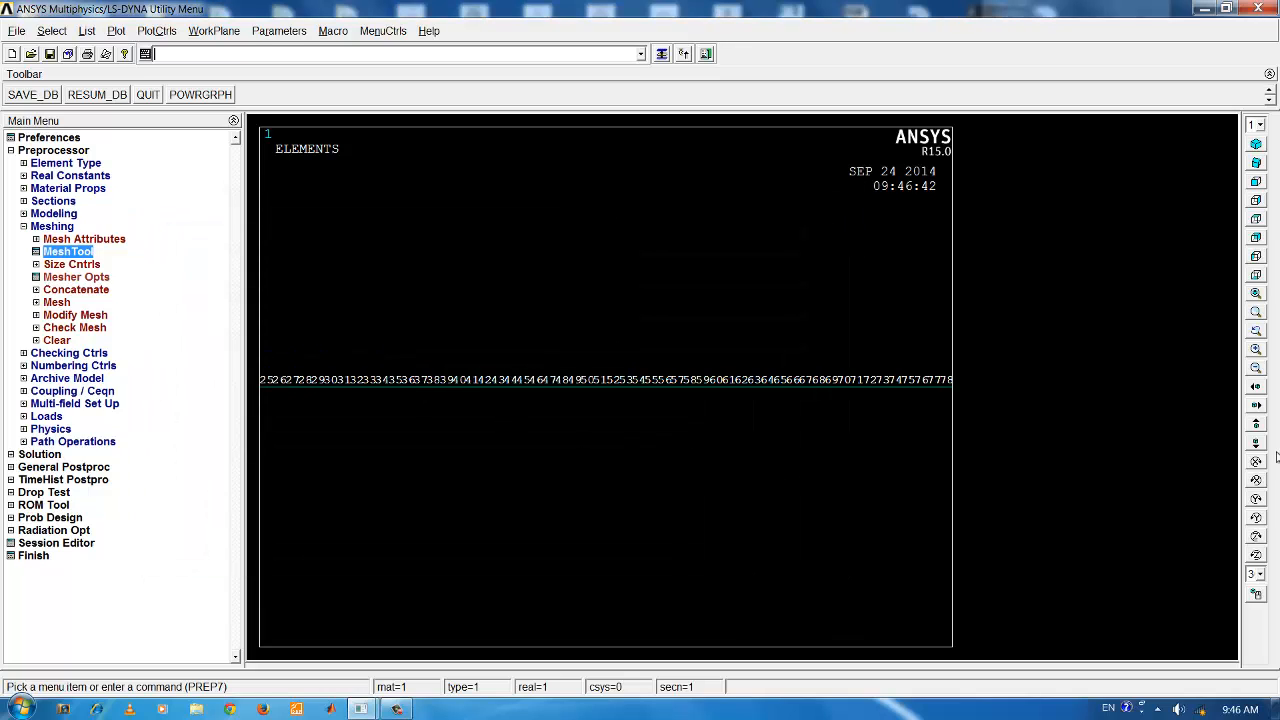
mouse_move(1252, 404)
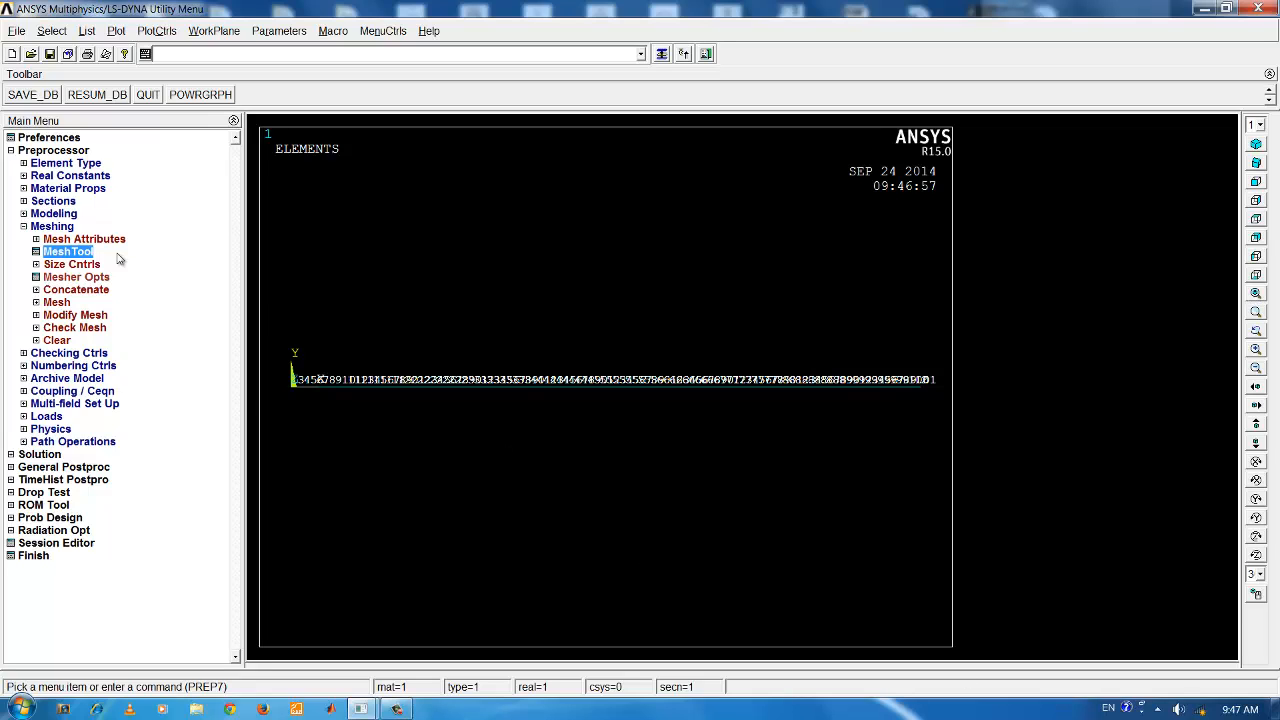
Step: Collapse Meshing and switch node numbering Off in the Numbering settings
click(52, 224)
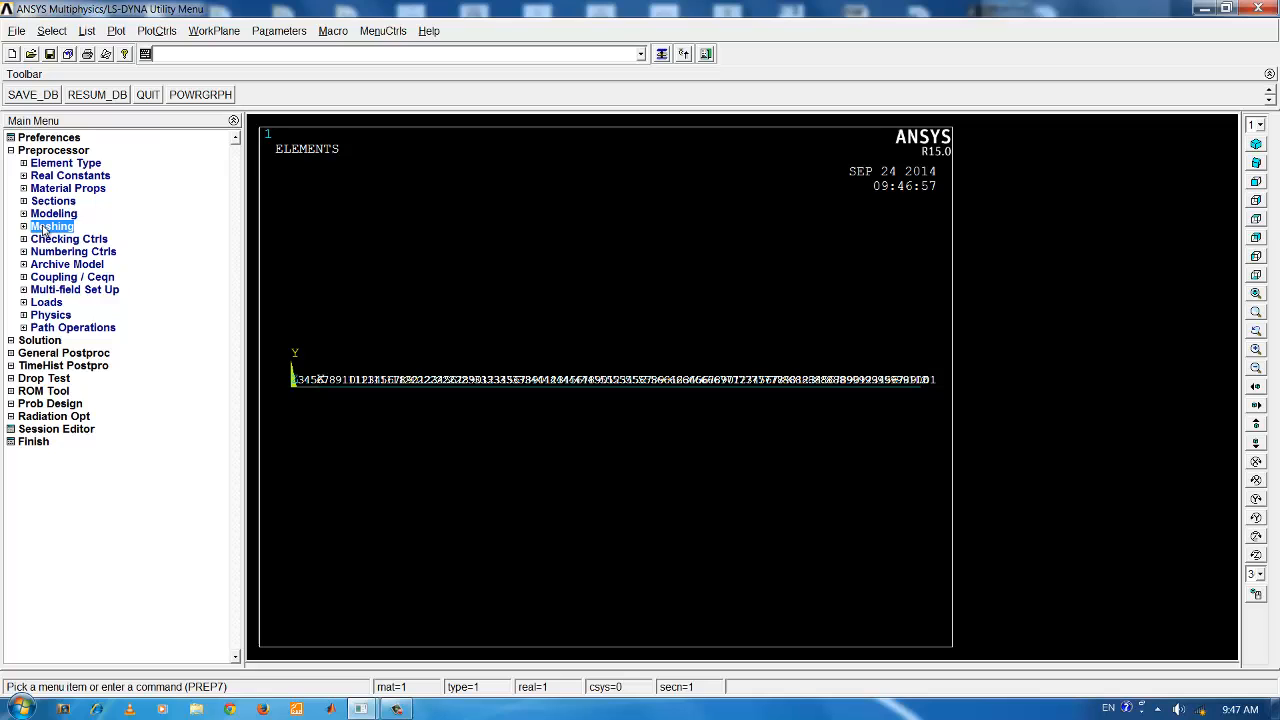
click(194, 32)
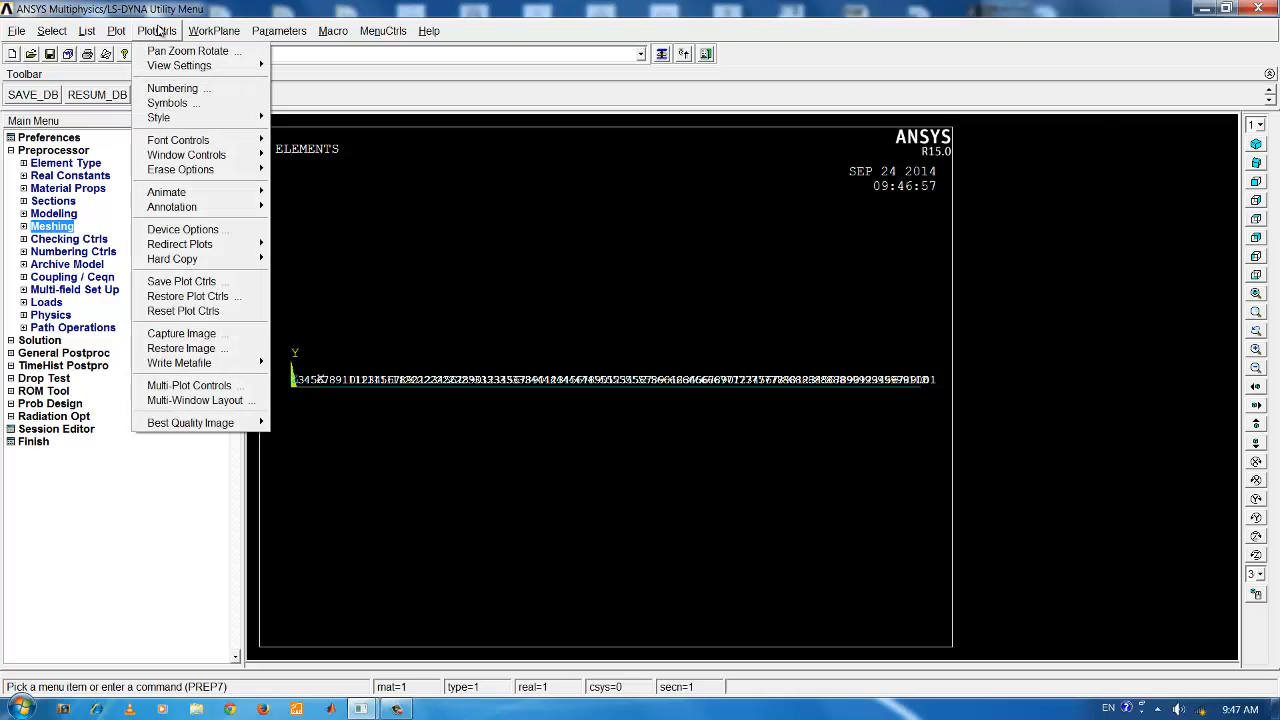
click(192, 88)
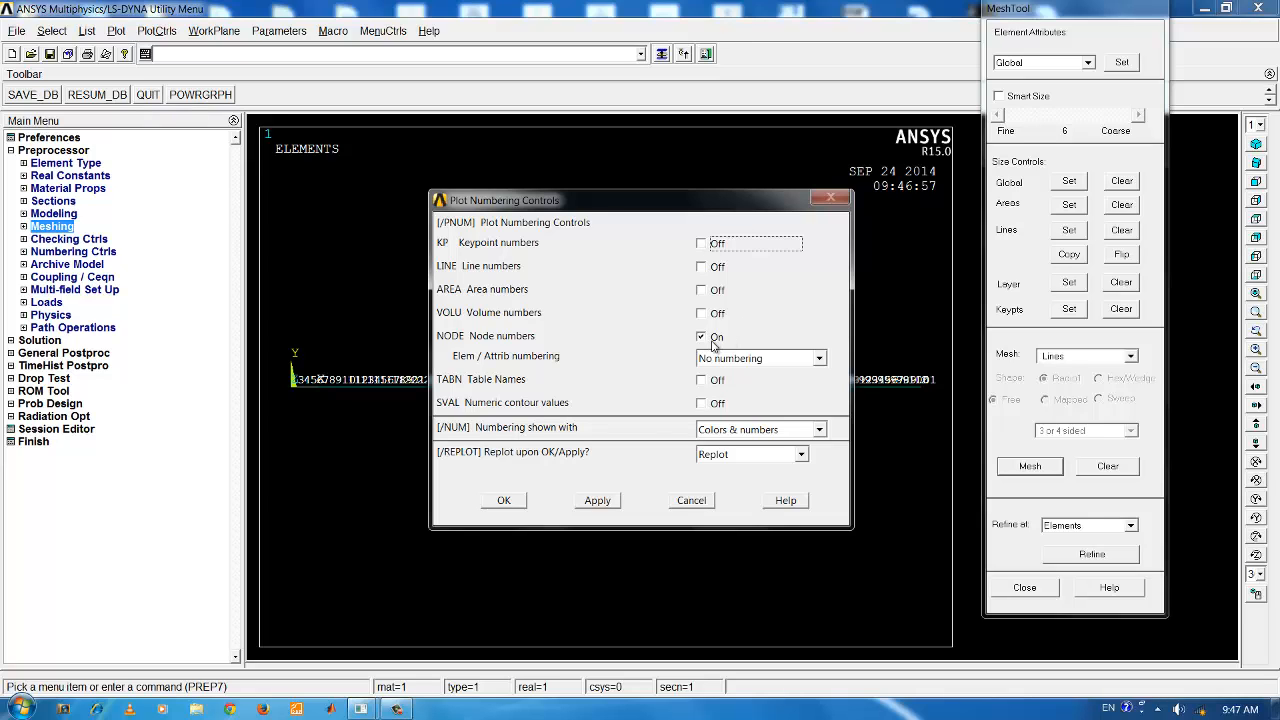
click(504, 500)
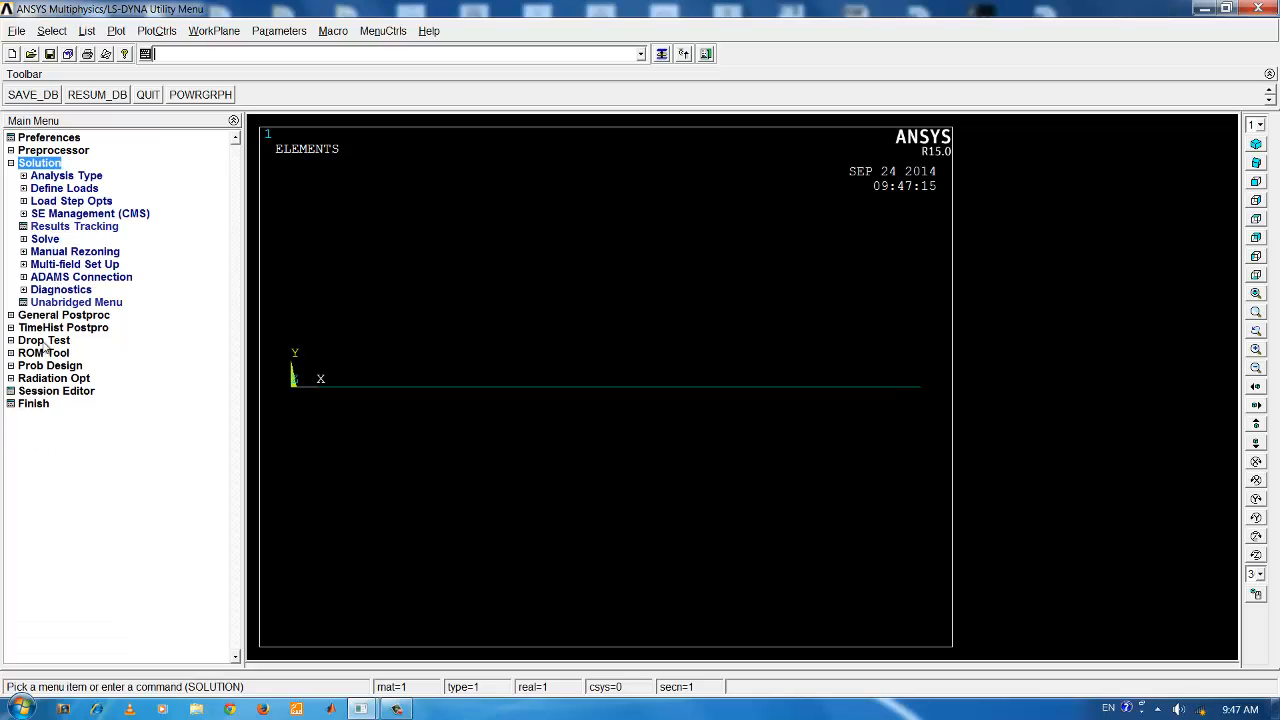
mouse_move(50, 330)
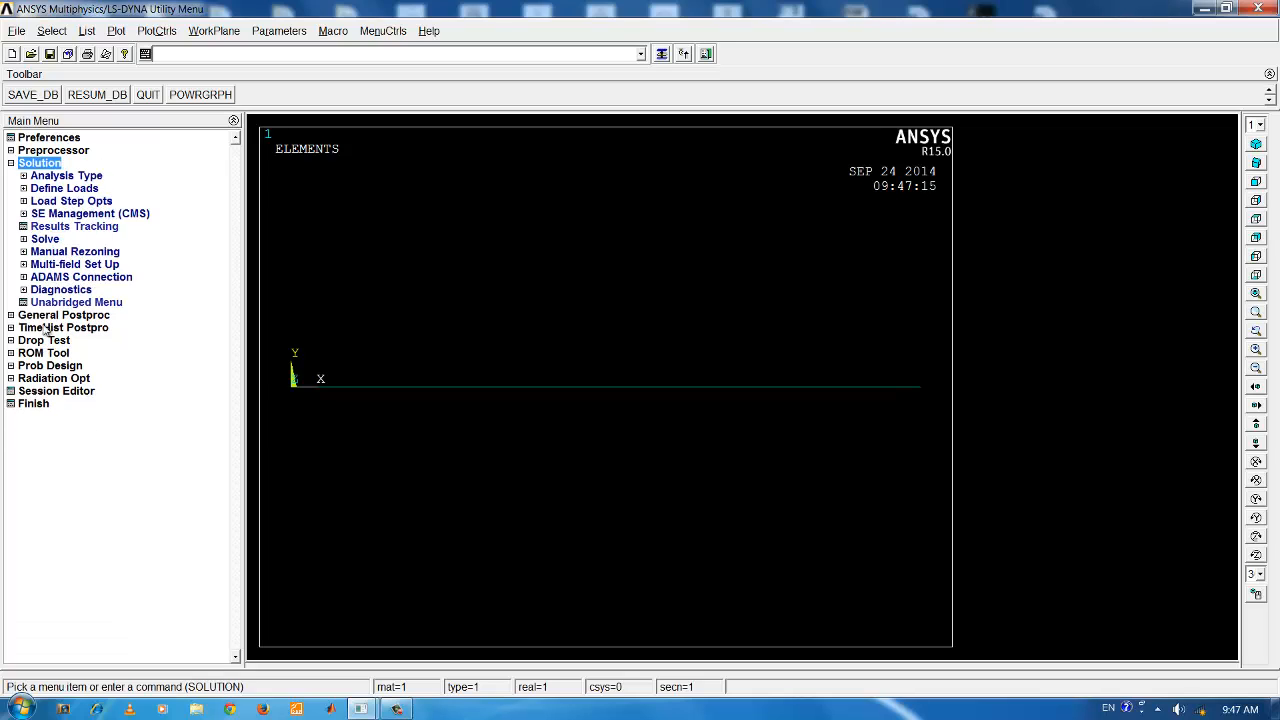
mouse_move(44, 330)
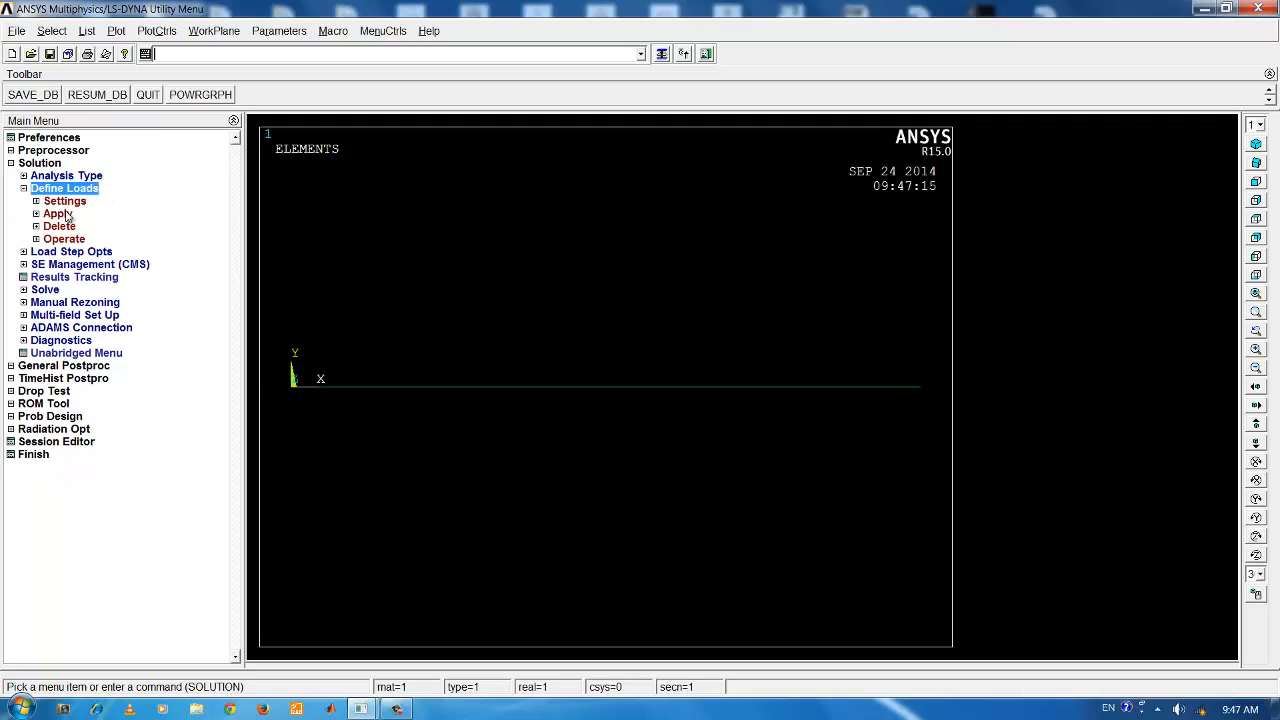
Step: Start a structural displacement constraint on nodes and pick the beam's root node
click(56, 212)
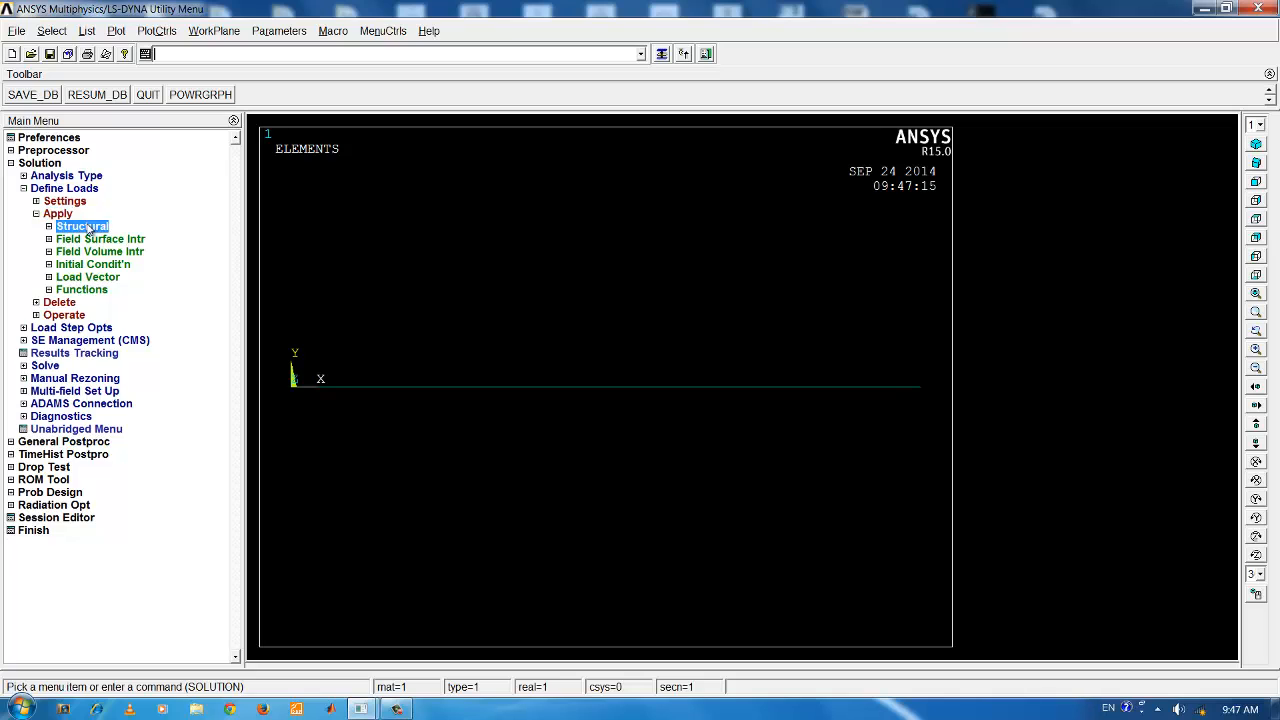
click(80, 226)
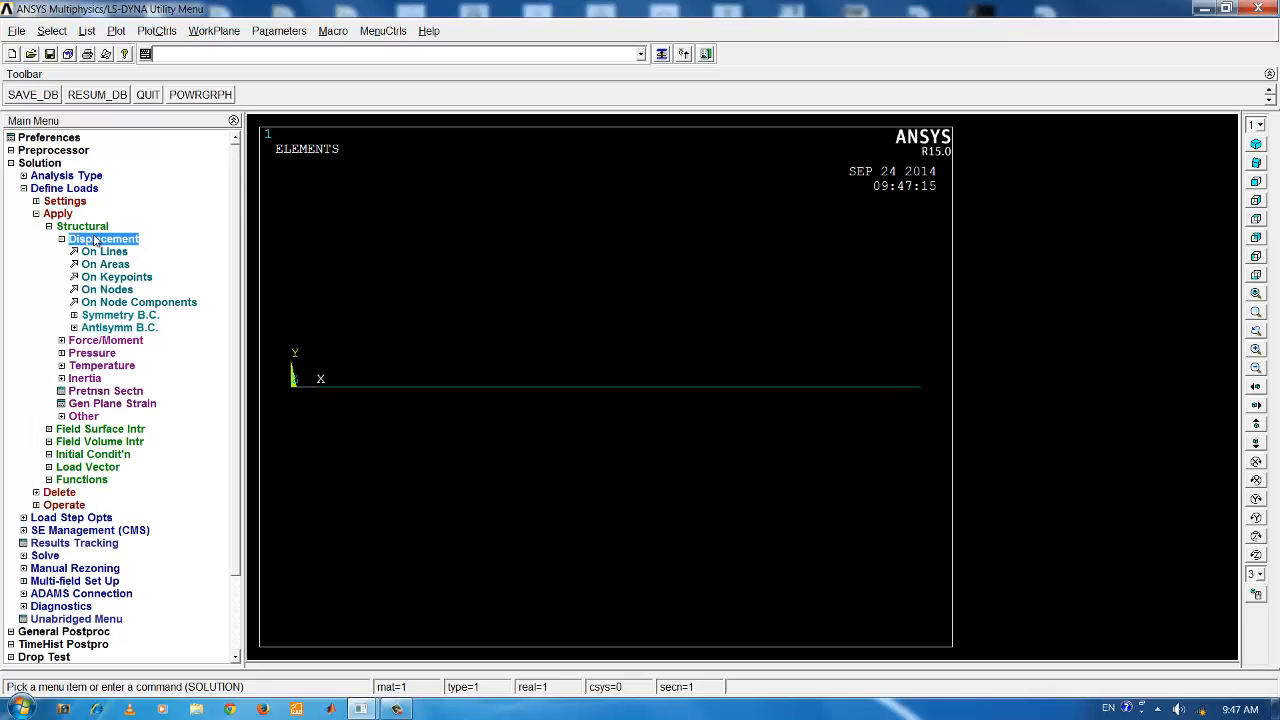
click(108, 288)
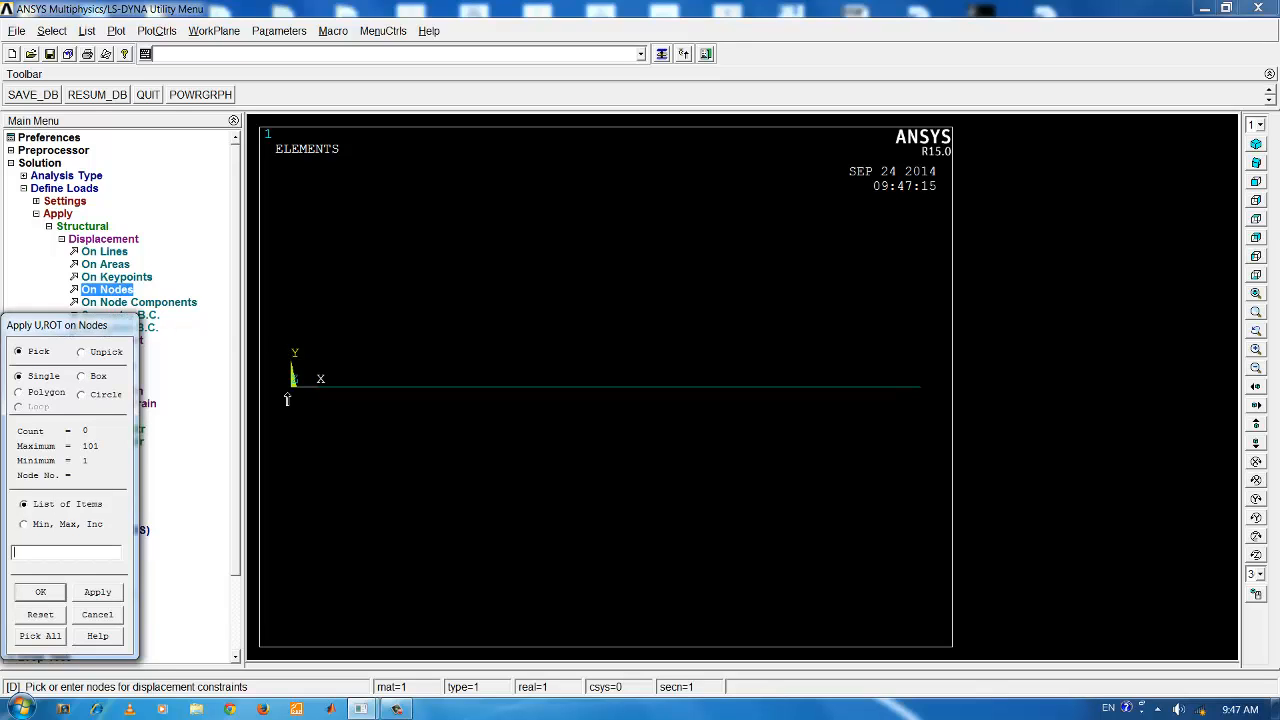
click(292, 386)
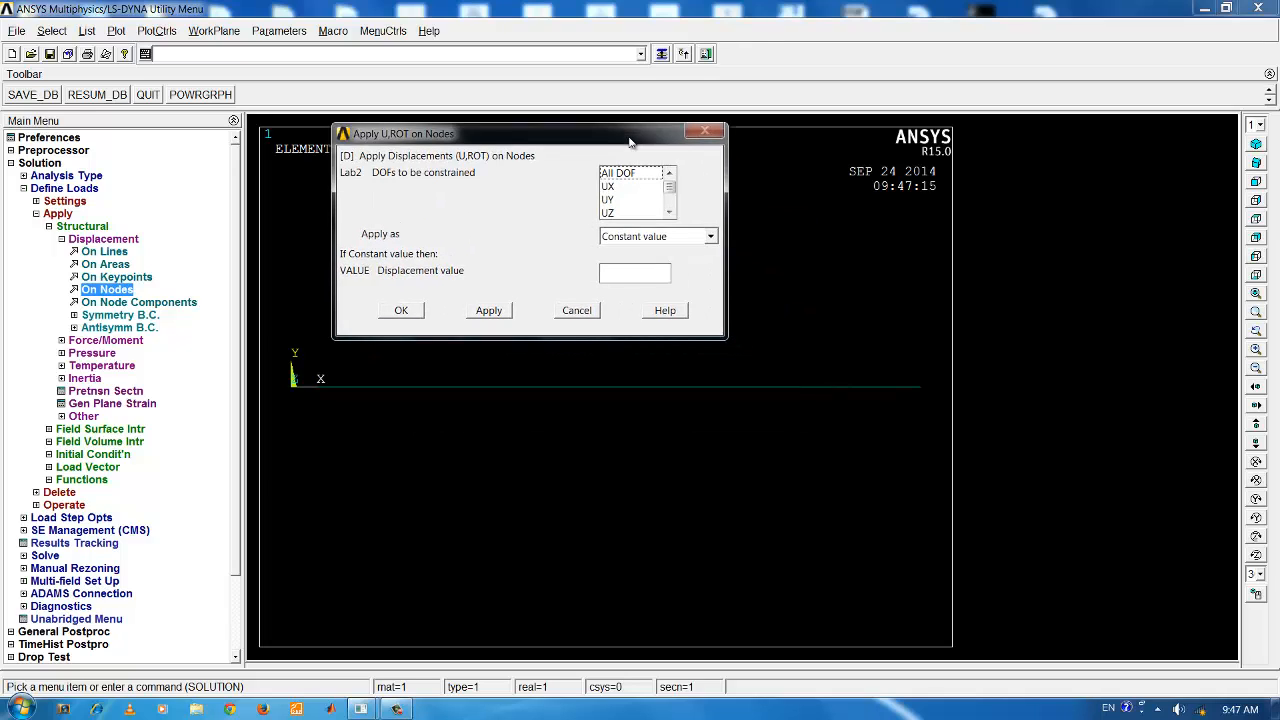
mouse_move(636, 200)
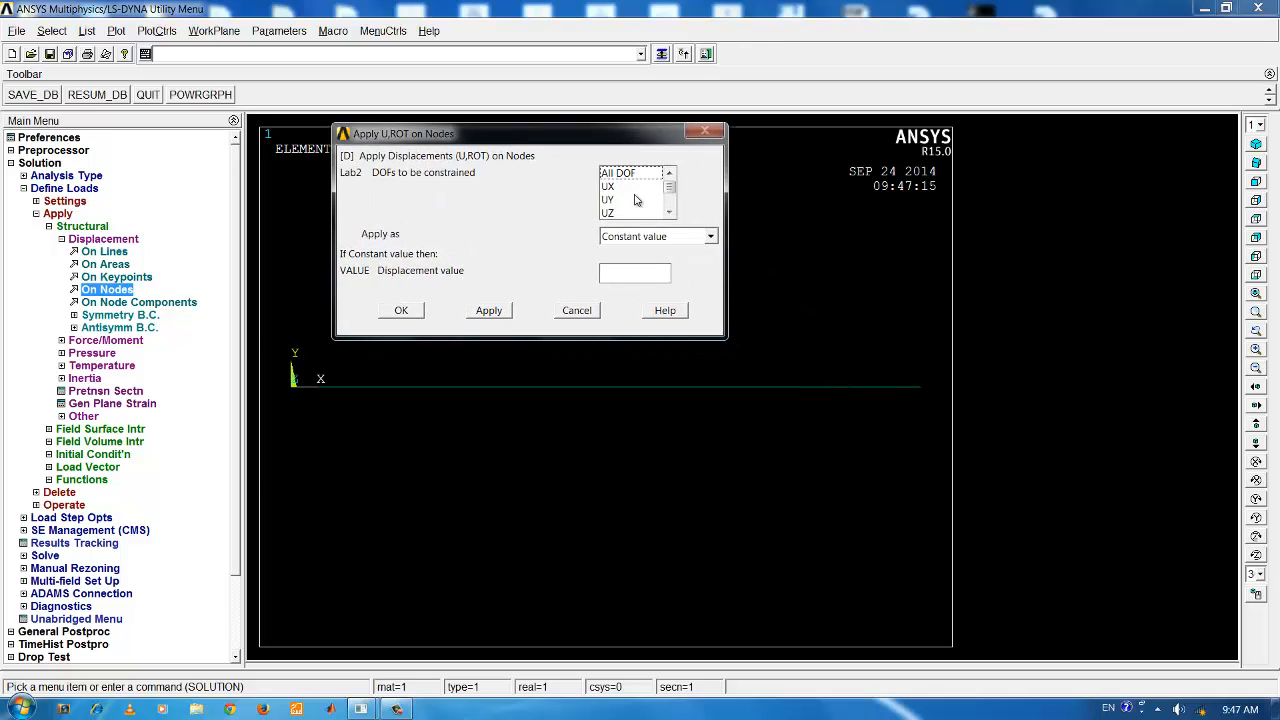
Step: Fix All DOF on the picked node with displacement value 0
click(608, 200)
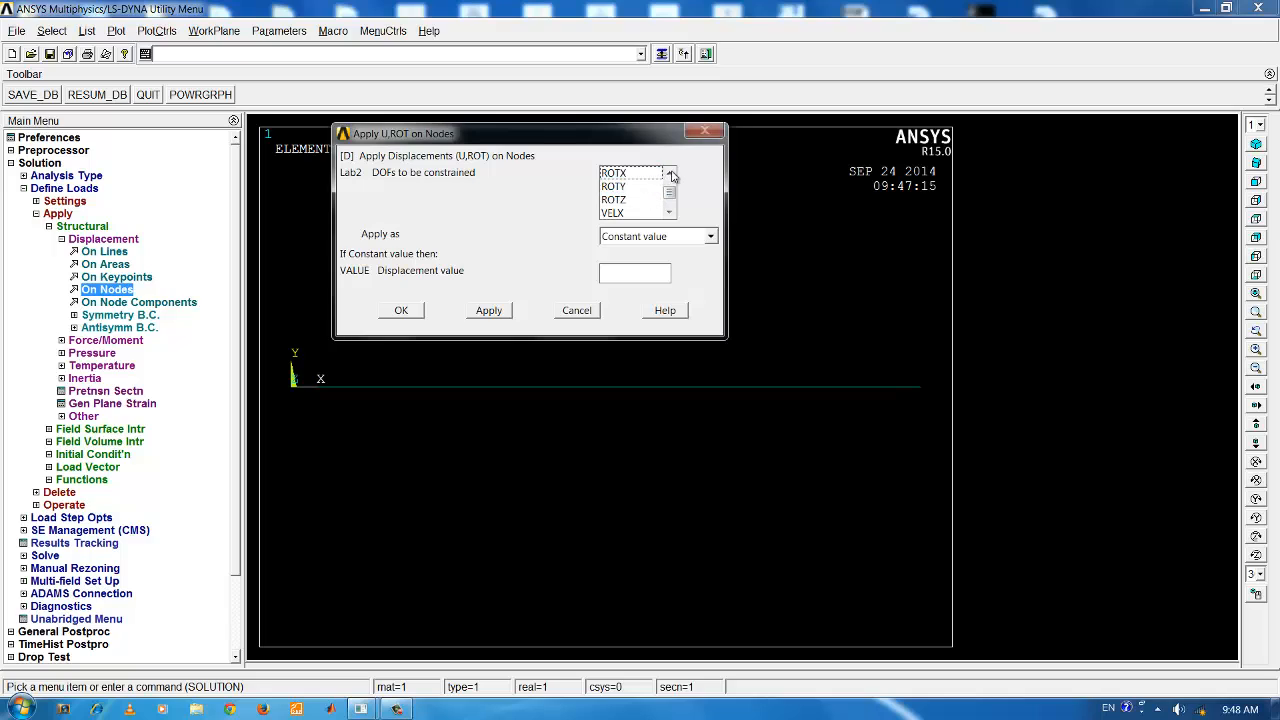
click(672, 174)
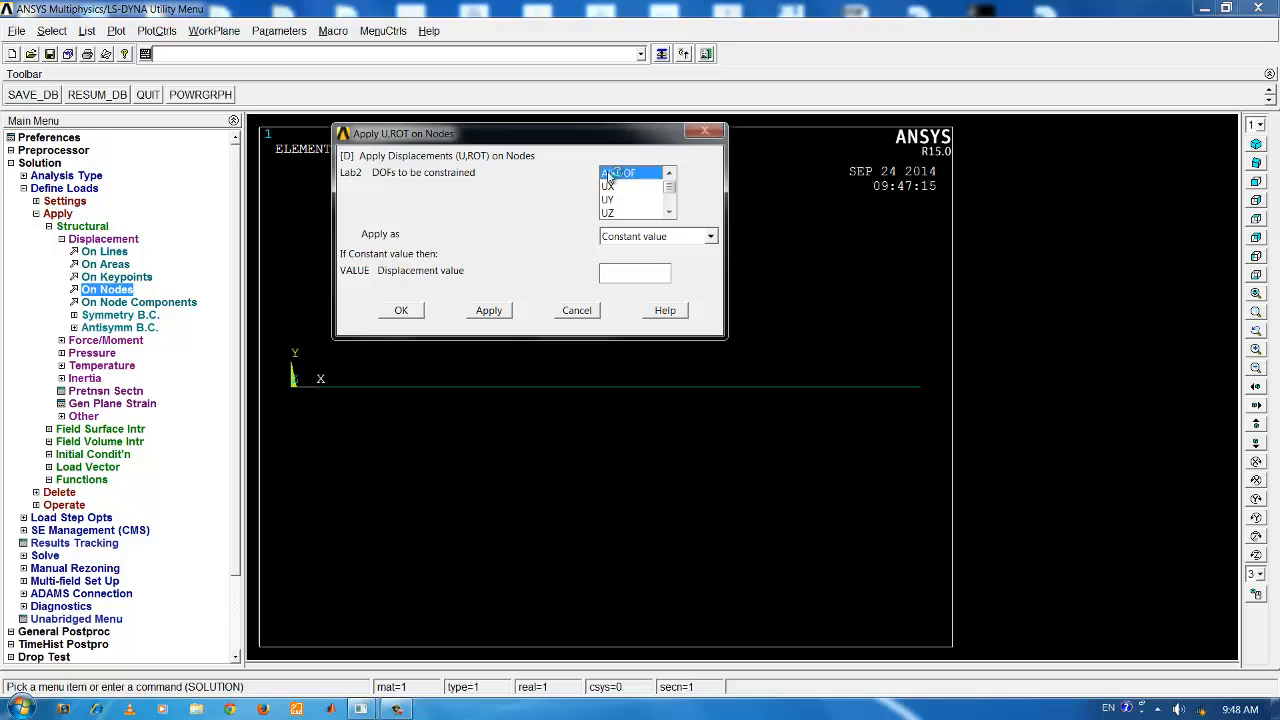
click(636, 272)
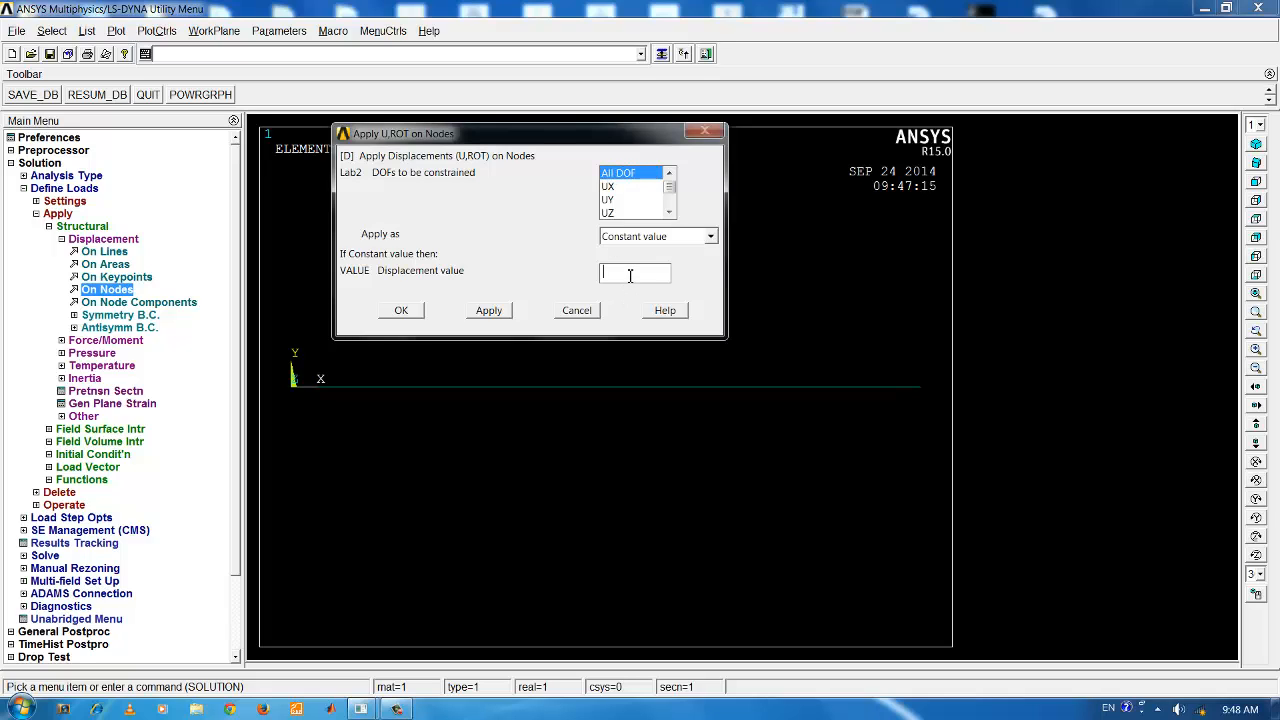
text(0)
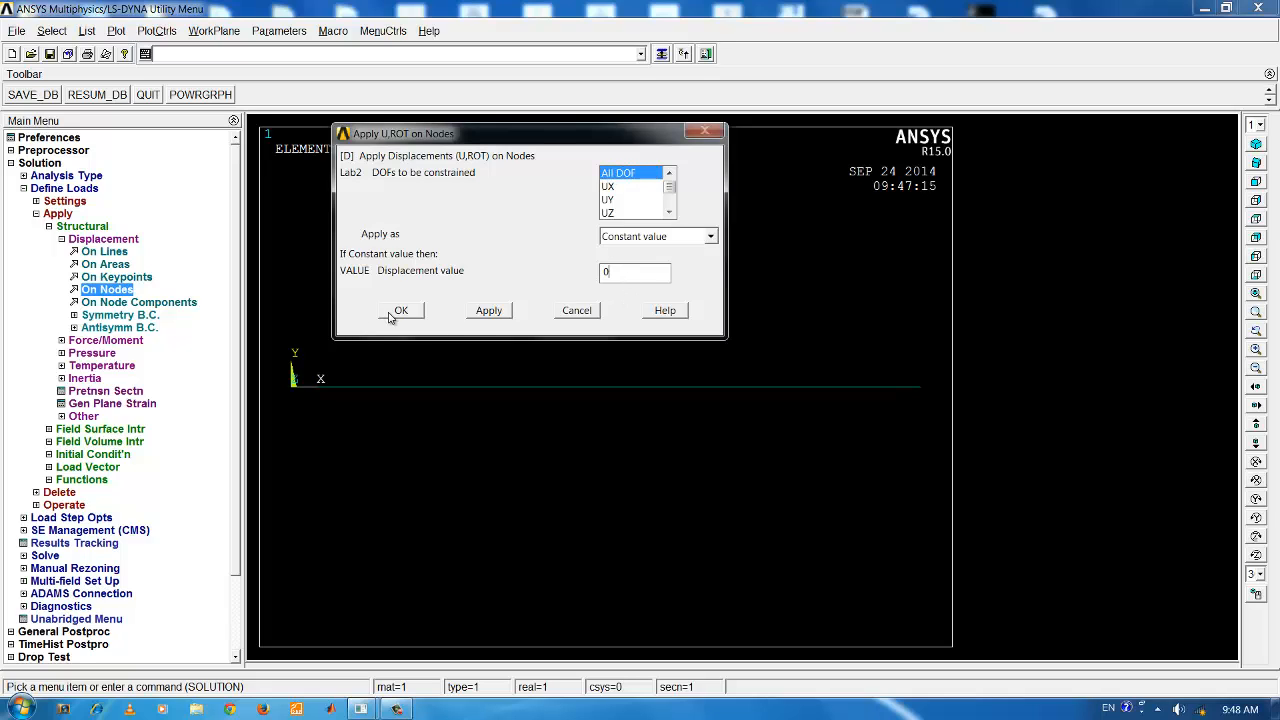
click(400, 310)
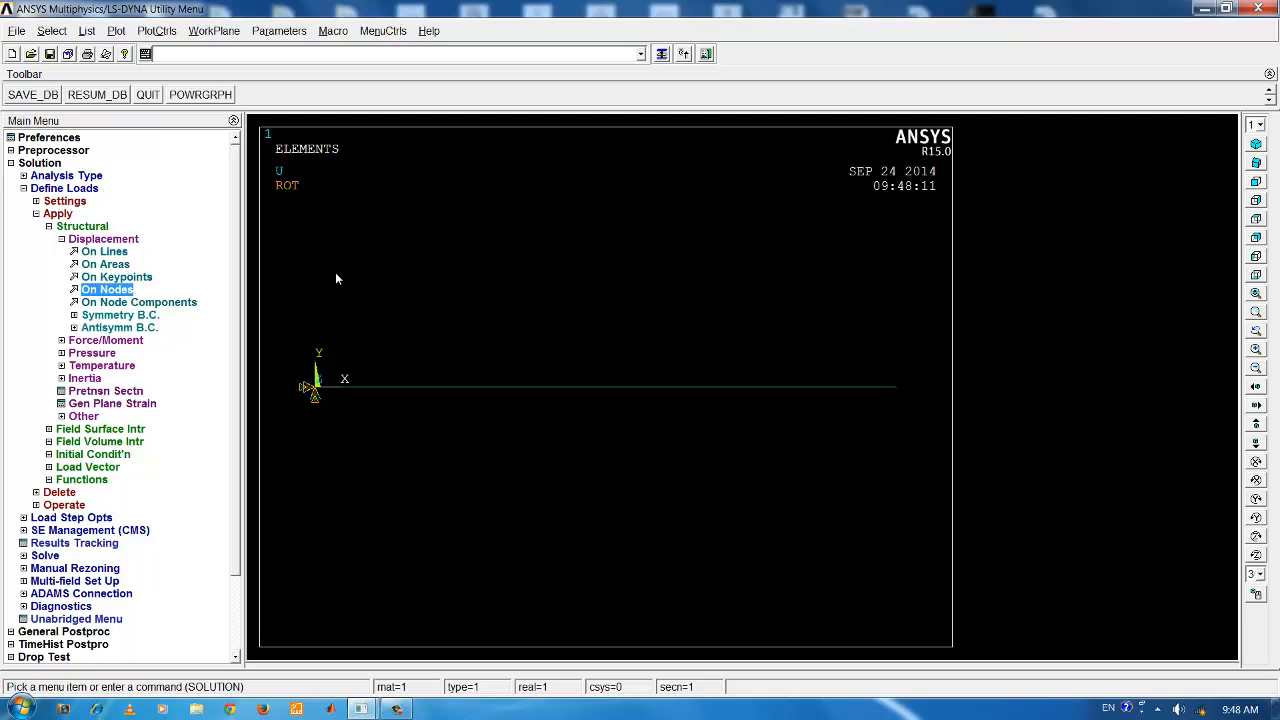
Step: Define a new analysis of type Modal under Analysis Type
click(56, 212)
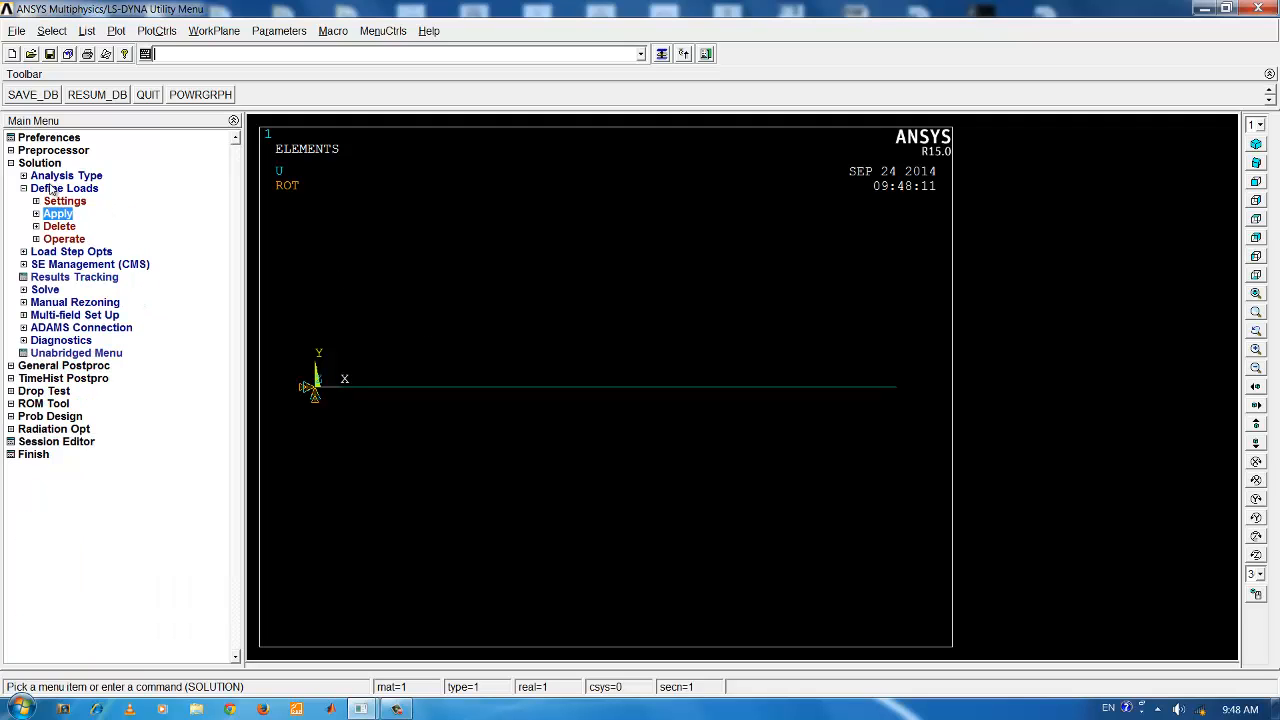
click(64, 188)
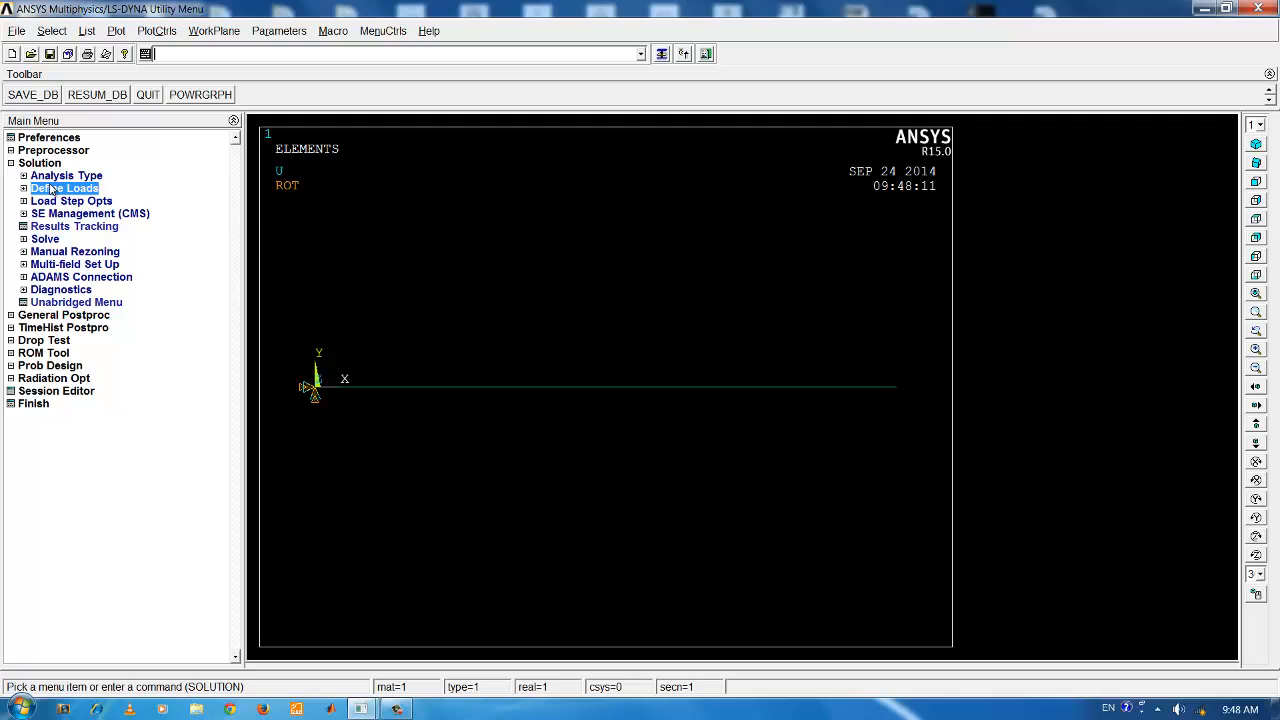
click(66, 176)
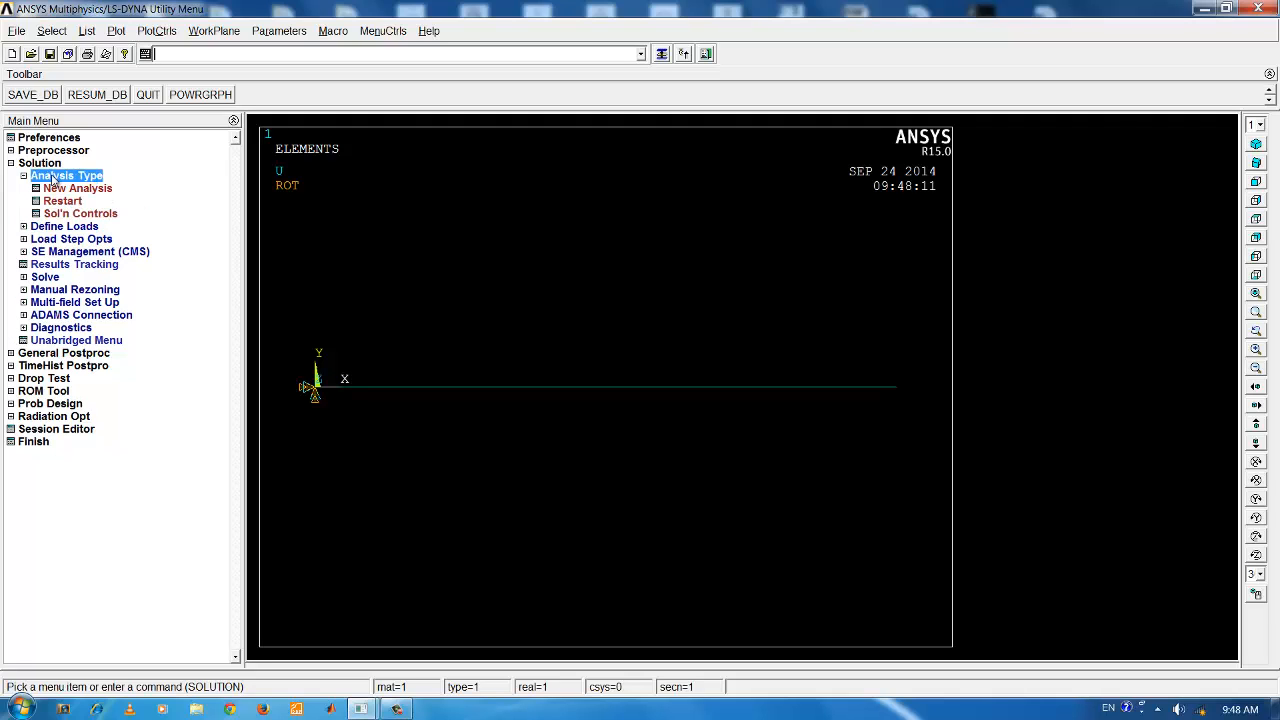
click(78, 188)
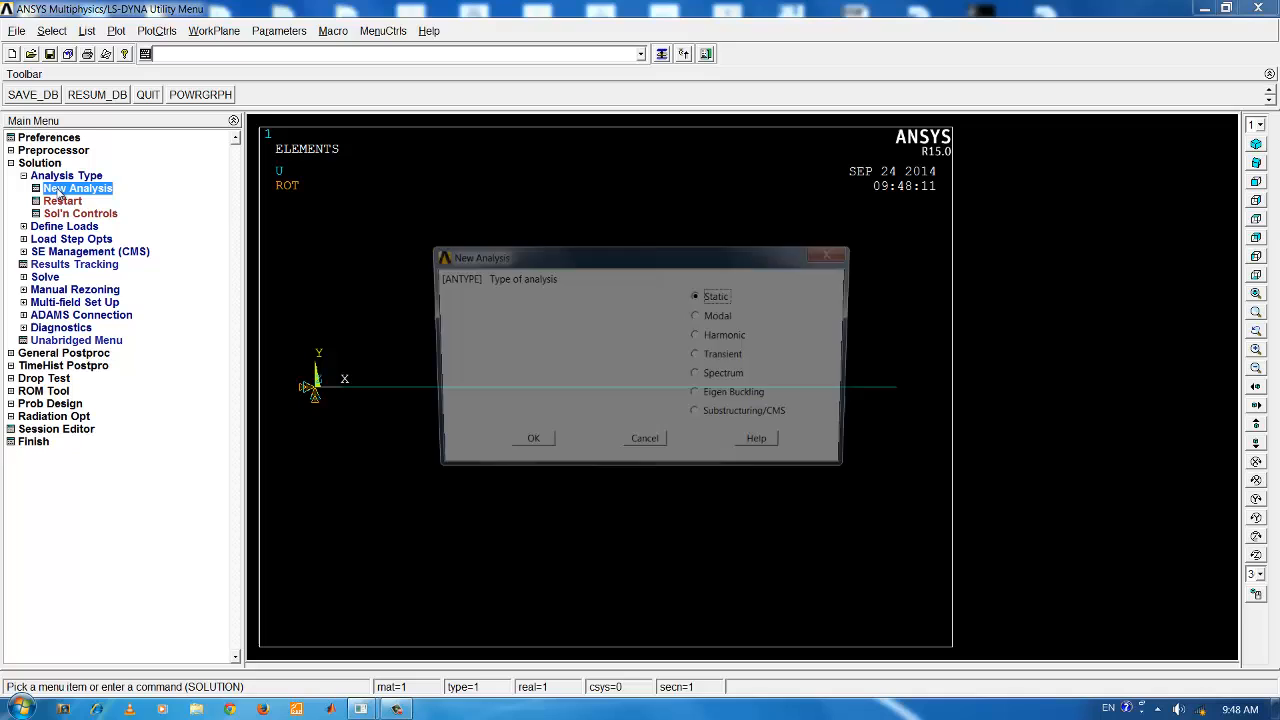
click(696, 316)
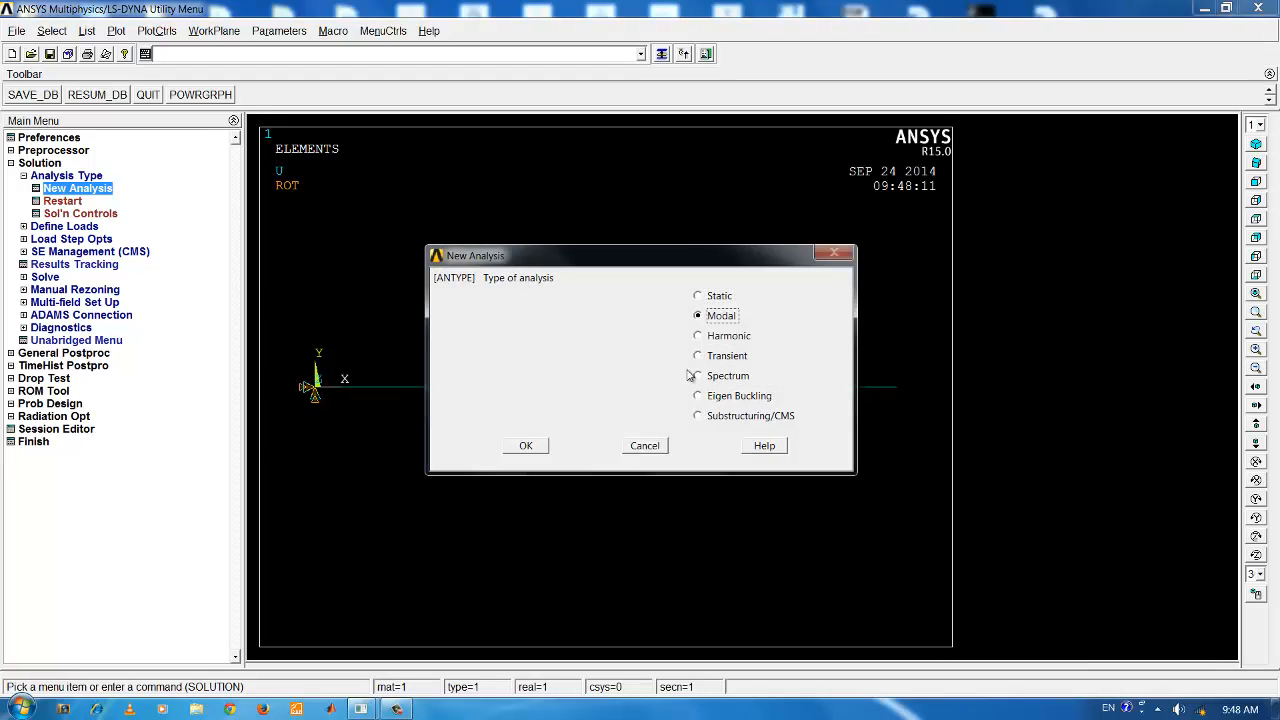
click(524, 444)
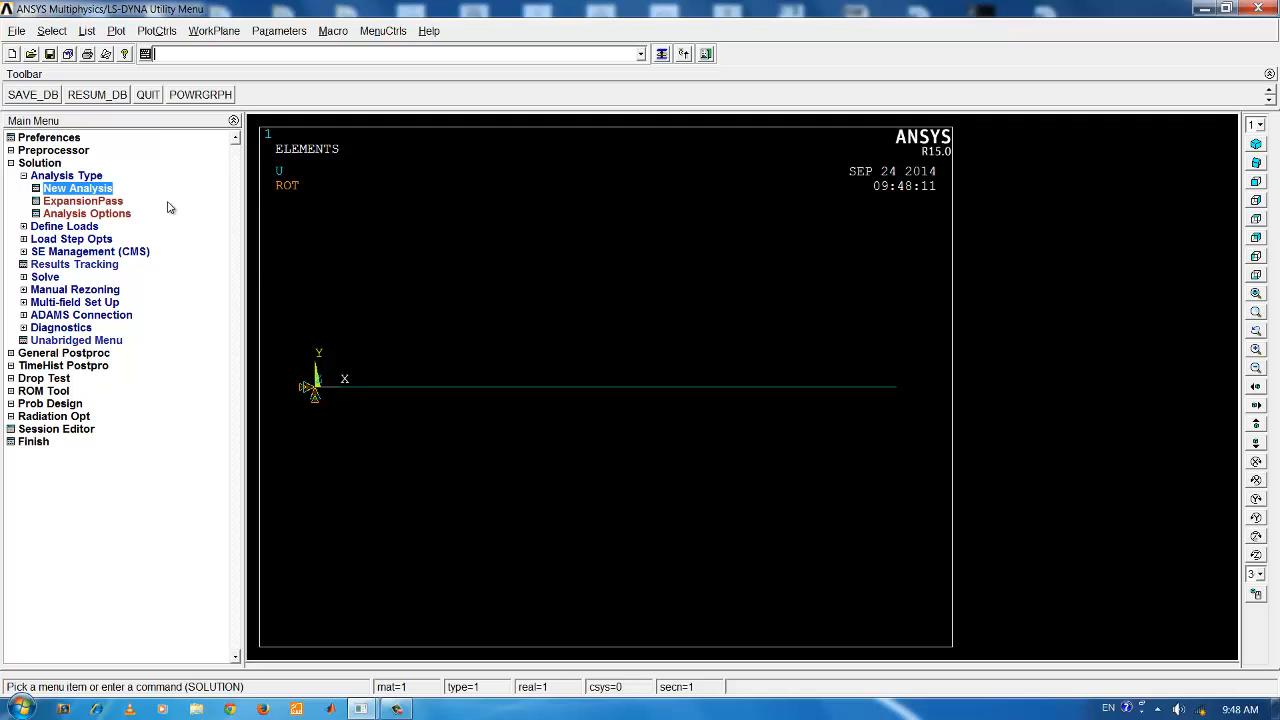
Step: Set Block Lanczos modal options to extract and expand 10 modes
click(86, 212)
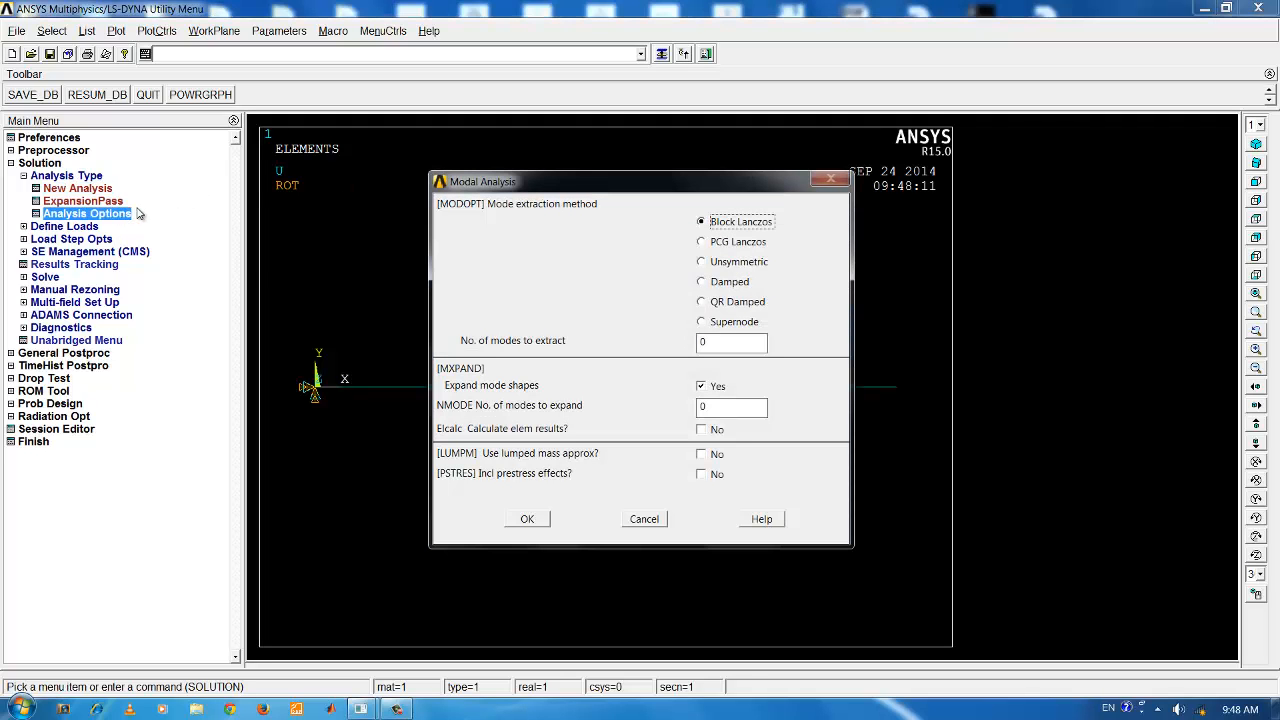
mouse_move(720, 300)
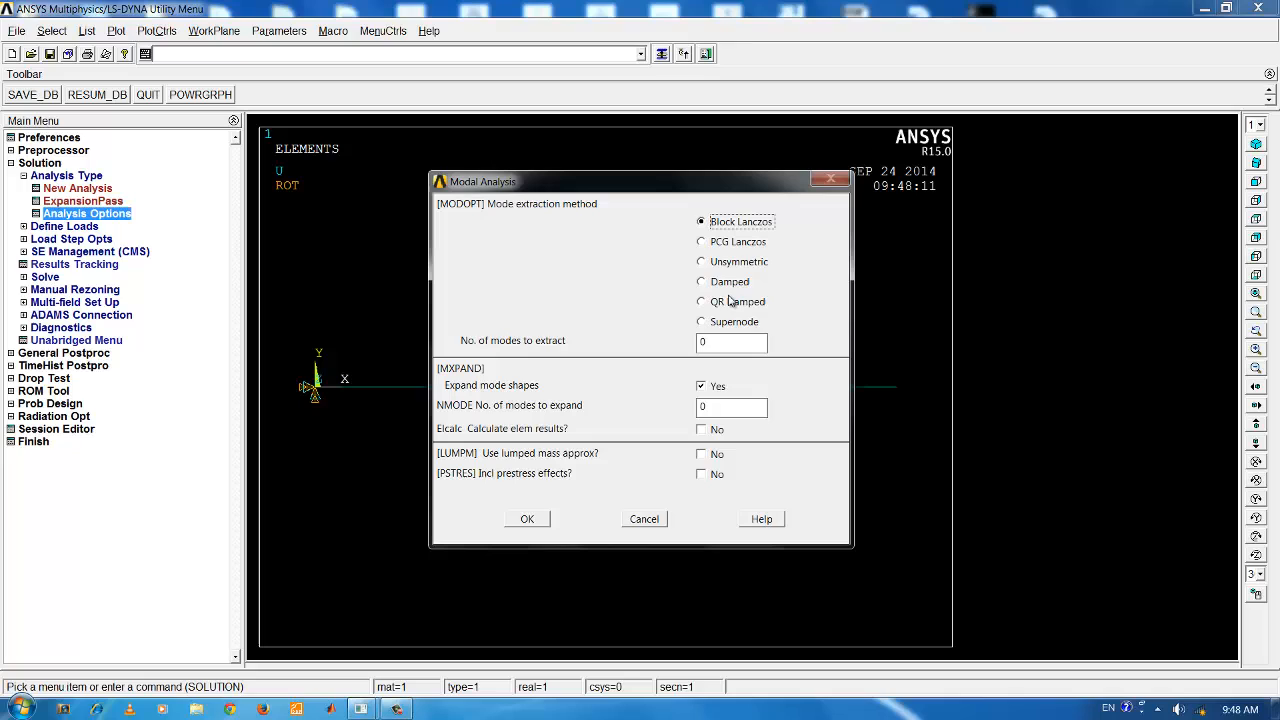
mouse_move(720, 224)
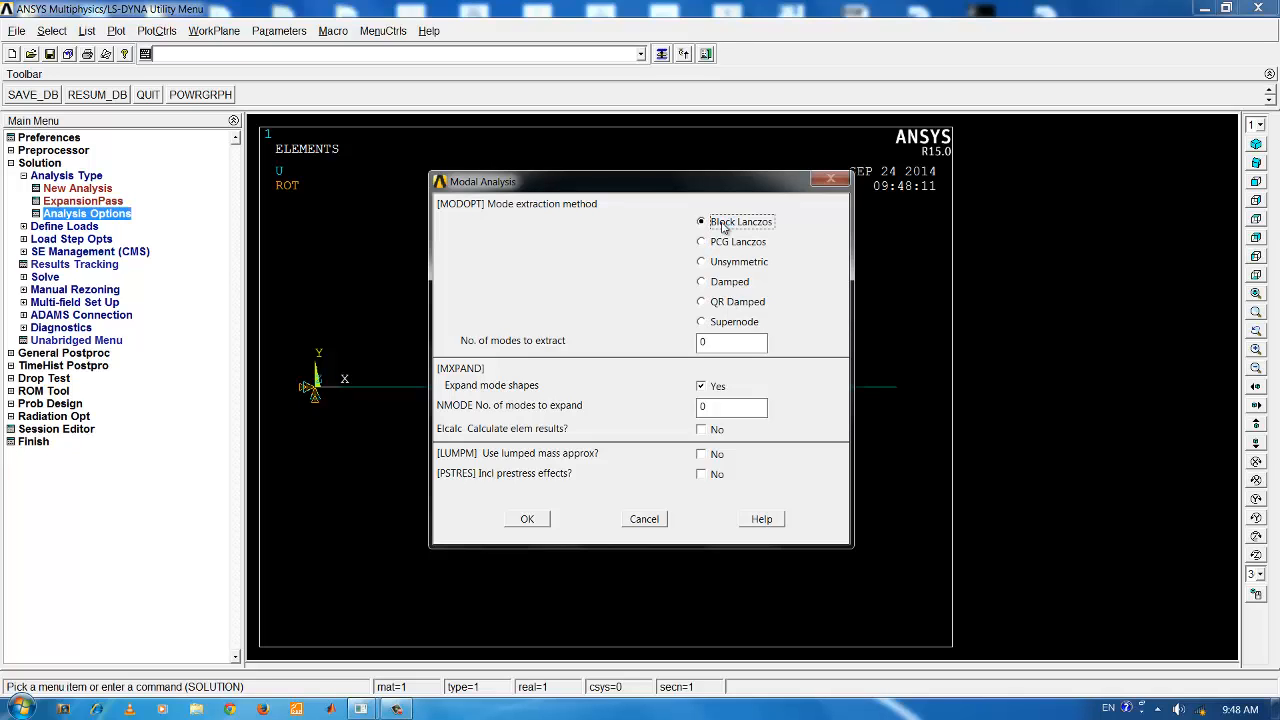
mouse_move(714, 240)
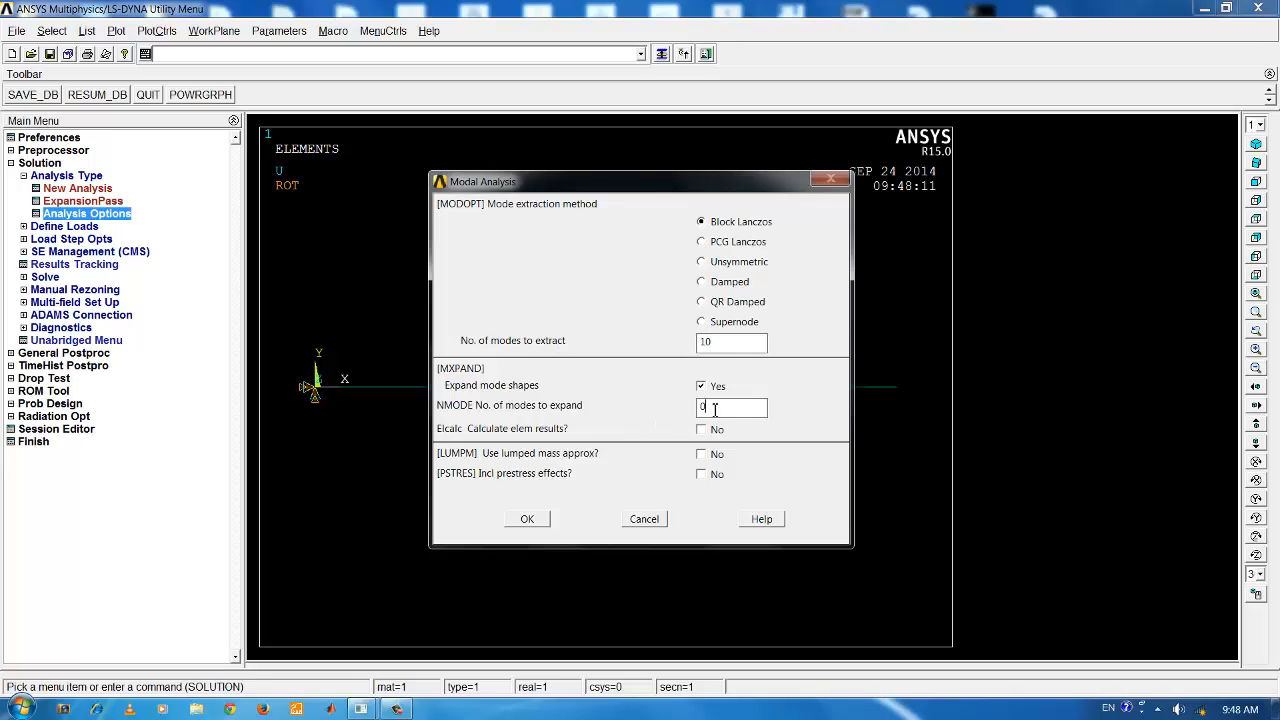
text(10)
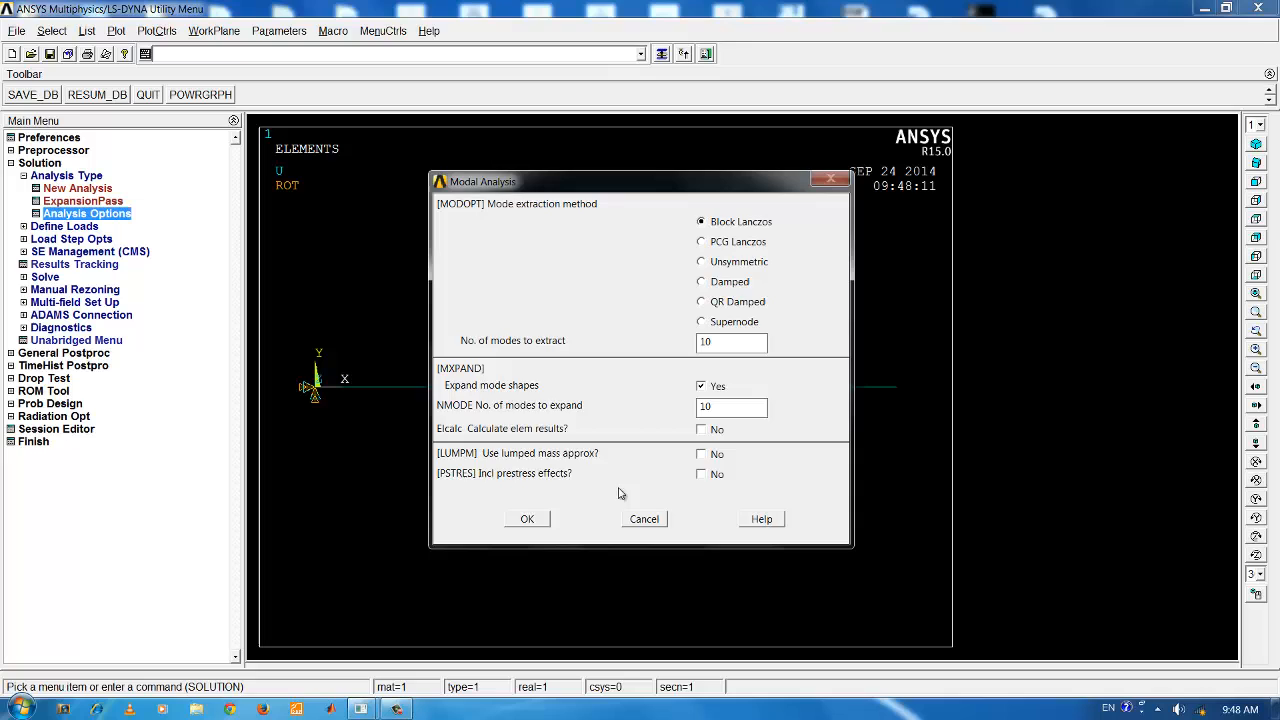
click(526, 518)
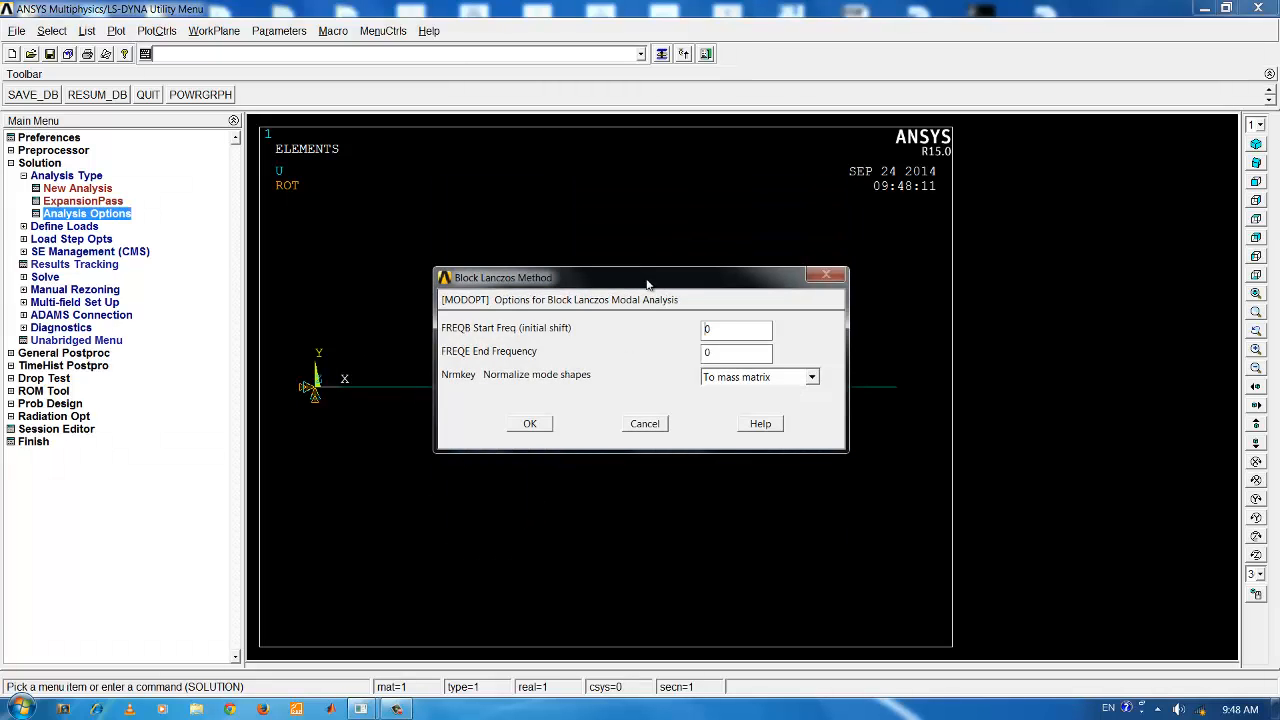
Step: Accept the default start/end frequency range for Block Lanczos
drag(644, 276, 616, 184)
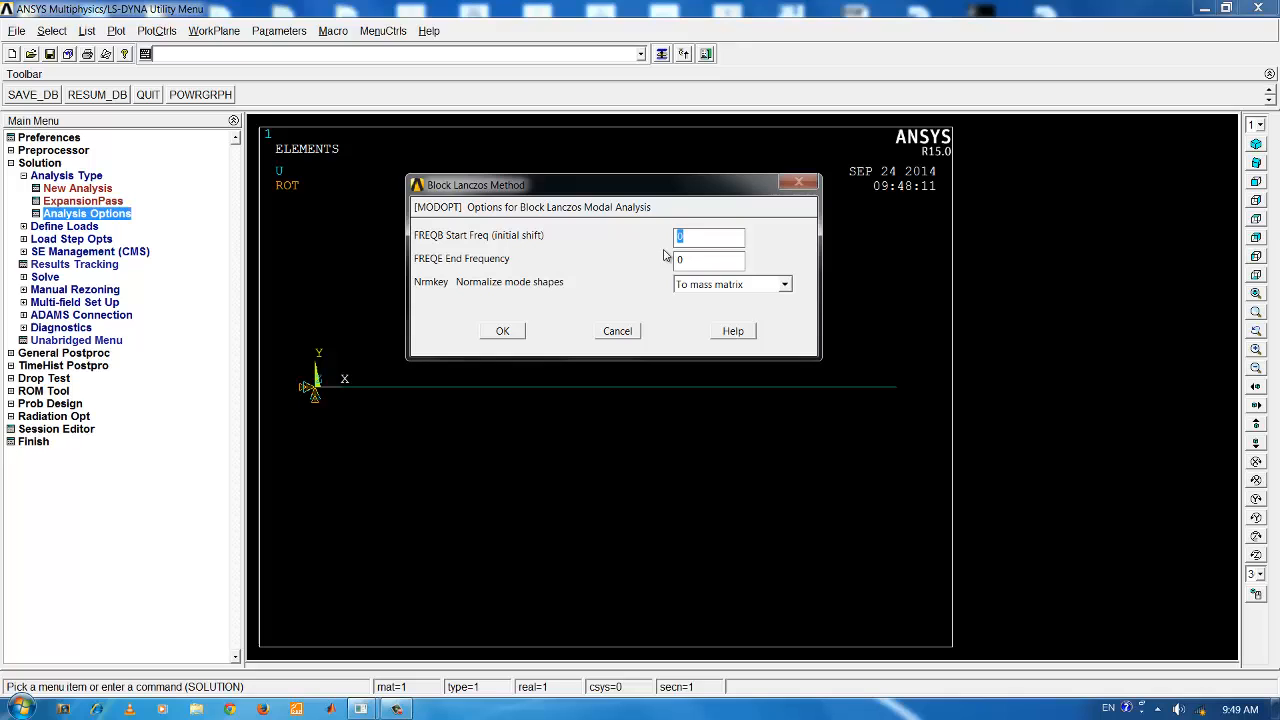
click(708, 260)
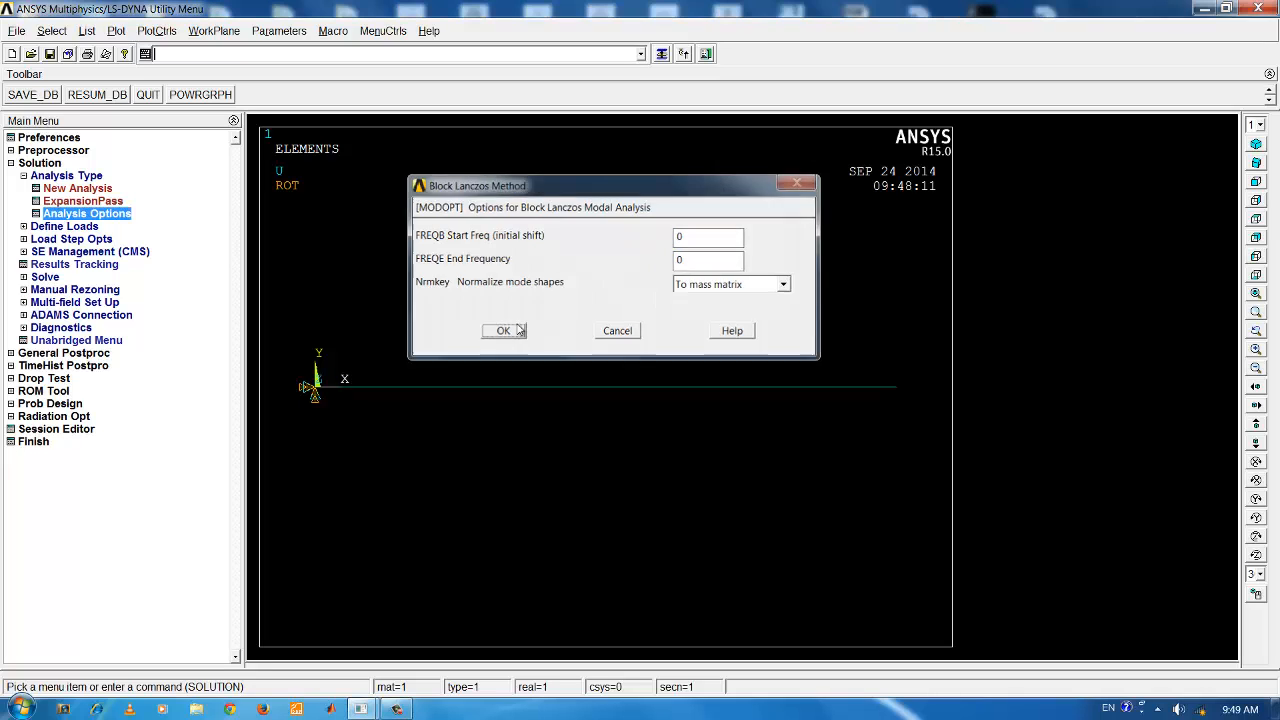
click(502, 330)
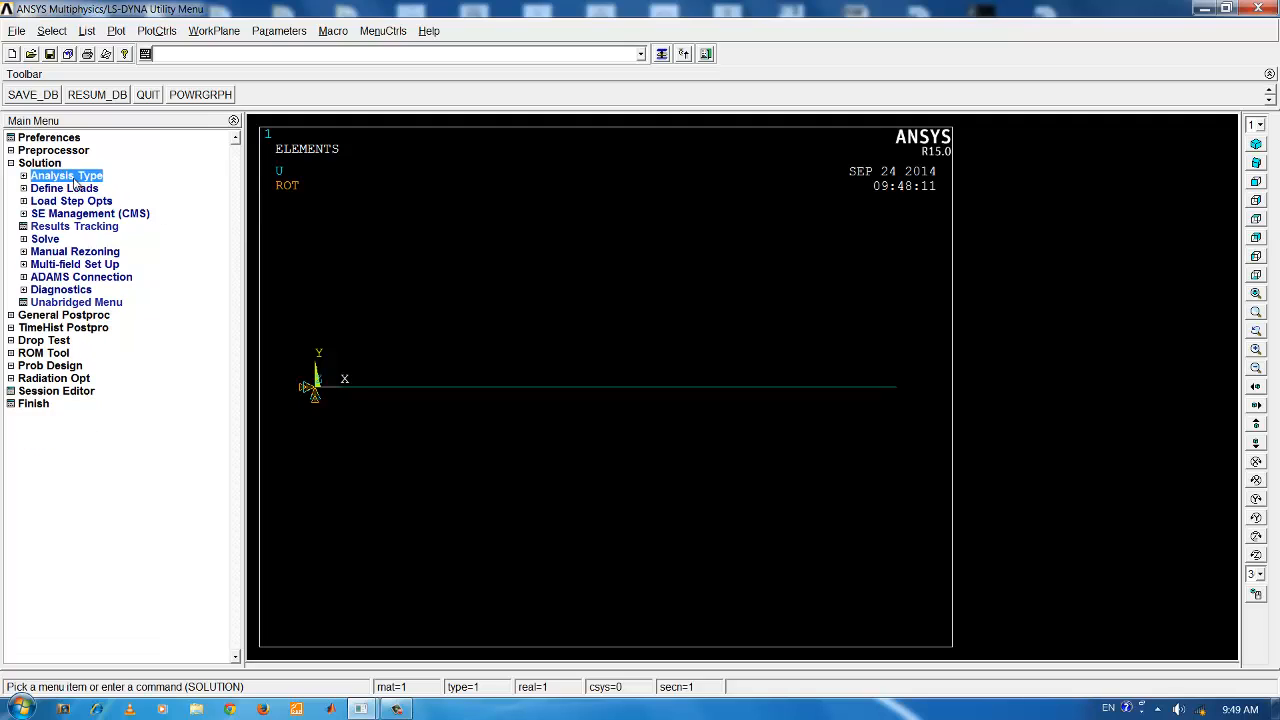
Step: Solve the current load step and dismiss the 'Solution is done' notice
click(44, 238)
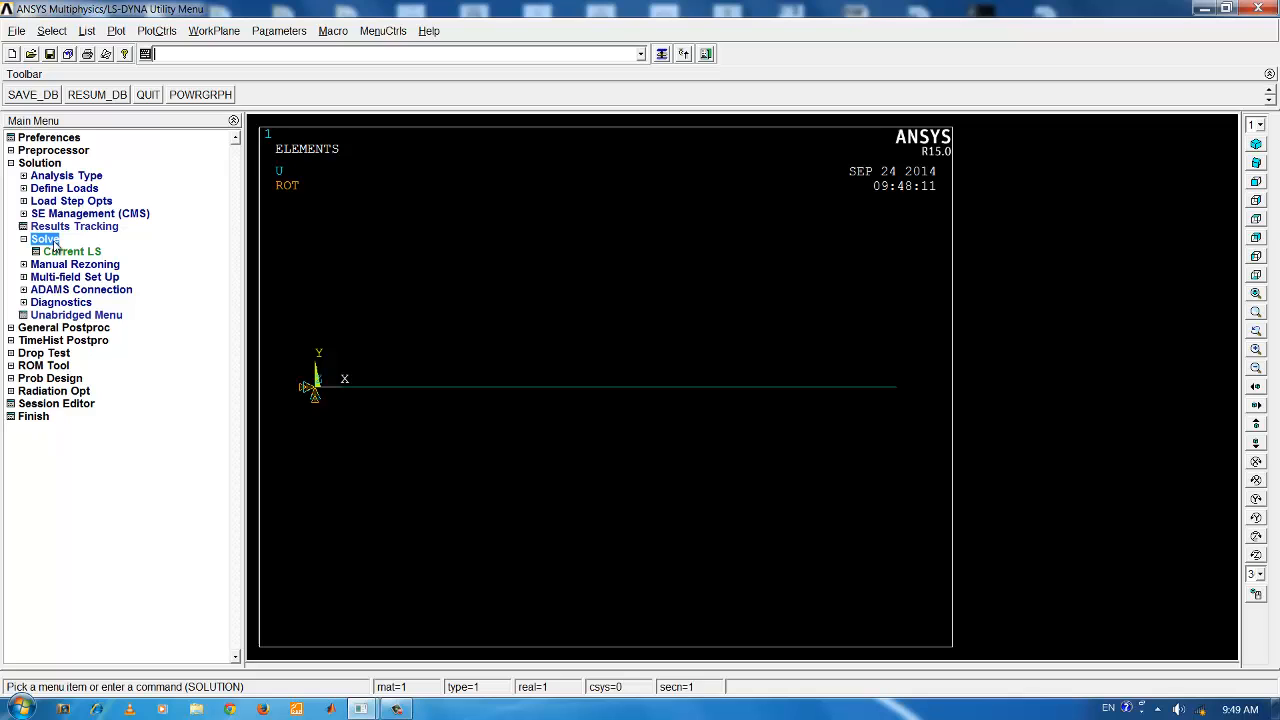
click(70, 252)
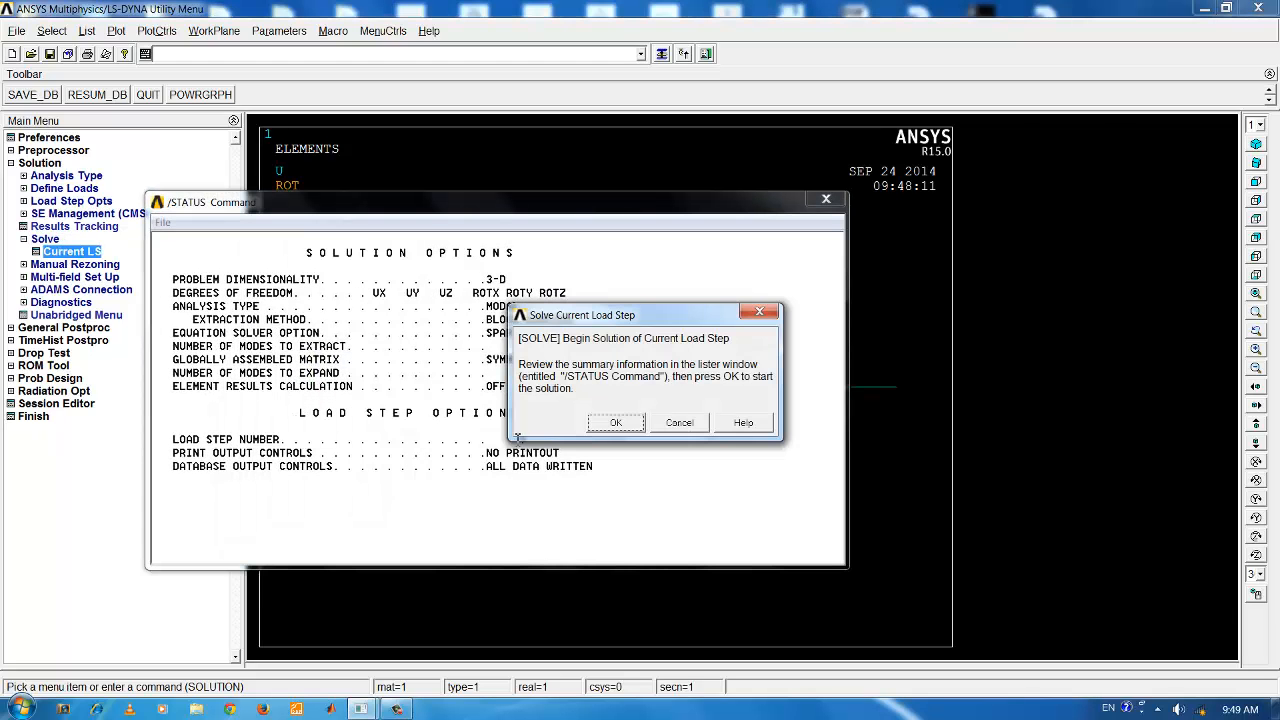
click(616, 422)
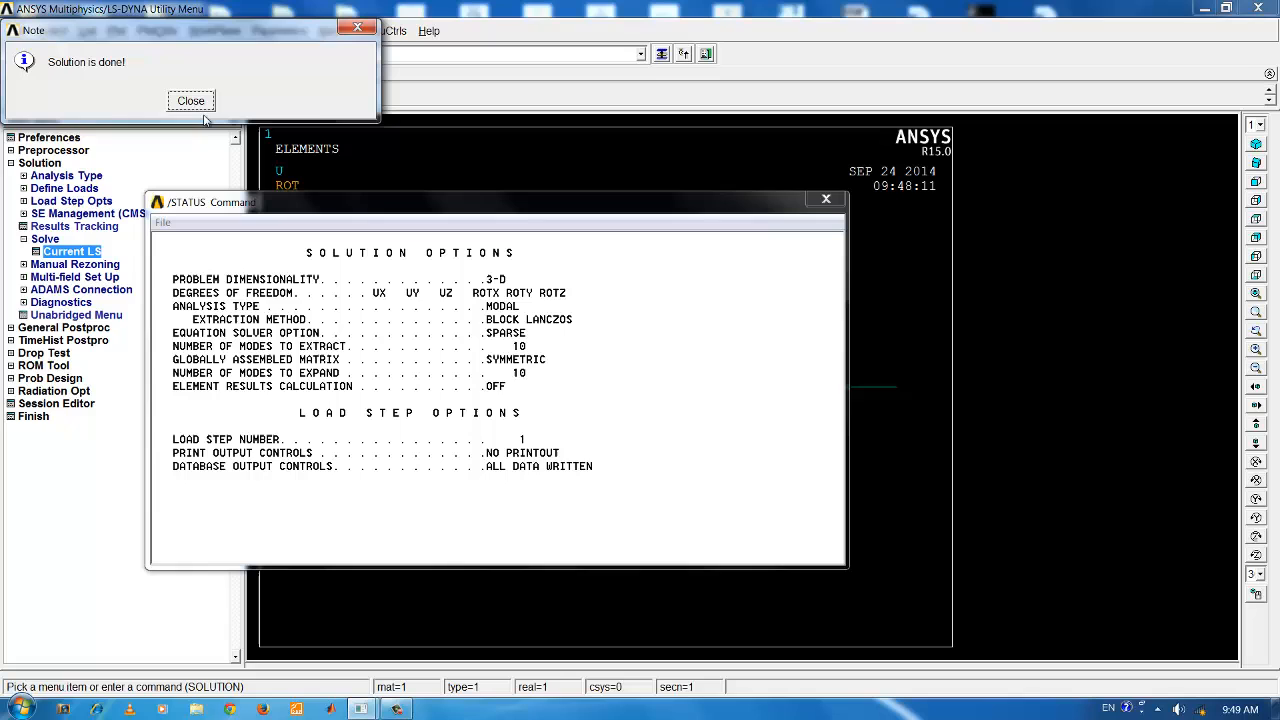
click(186, 100)
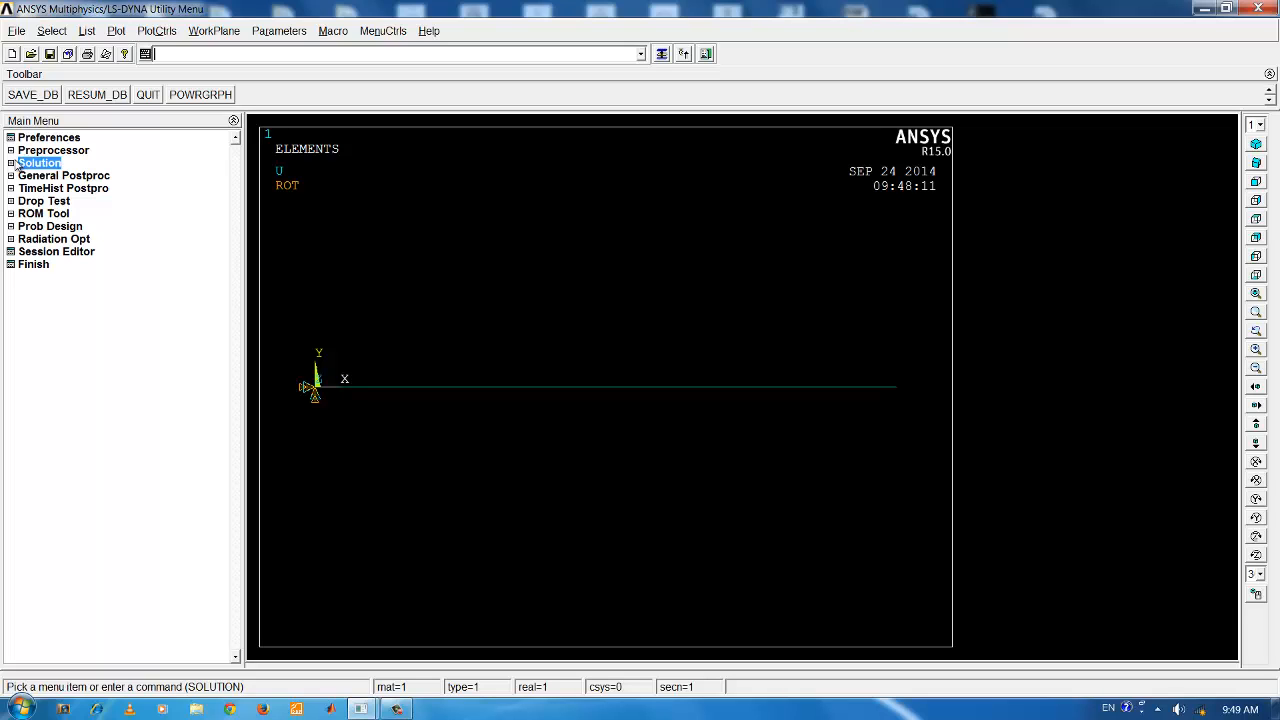
Step: List the results summary of ten frequencies (93.05 to 4324 Hz), then close it
click(64, 176)
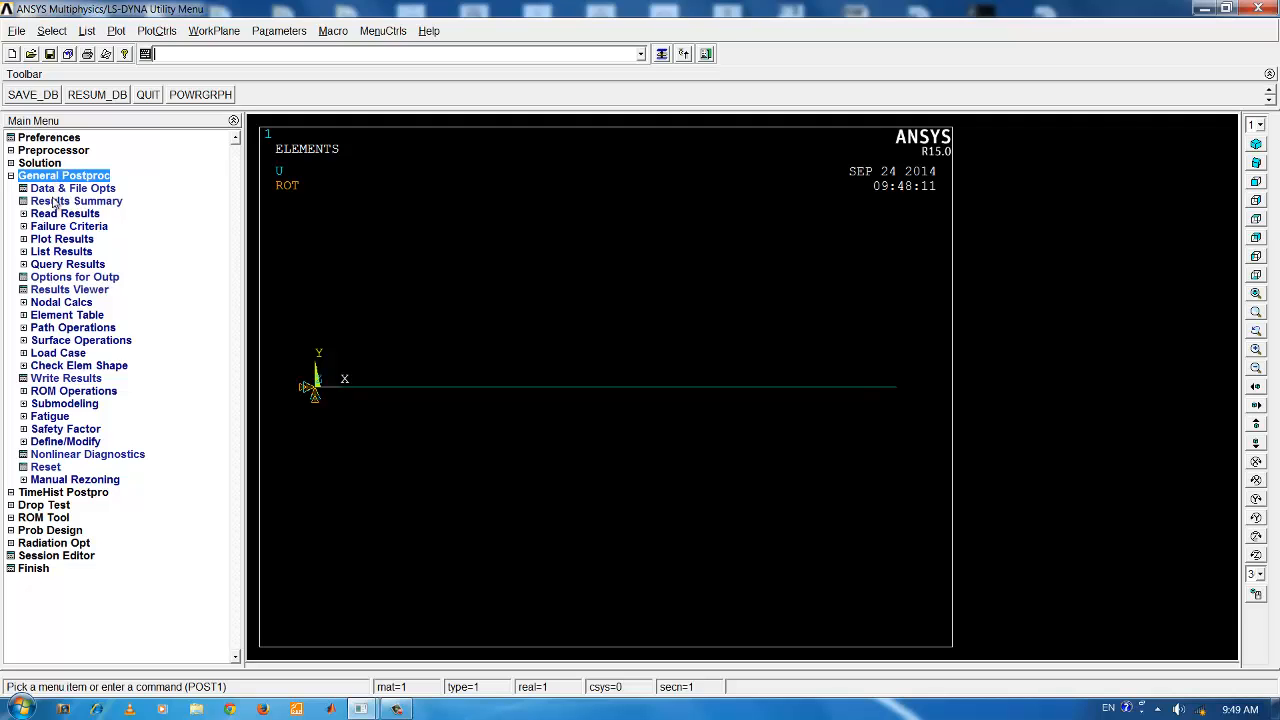
click(76, 200)
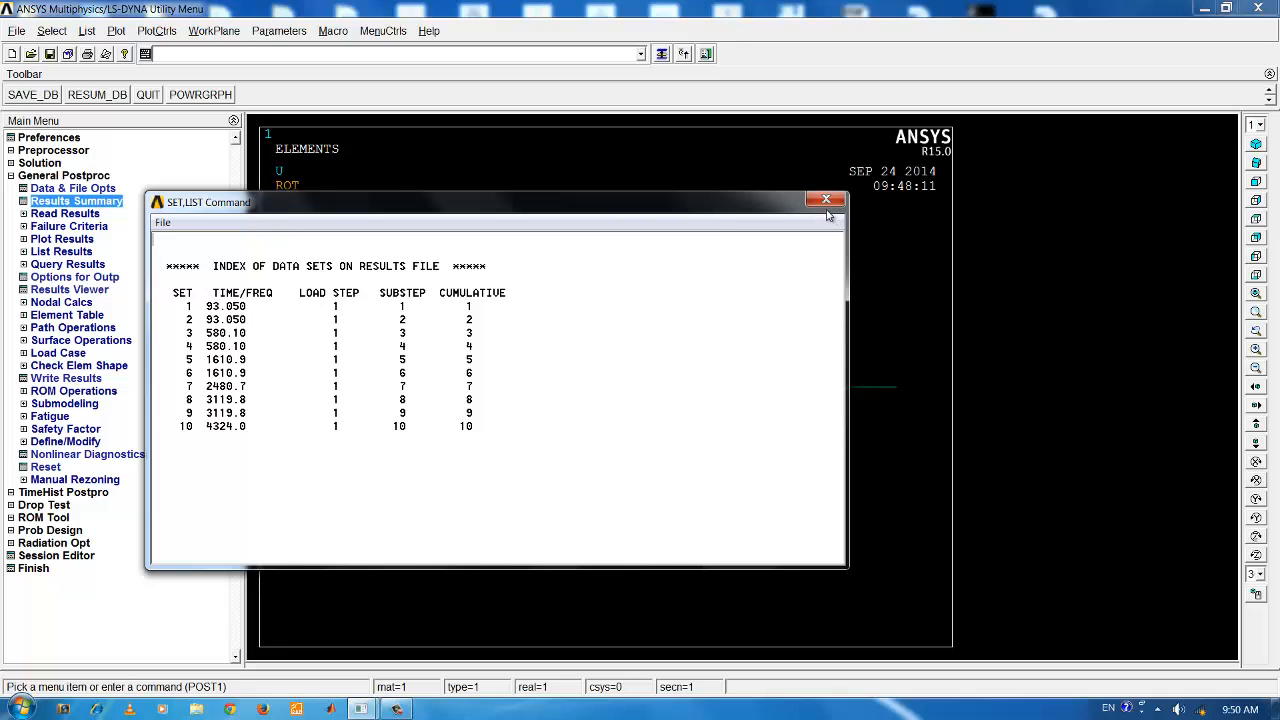
click(826, 198)
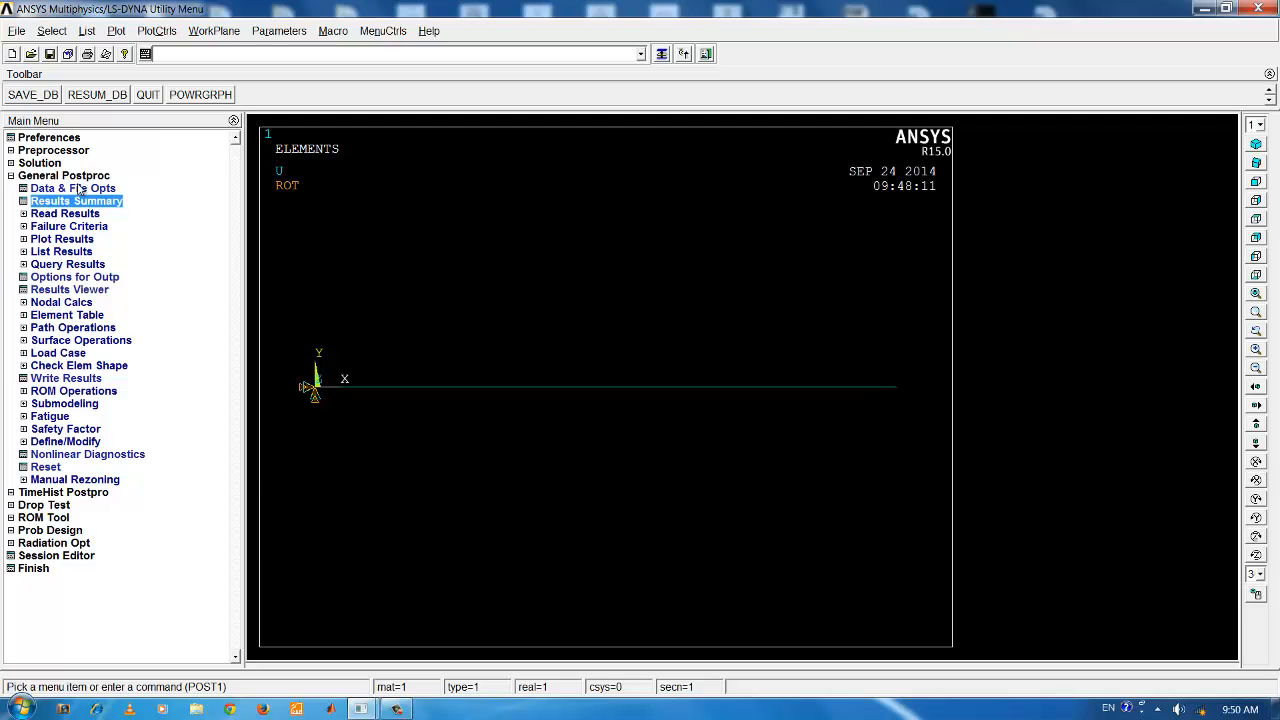
Step: Browse the result sets by pick and read set 1, the 93.05 Hz first mode
click(64, 212)
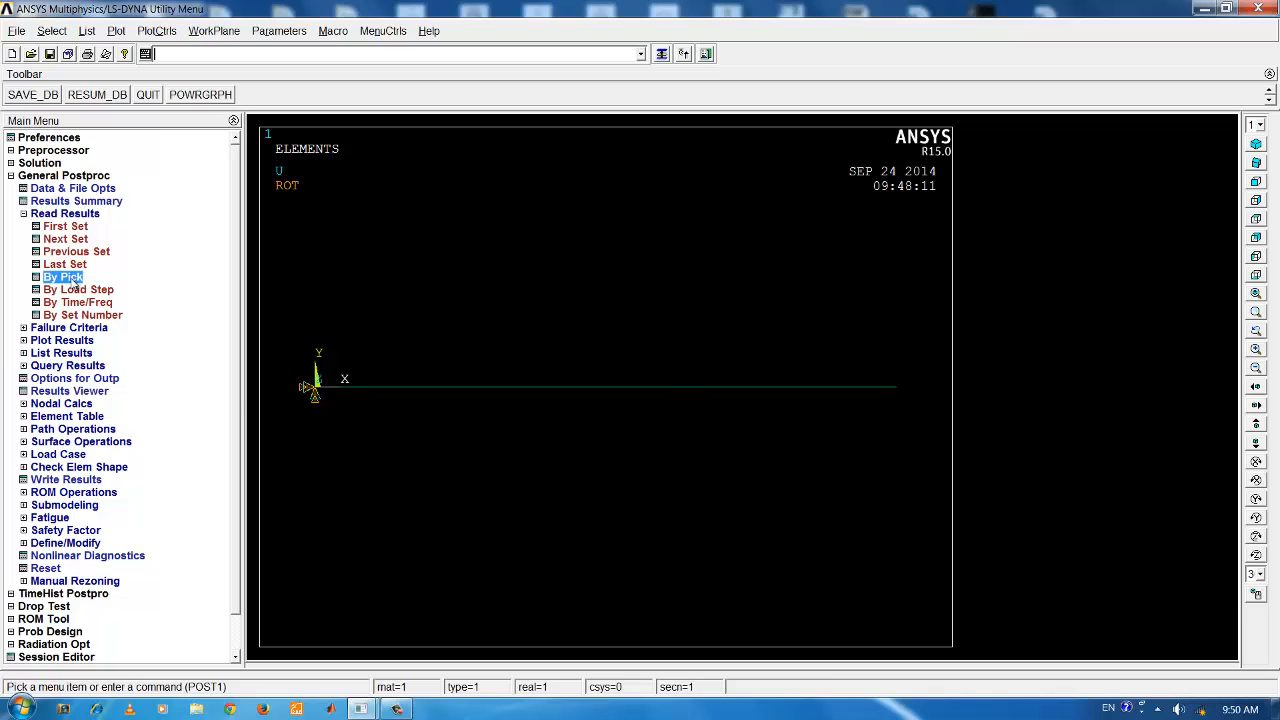
click(64, 276)
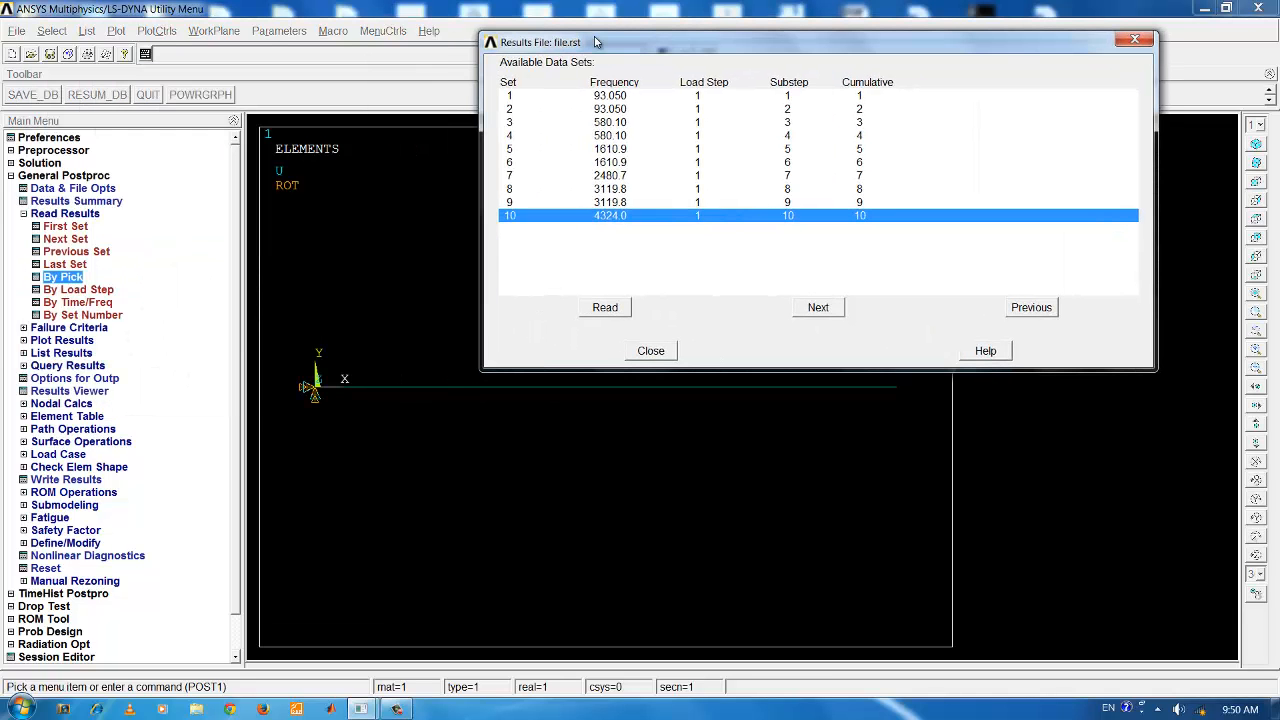
mouse_move(536, 76)
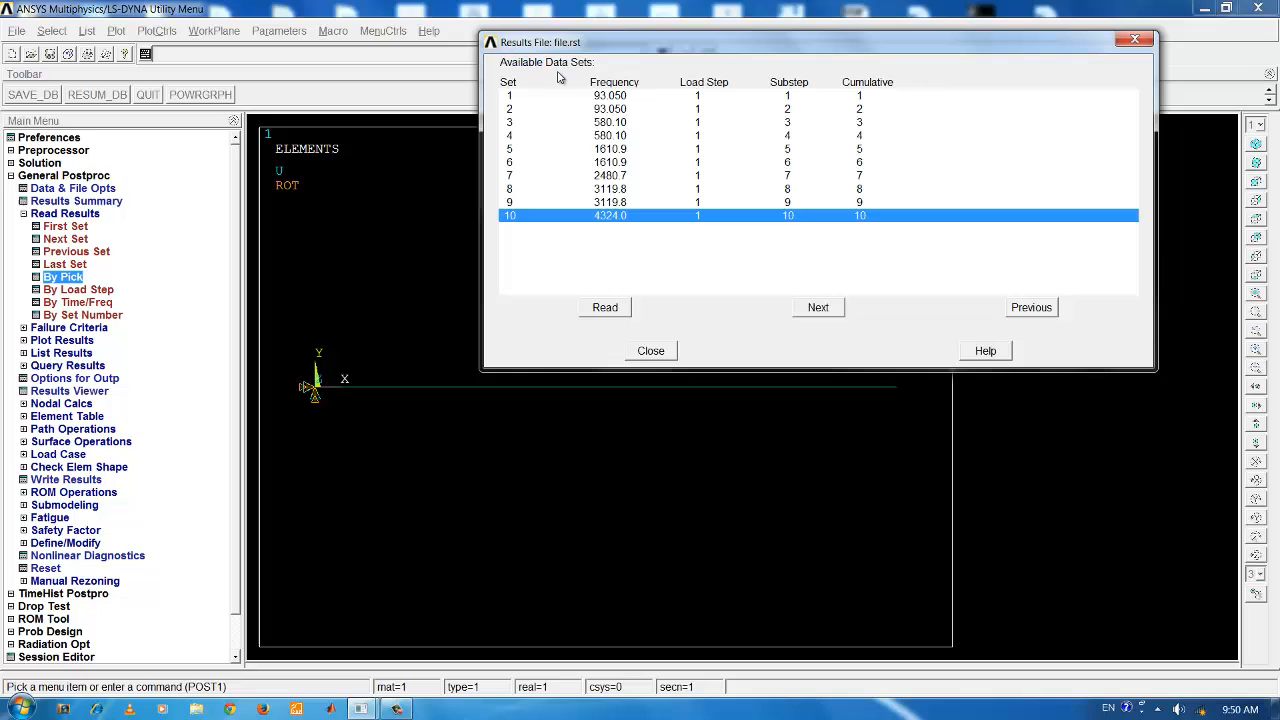
click(610, 96)
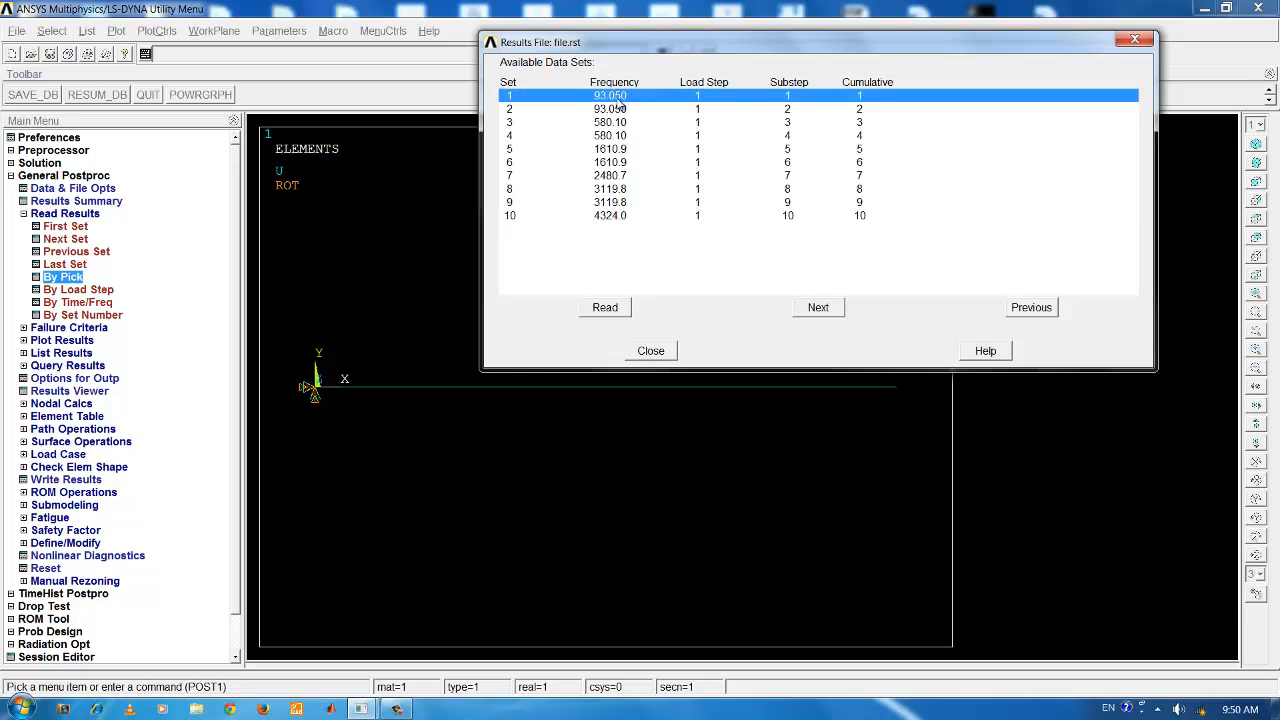
click(610, 108)
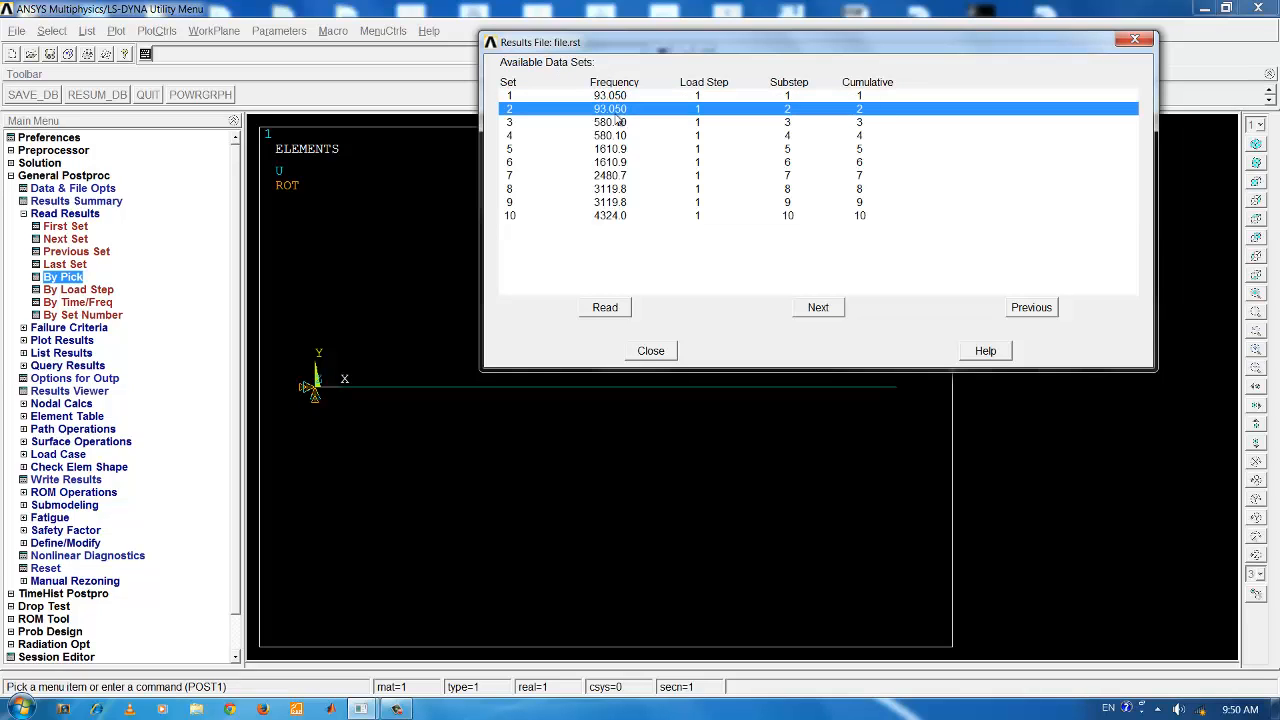
click(610, 122)
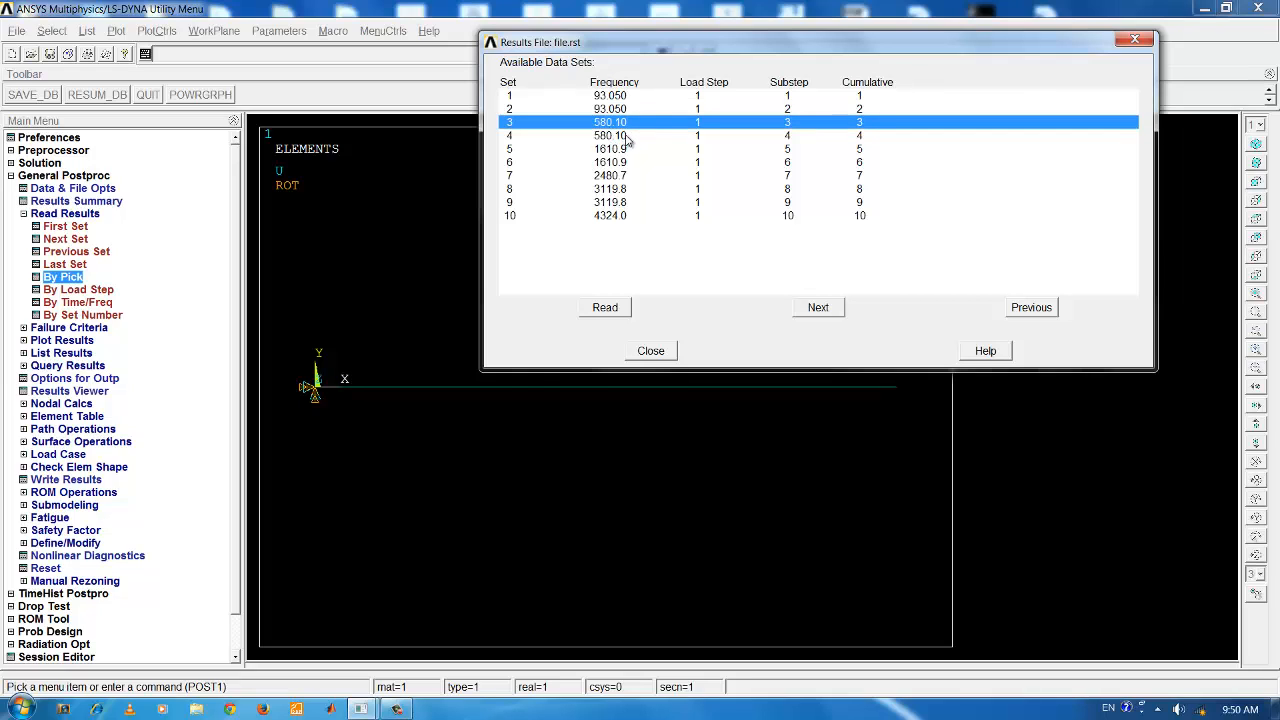
click(610, 176)
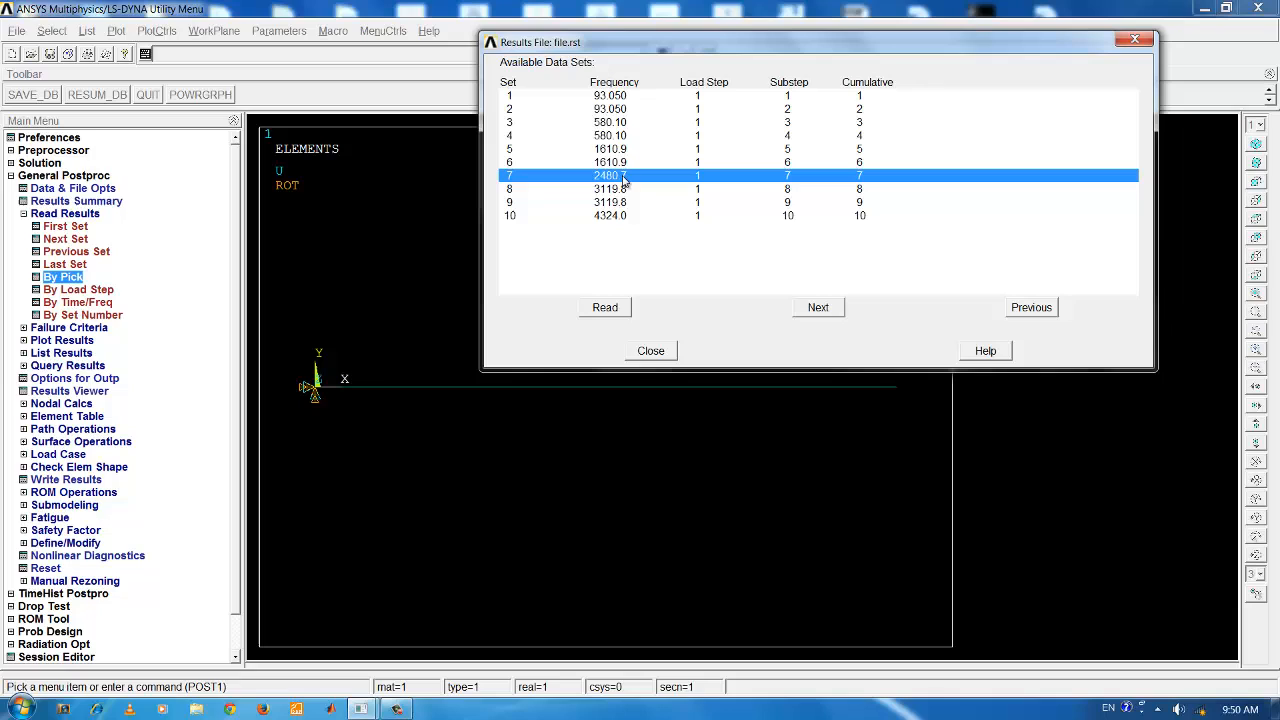
mouse_move(618, 188)
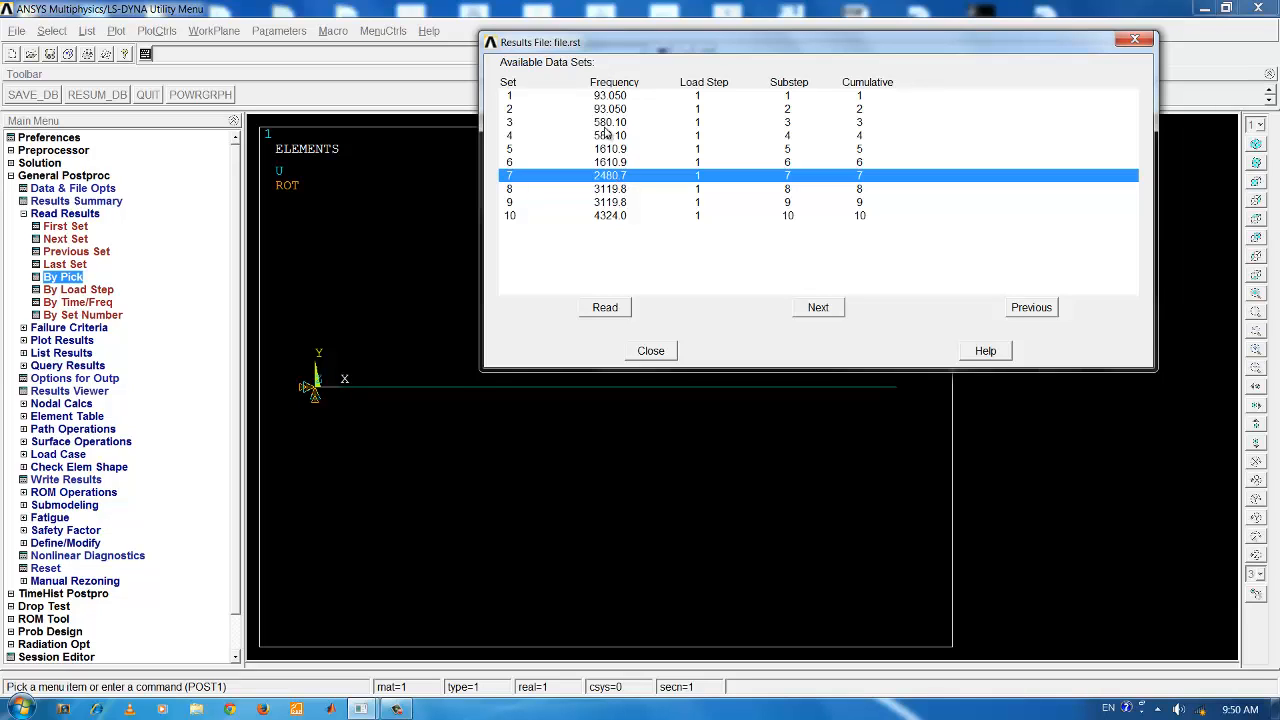
mouse_move(630, 96)
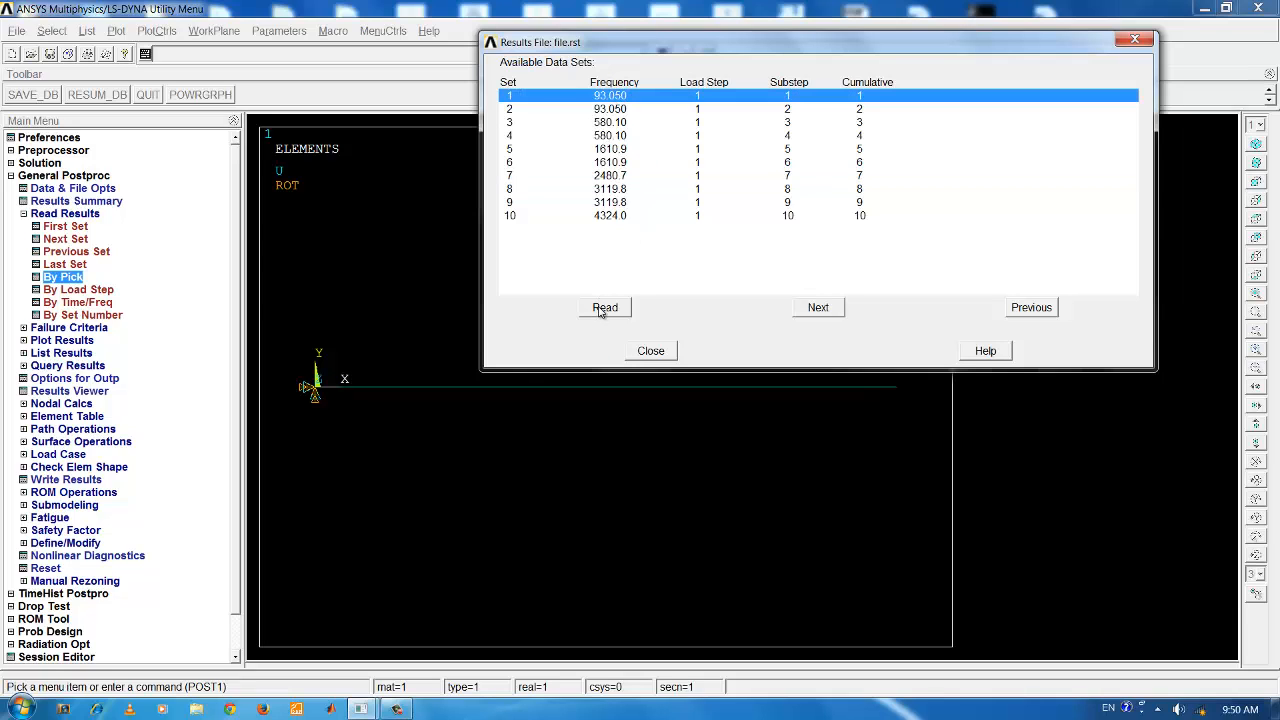
click(604, 308)
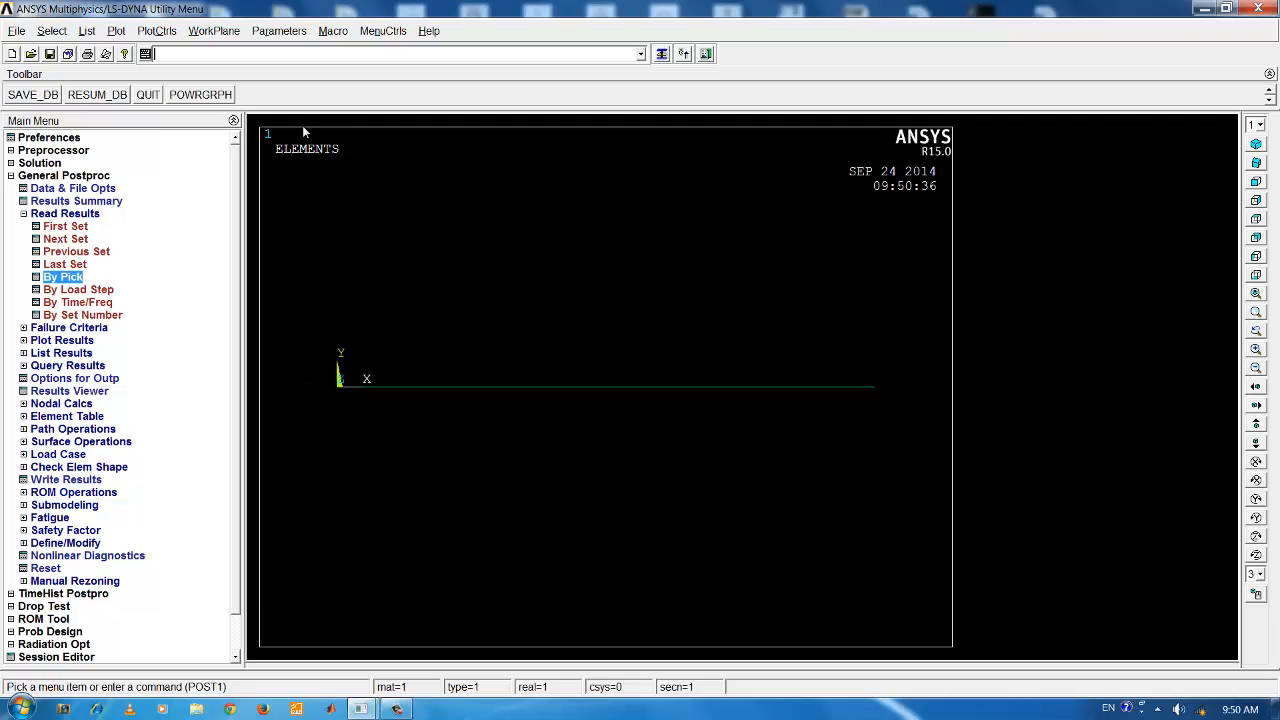
Step: Animate the first mode shape at 93.05 Hz with the DOF solution / Deformed Shape defaults
click(152, 30)
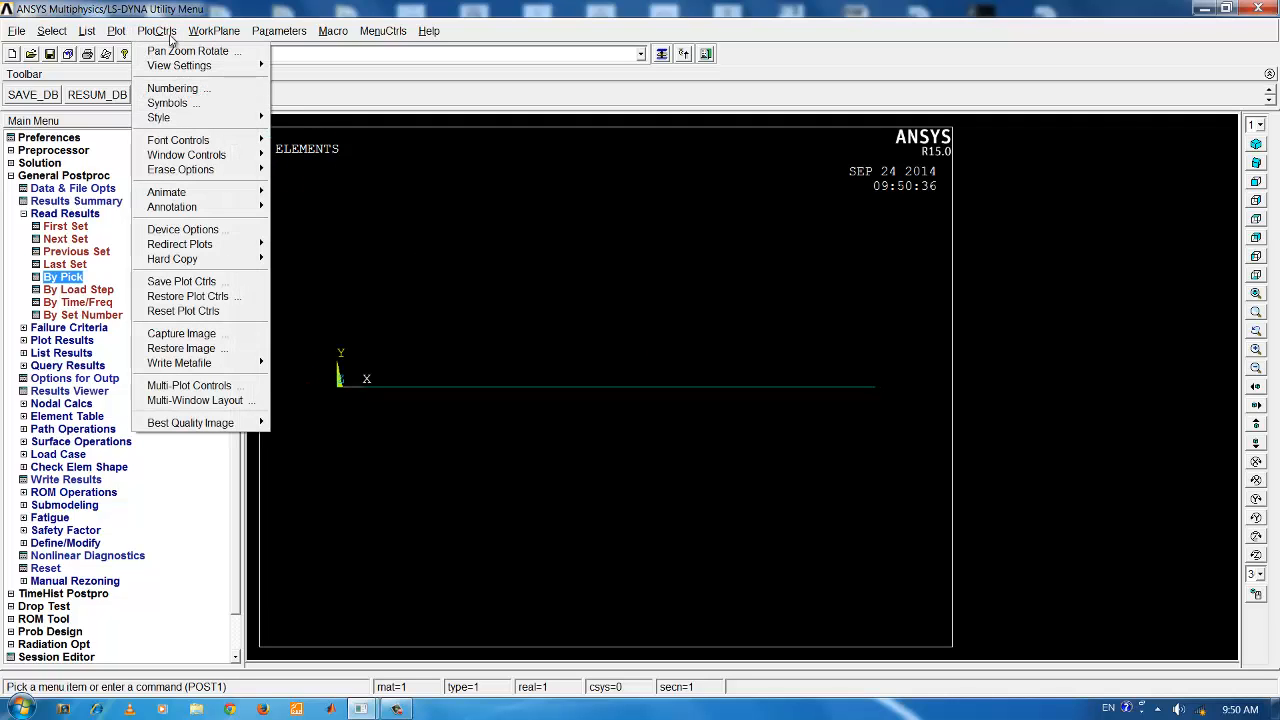
mouse_move(192, 102)
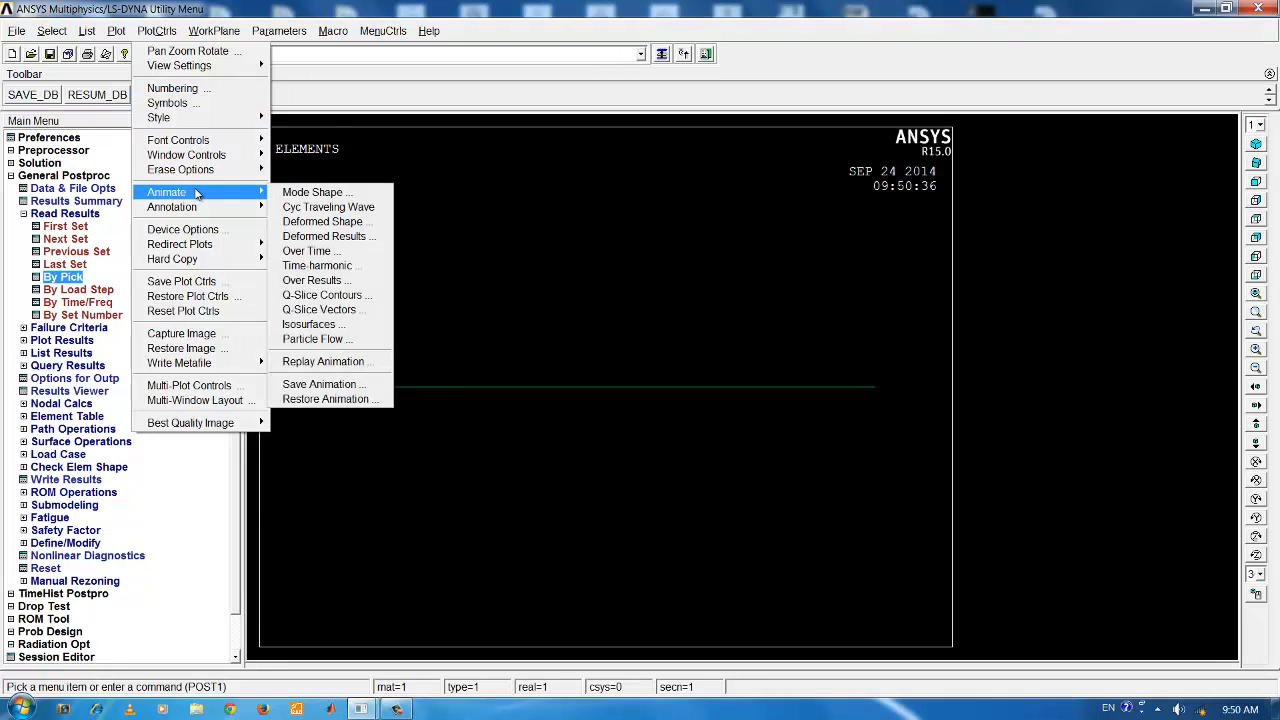
mouse_move(316, 192)
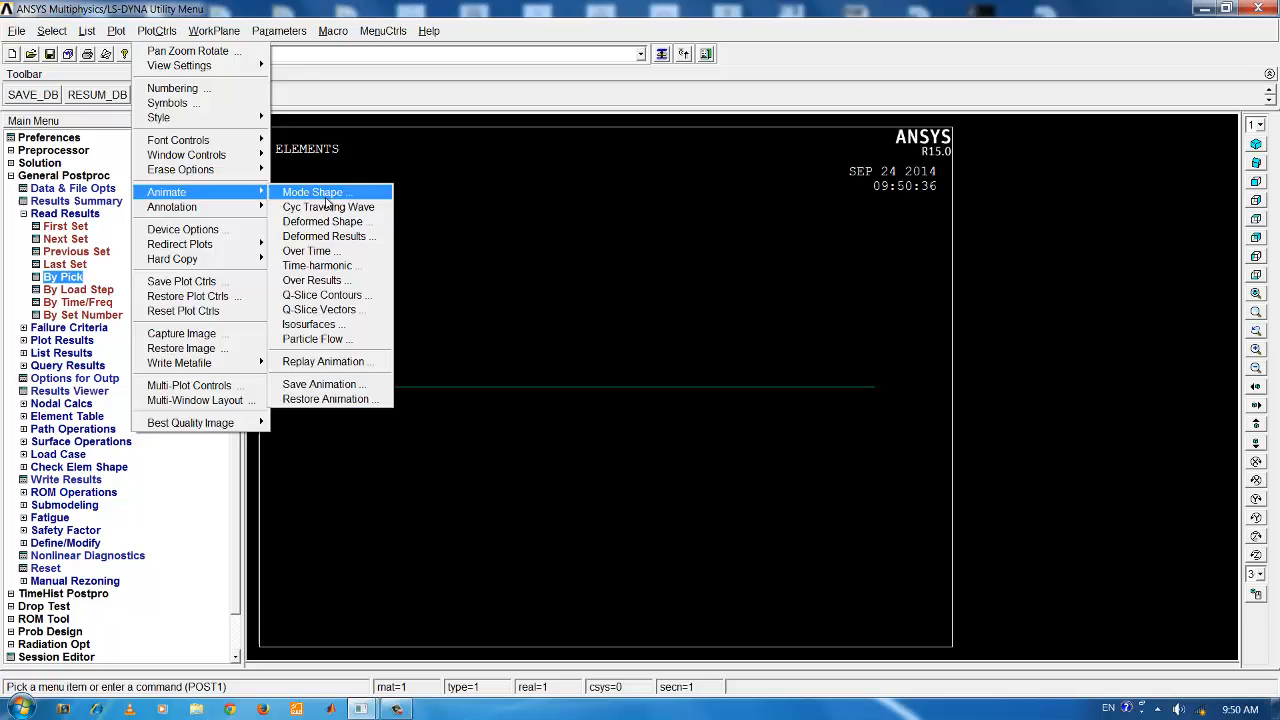
click(312, 192)
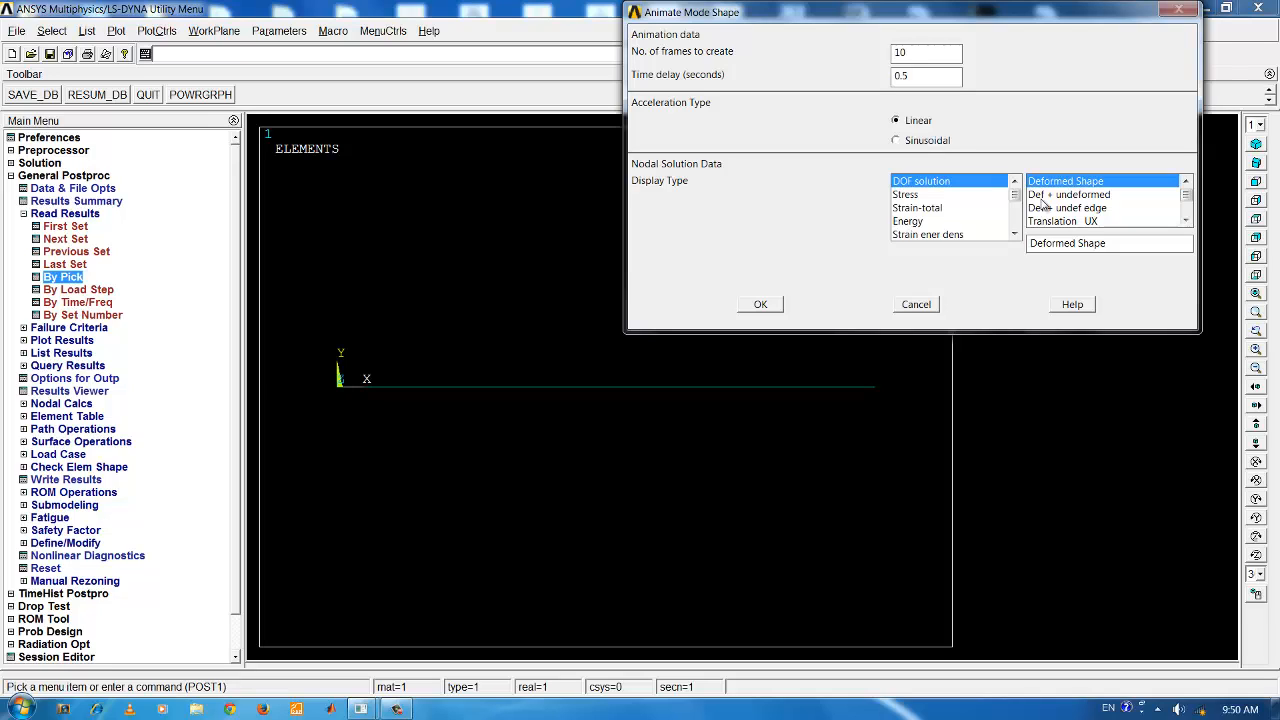
click(760, 304)
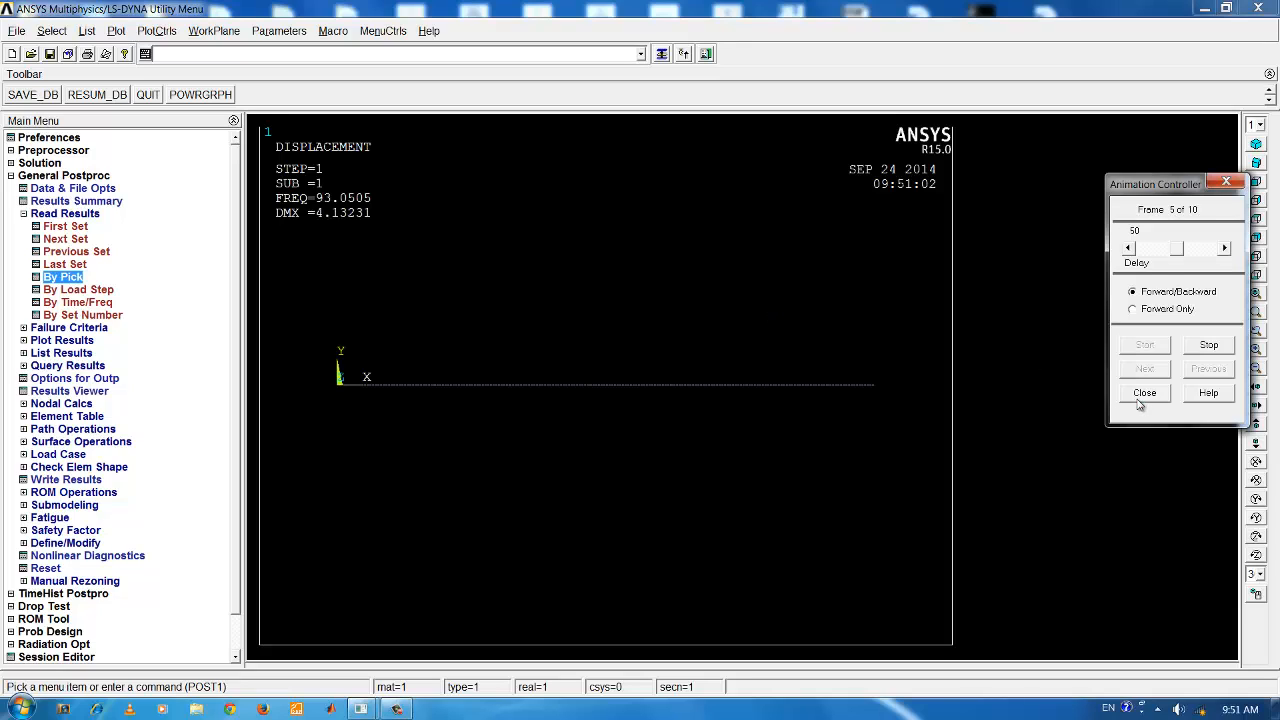
Step: Close the Animation Controller and list the ten result-set frequencies again
click(1144, 392)
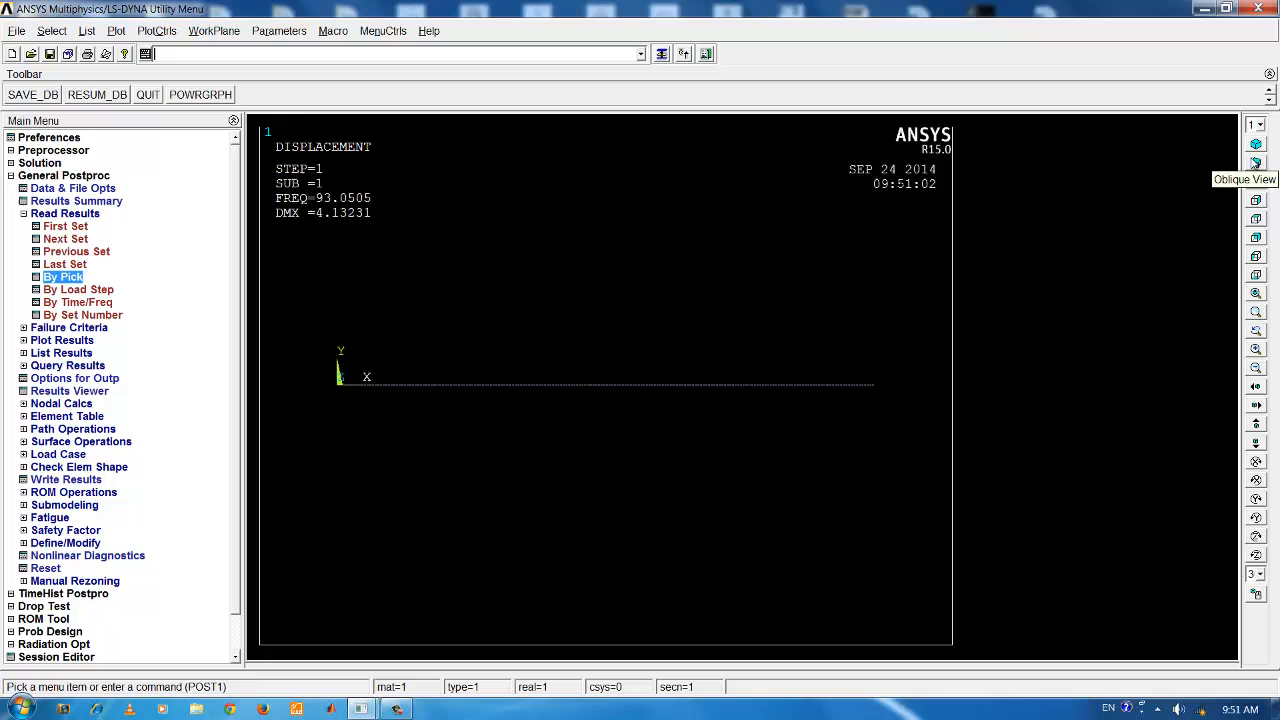
mouse_move(1264, 182)
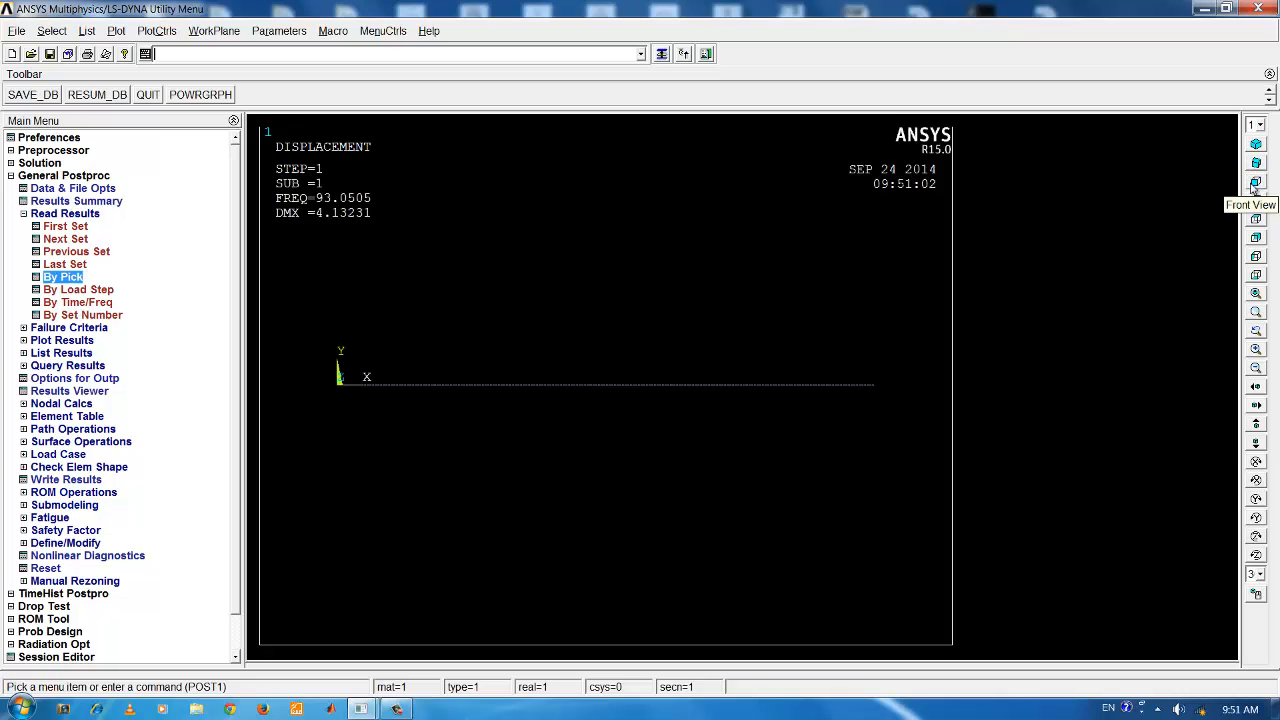
mouse_move(1256, 202)
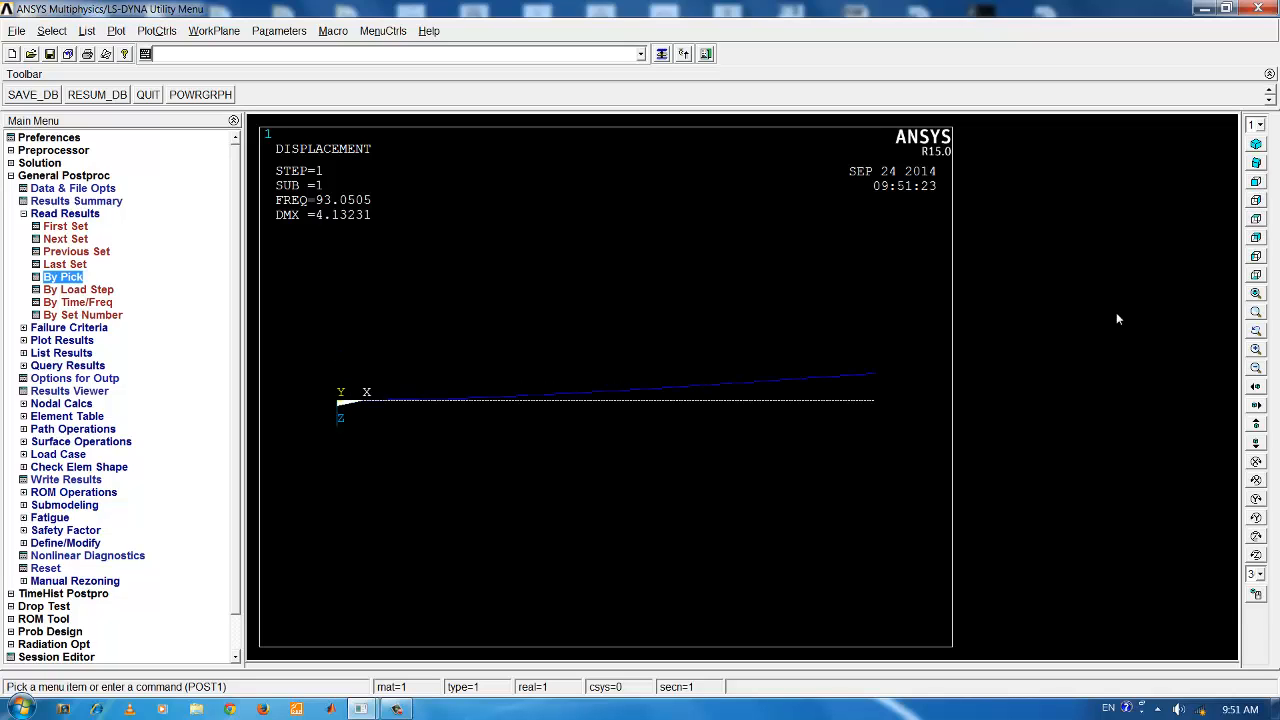
mouse_move(692, 396)
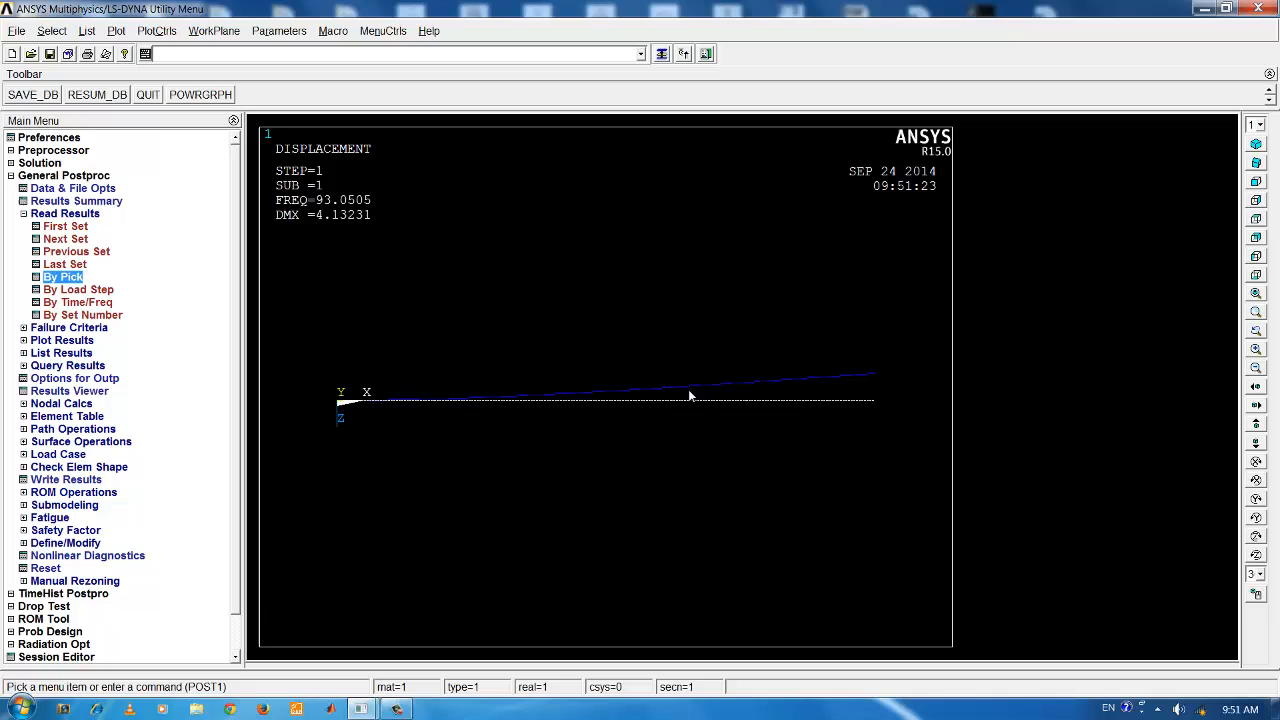
mouse_move(518, 418)
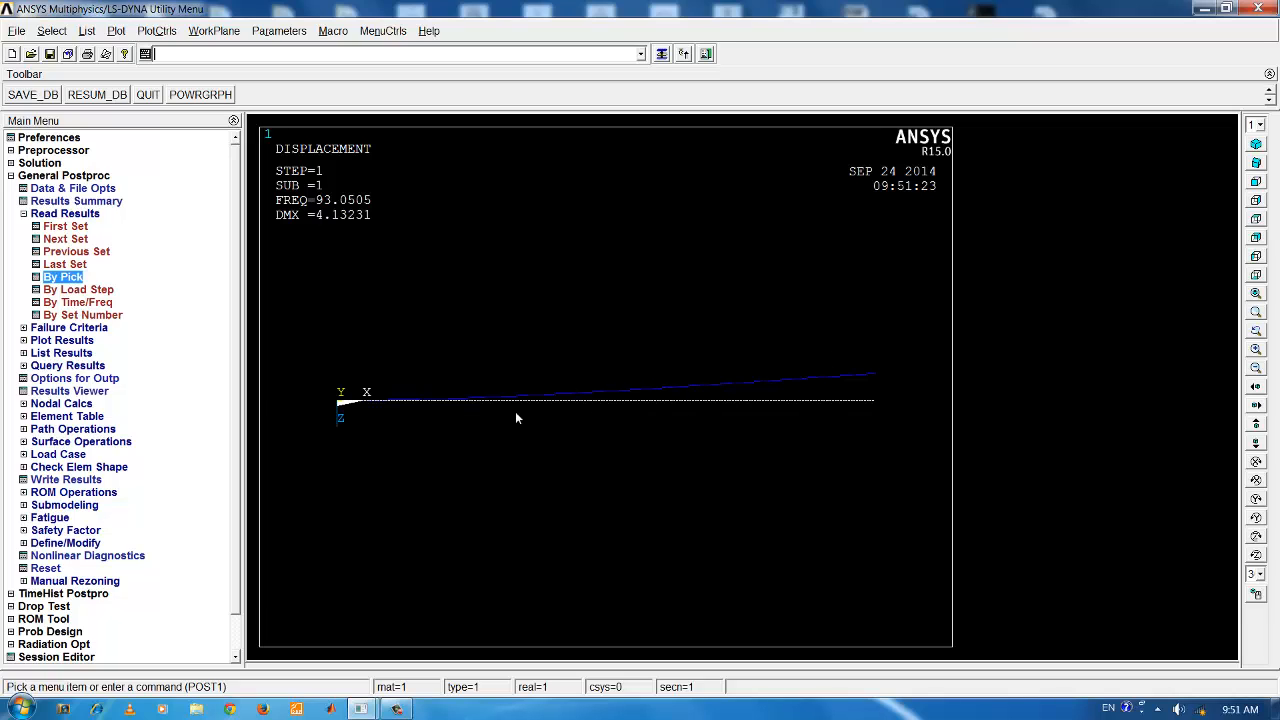
mouse_move(402, 420)
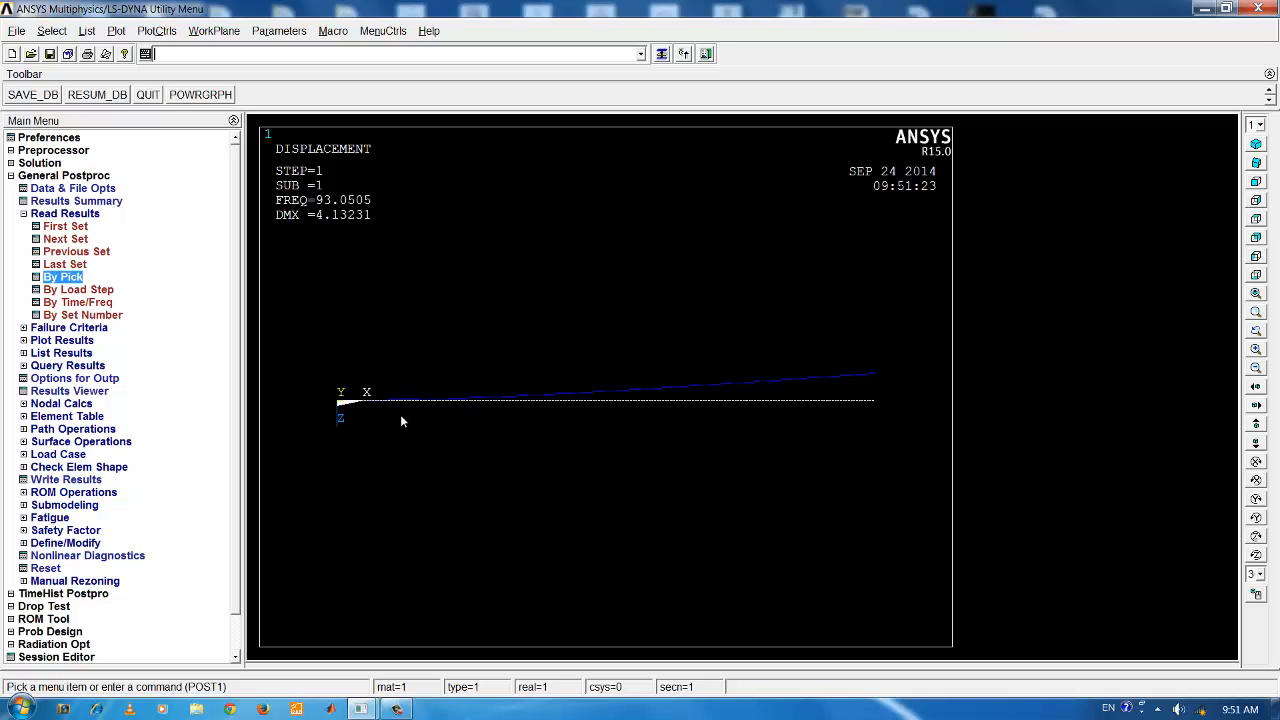
mouse_move(292, 104)
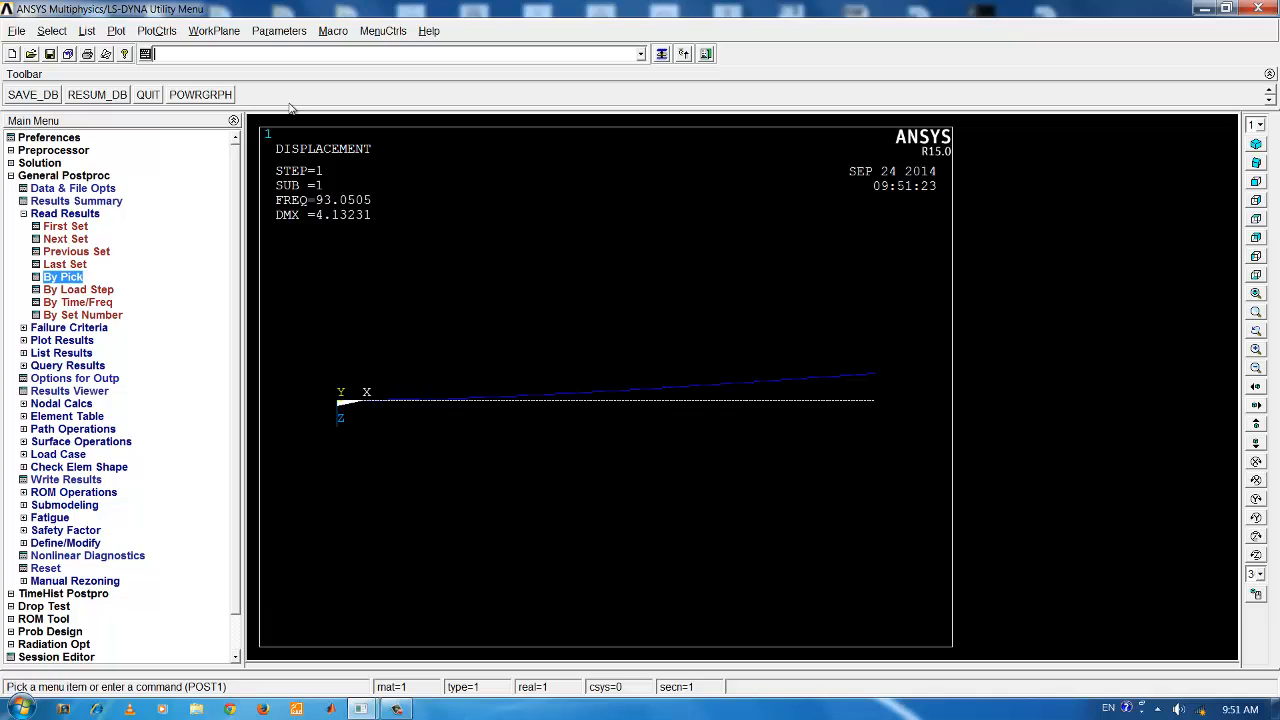
mouse_move(270, 198)
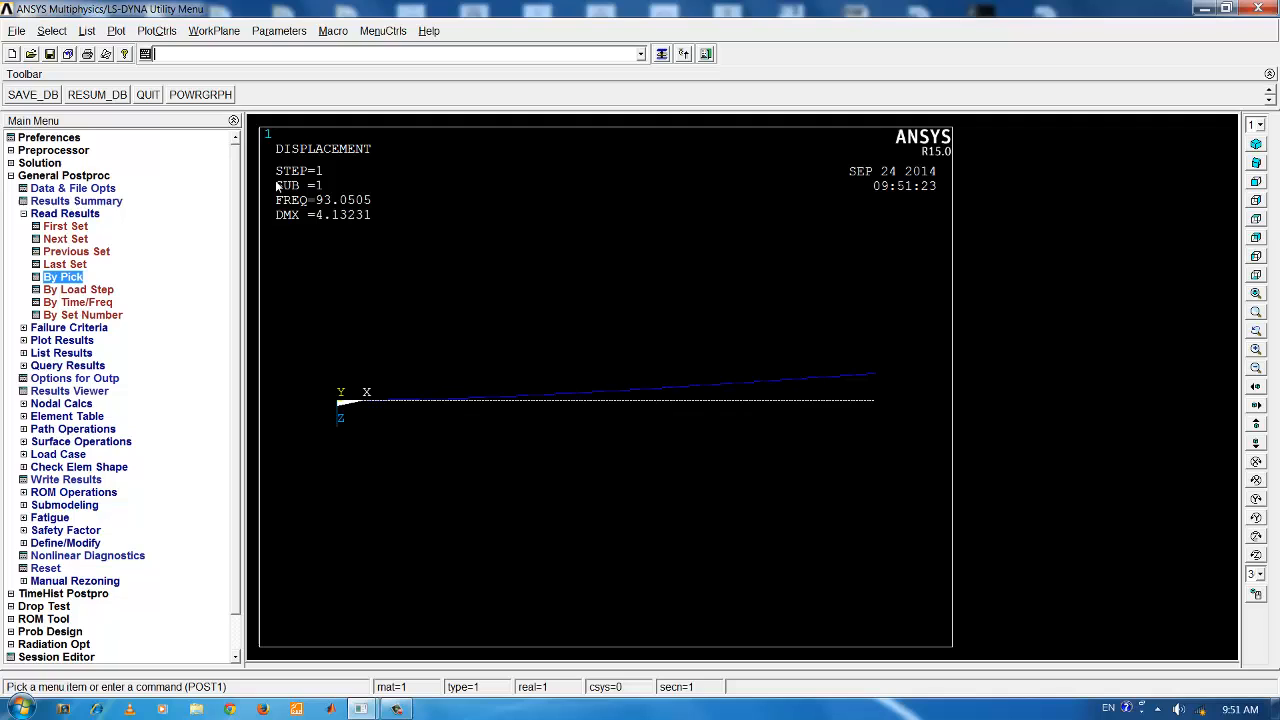
mouse_move(200, 56)
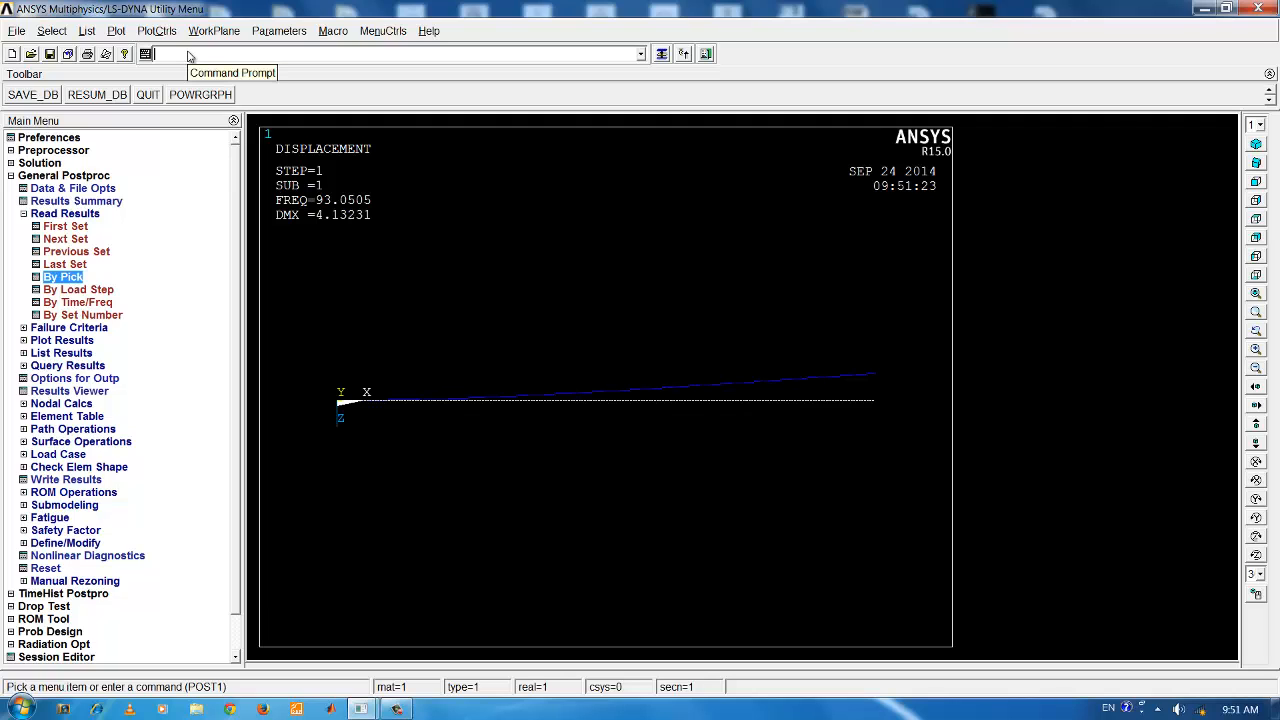
click(144, 30)
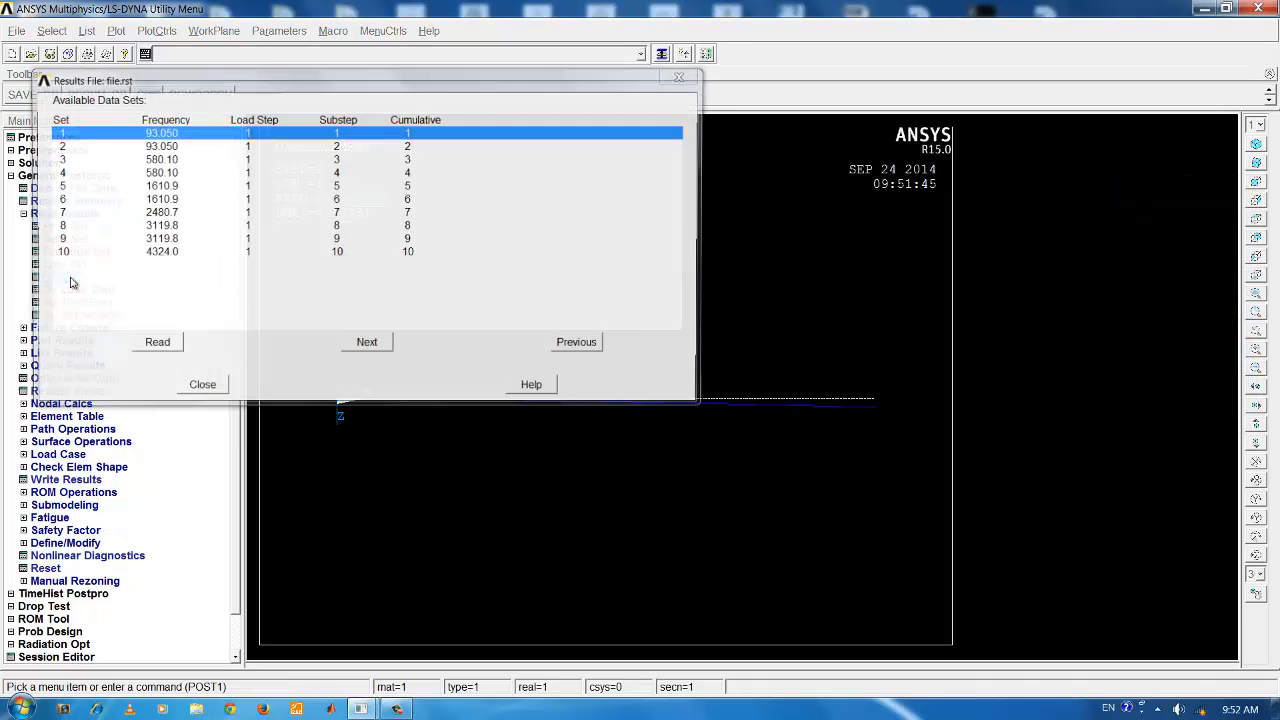
Step: Select result set 2 and animate its mode shape with Def + undeformed, then close the controller
click(160, 146)
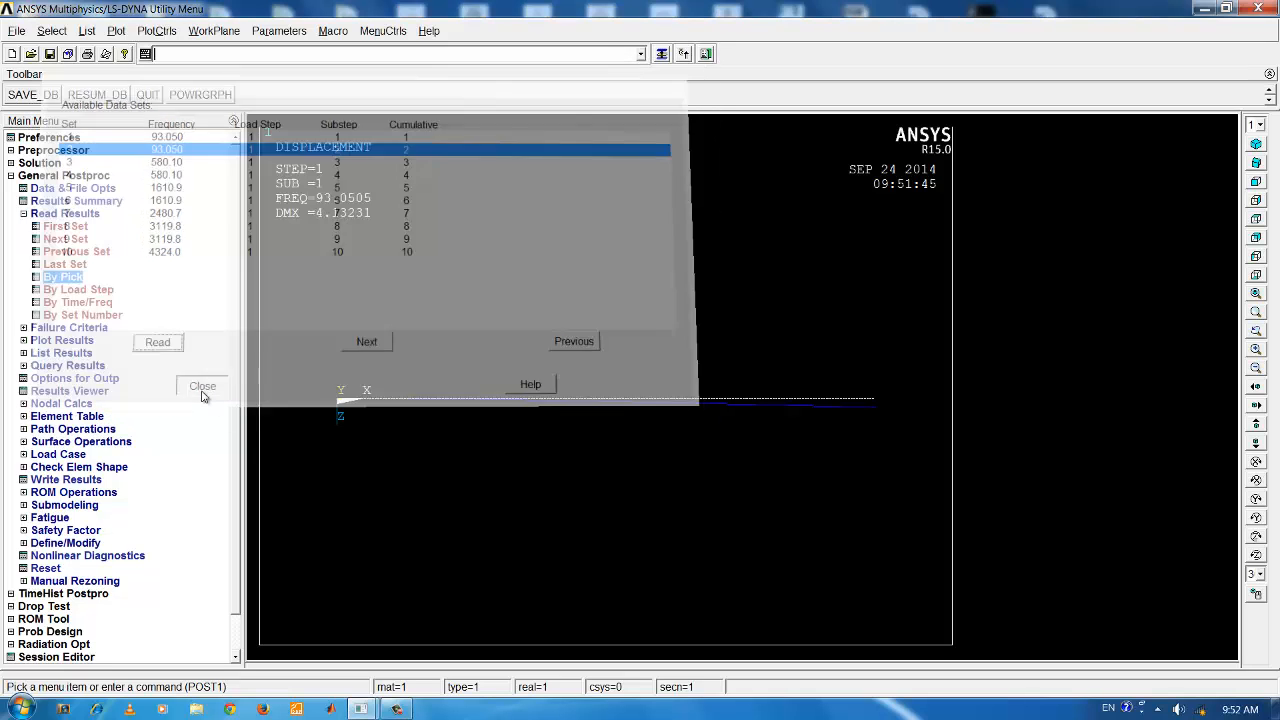
click(156, 30)
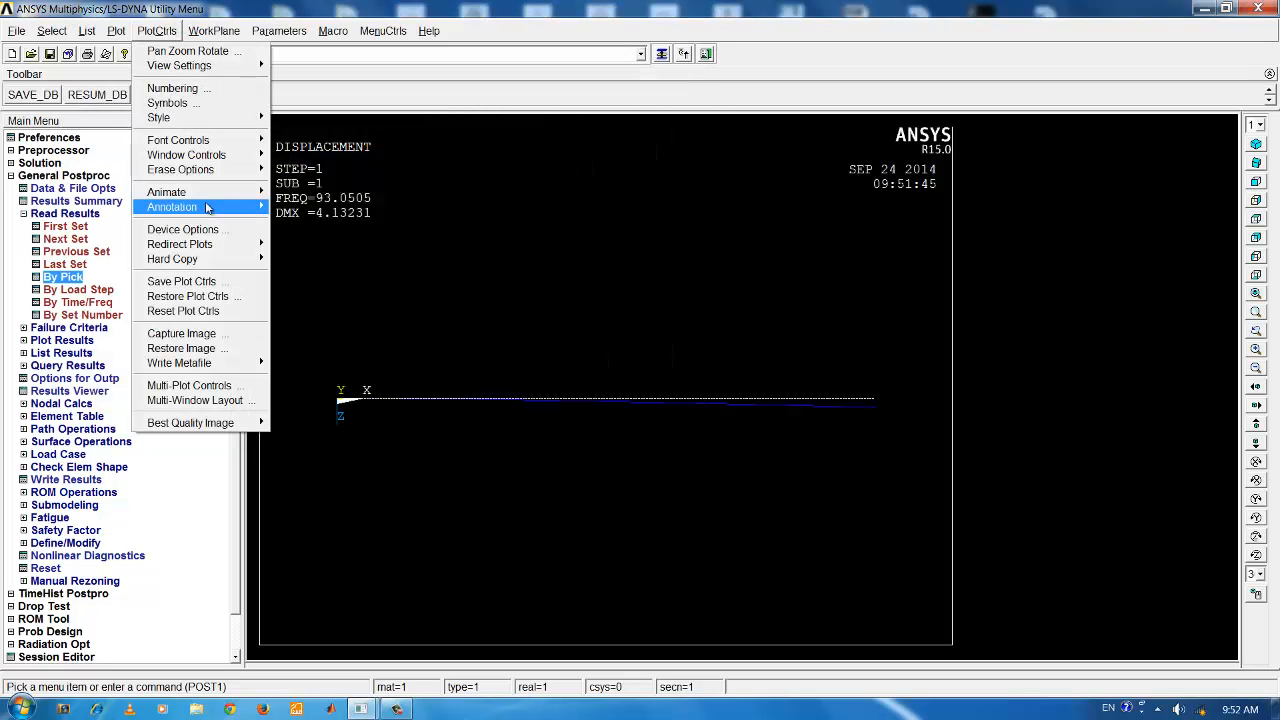
click(166, 192)
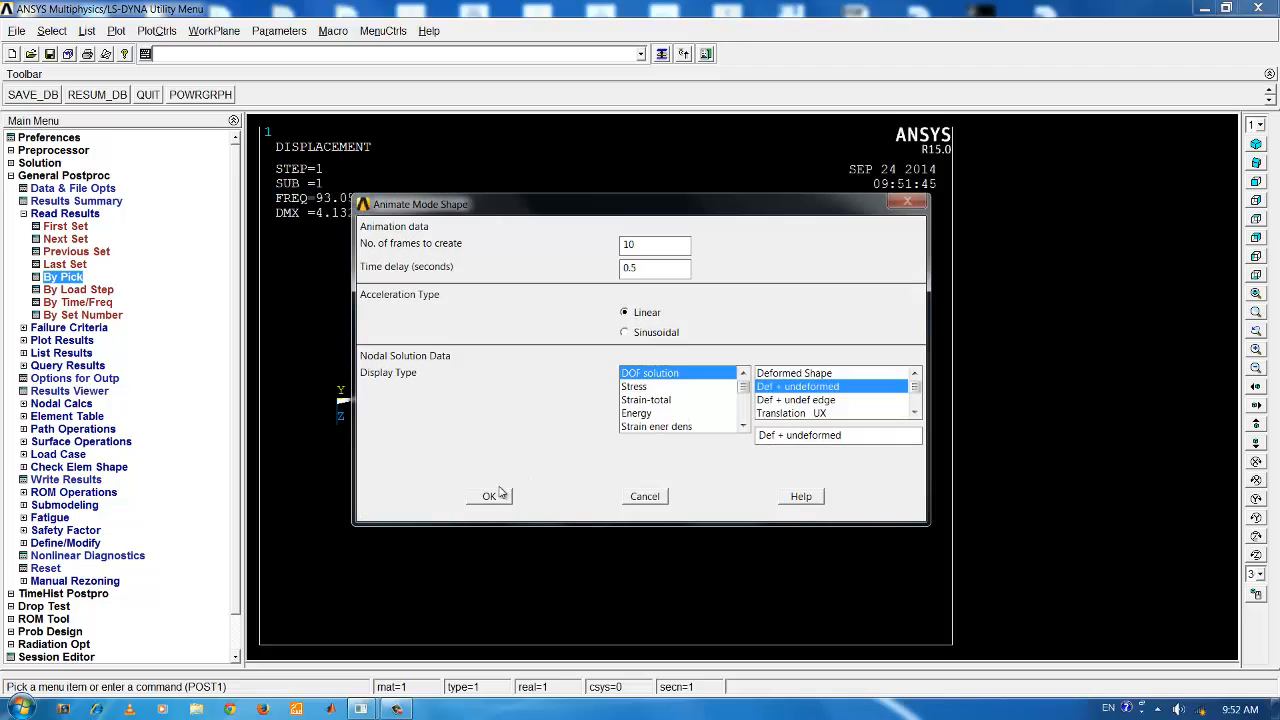
click(488, 496)
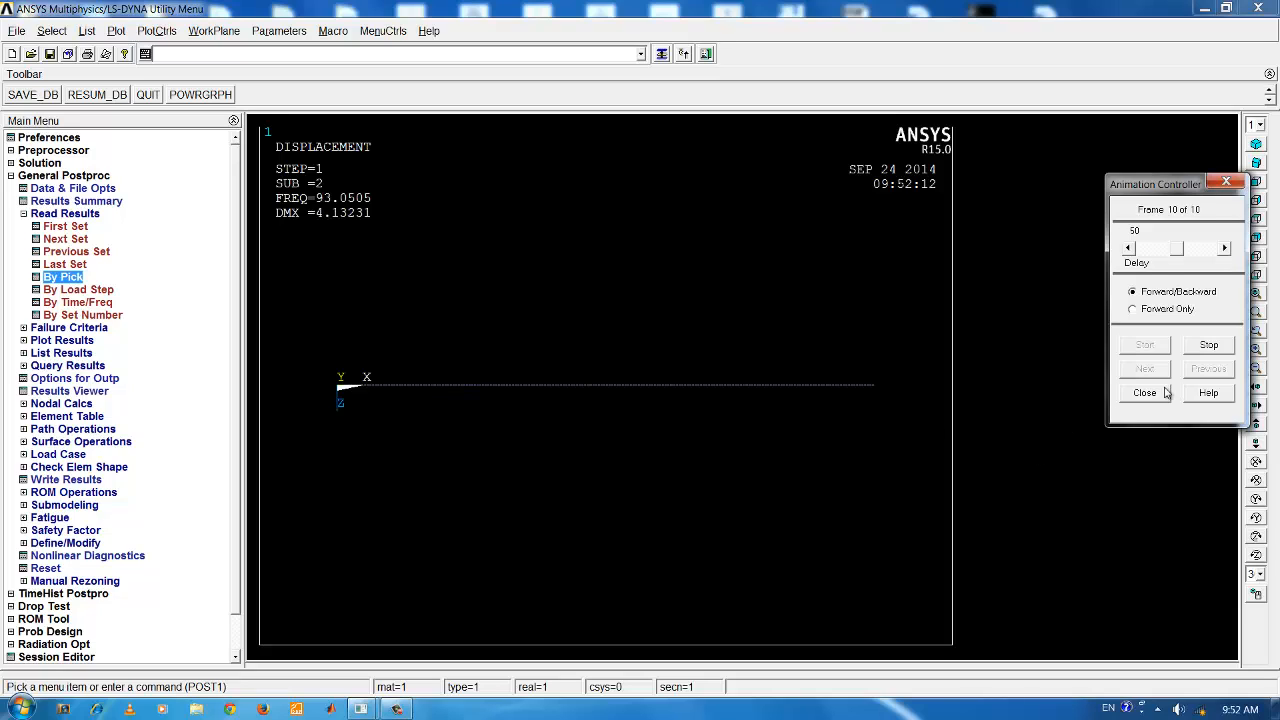
click(1144, 392)
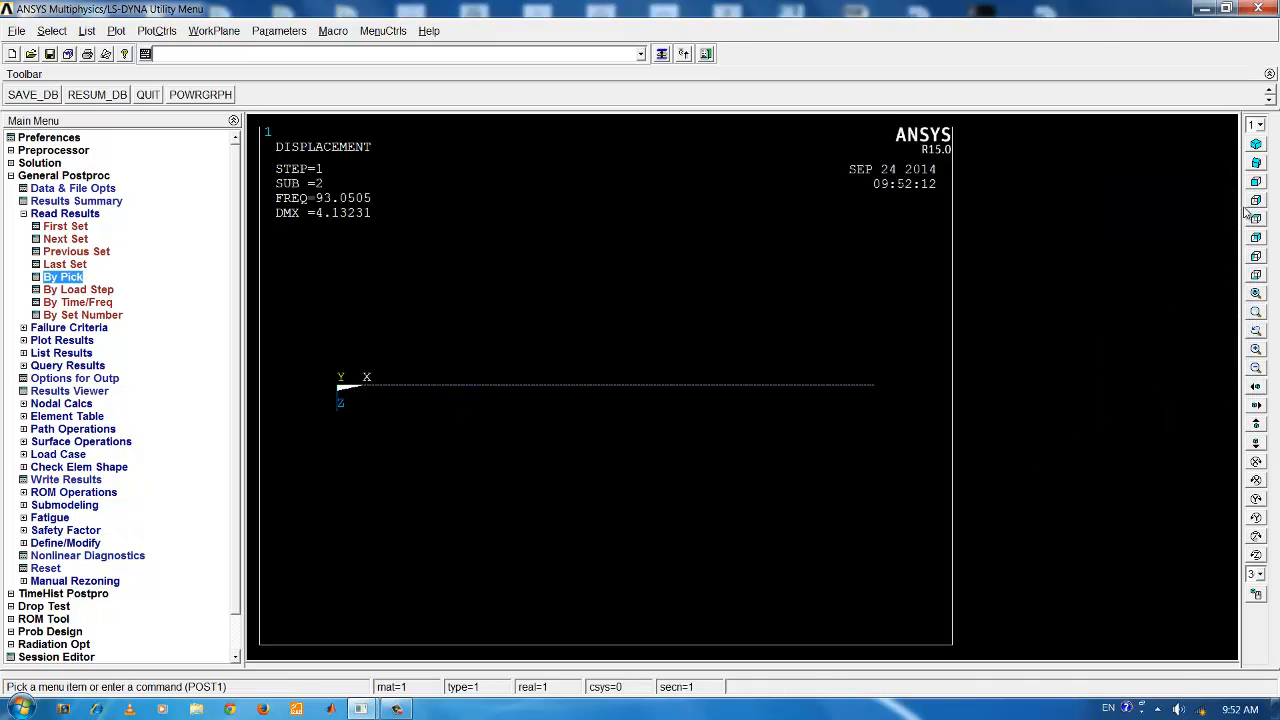
mouse_move(1256, 180)
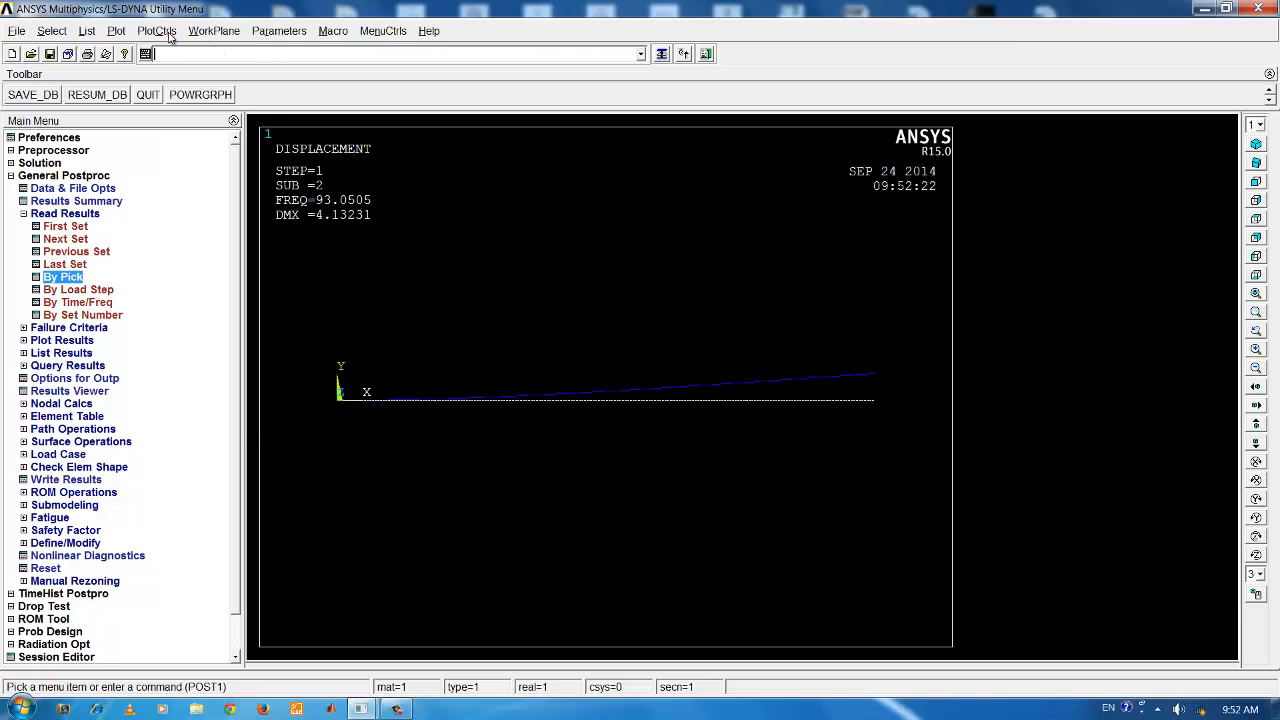
Step: Re-run the Def + undeformed mode shape animation at 93.05 Hz
click(172, 30)
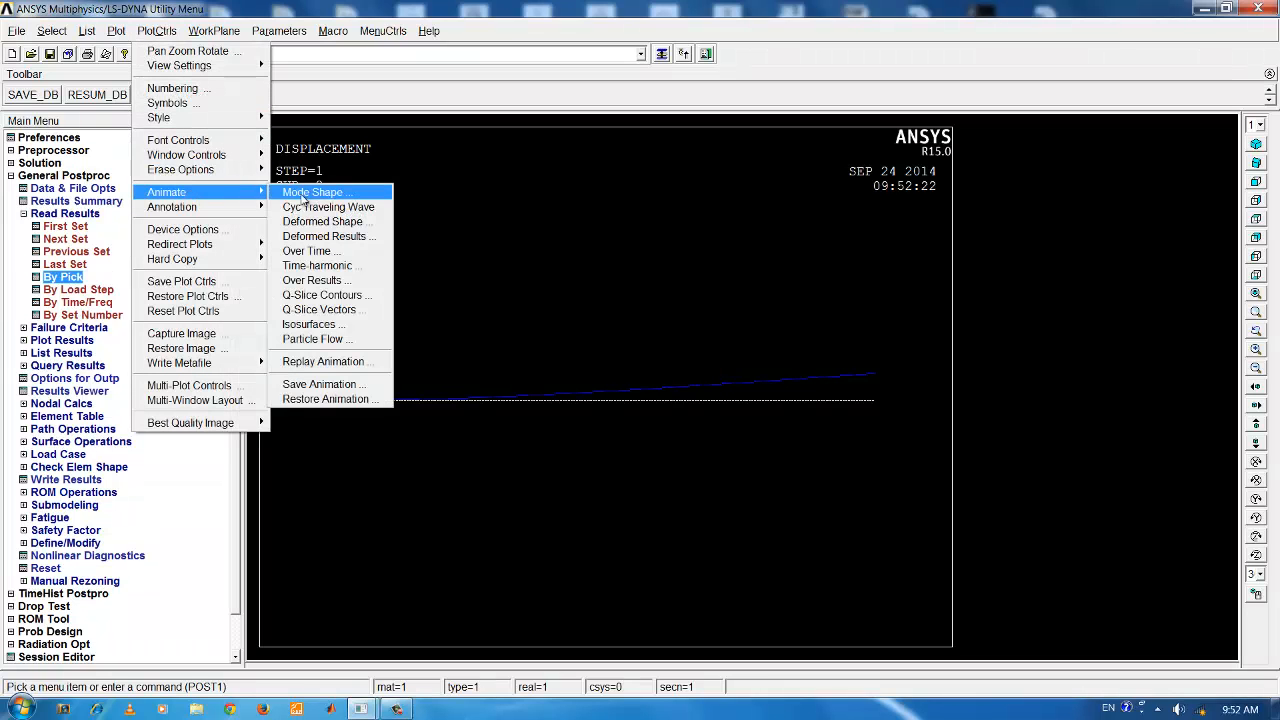
click(312, 192)
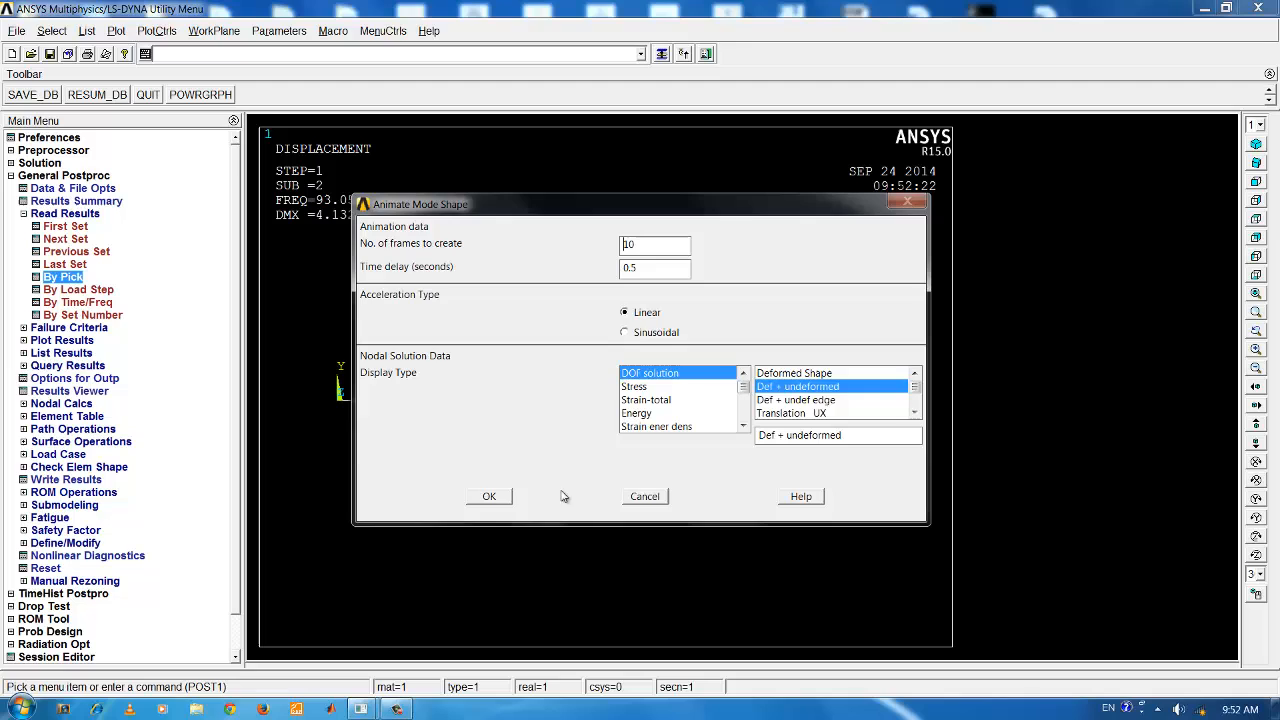
click(488, 496)
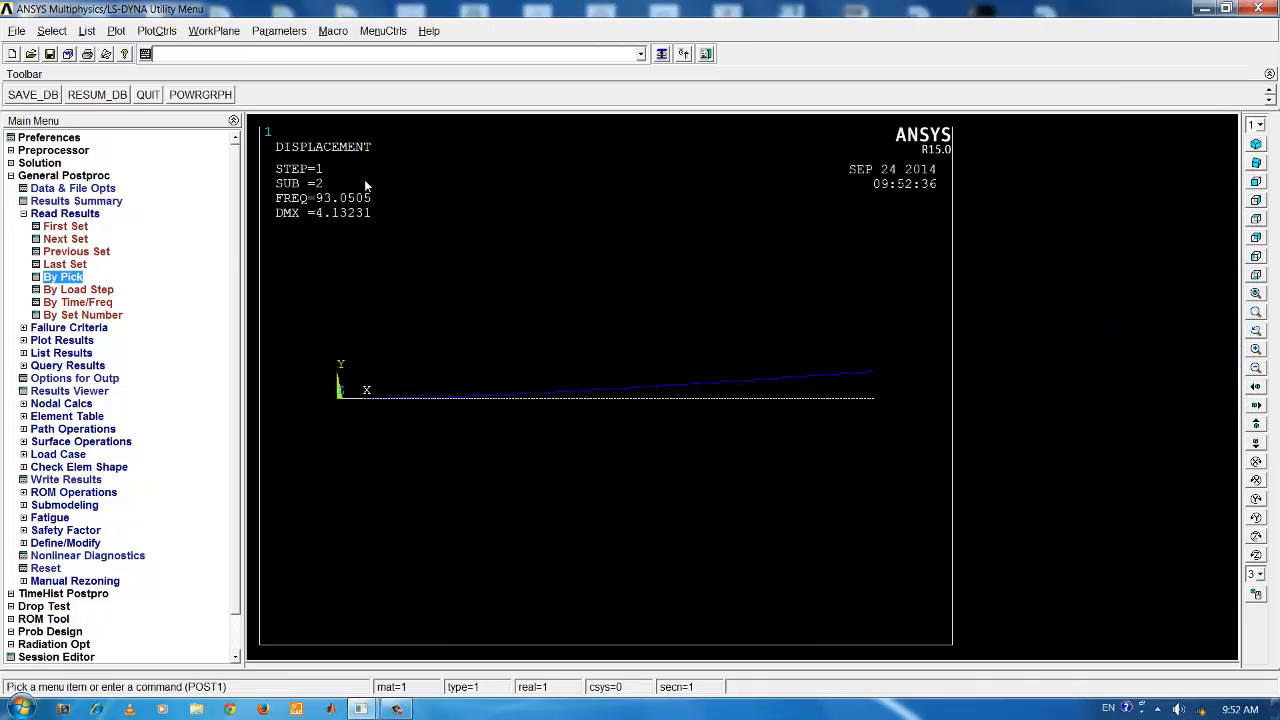
Step: Reopen the result set list, select set 1, and close it to return to the Preprocessor
click(64, 276)
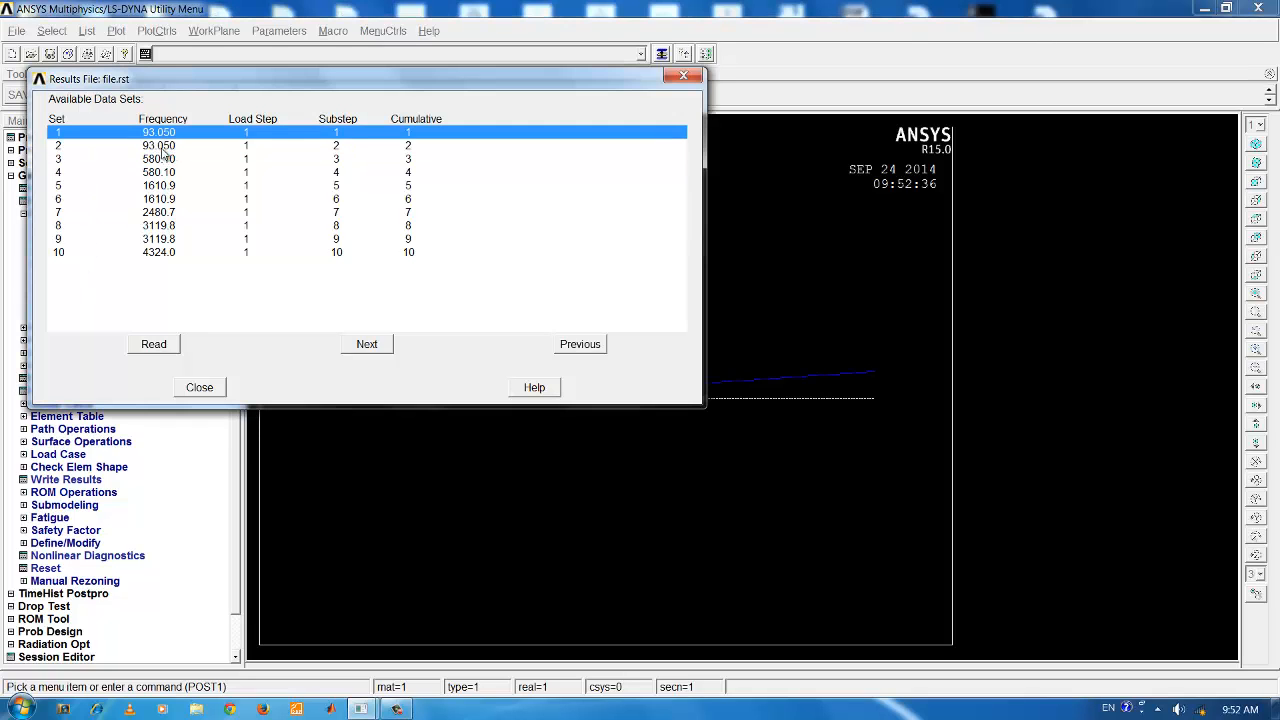
click(160, 144)
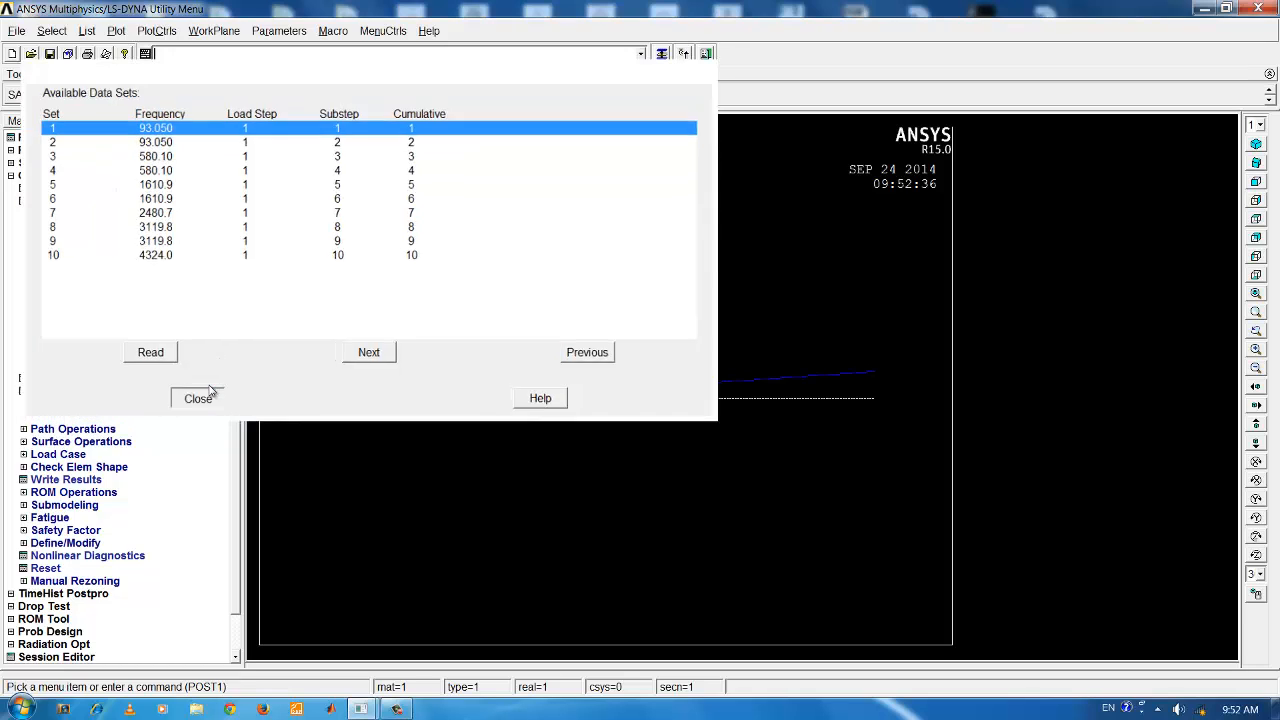
click(198, 398)
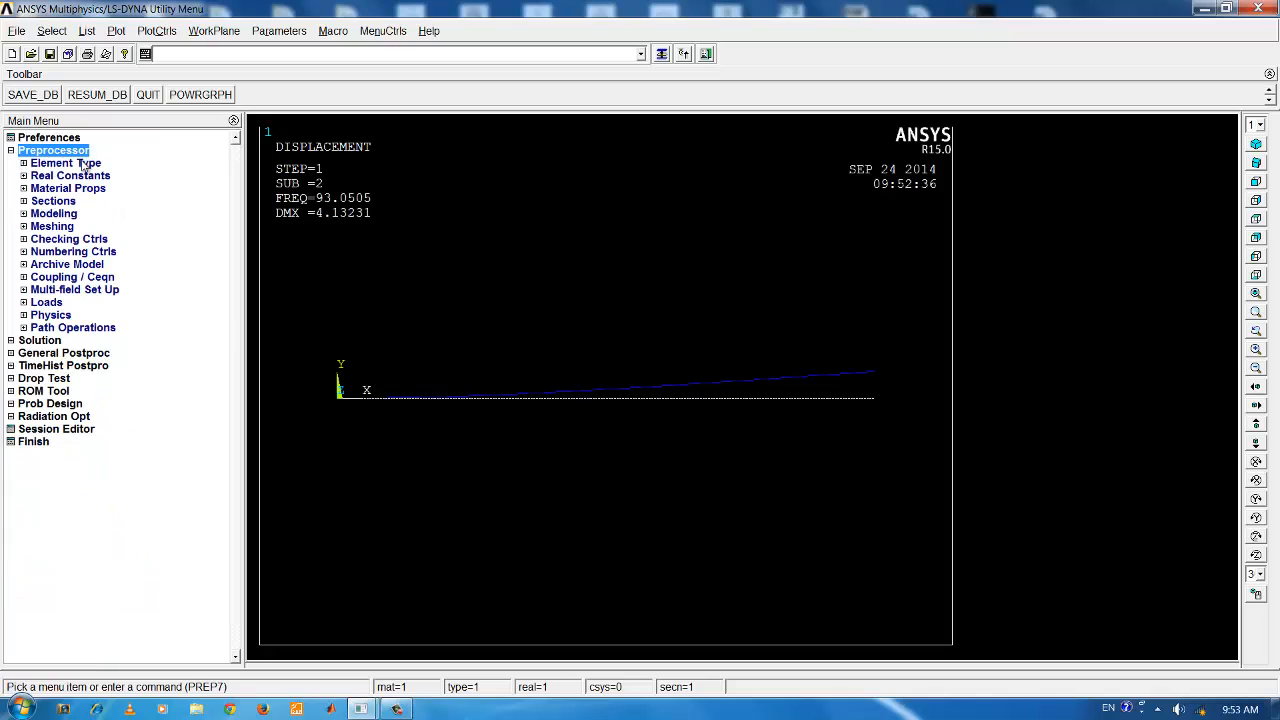
Step: Set beam section 1 height H to 0.05 in the Beam Tool, making a 0.01 x 0.05 rectangle
click(52, 200)
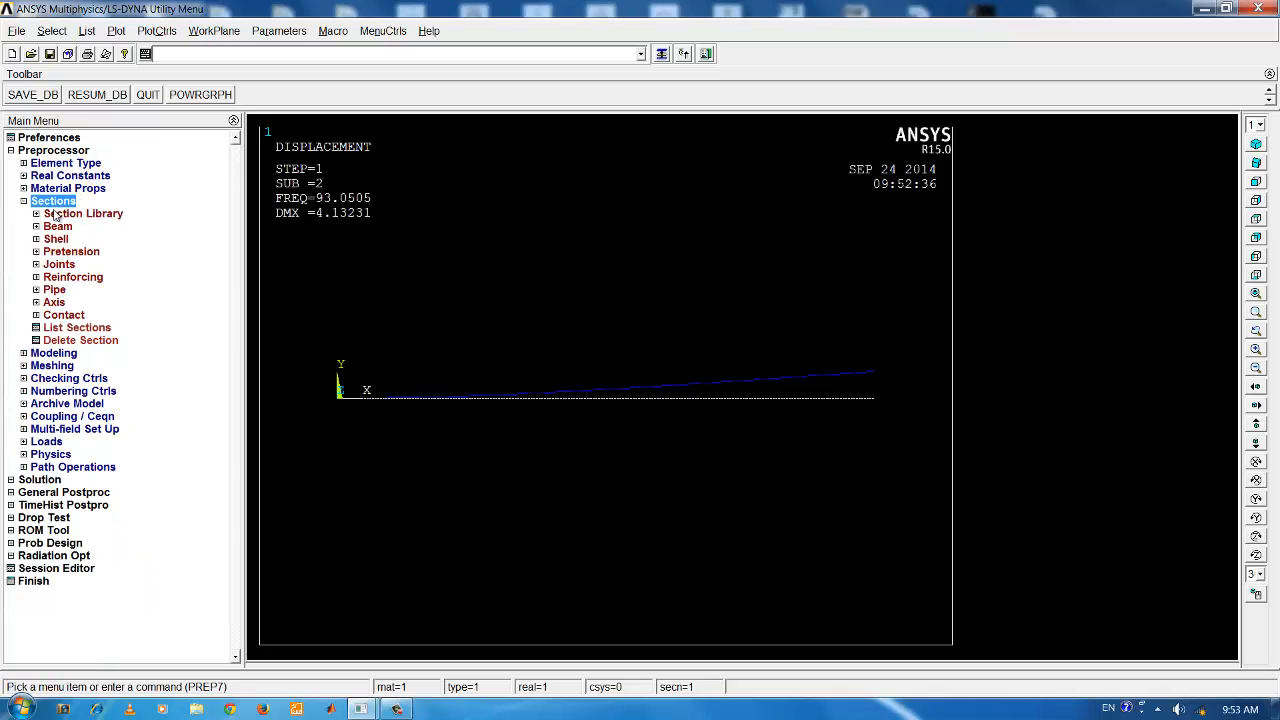
click(100, 238)
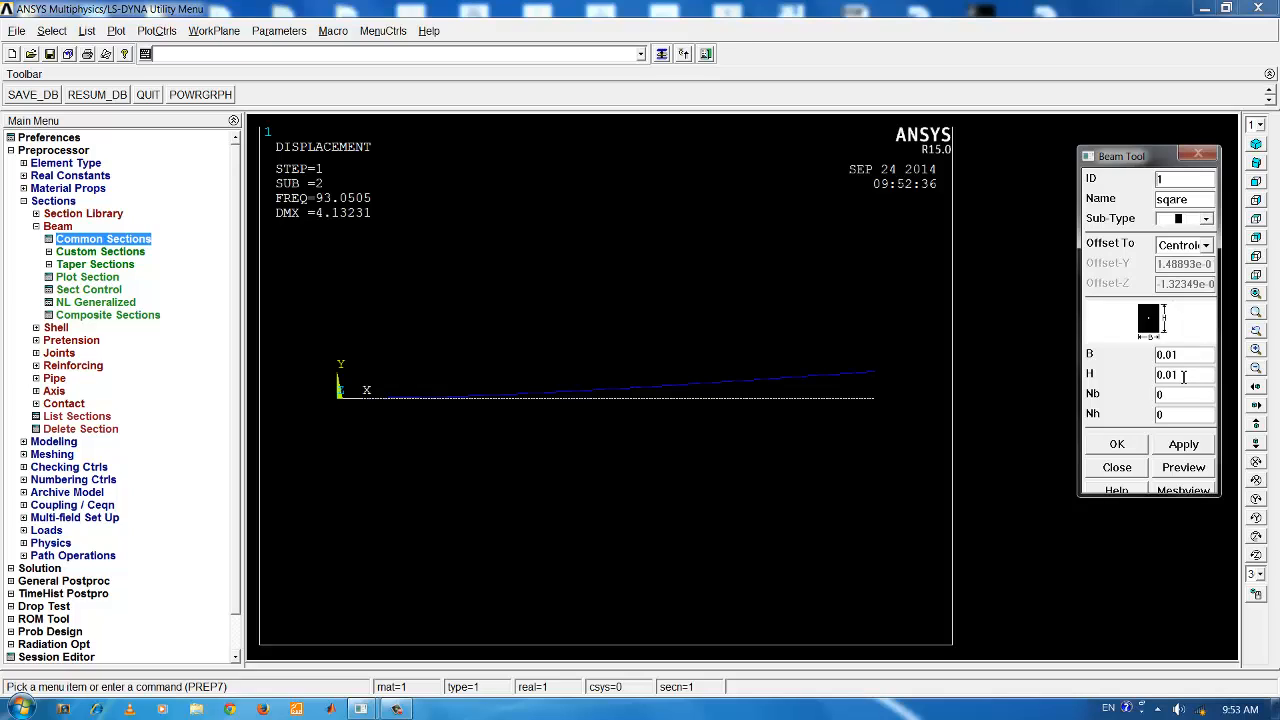
click(1172, 376)
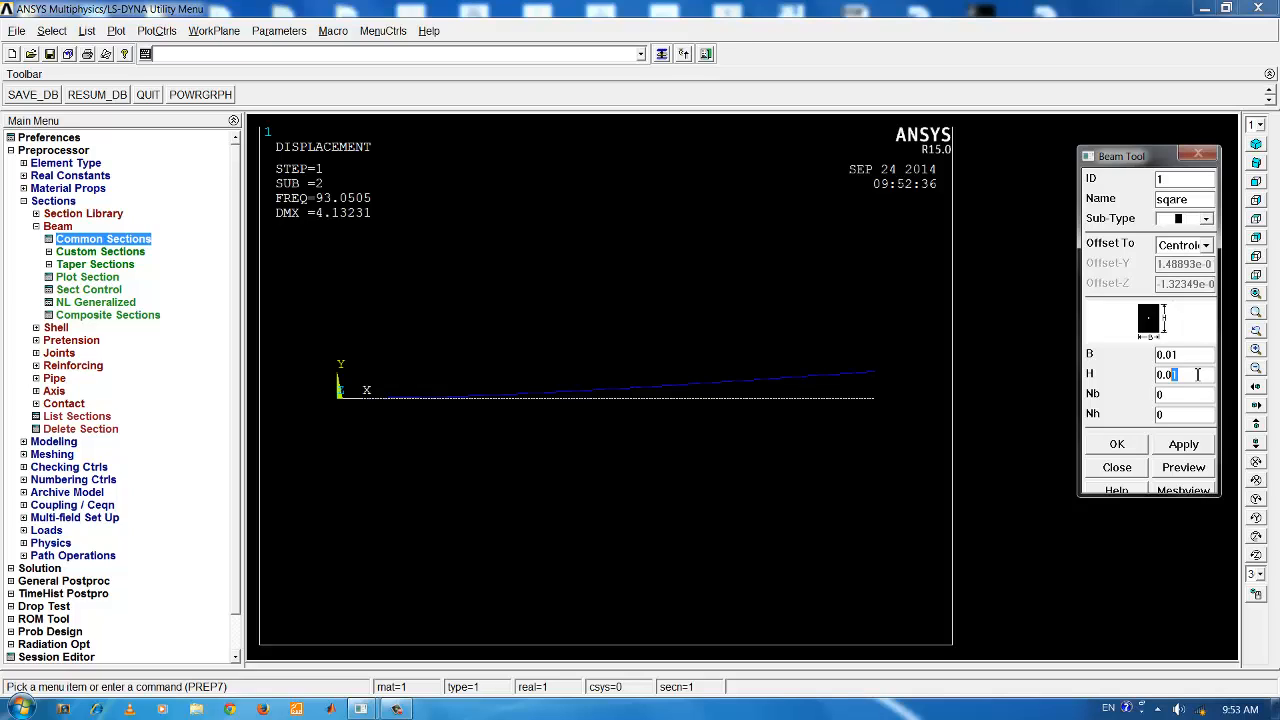
text(0.05)
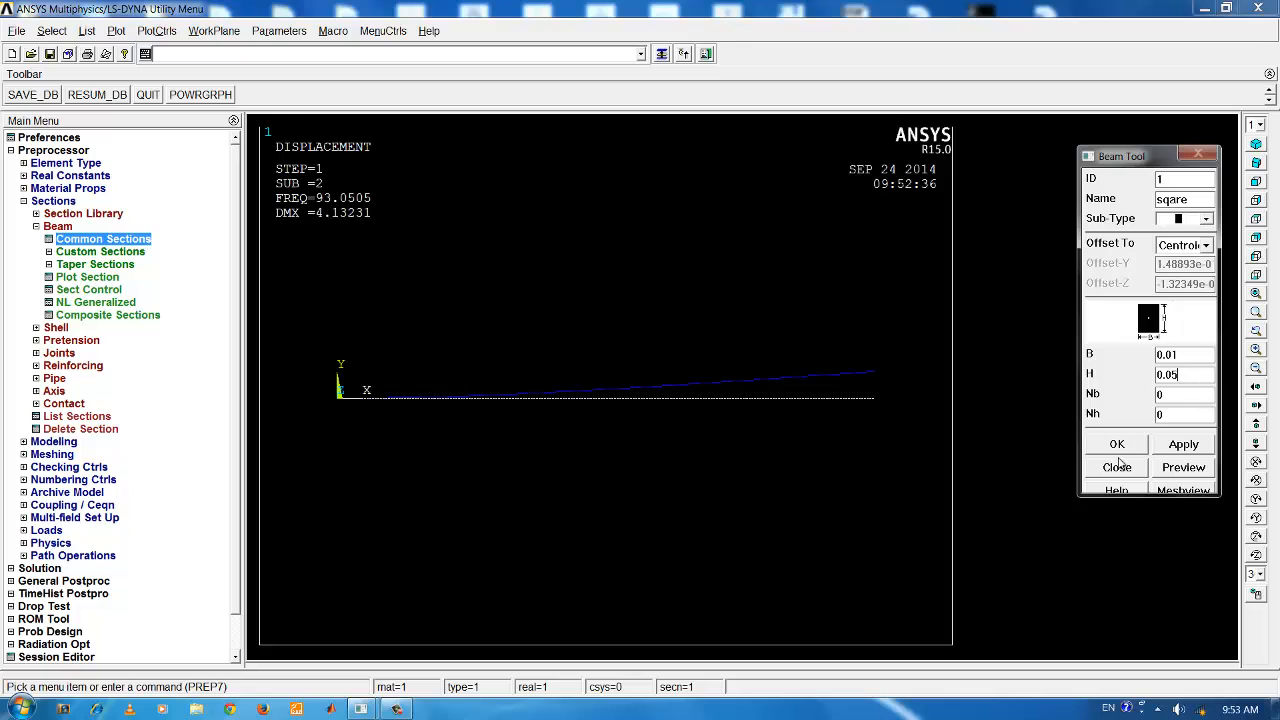
click(1116, 466)
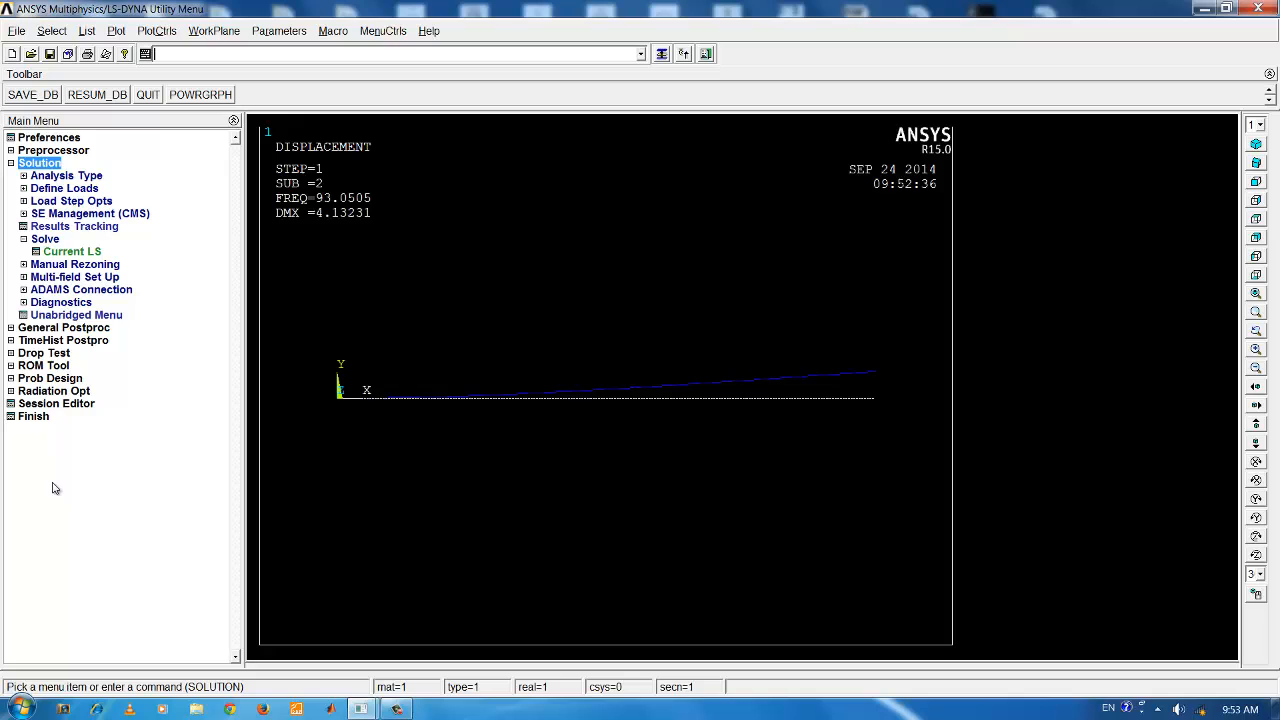
Step: Re-solve the current load step with the new section and dismiss the done notice
click(70, 252)
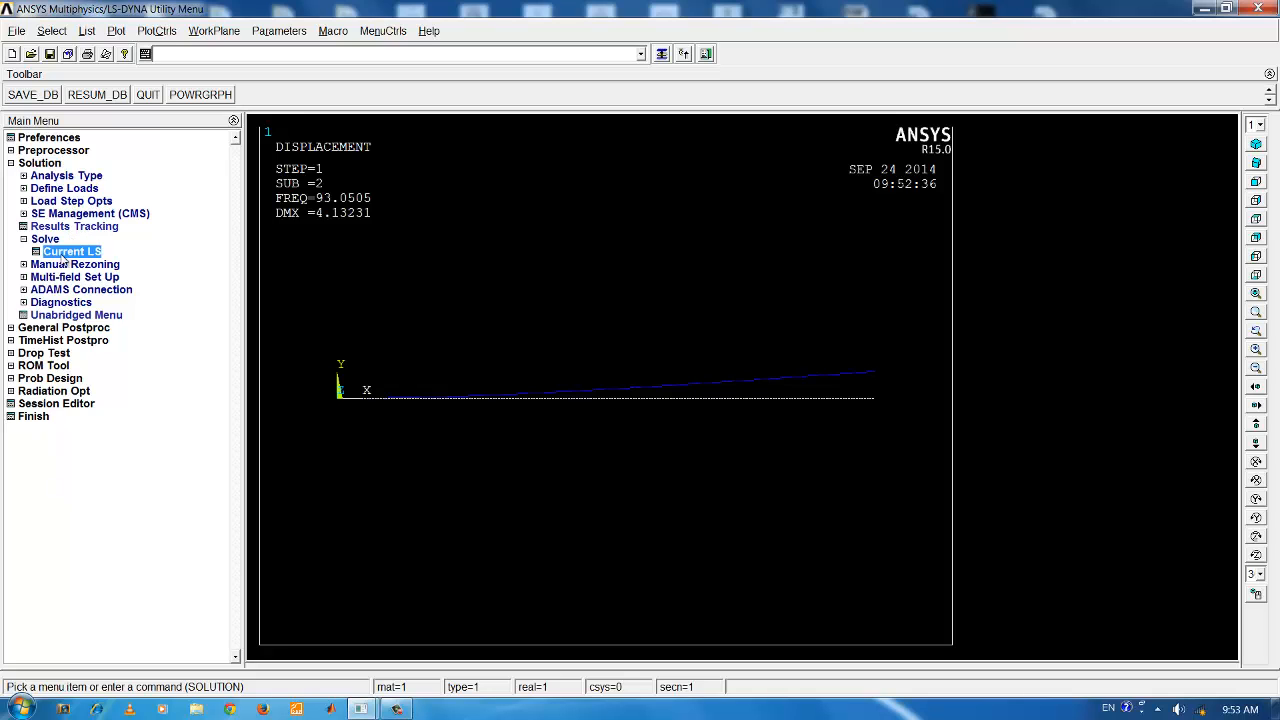
click(68, 252)
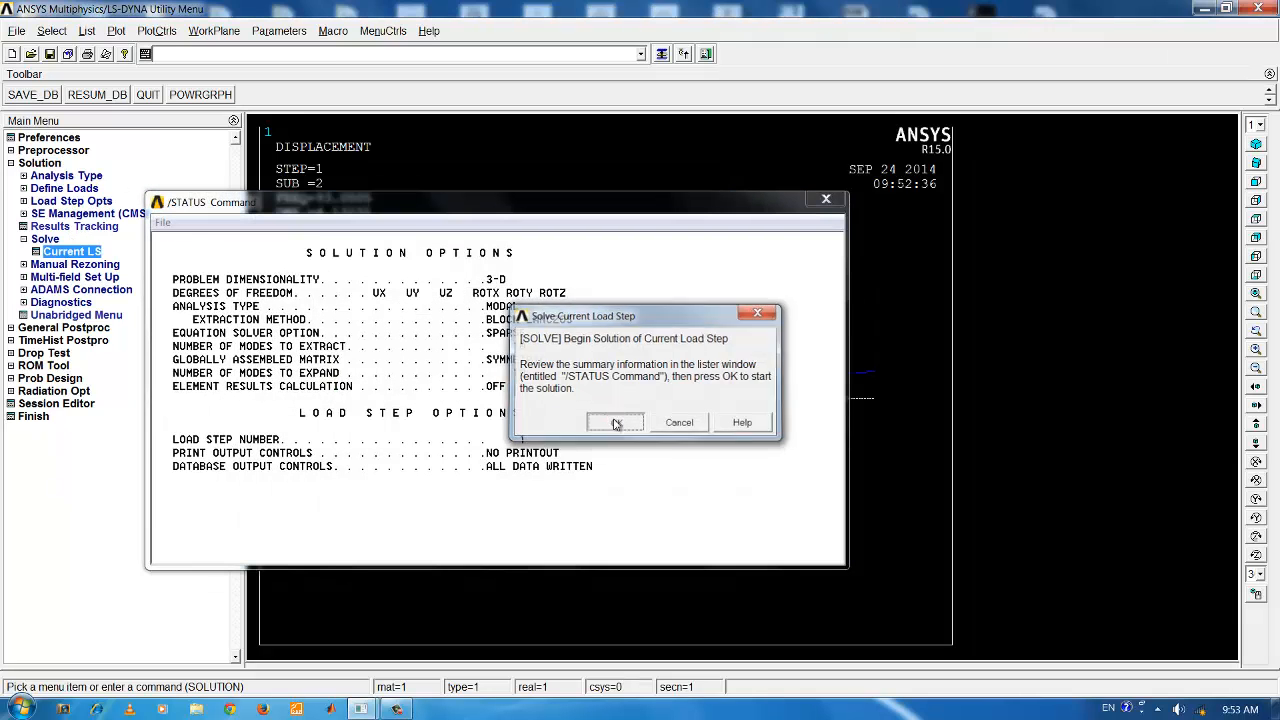
click(616, 422)
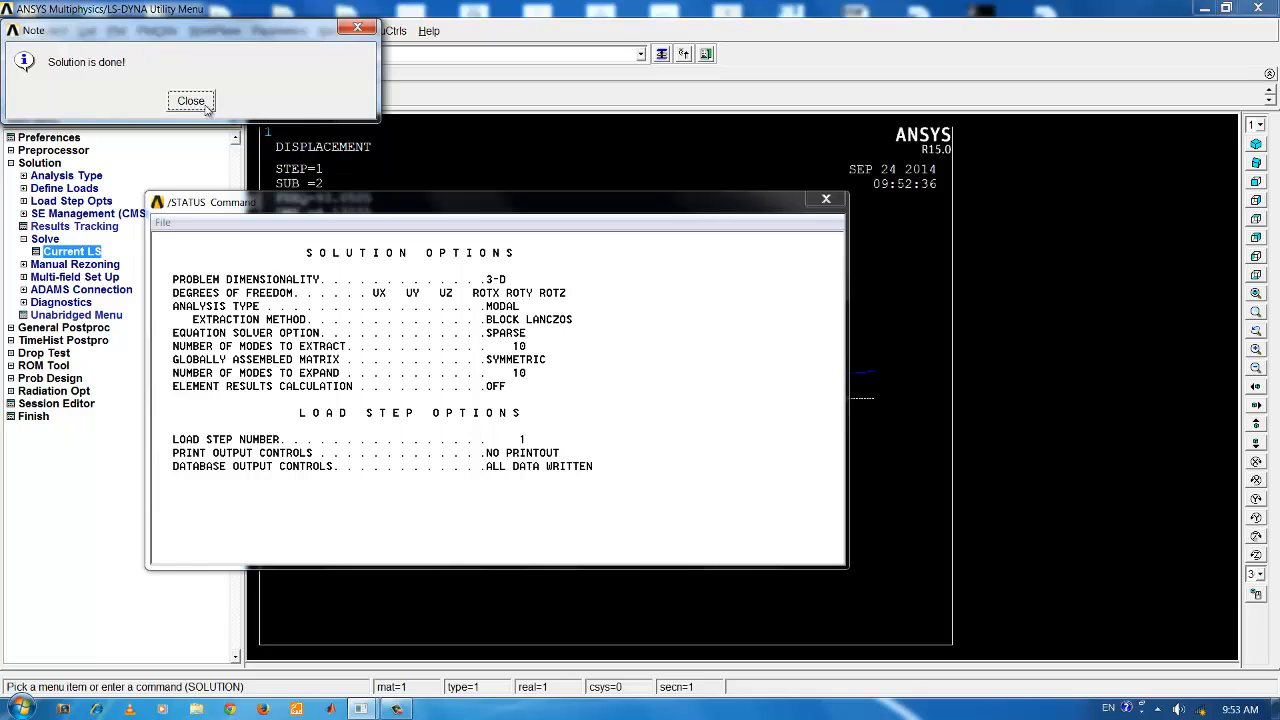
click(188, 100)
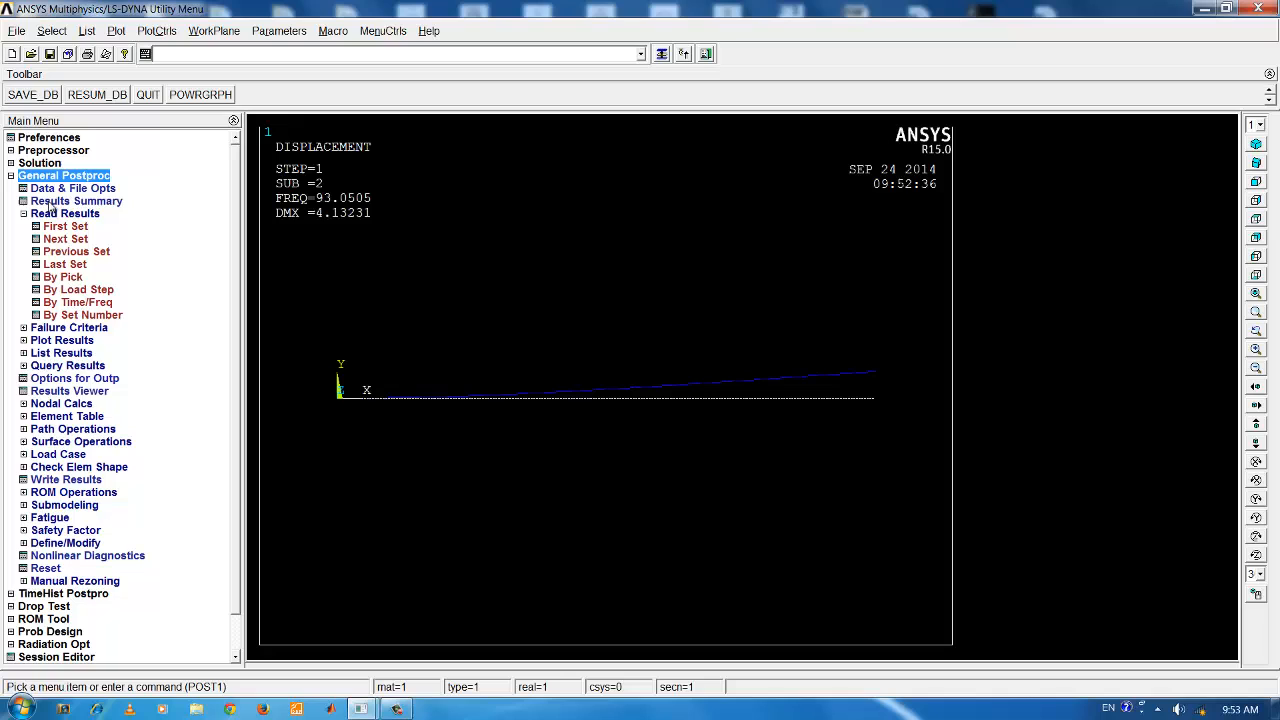
Step: List the re-solved frequencies (93.05 up to 5808 Hz), inspect them, and close the listing
click(76, 200)
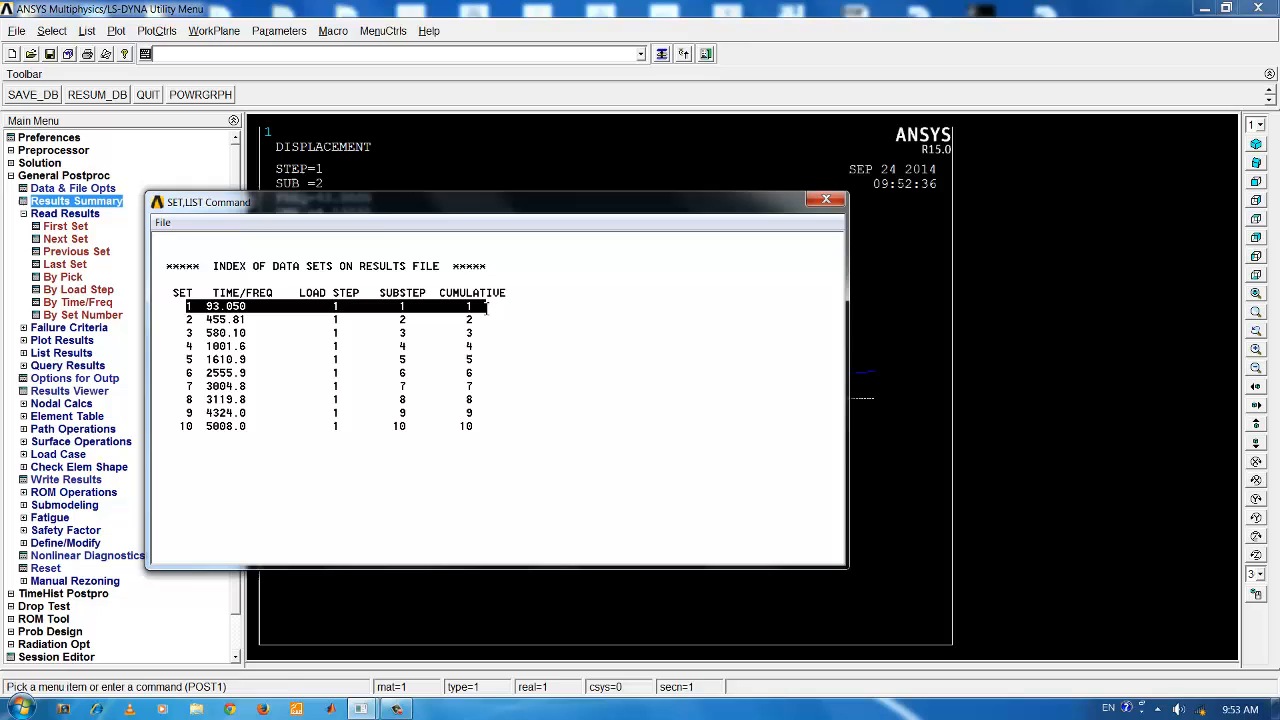
mouse_move(438, 334)
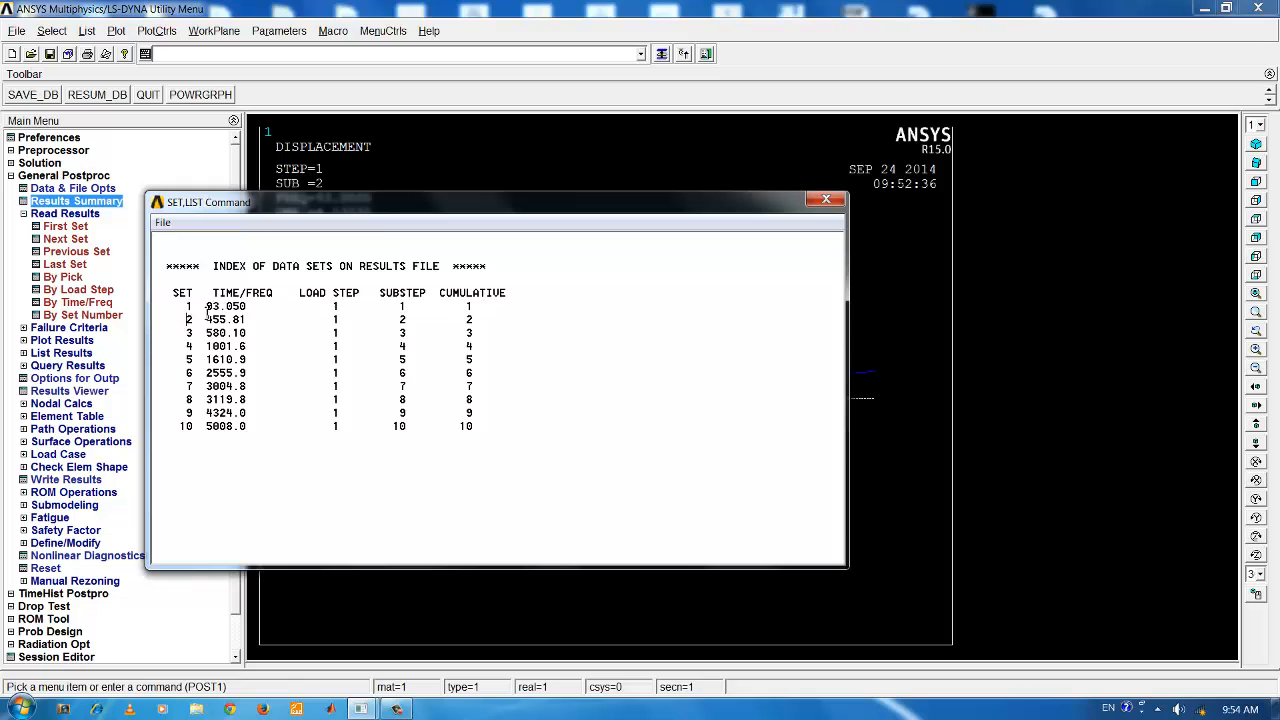
click(224, 320)
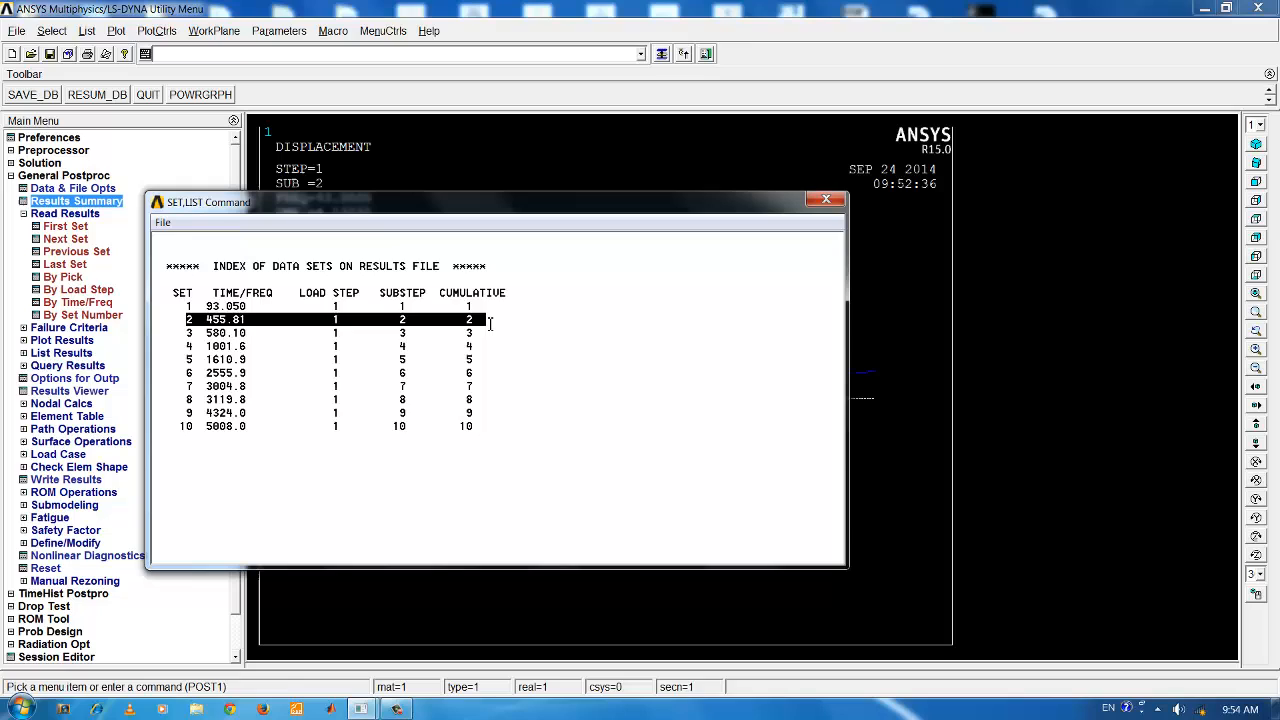
mouse_move(776, 188)
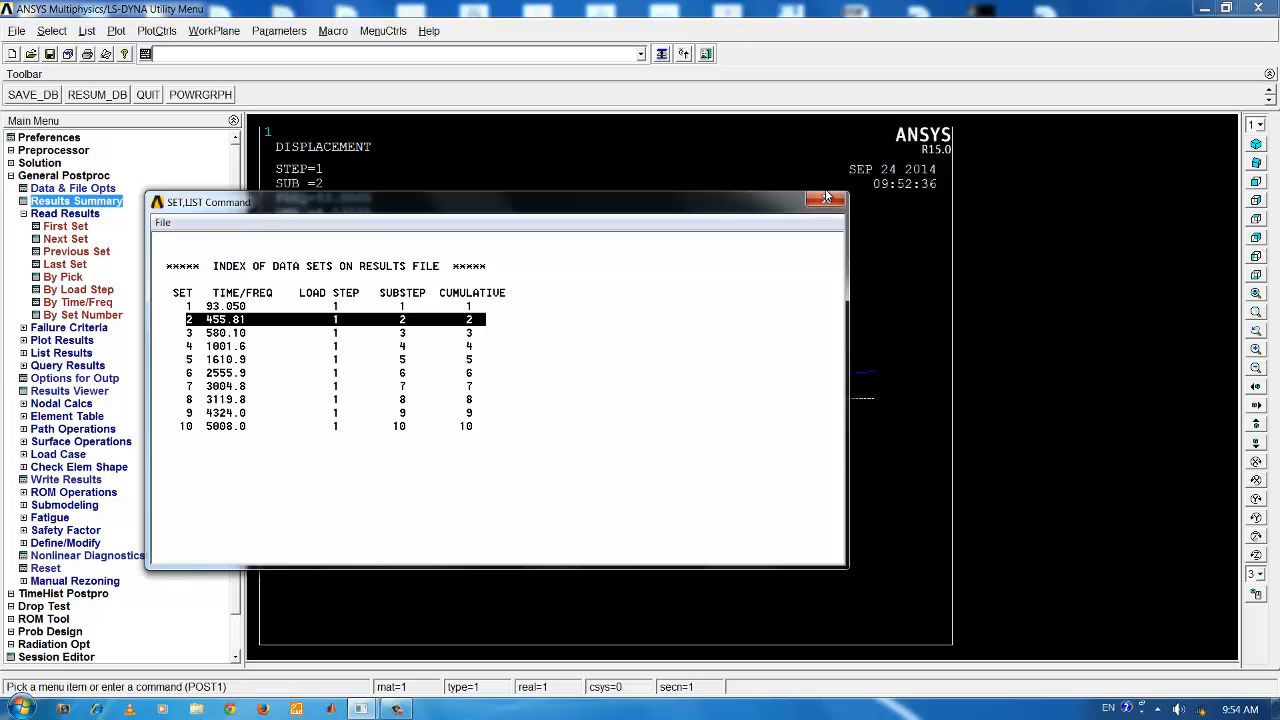
click(824, 196)
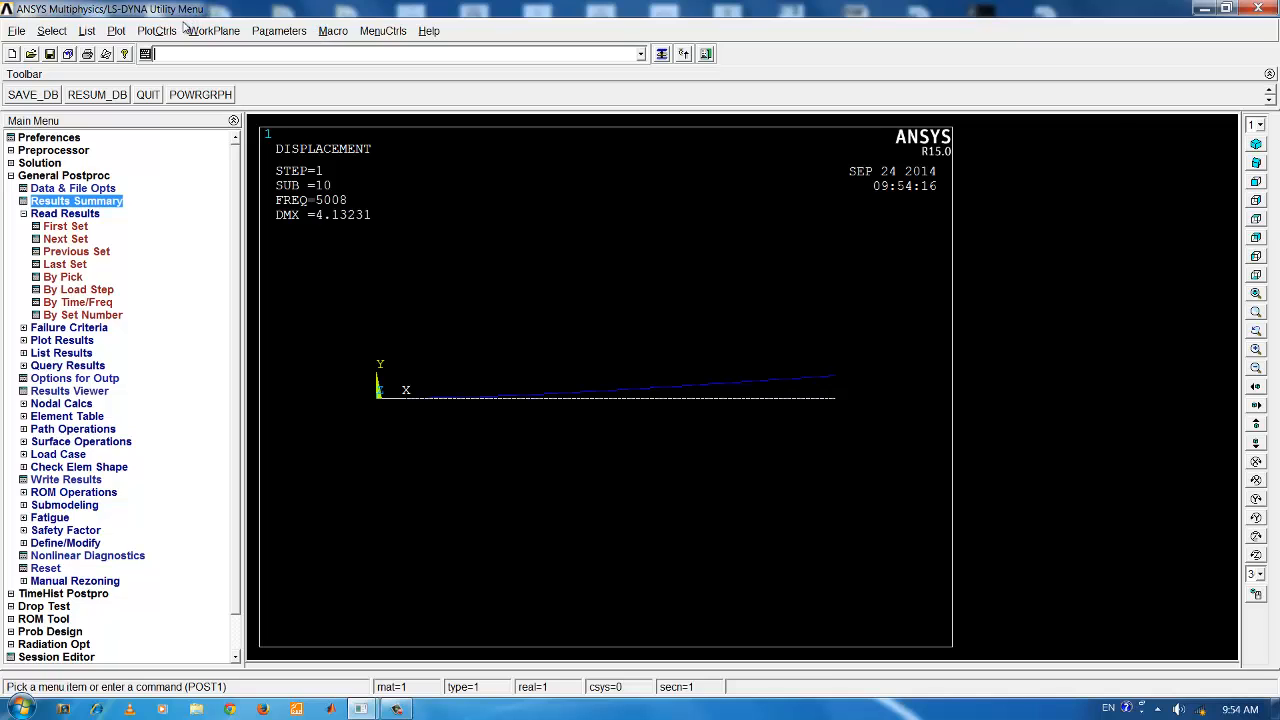
Step: Turn /ESHAPE on so elements show real section shapes, then view the beam obliquely
click(158, 30)
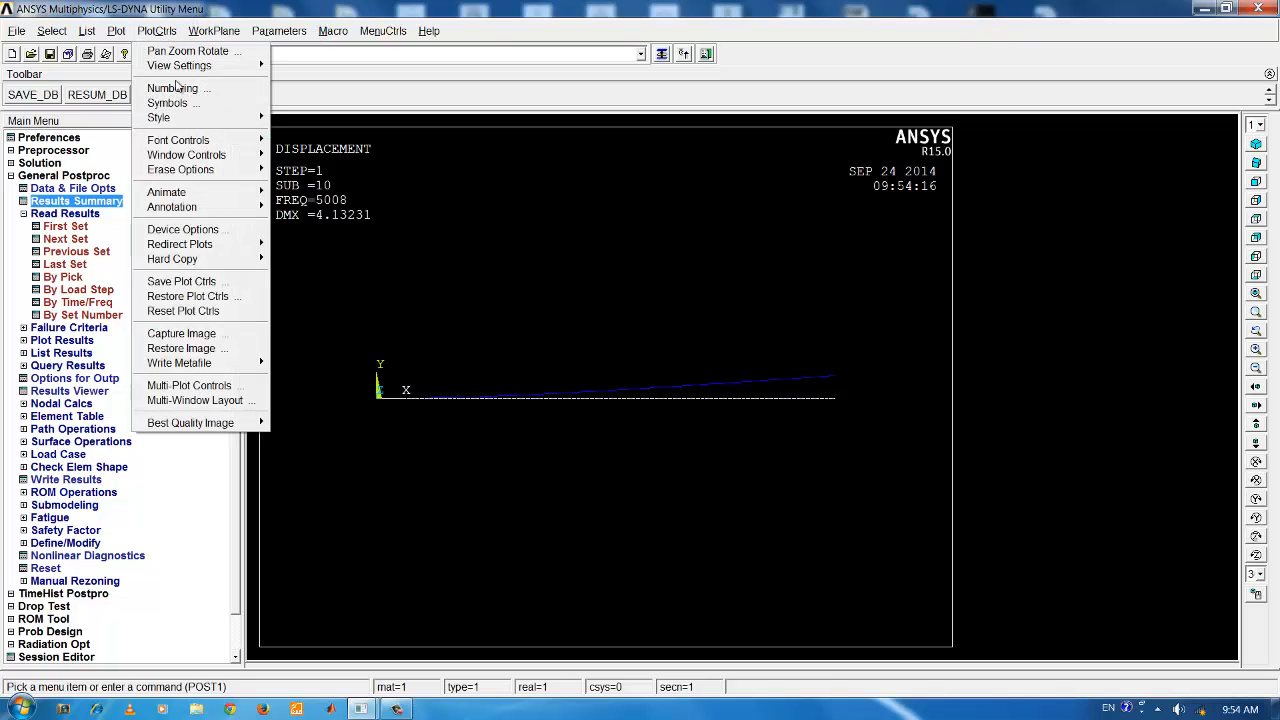
click(158, 116)
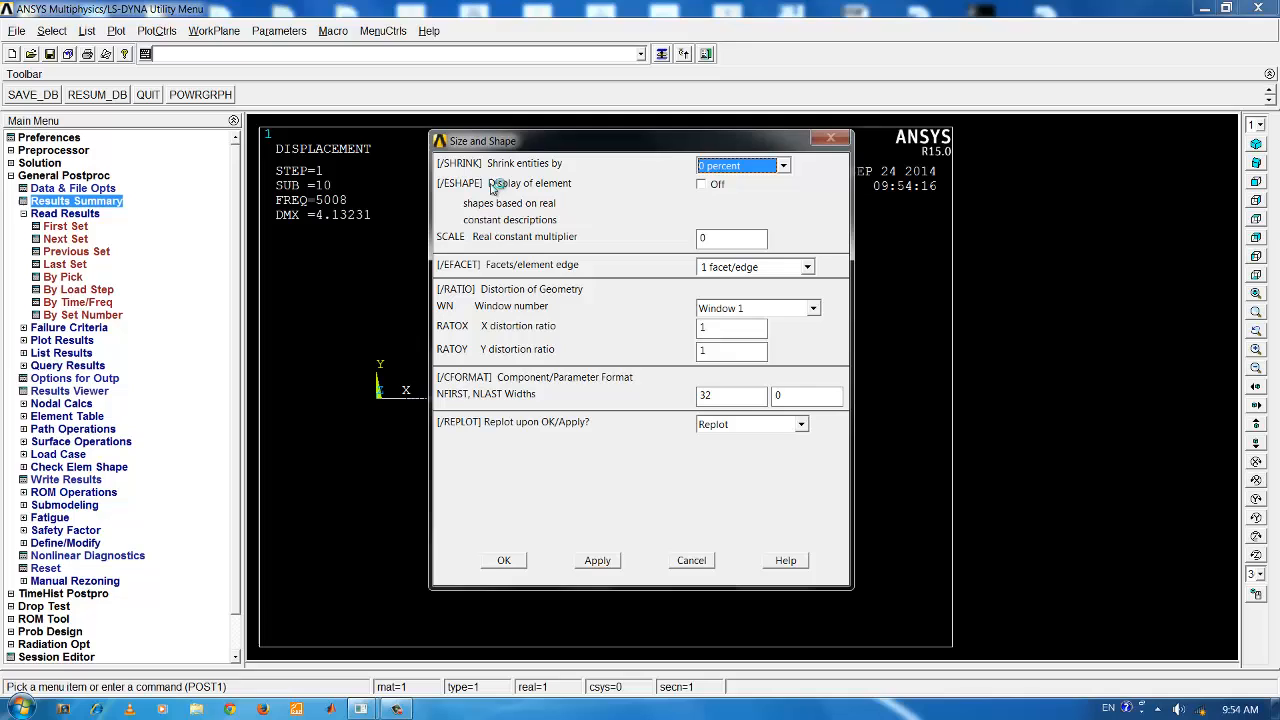
mouse_move(708, 190)
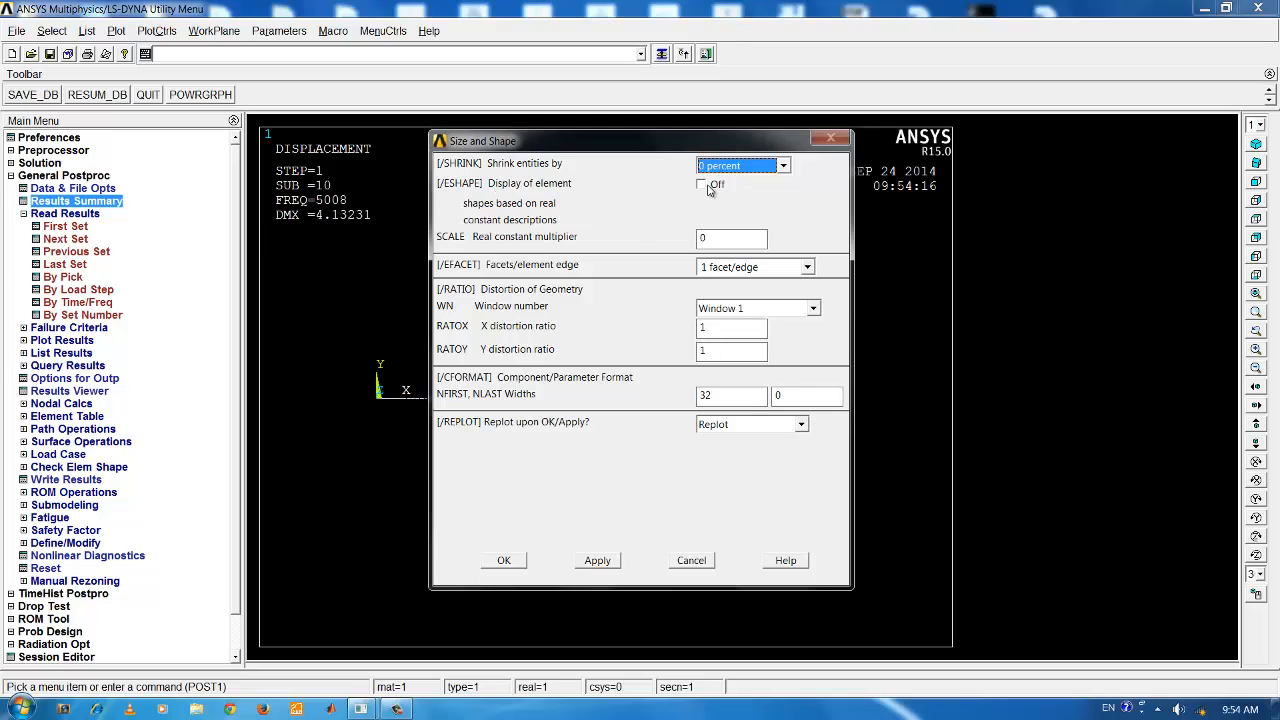
click(702, 184)
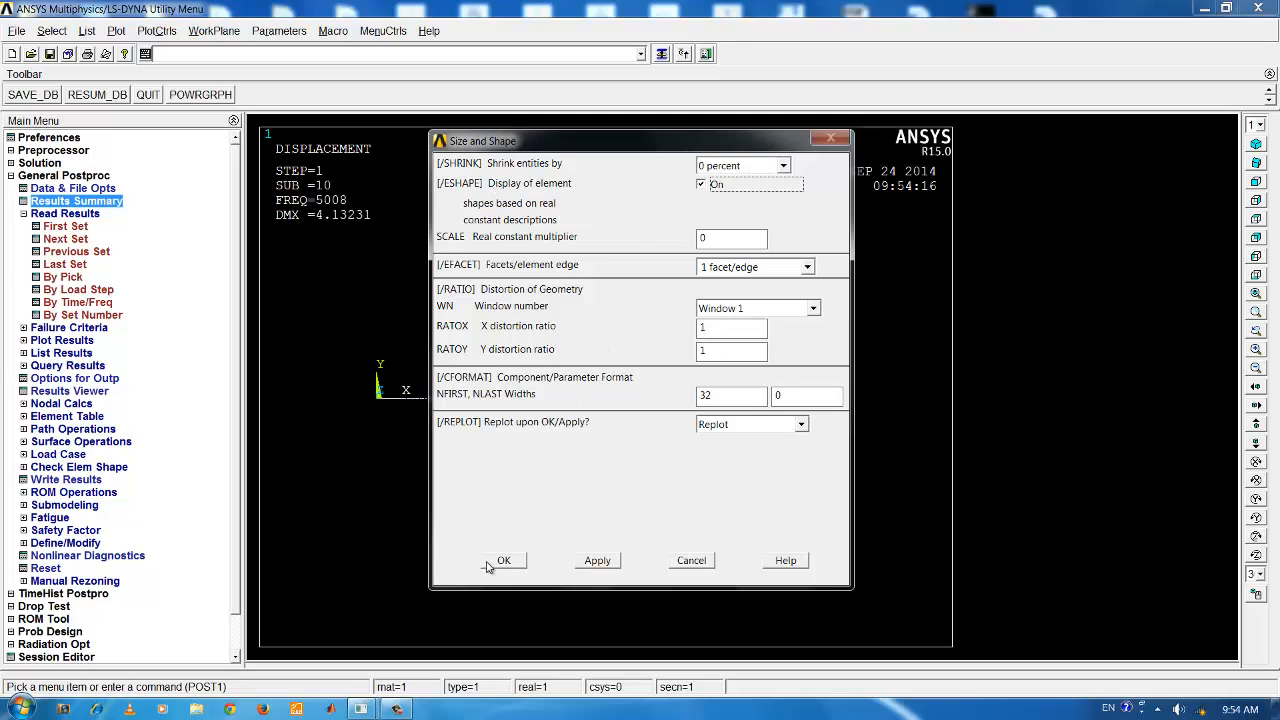
click(504, 560)
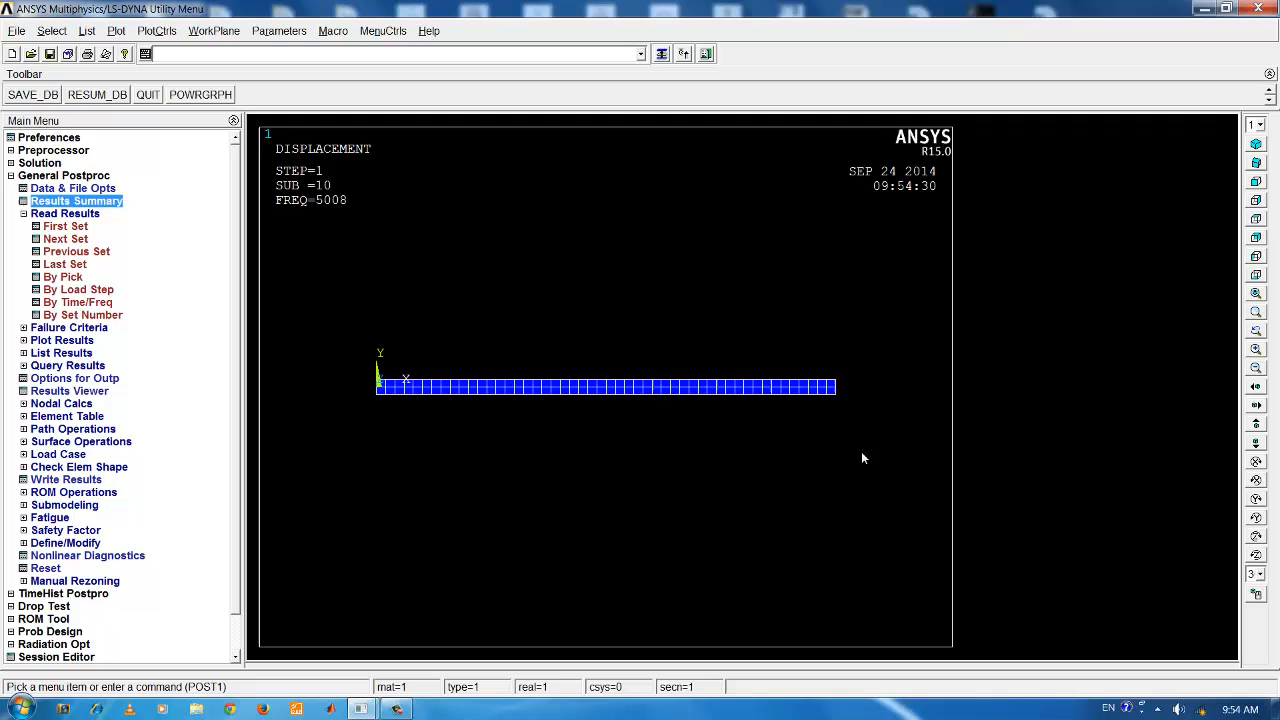
mouse_move(1256, 164)
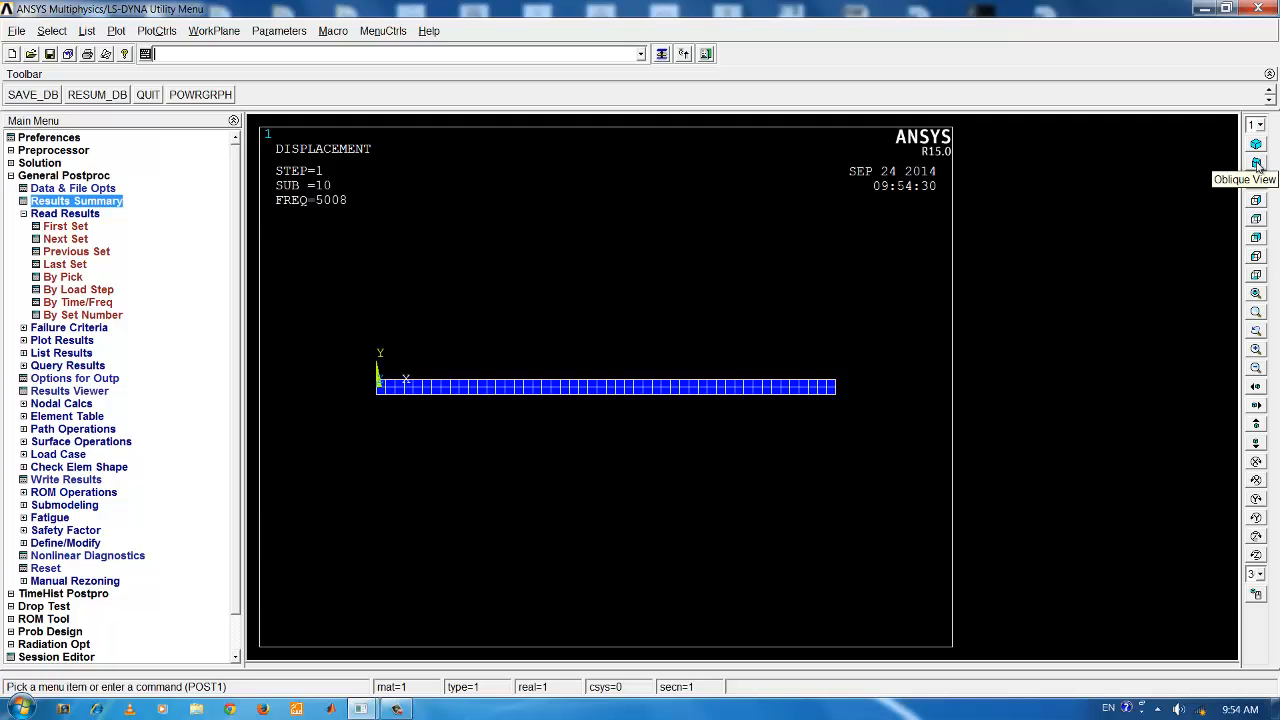
click(1256, 164)
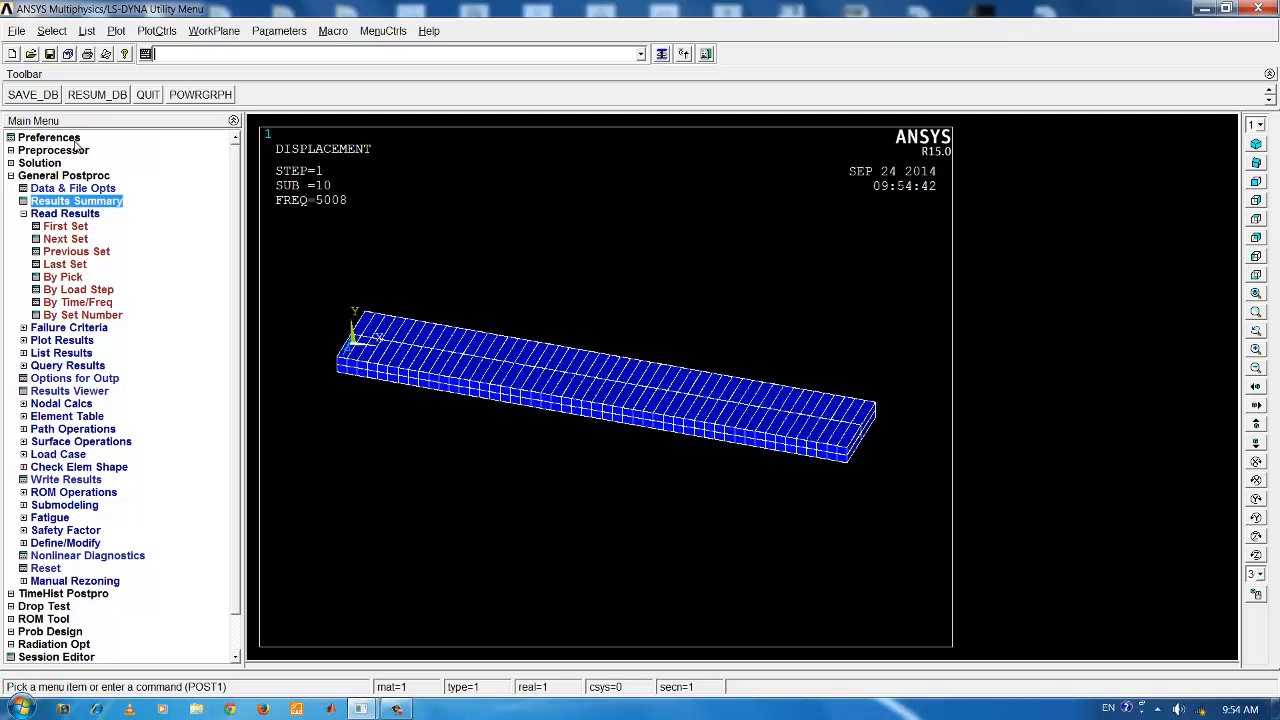
Step: Reapply beam section 1 as a 0.01 by 0.01 square via Common Sections and replot
click(52, 150)
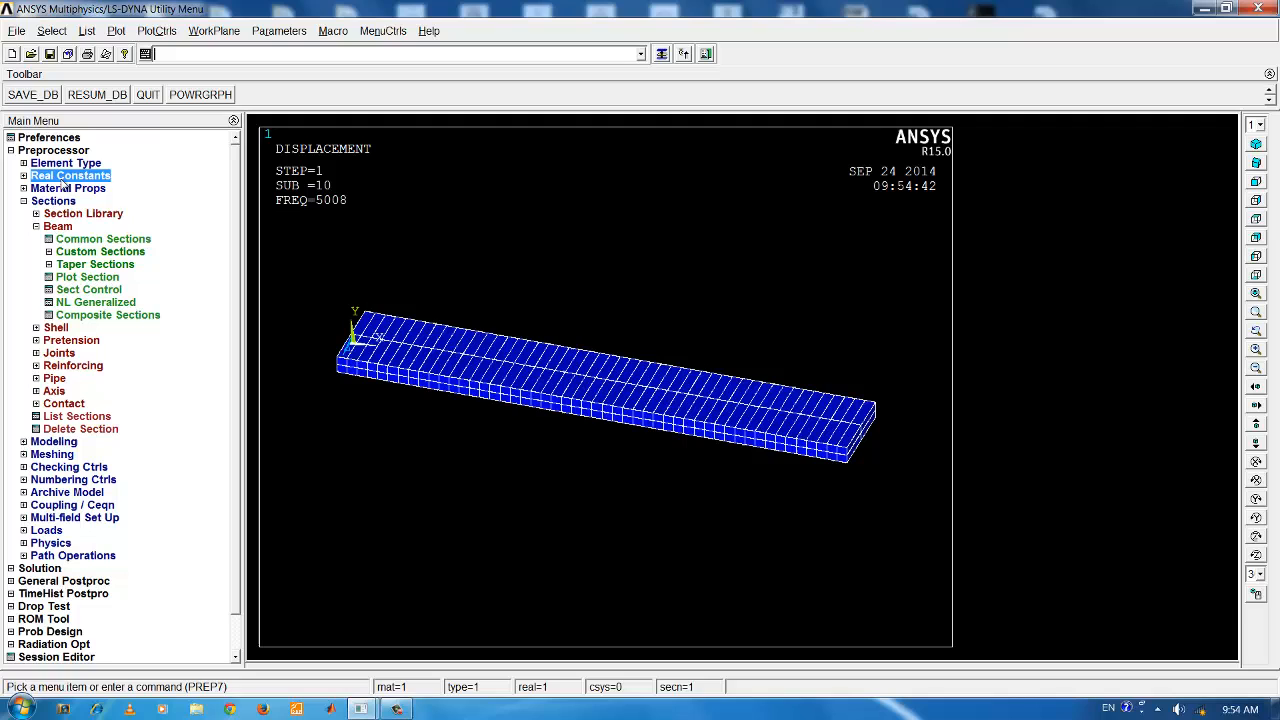
click(104, 238)
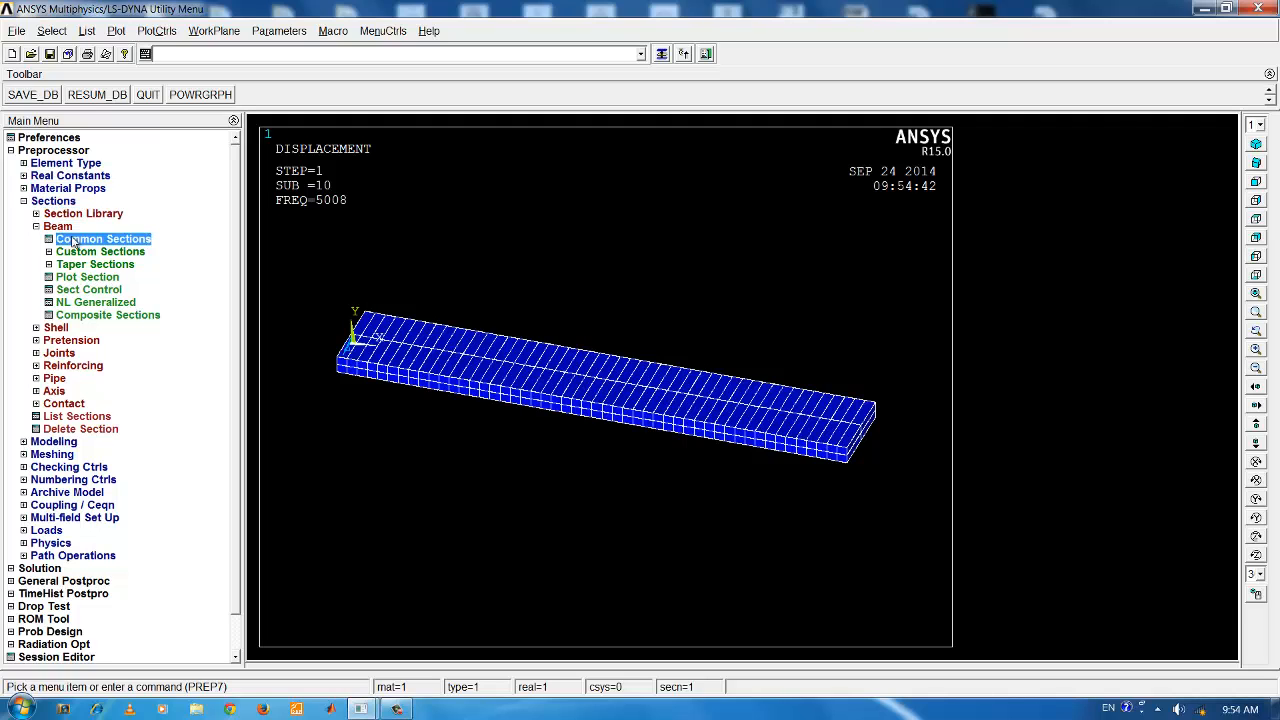
click(100, 240)
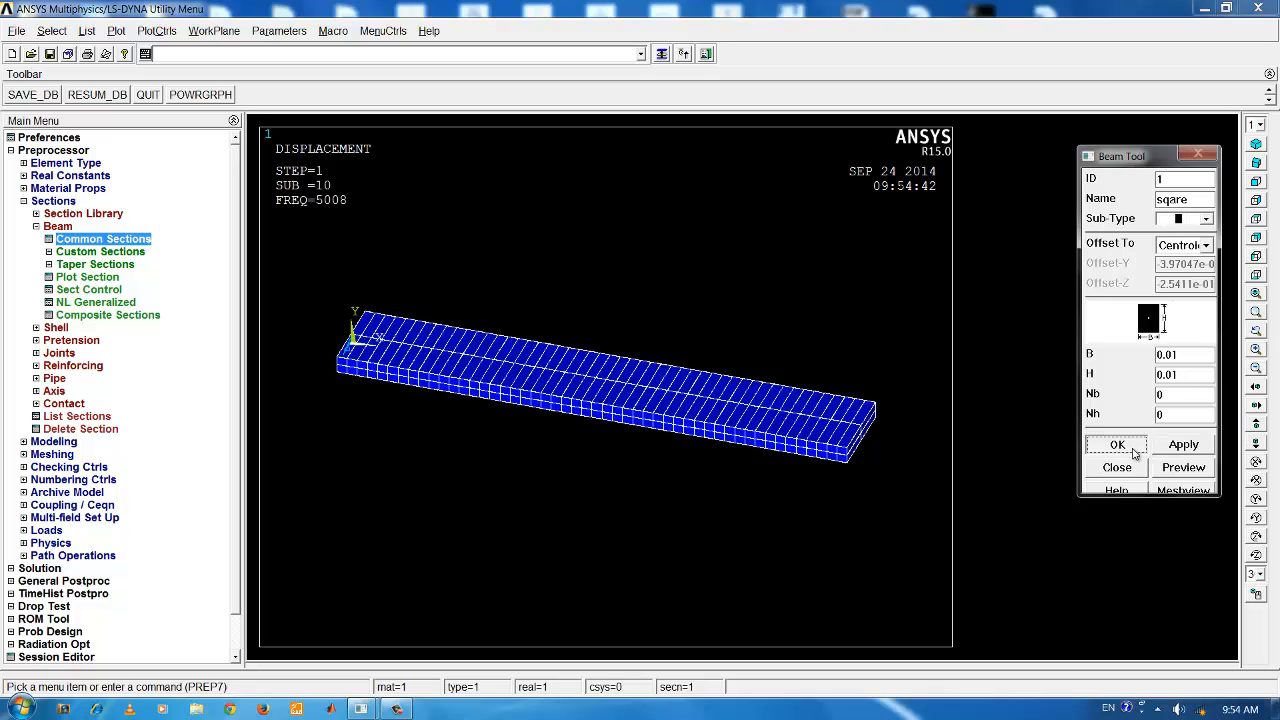
click(1116, 444)
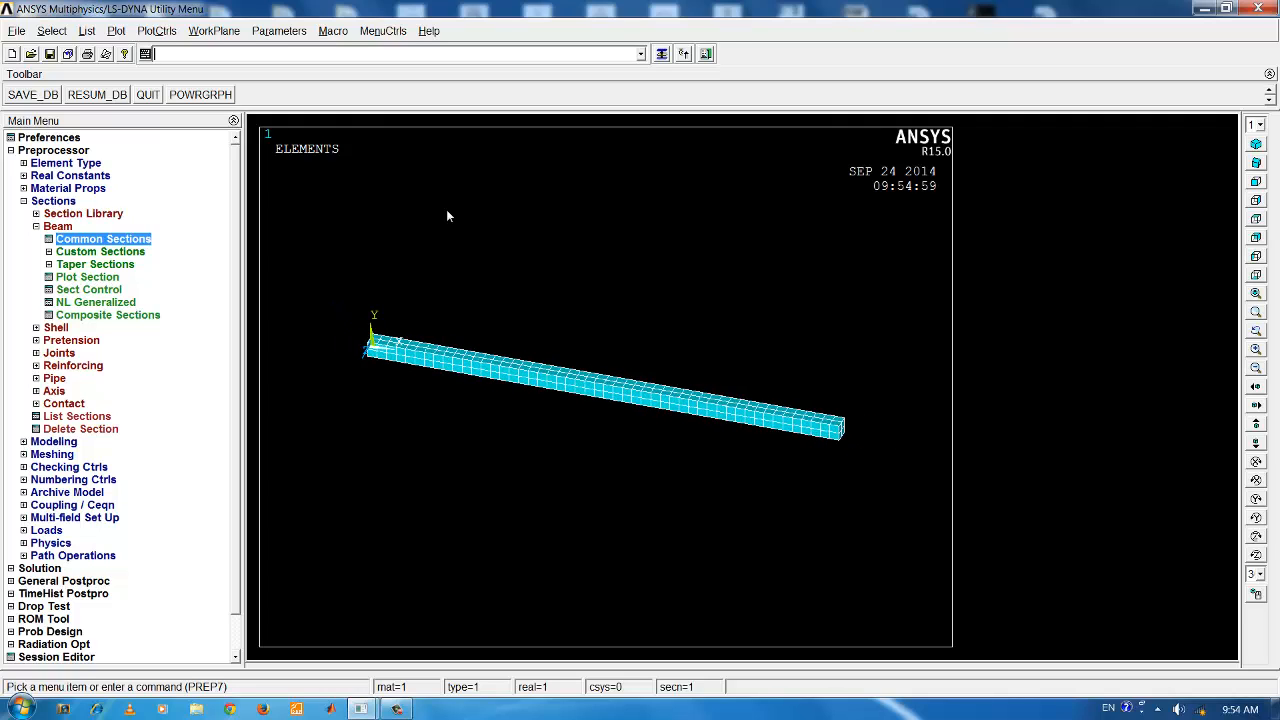
click(52, 200)
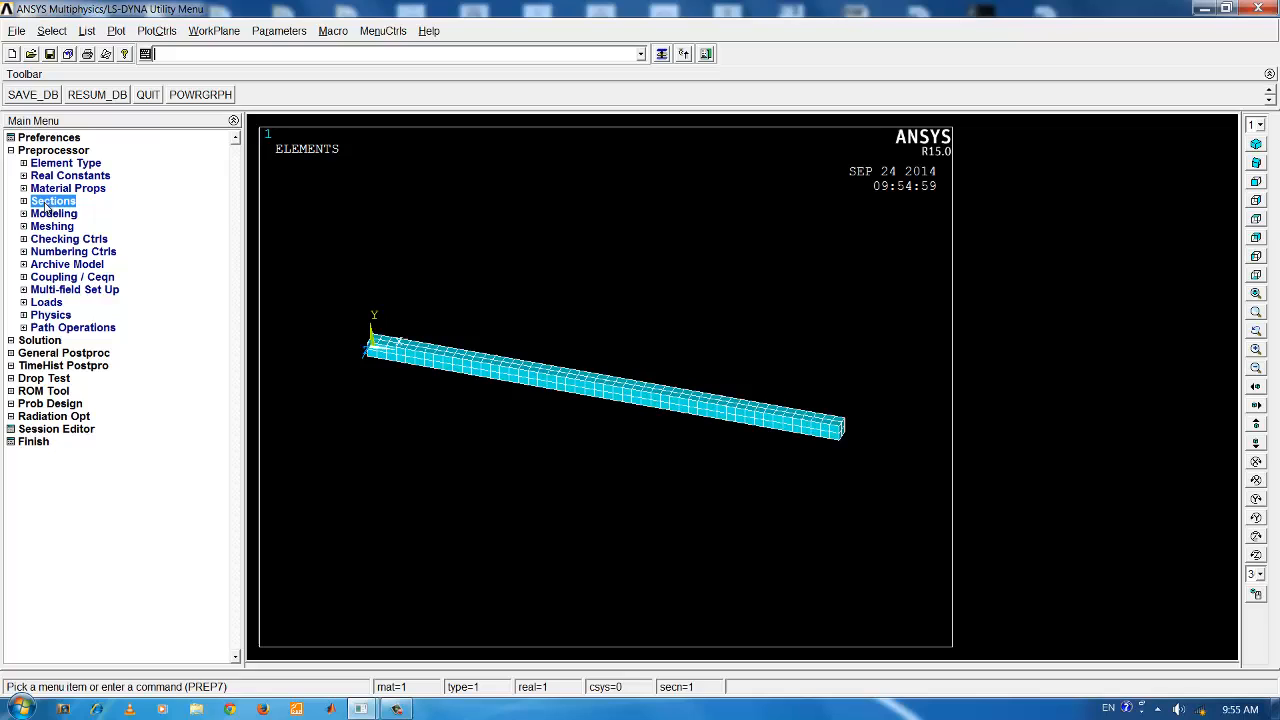
mouse_move(216, 218)
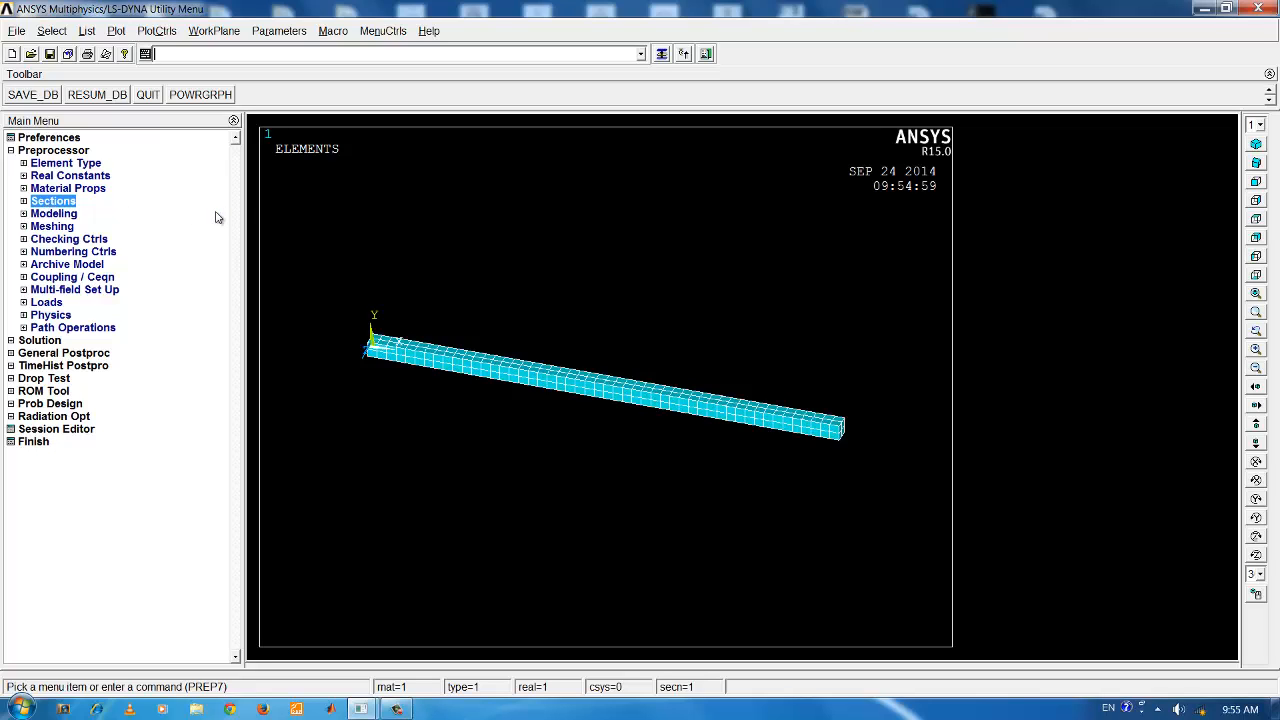